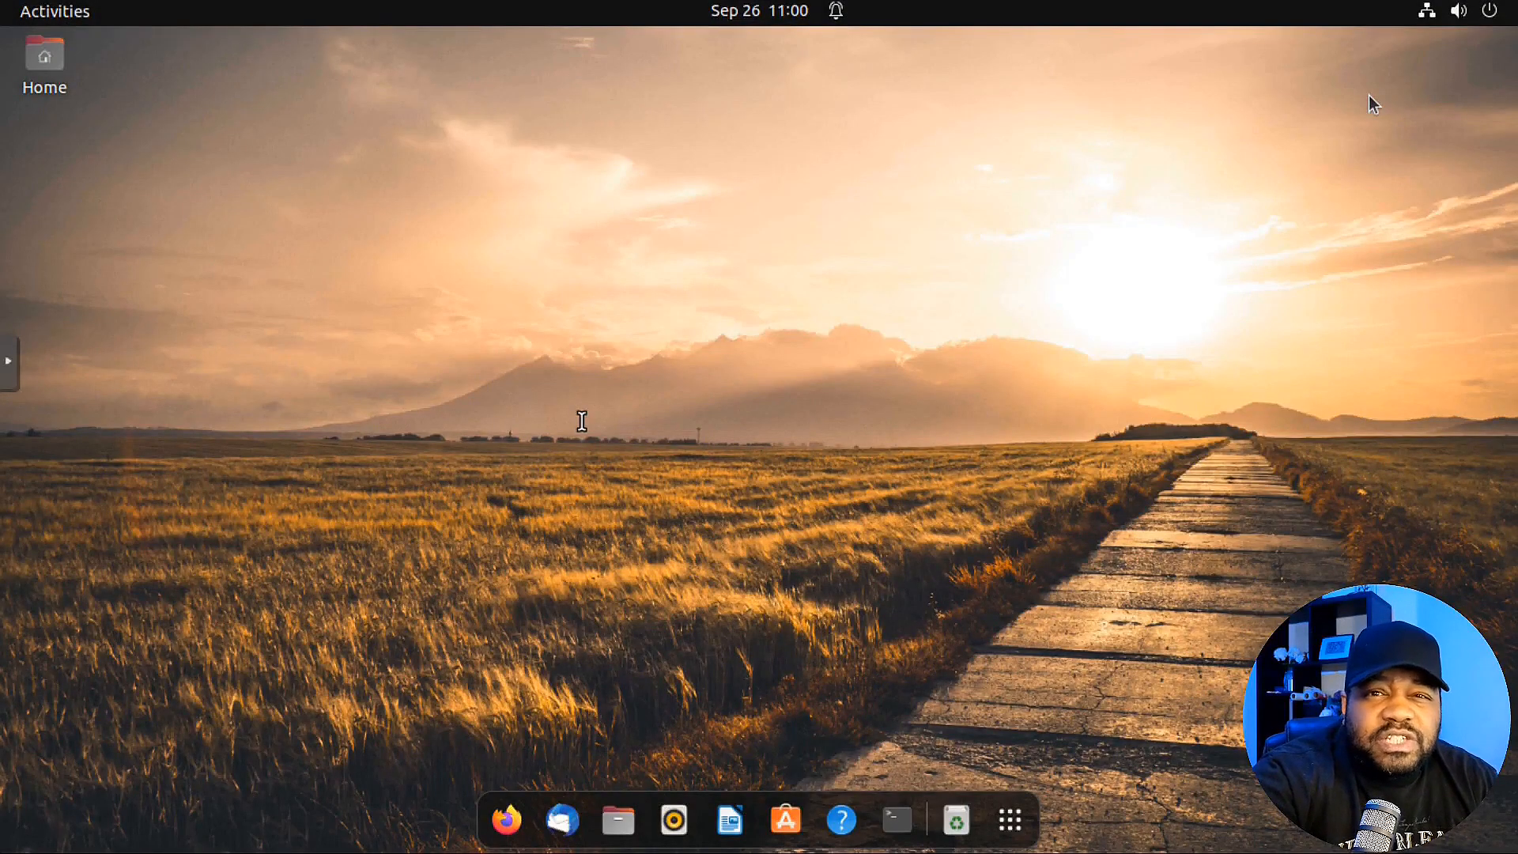
mouse_move(1242, 82)
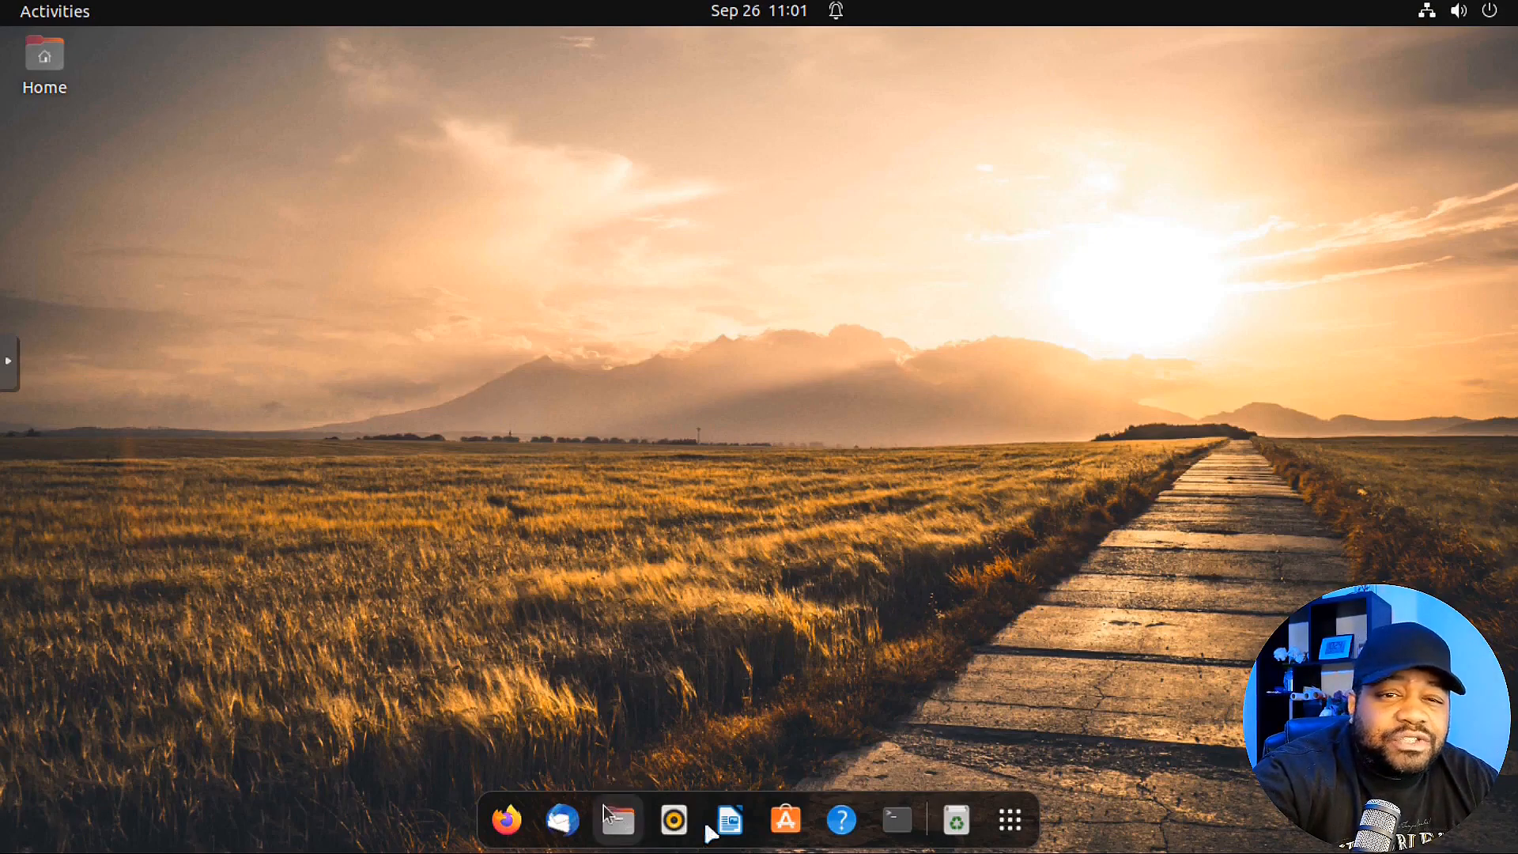
- Launch a terminal and run 'which shred' to locate it at /usr/bin/shred
click(893, 821)
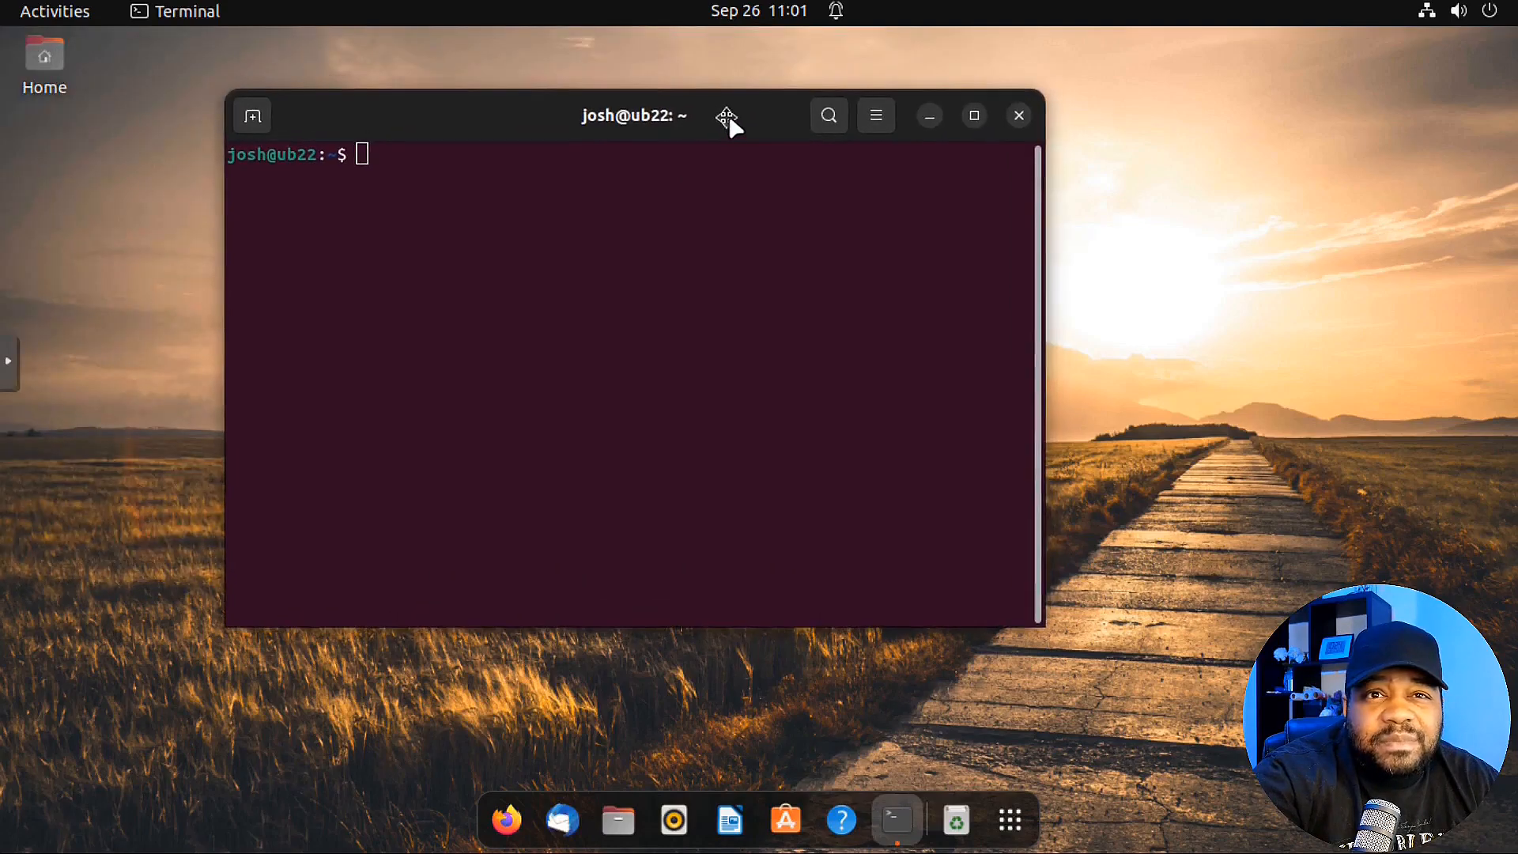
mouse_move(645, 199)
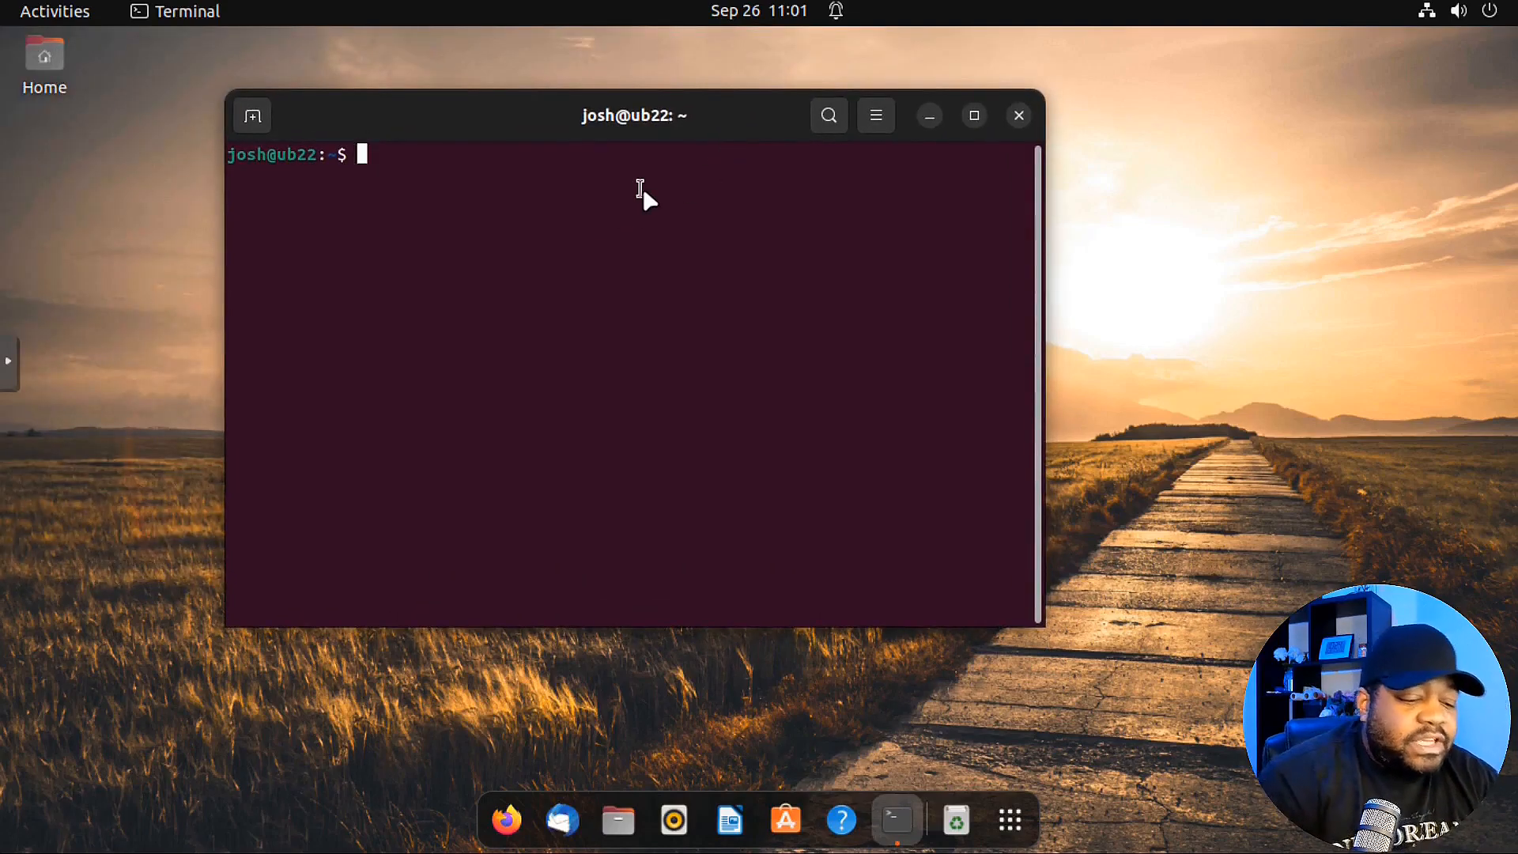
text(which shr)
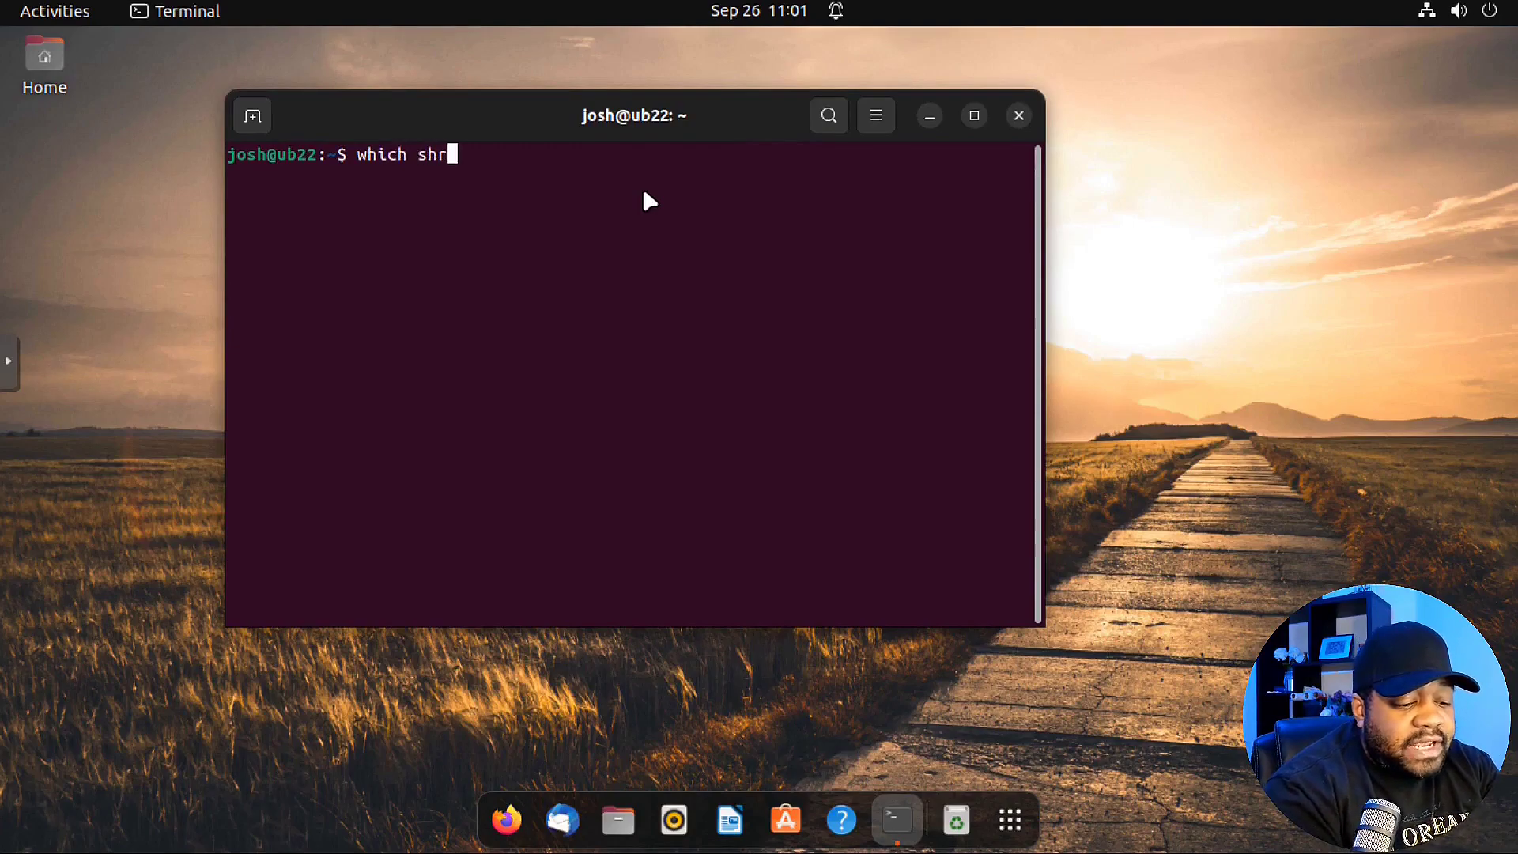
text(ed)
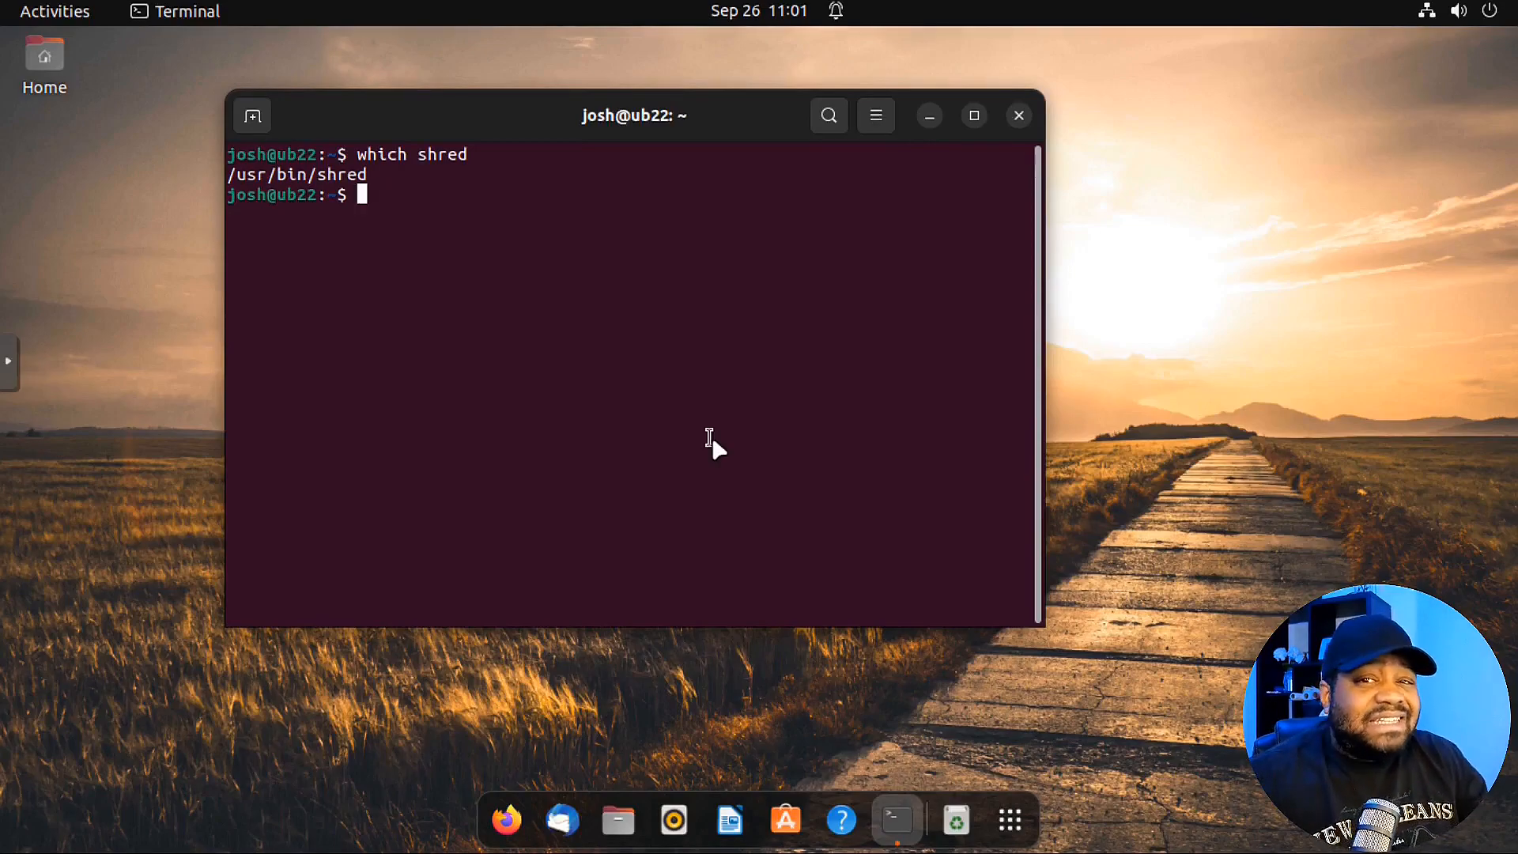
mouse_move(656, 365)
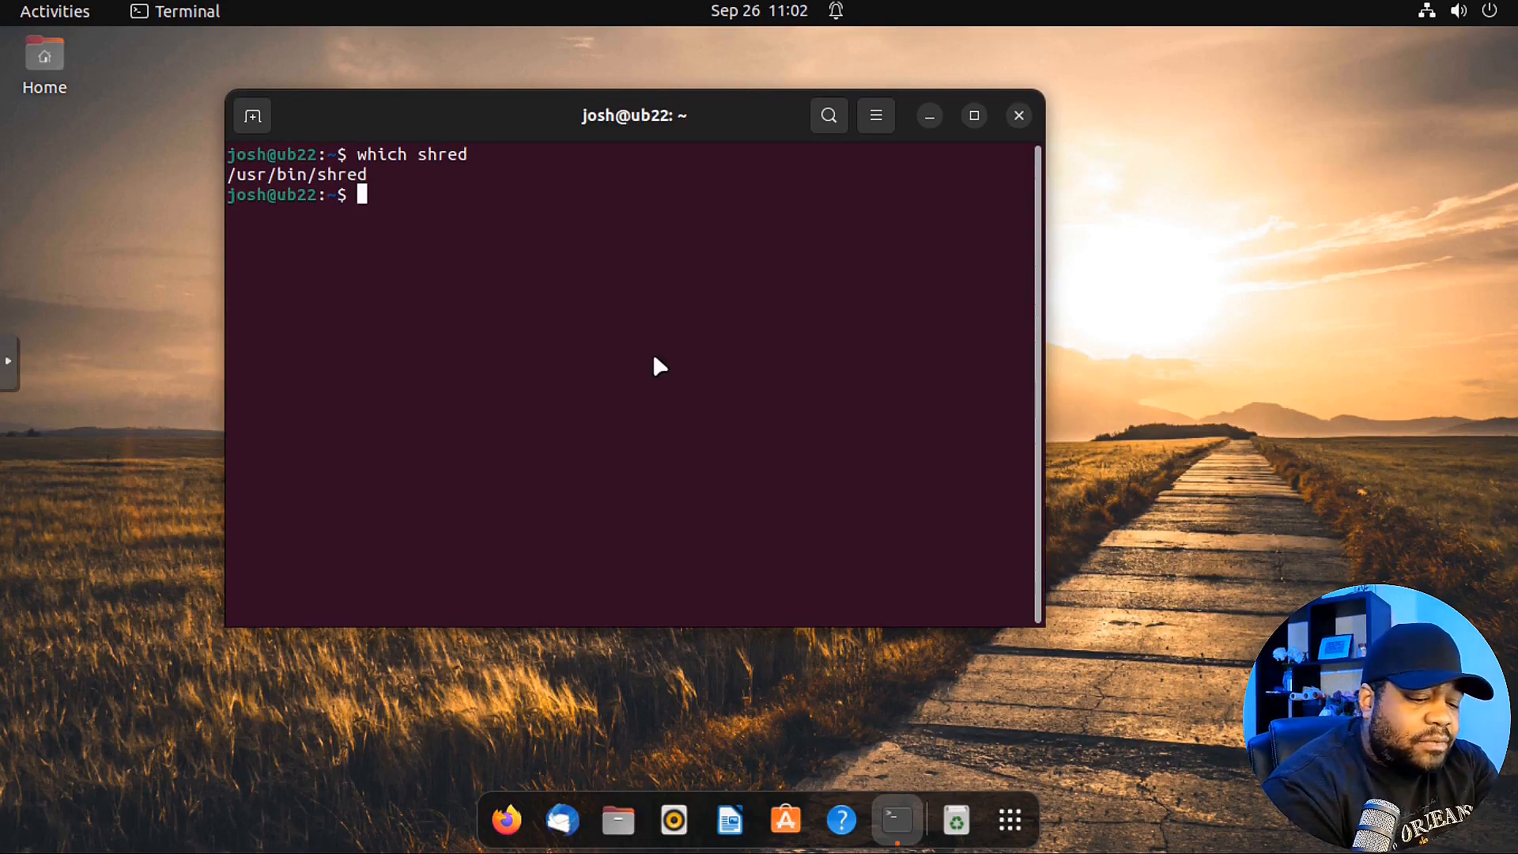
- Enter 'sudo apt install core' and list Tab completions showing corekeeper and coreutils
text(sudo apt)
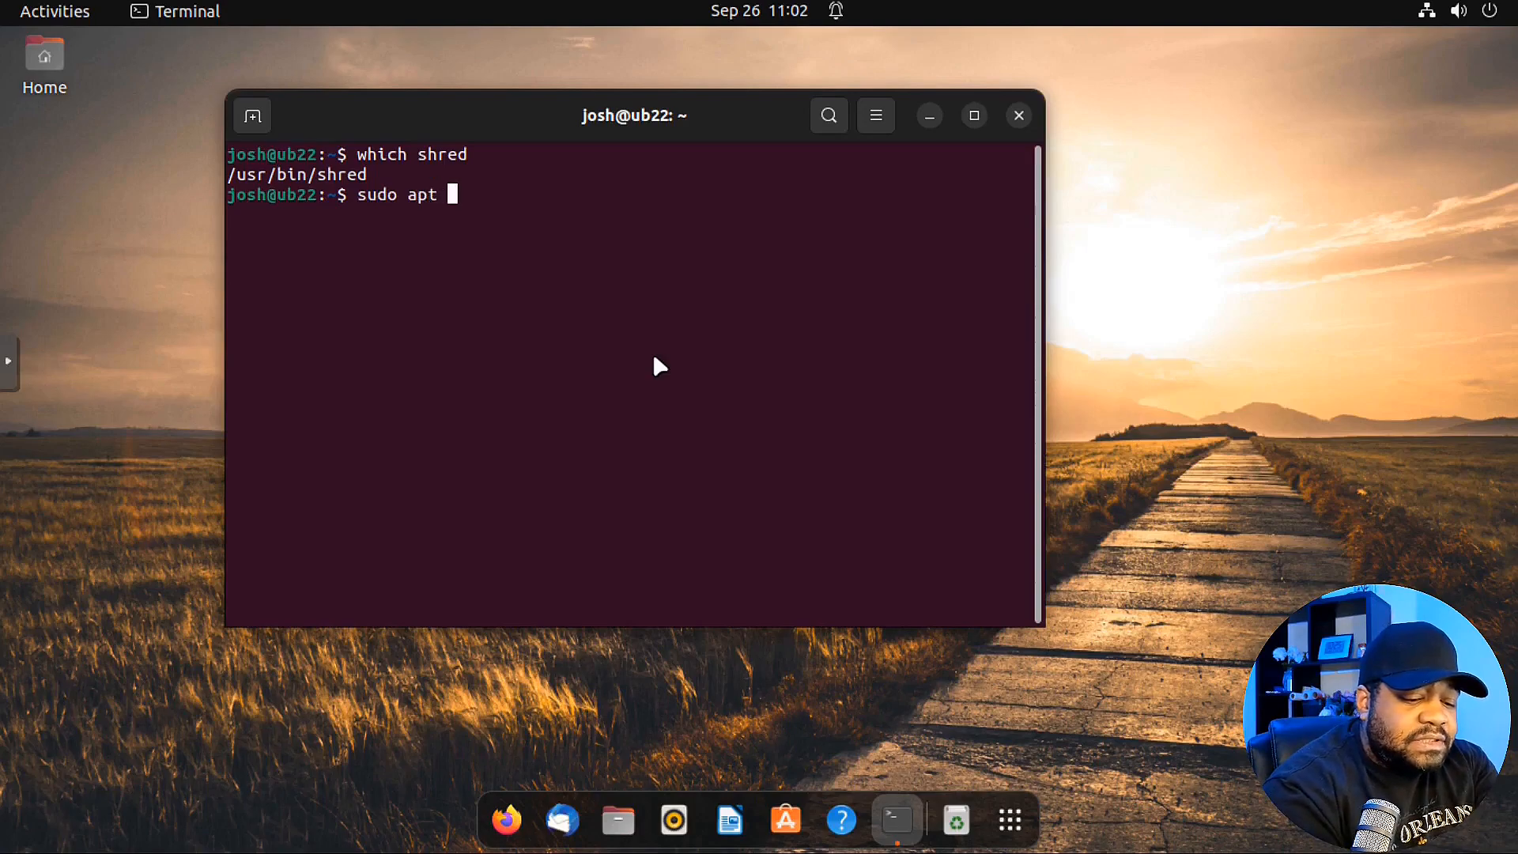
text(install co)
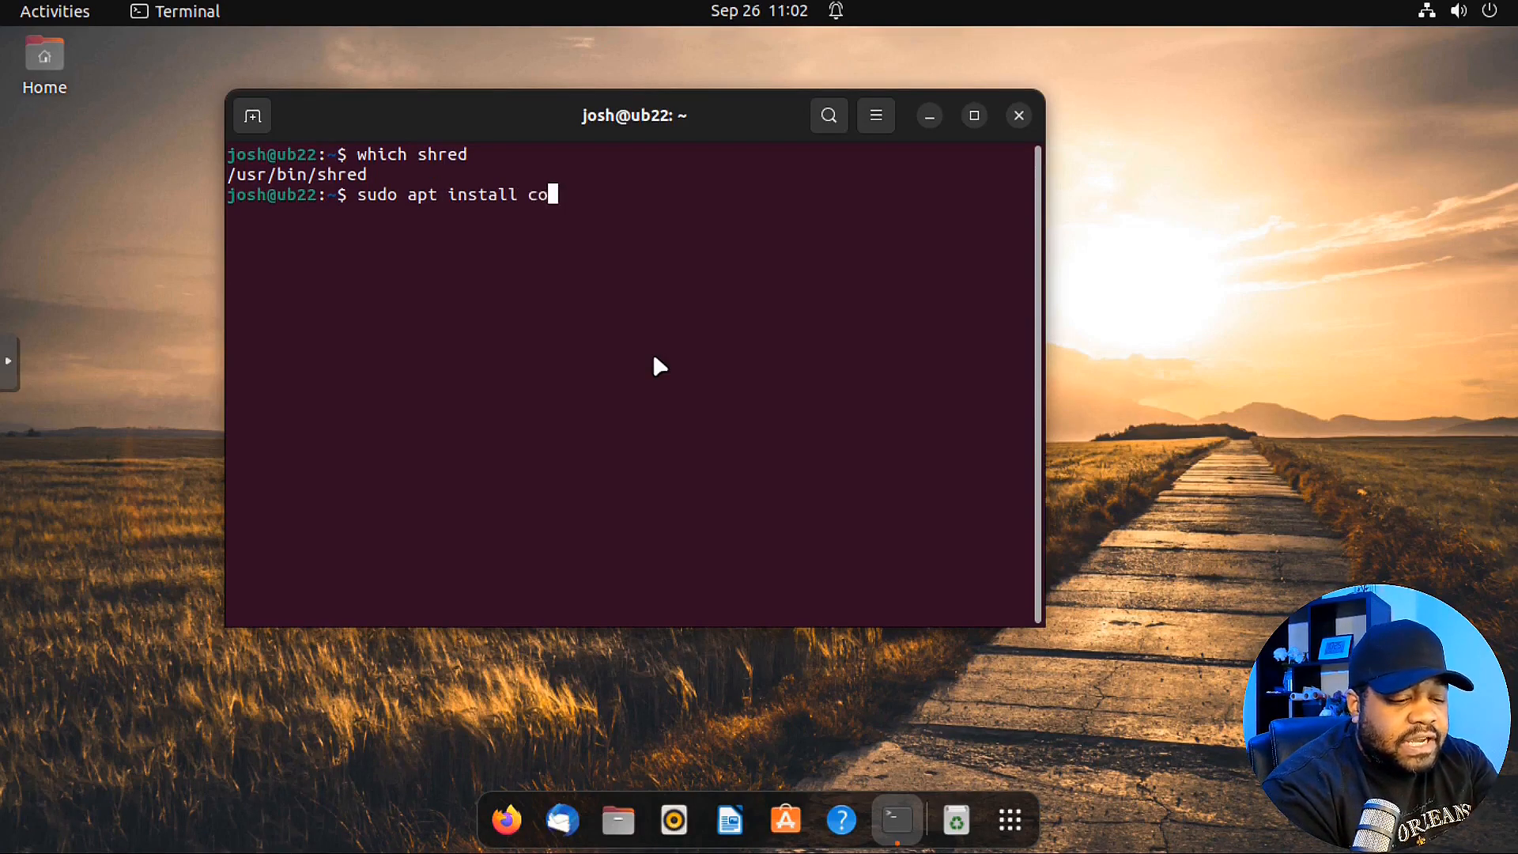
text(re)
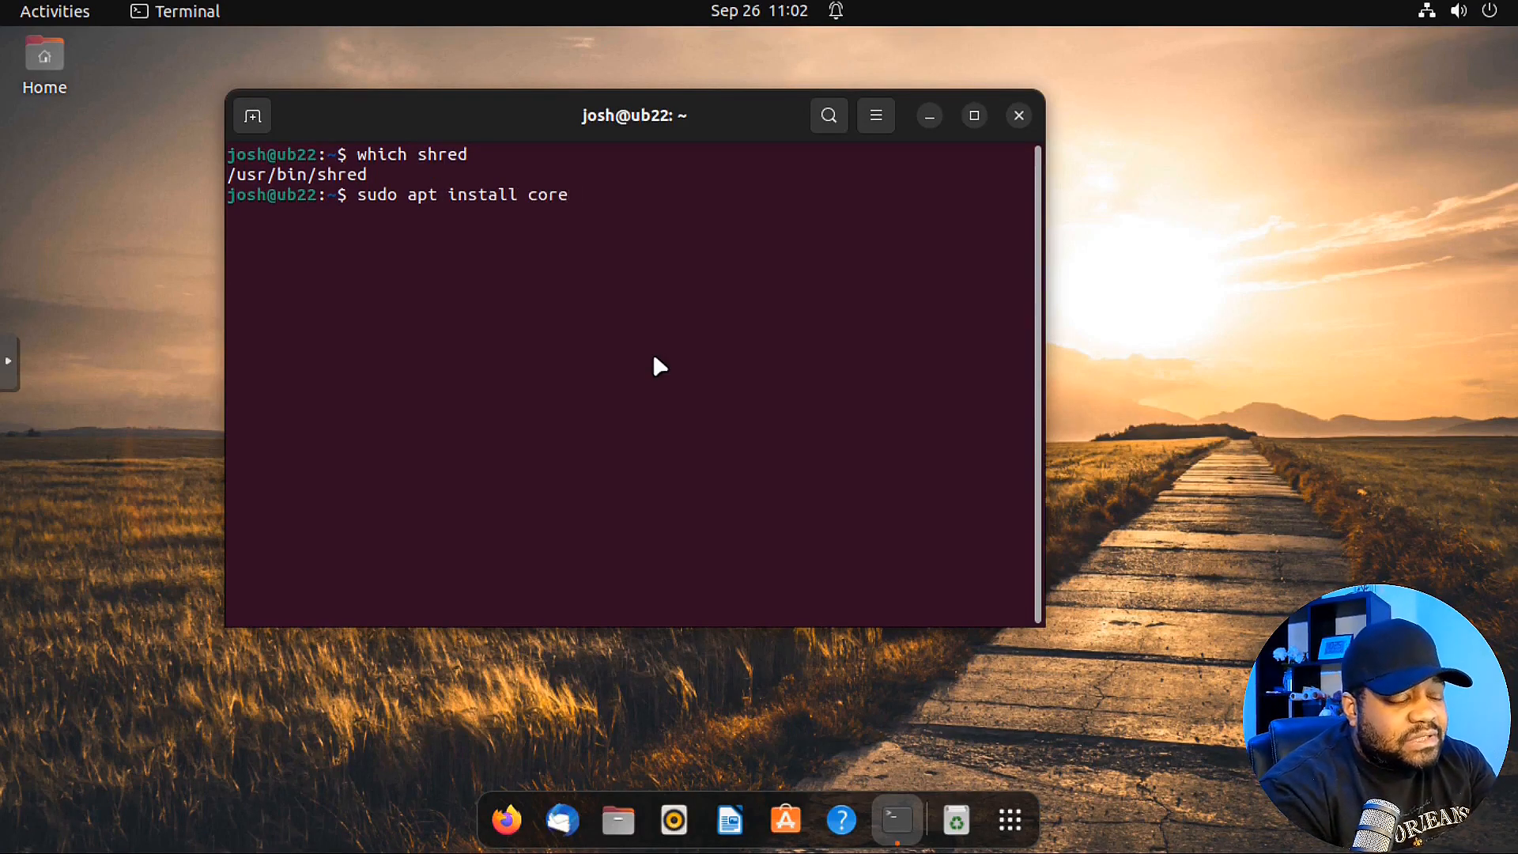
key(Tab)
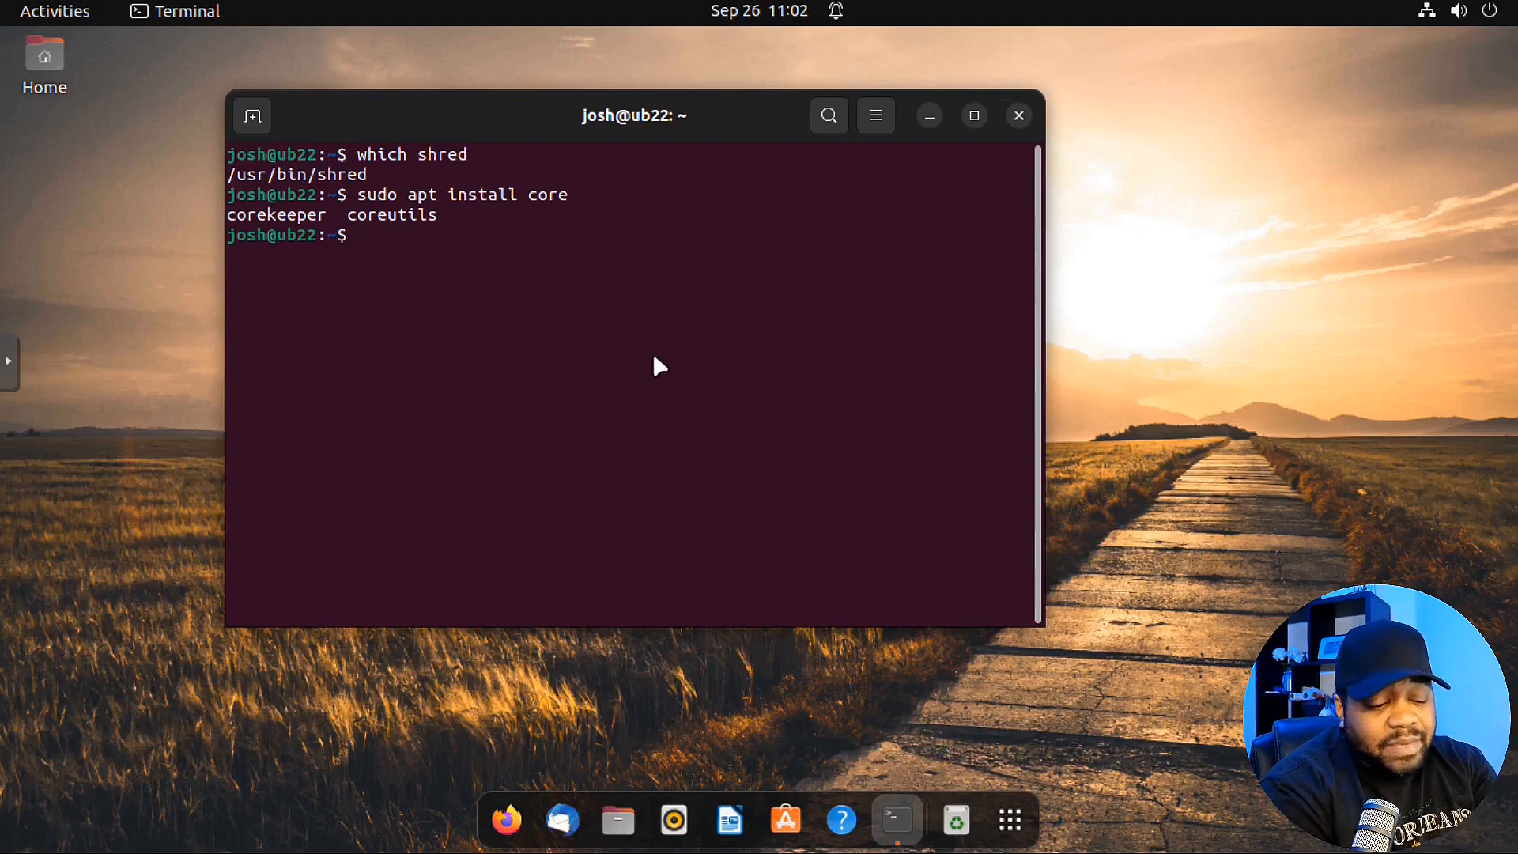
text(m)
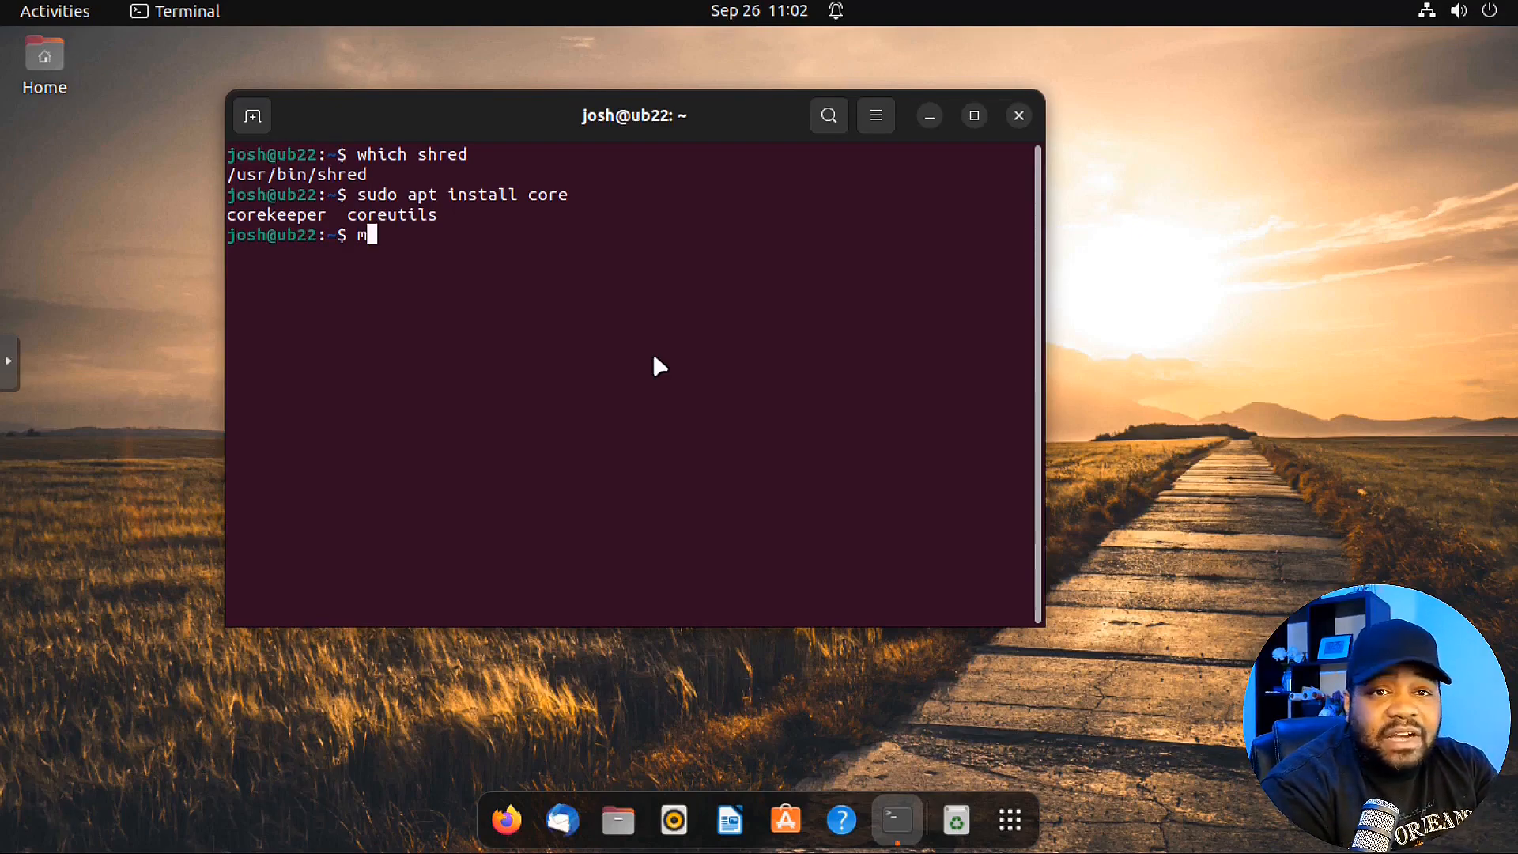
- Run 'man shred' to display the shred manual page
text(an)
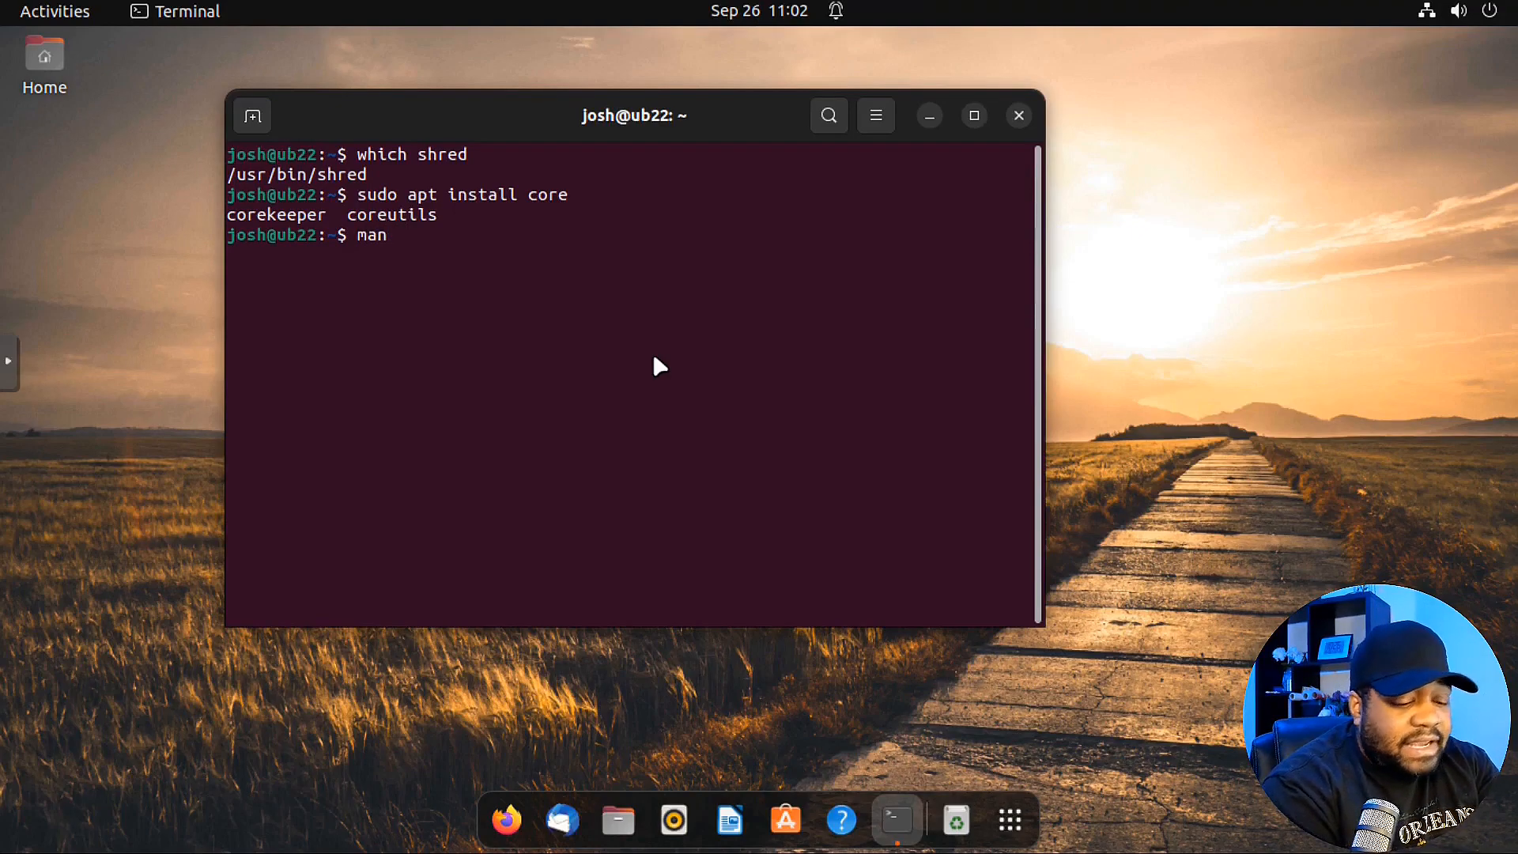
text(shred)
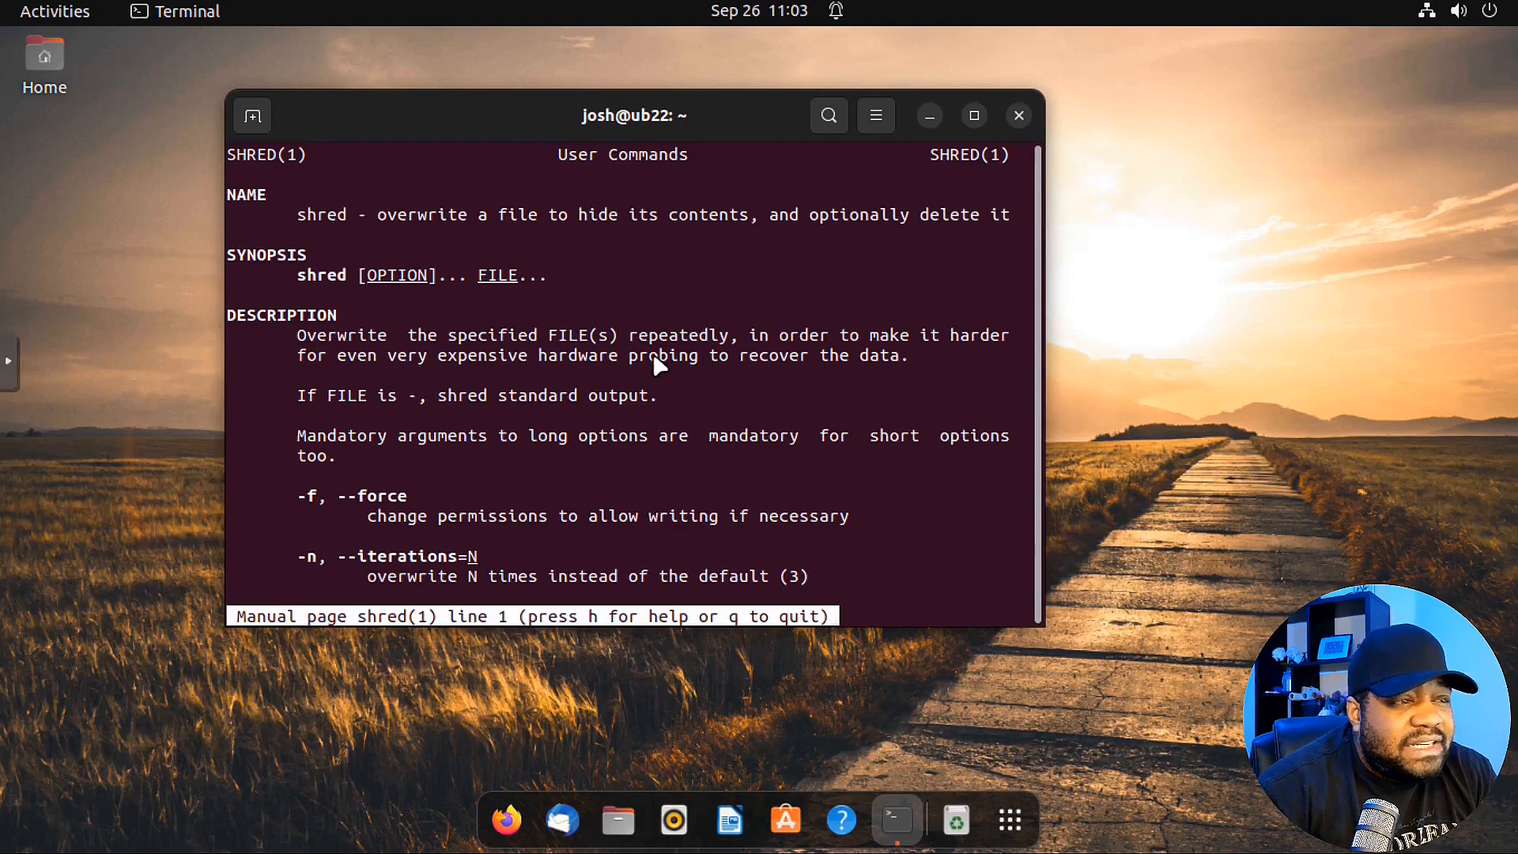
mouse_move(344, 281)
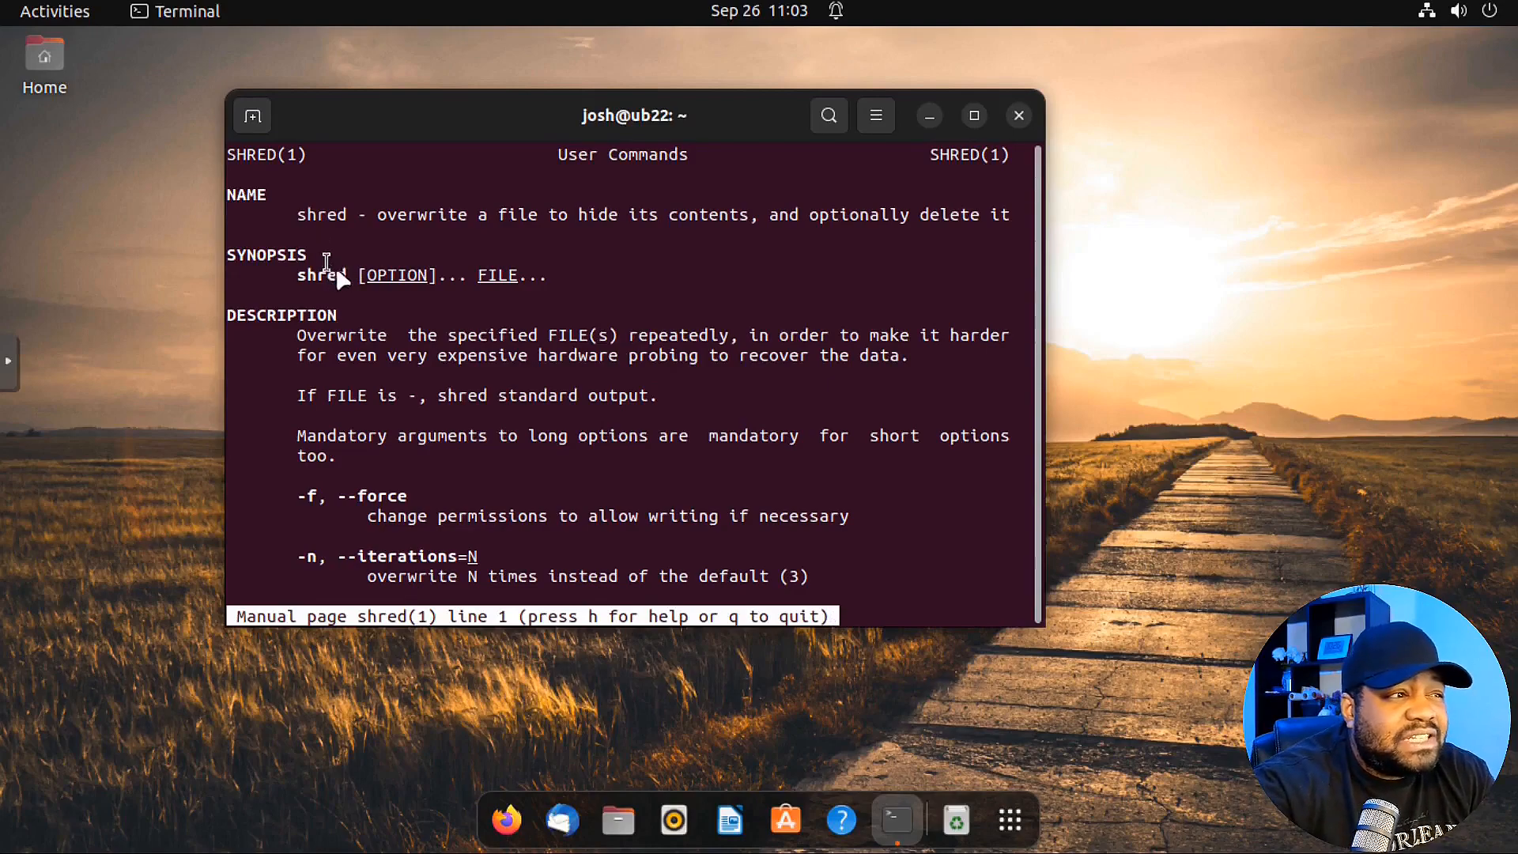
mouse_move(401, 286)
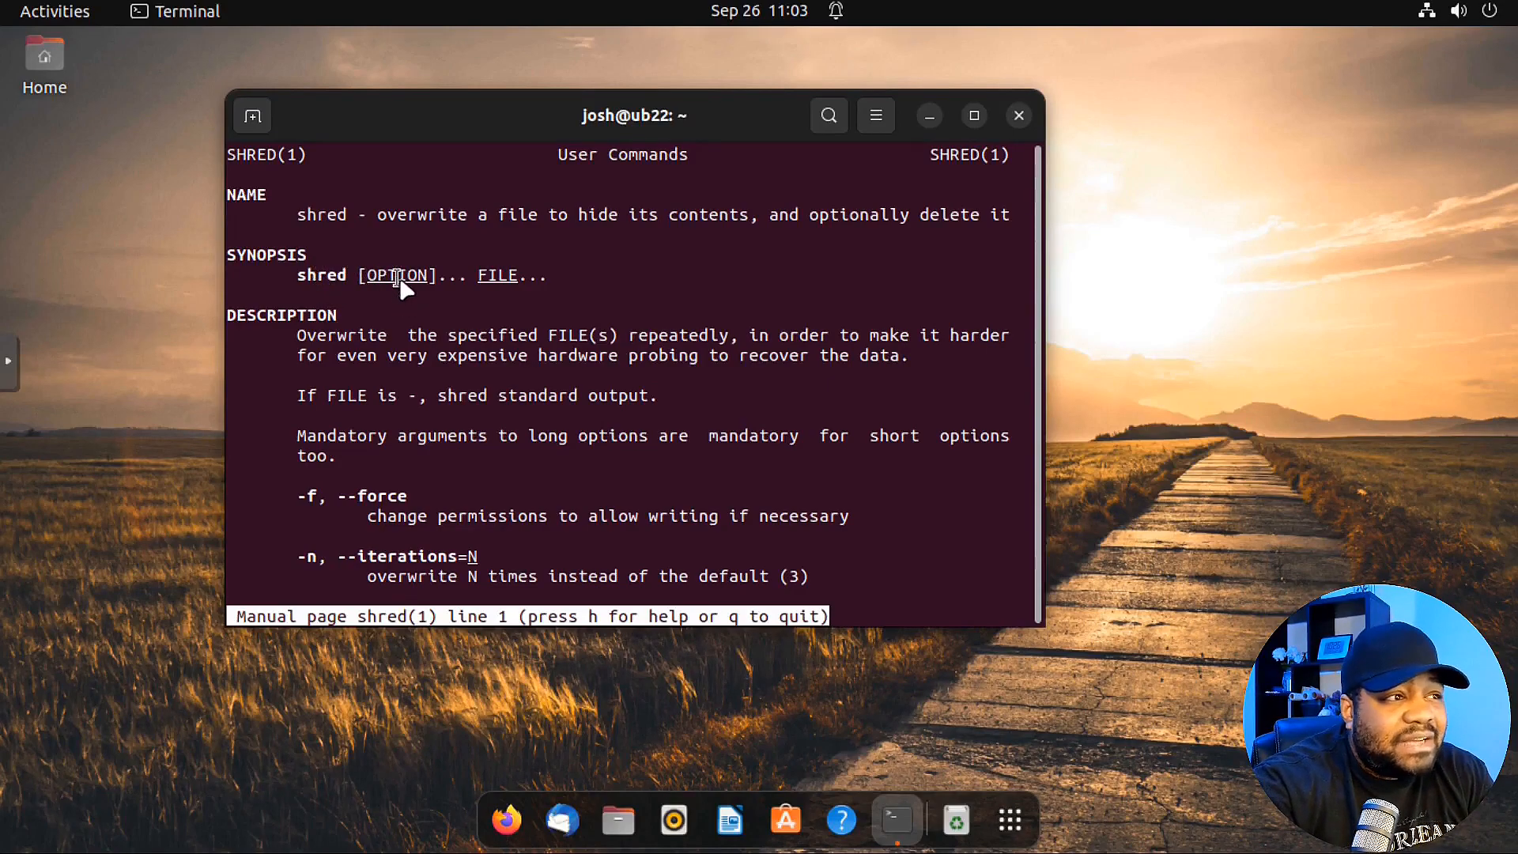
mouse_move(533, 307)
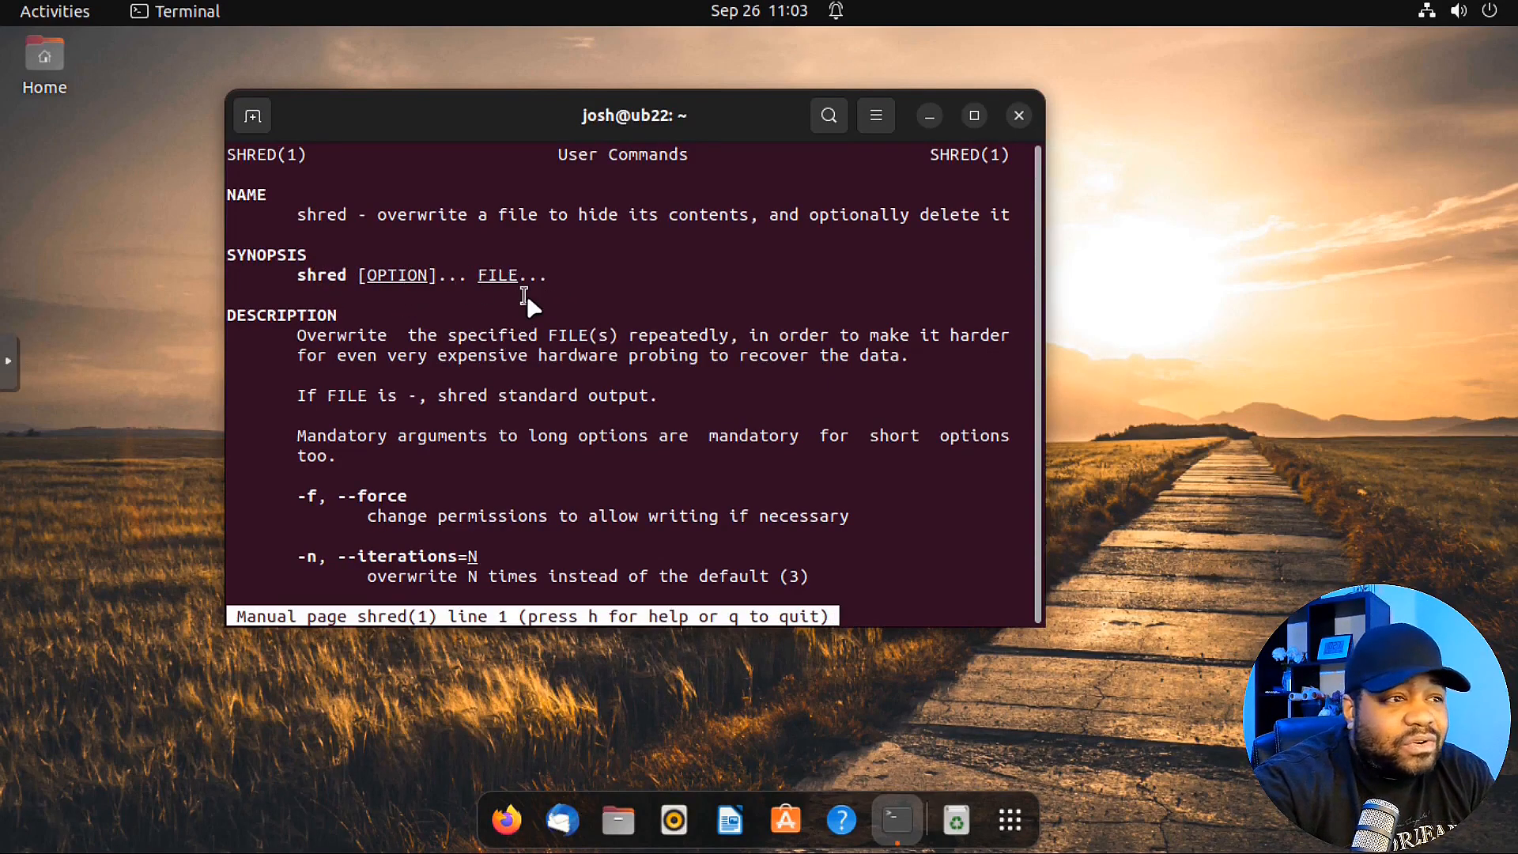
mouse_move(431, 335)
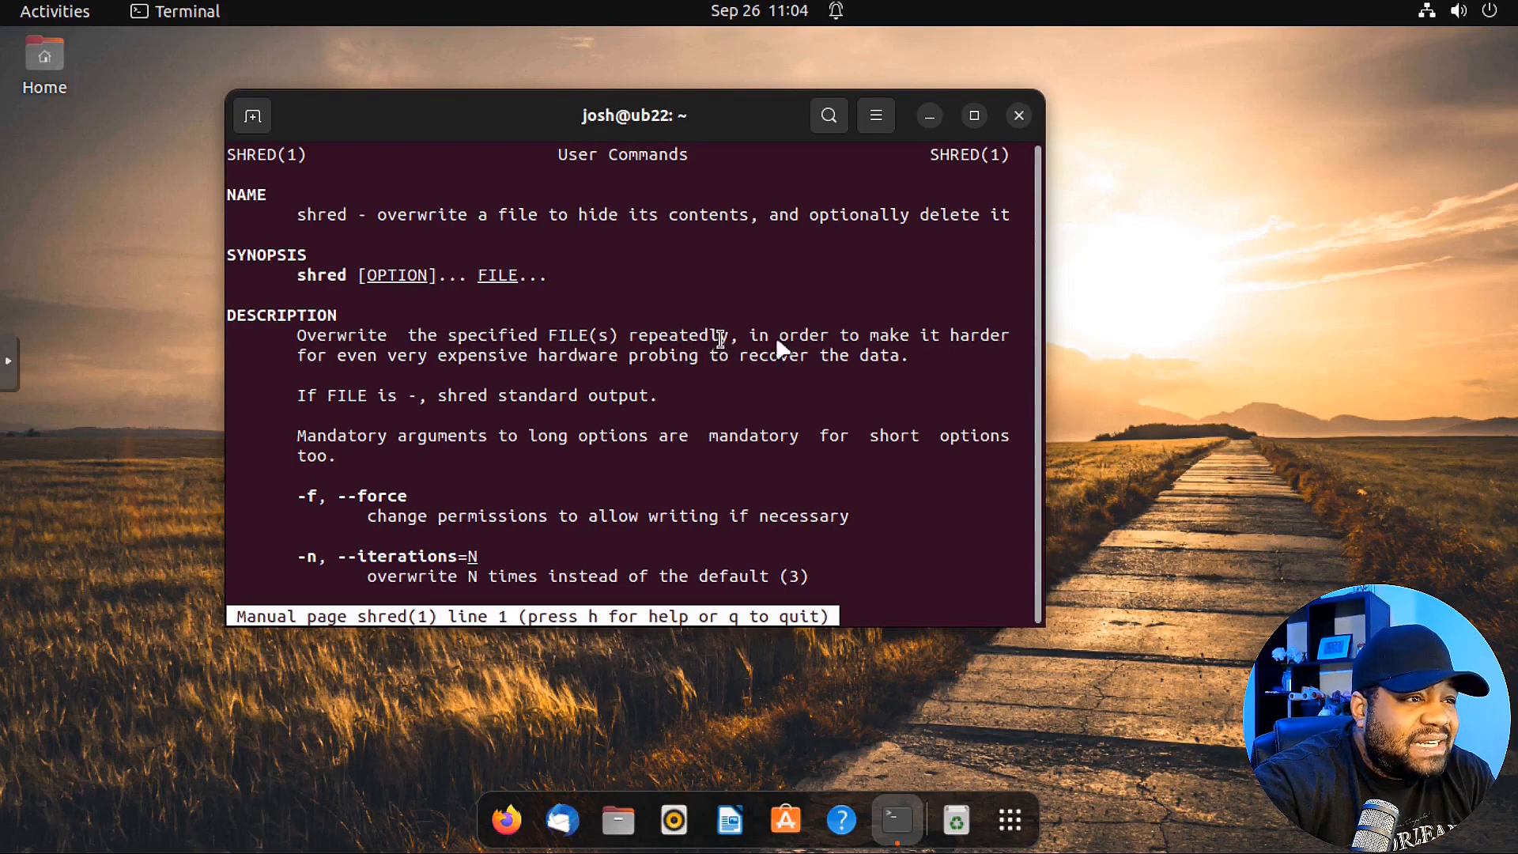
mouse_move(808, 339)
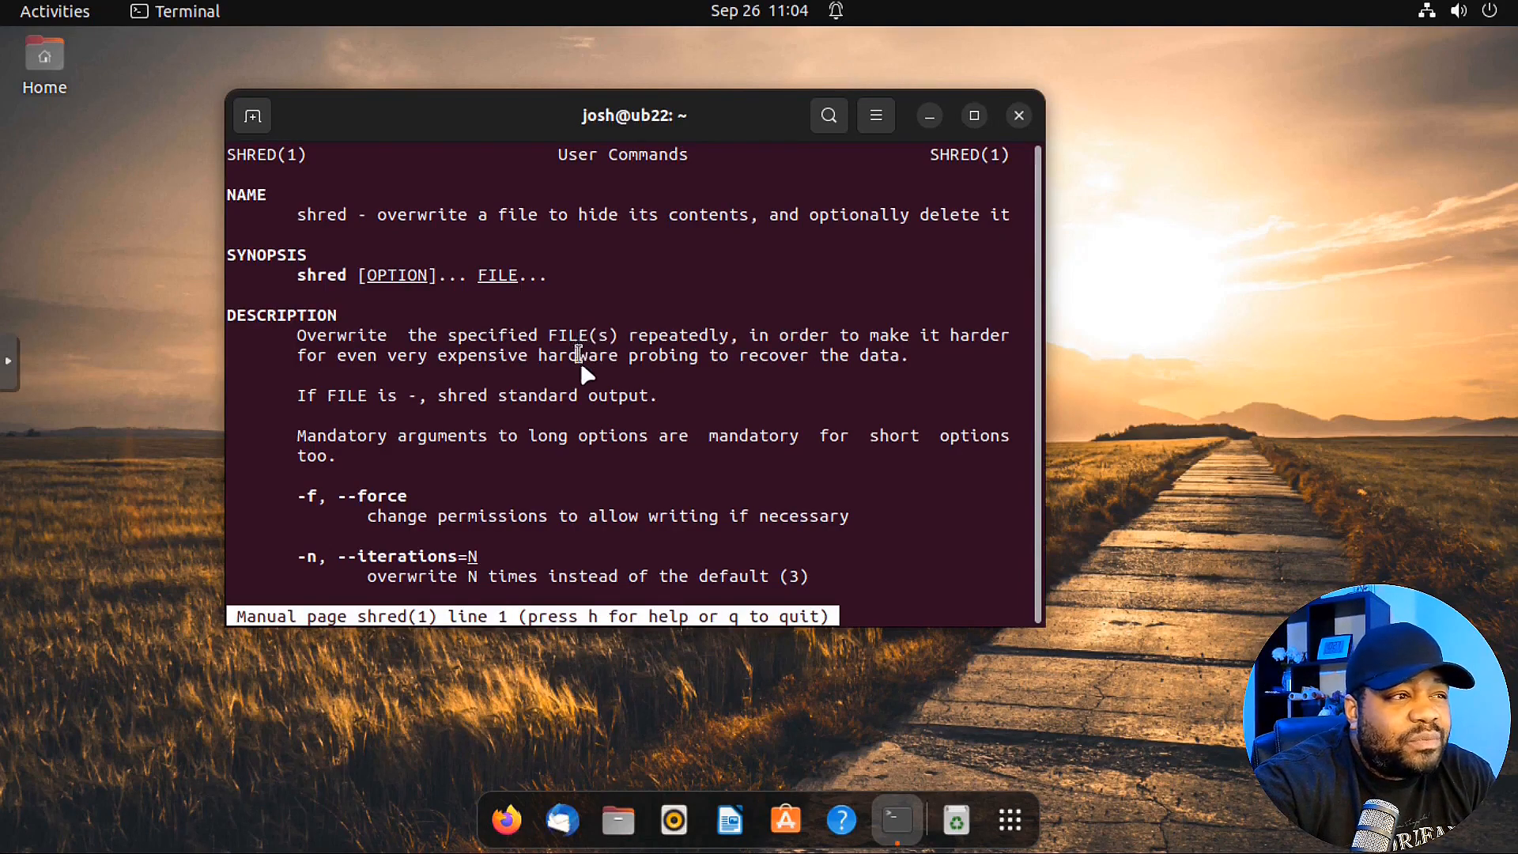
mouse_move(919, 368)
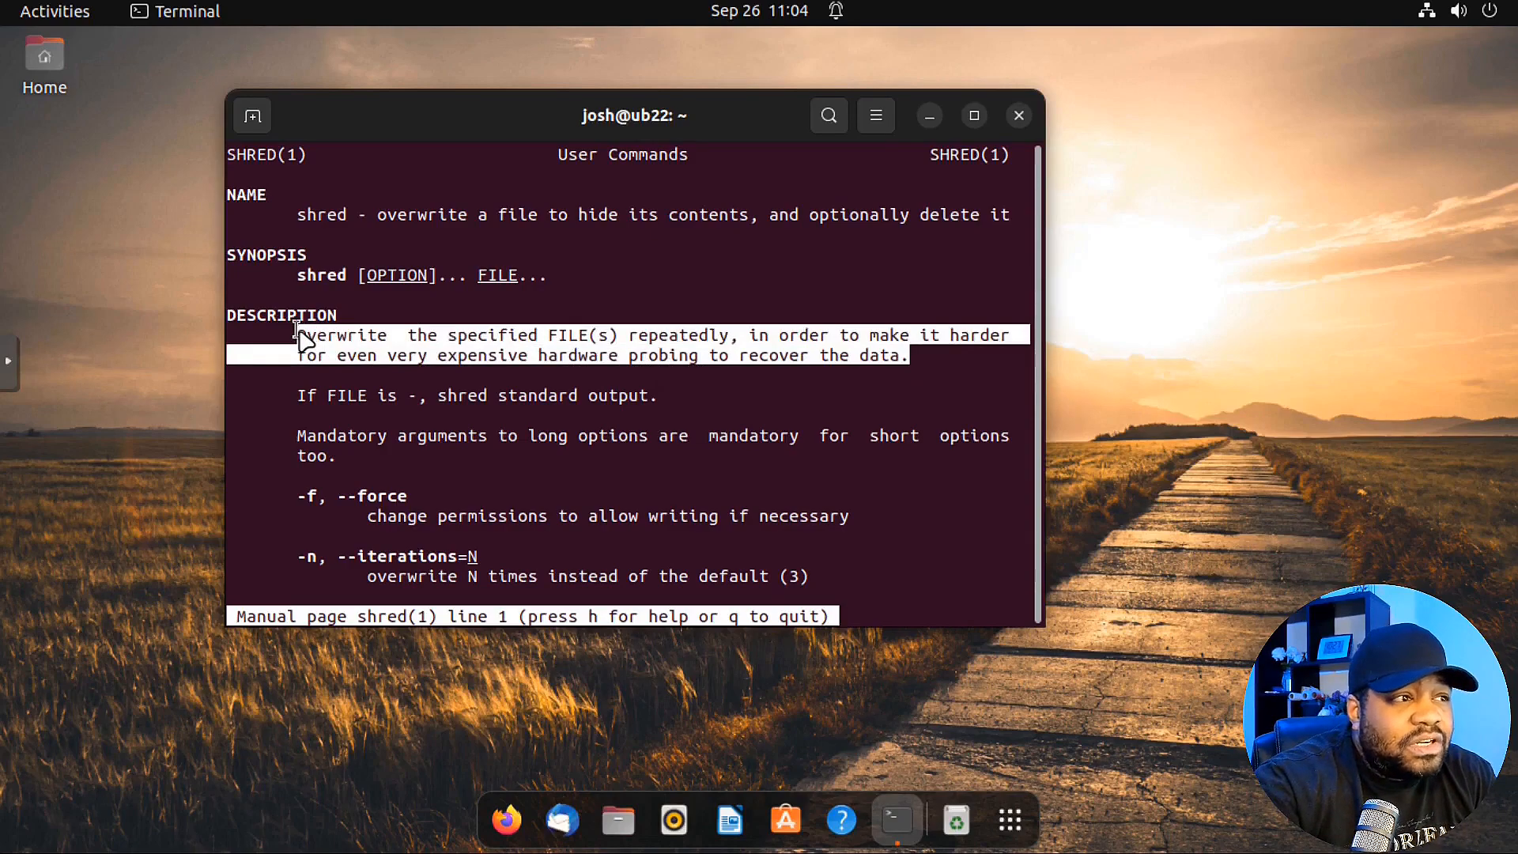
mouse_move(750, 338)
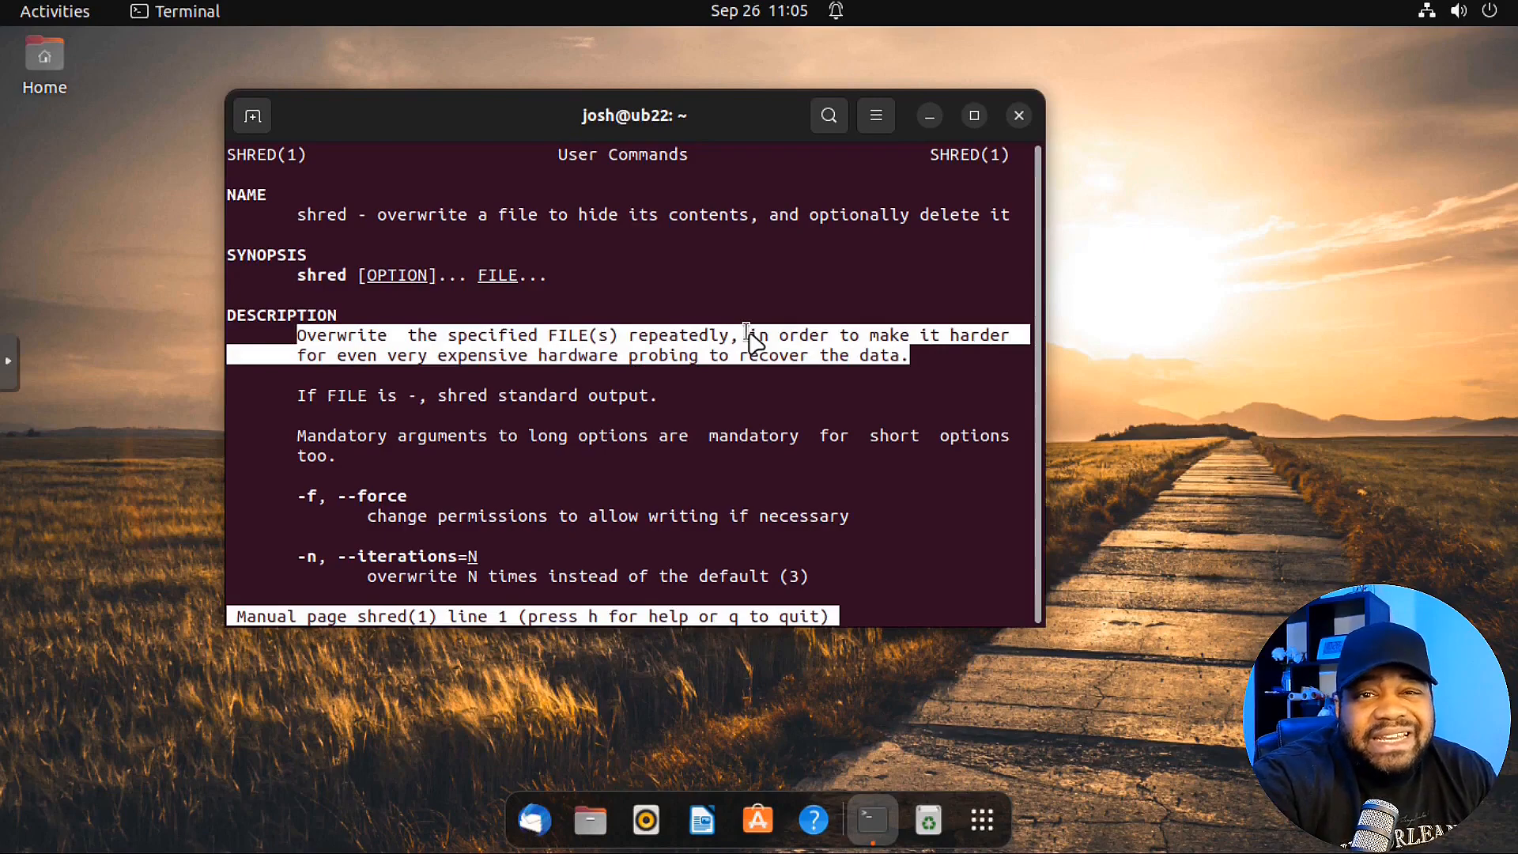
scroll(down, 3)
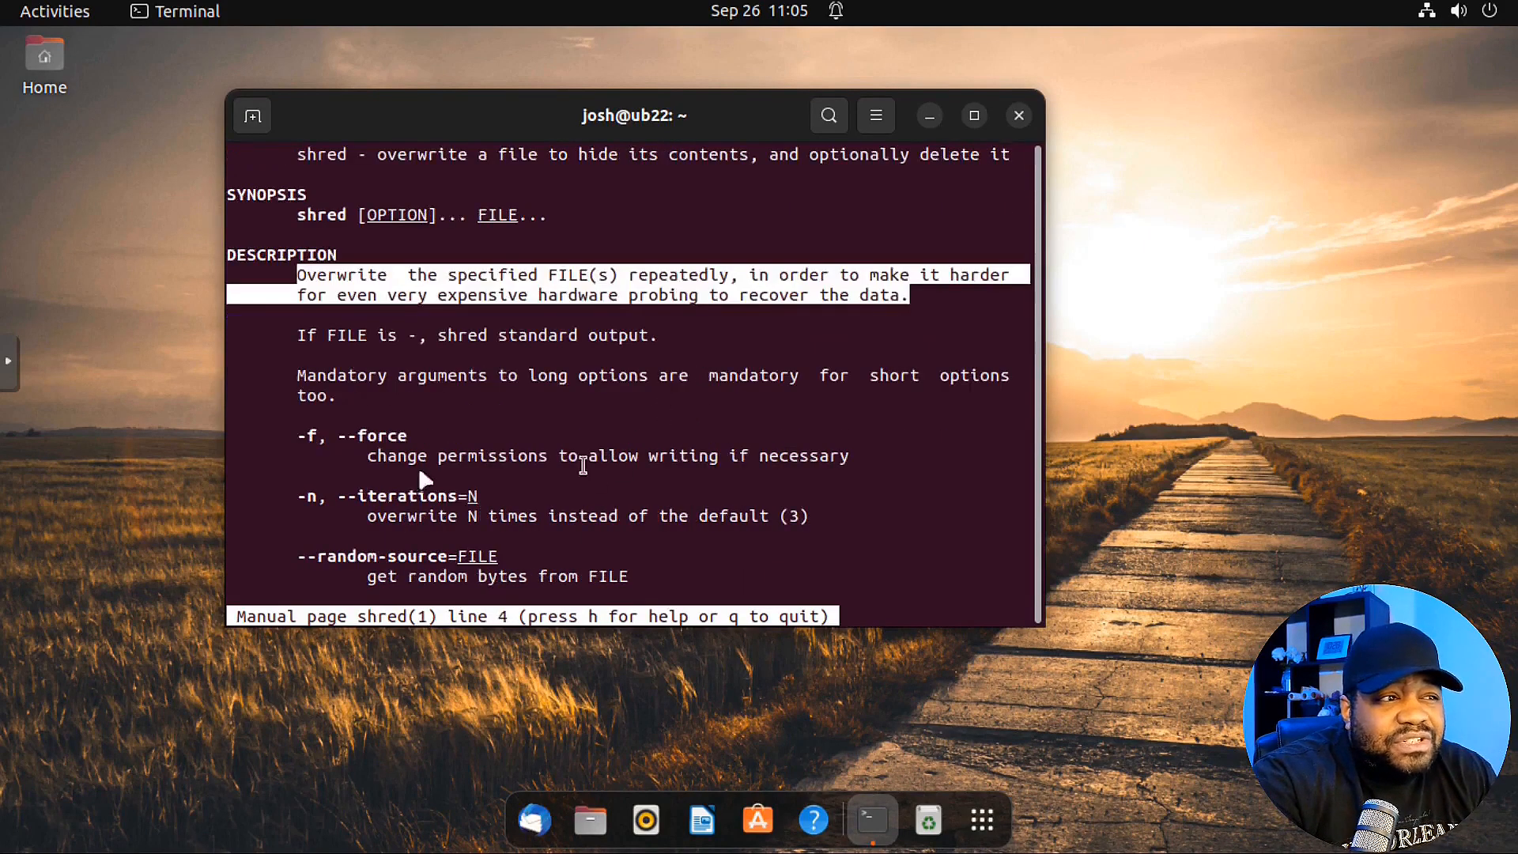
scroll(down, 3)
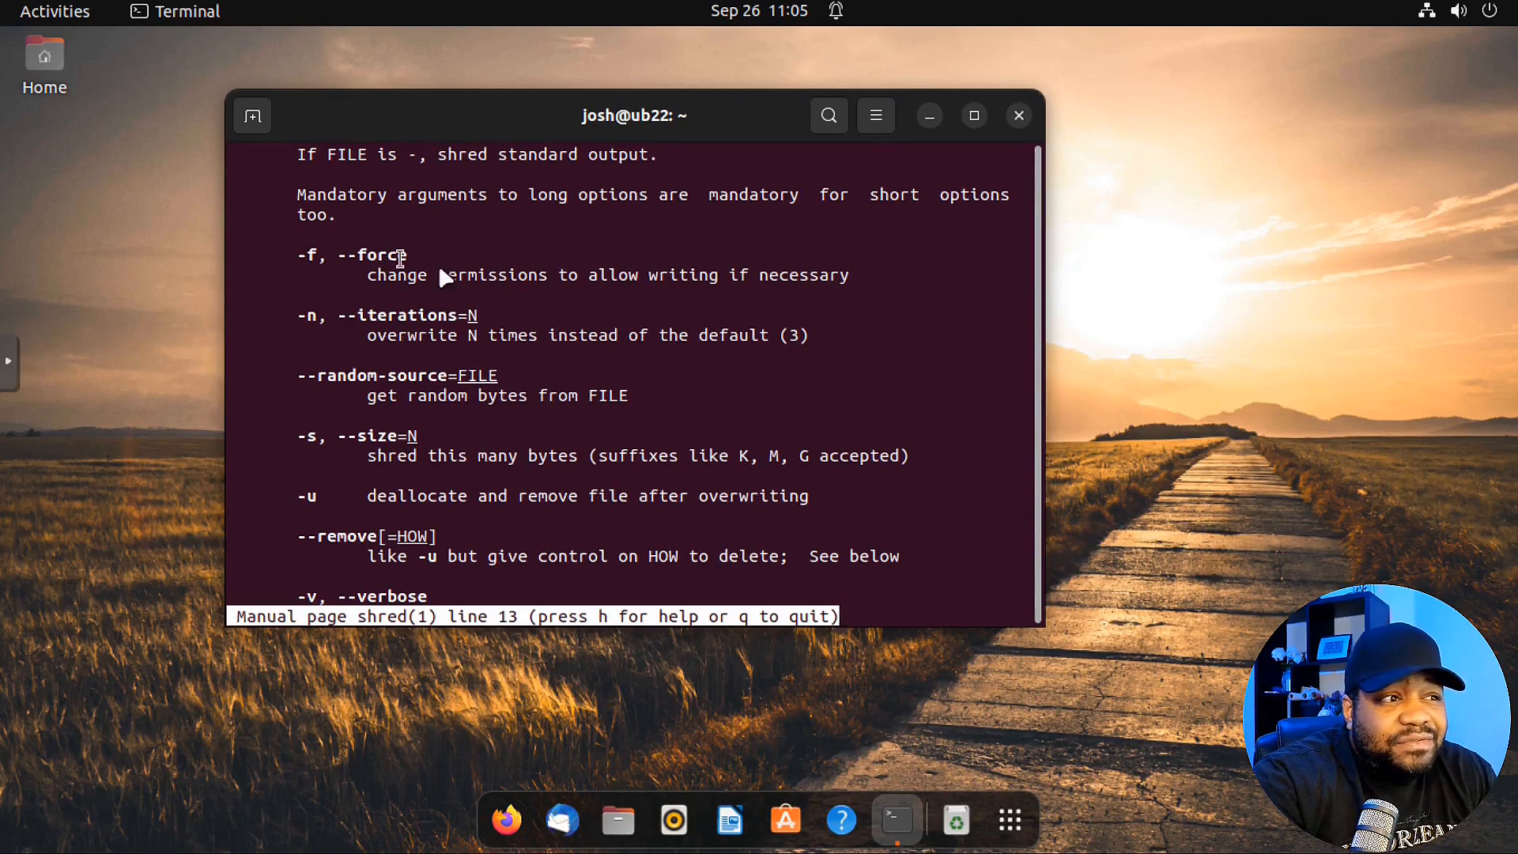
mouse_move(690, 298)
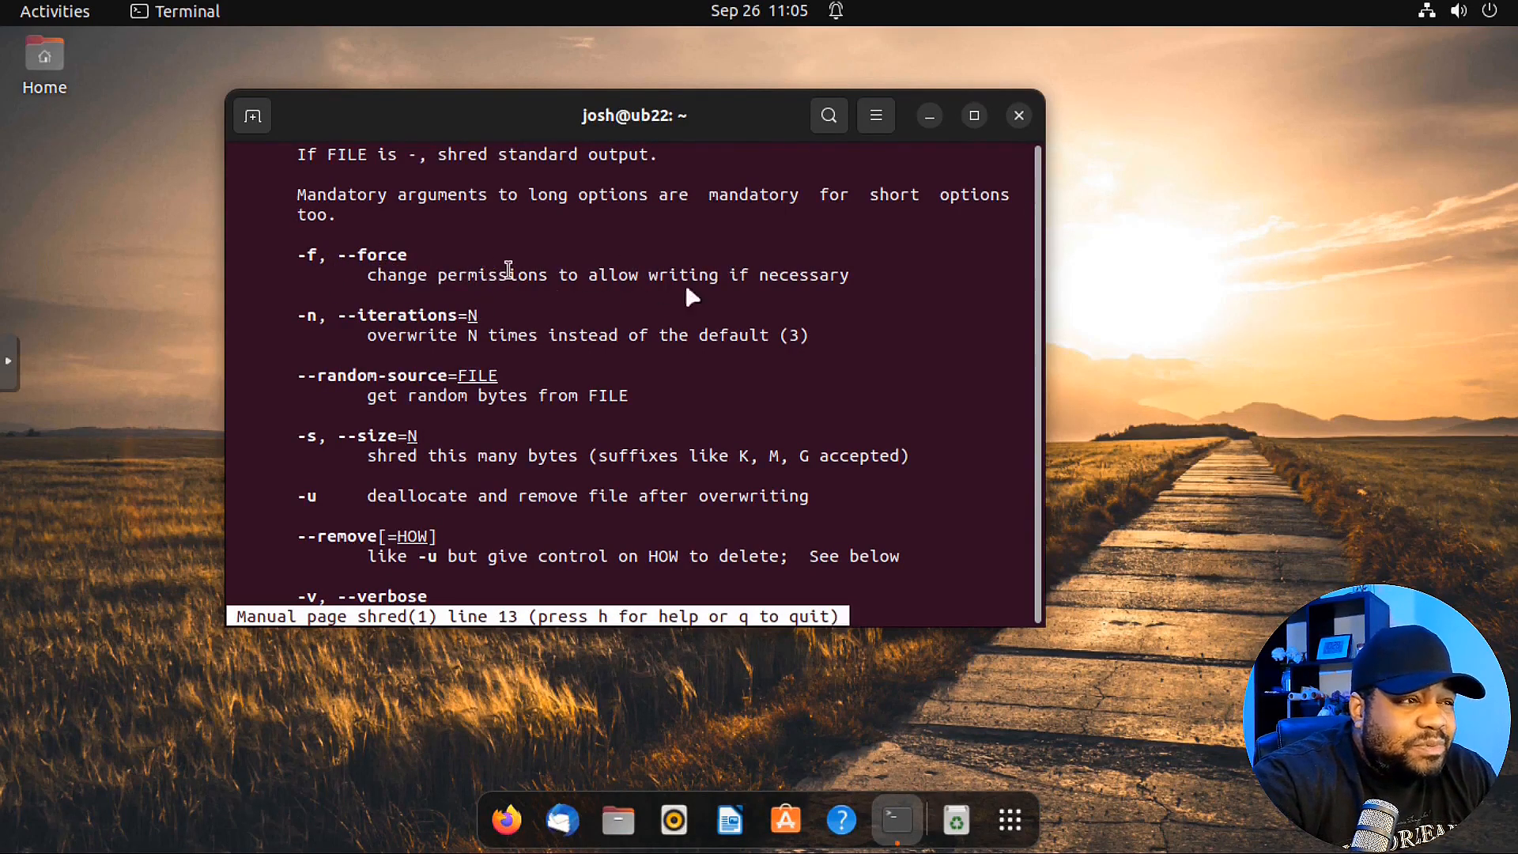
mouse_move(291, 339)
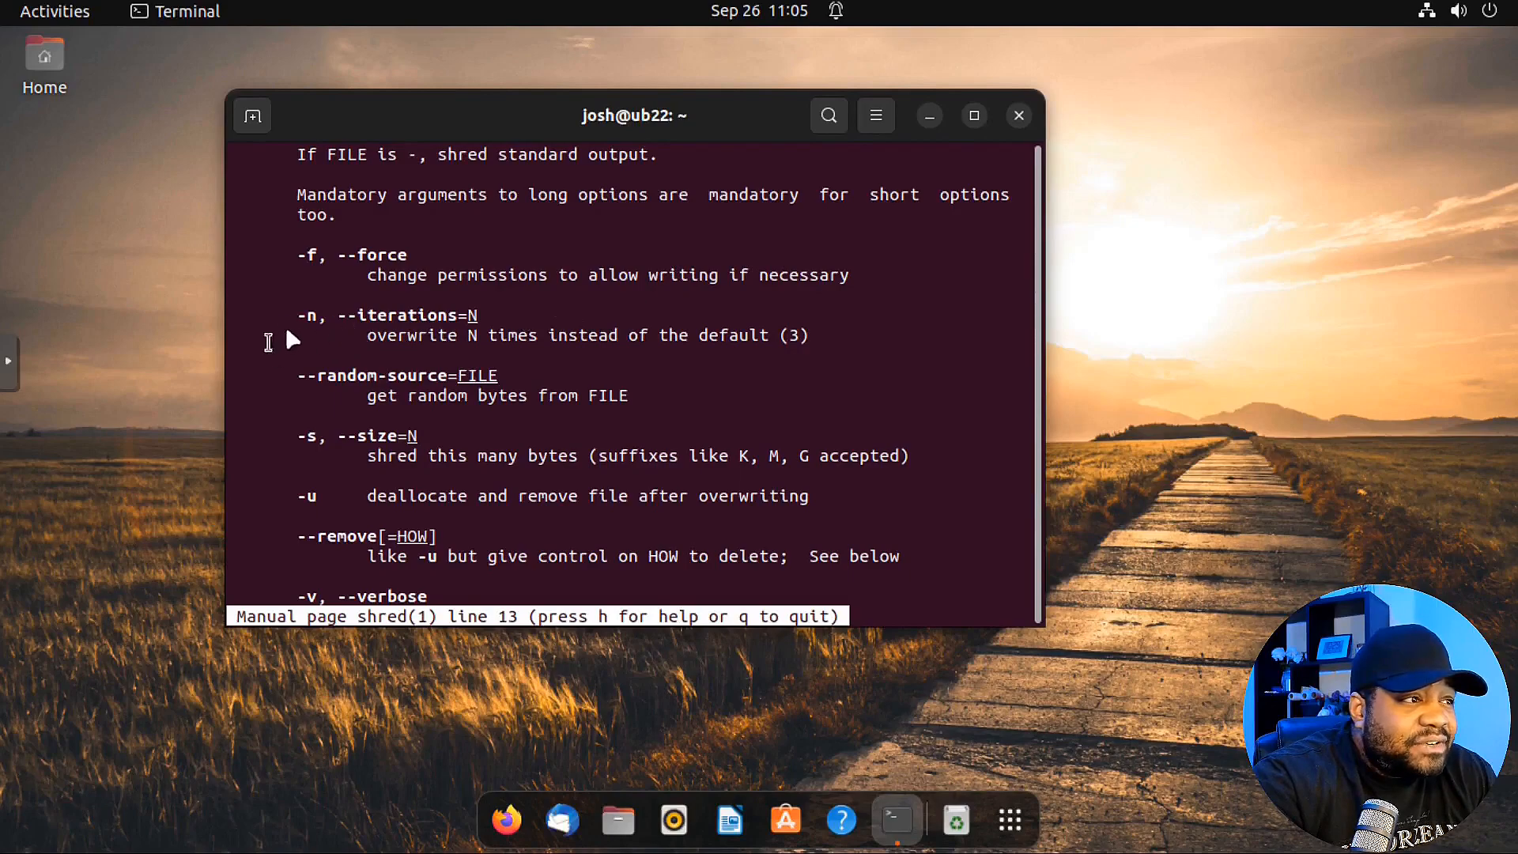
mouse_move(373, 321)
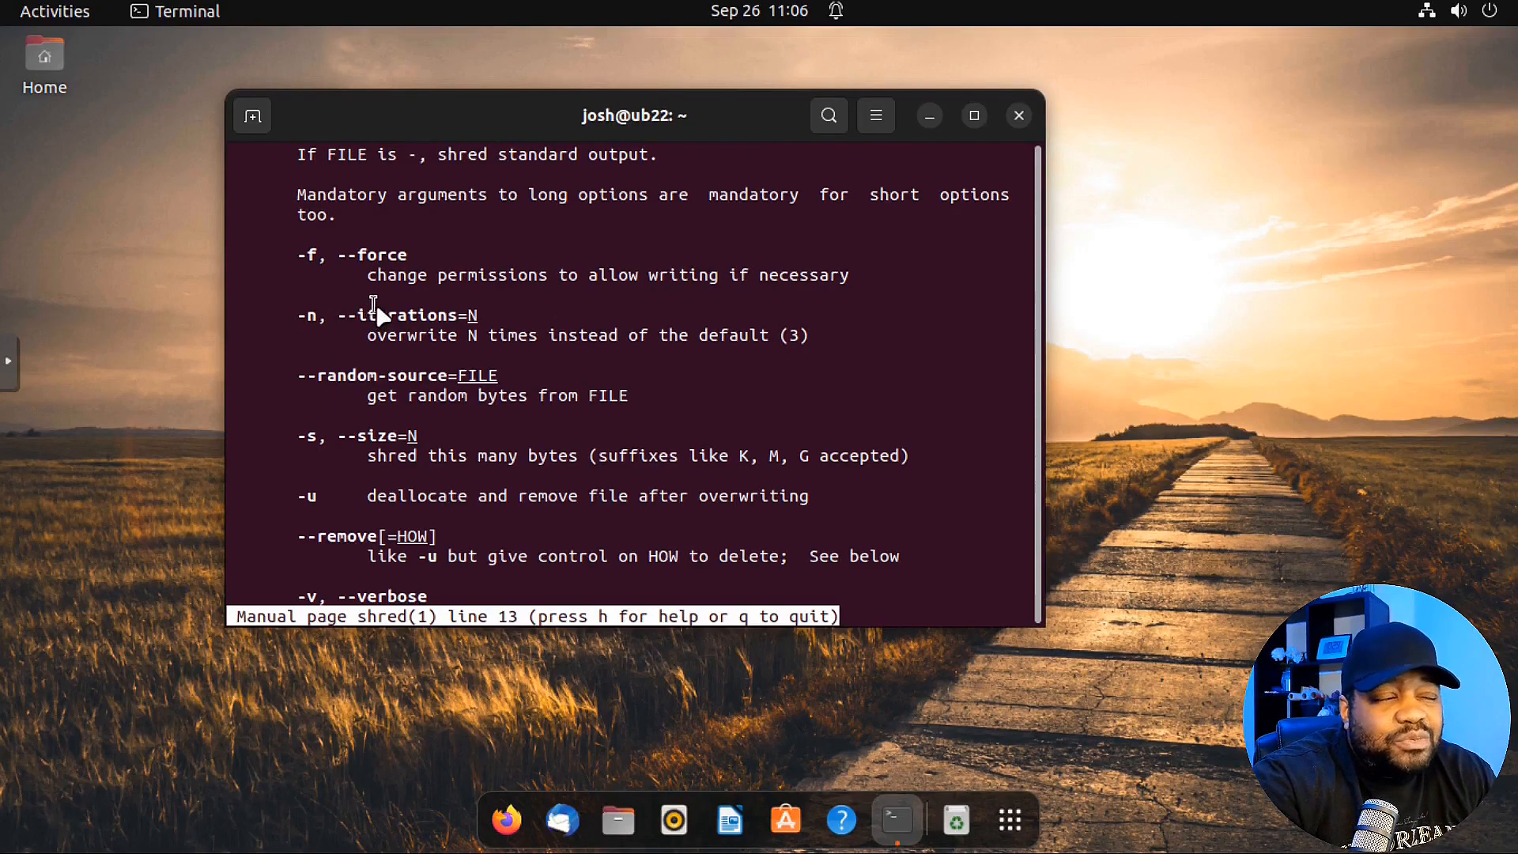
mouse_move(807, 347)
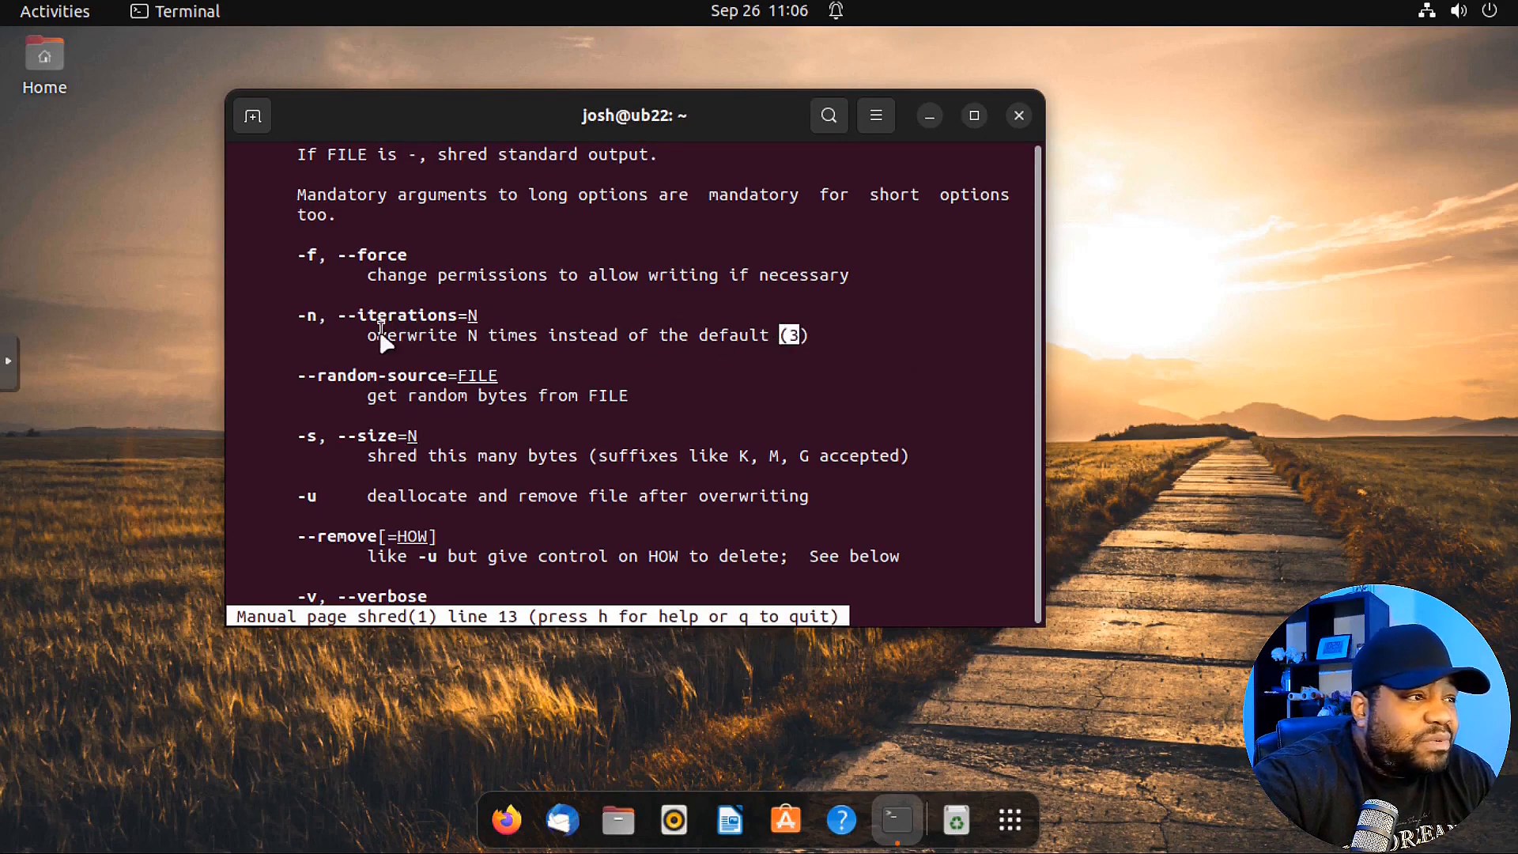
mouse_move(341, 299)
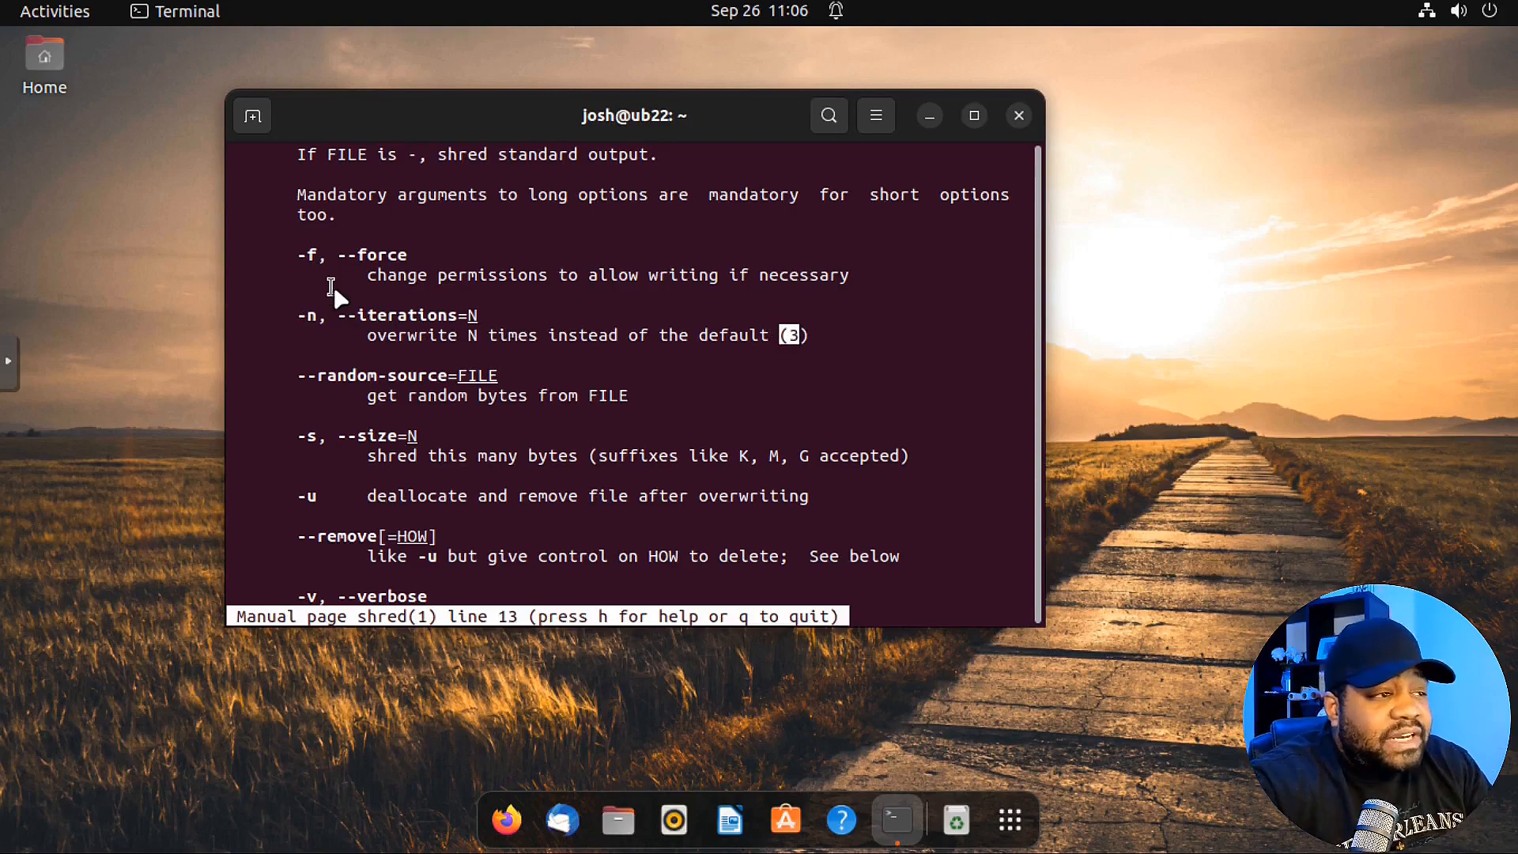
mouse_move(395, 318)
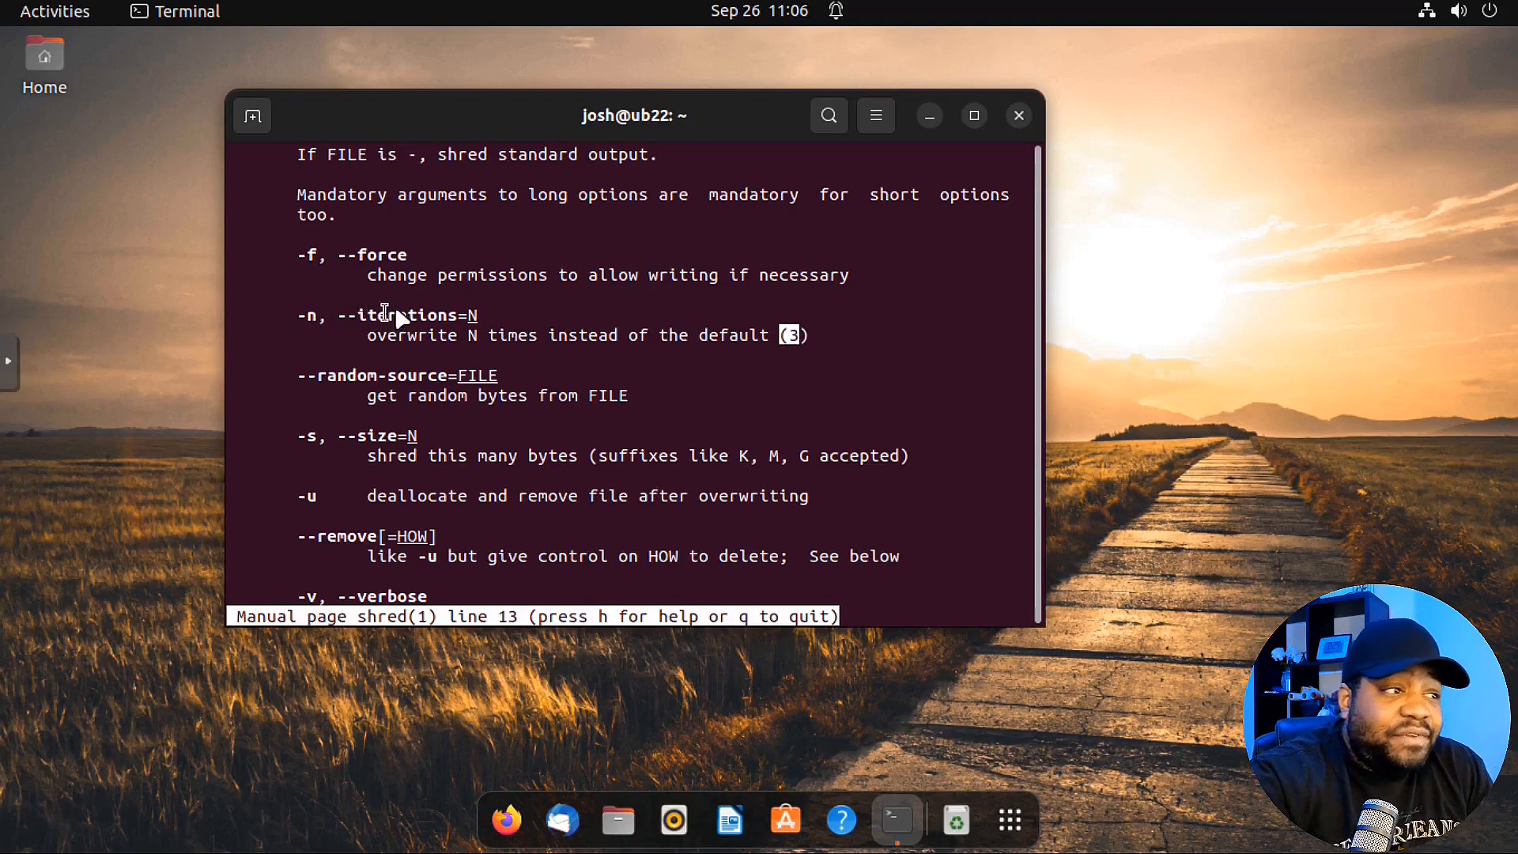
mouse_move(373, 408)
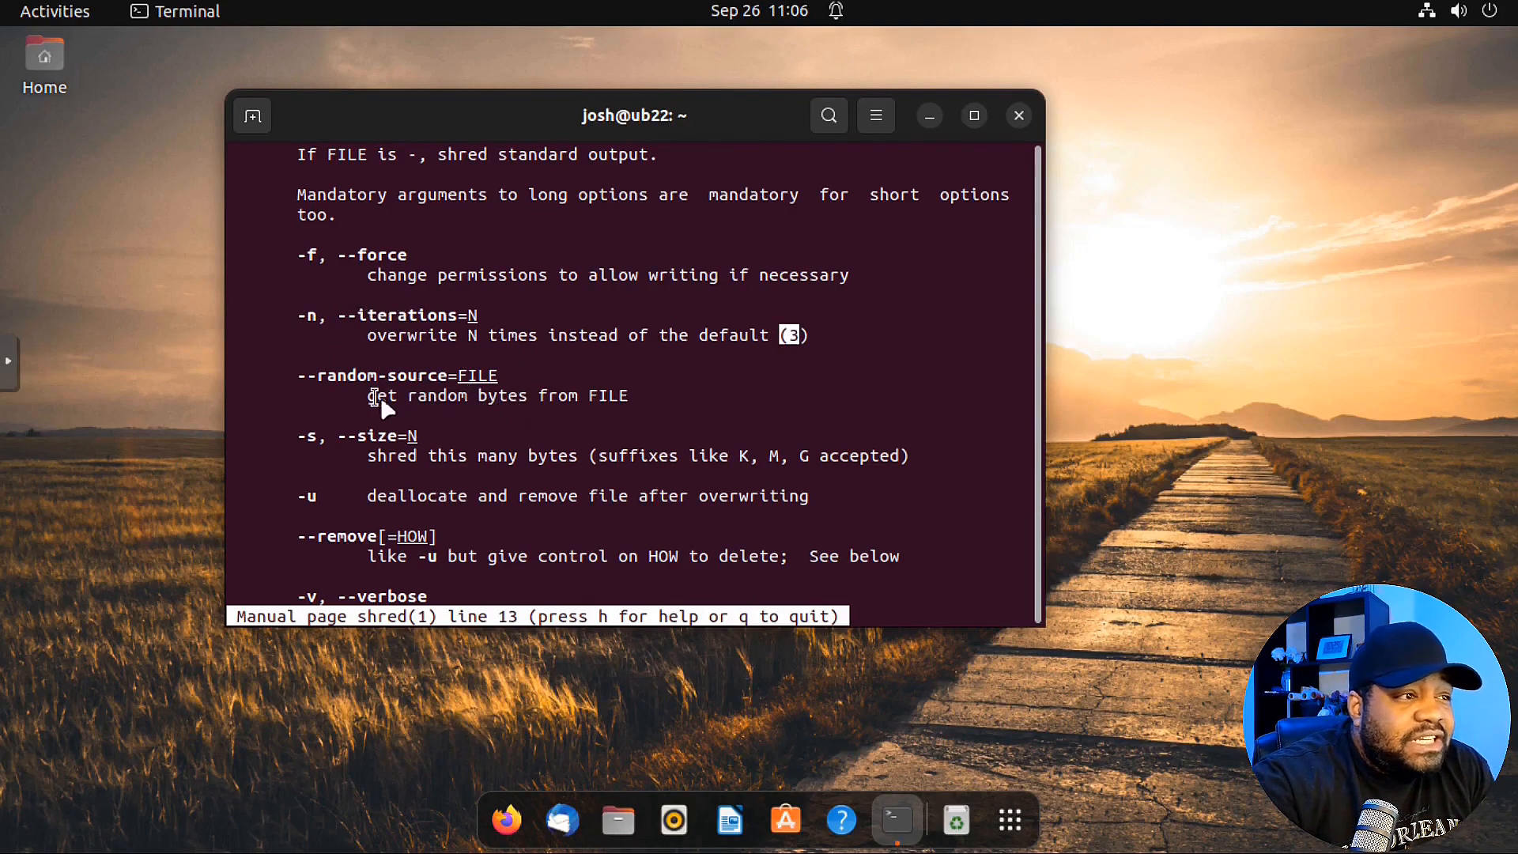
mouse_move(525, 368)
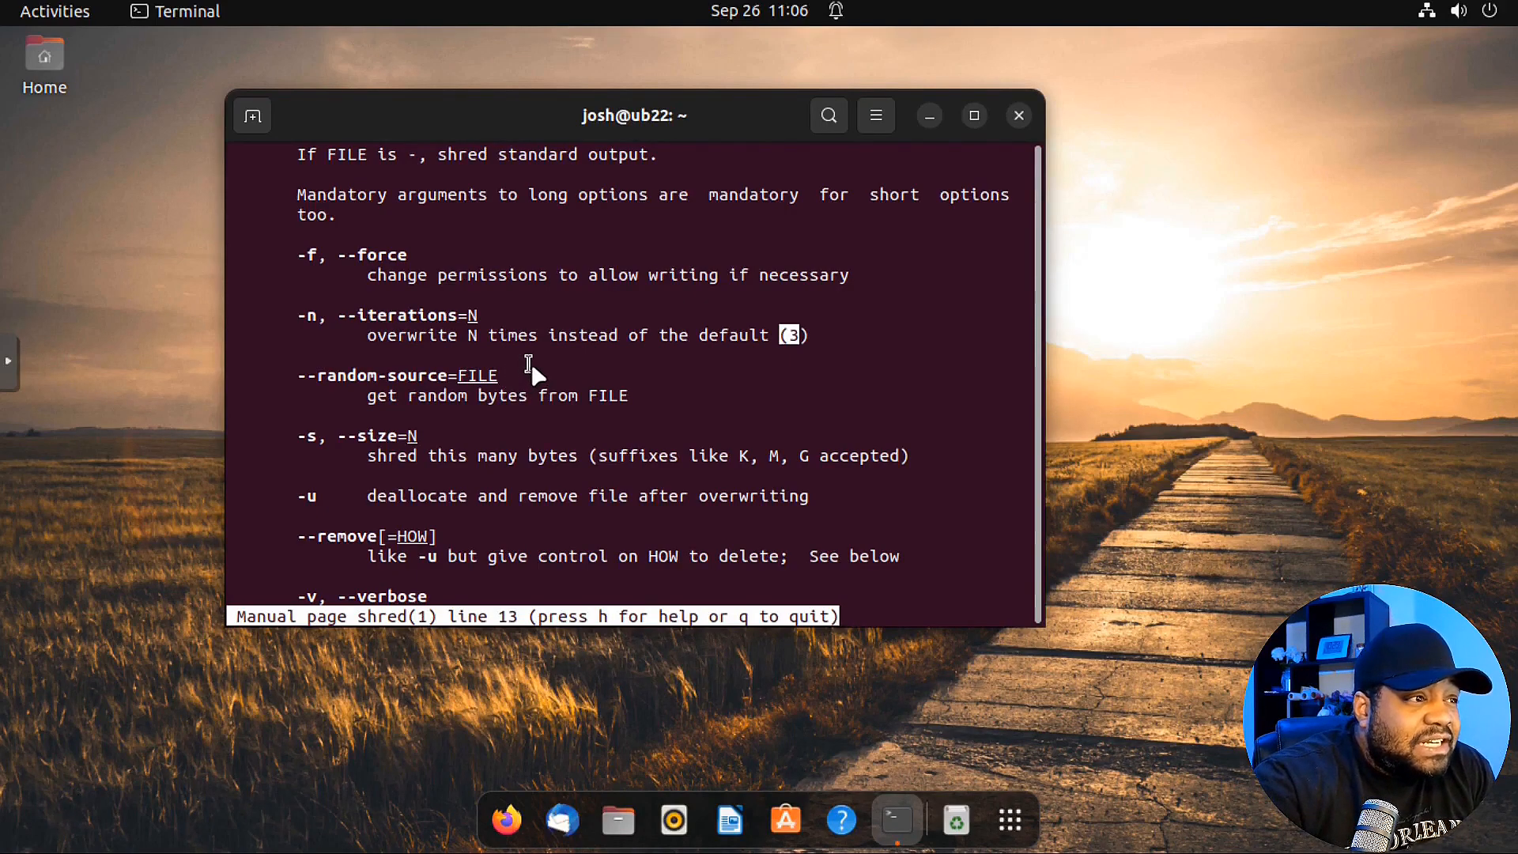
mouse_move(389, 395)
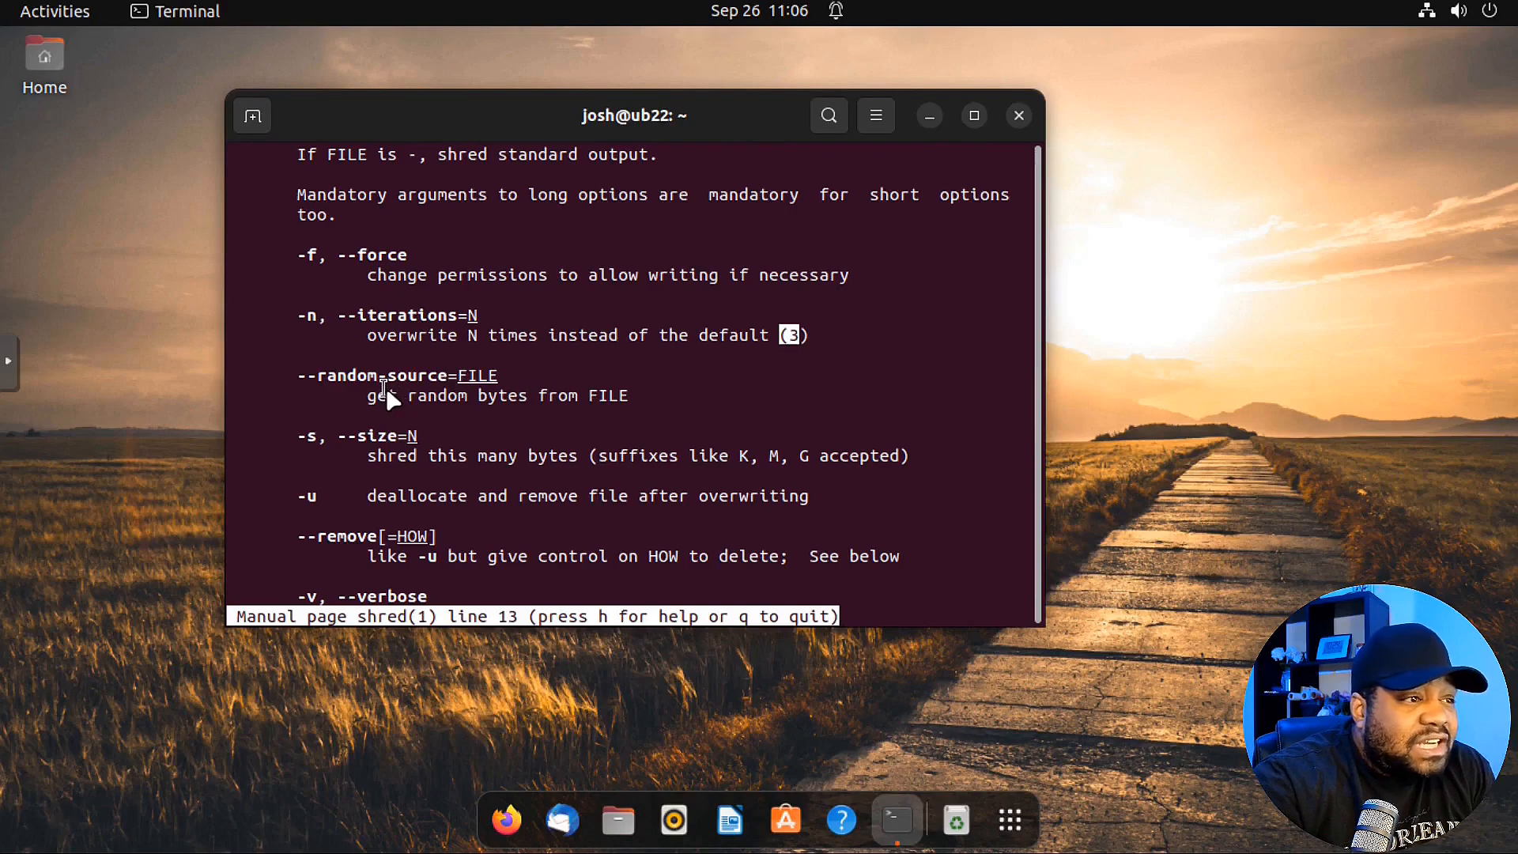
mouse_move(406, 376)
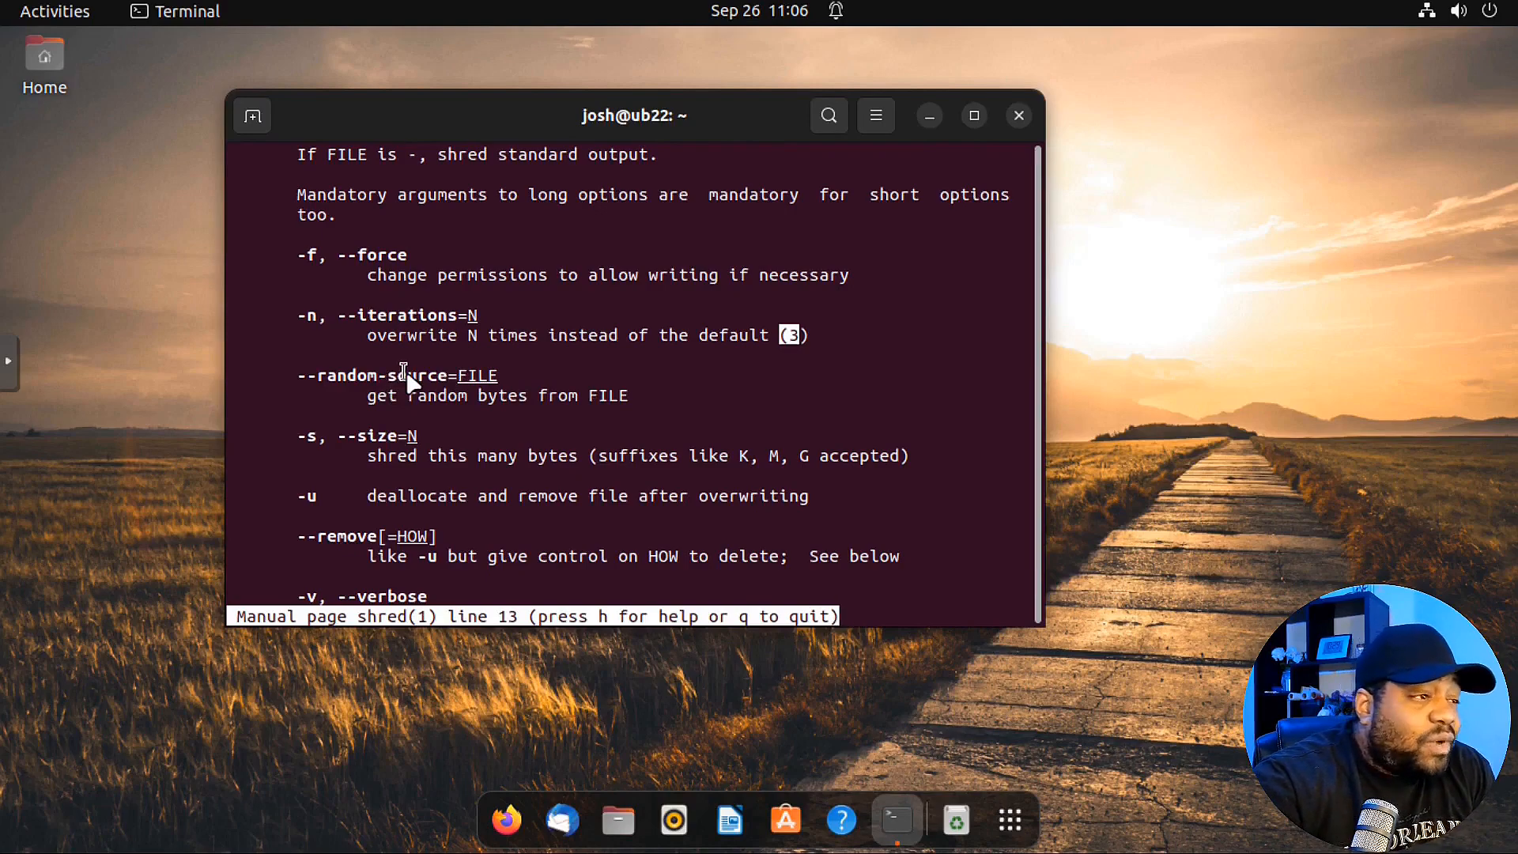
mouse_move(437, 373)
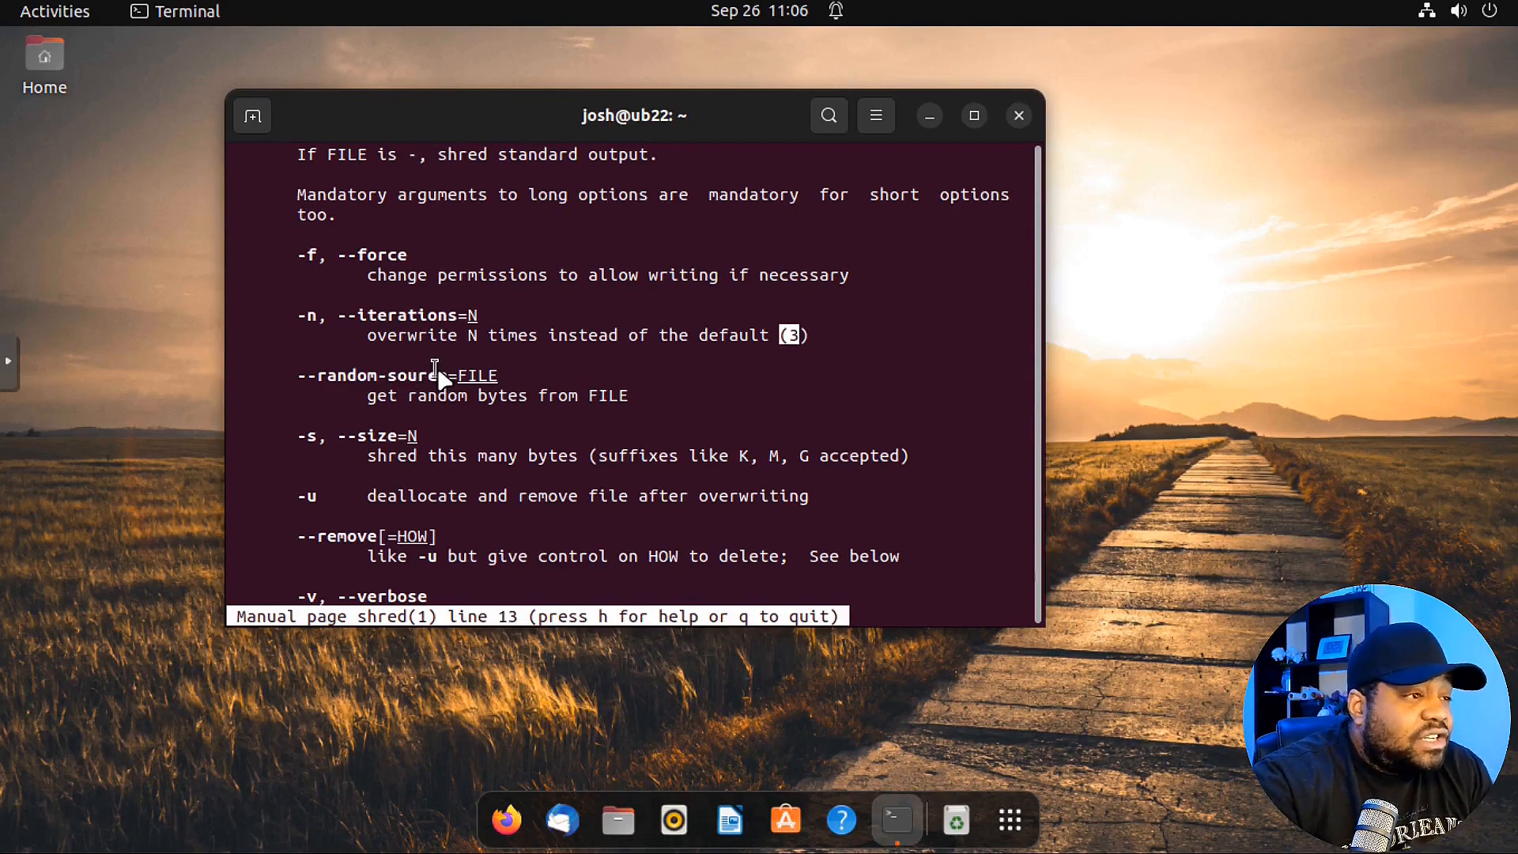
mouse_move(474, 446)
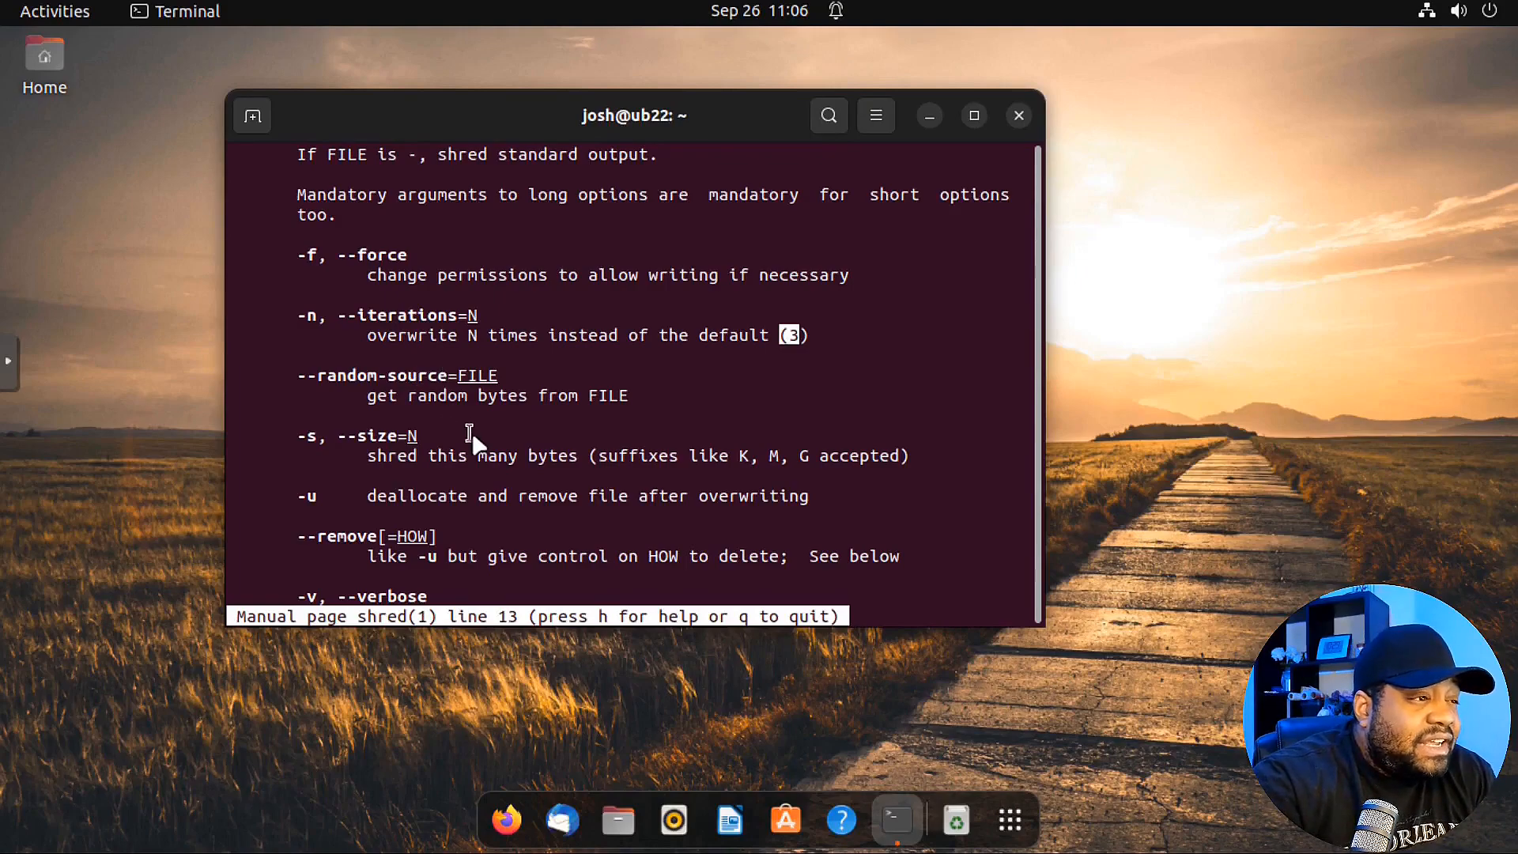
scroll(down, 3)
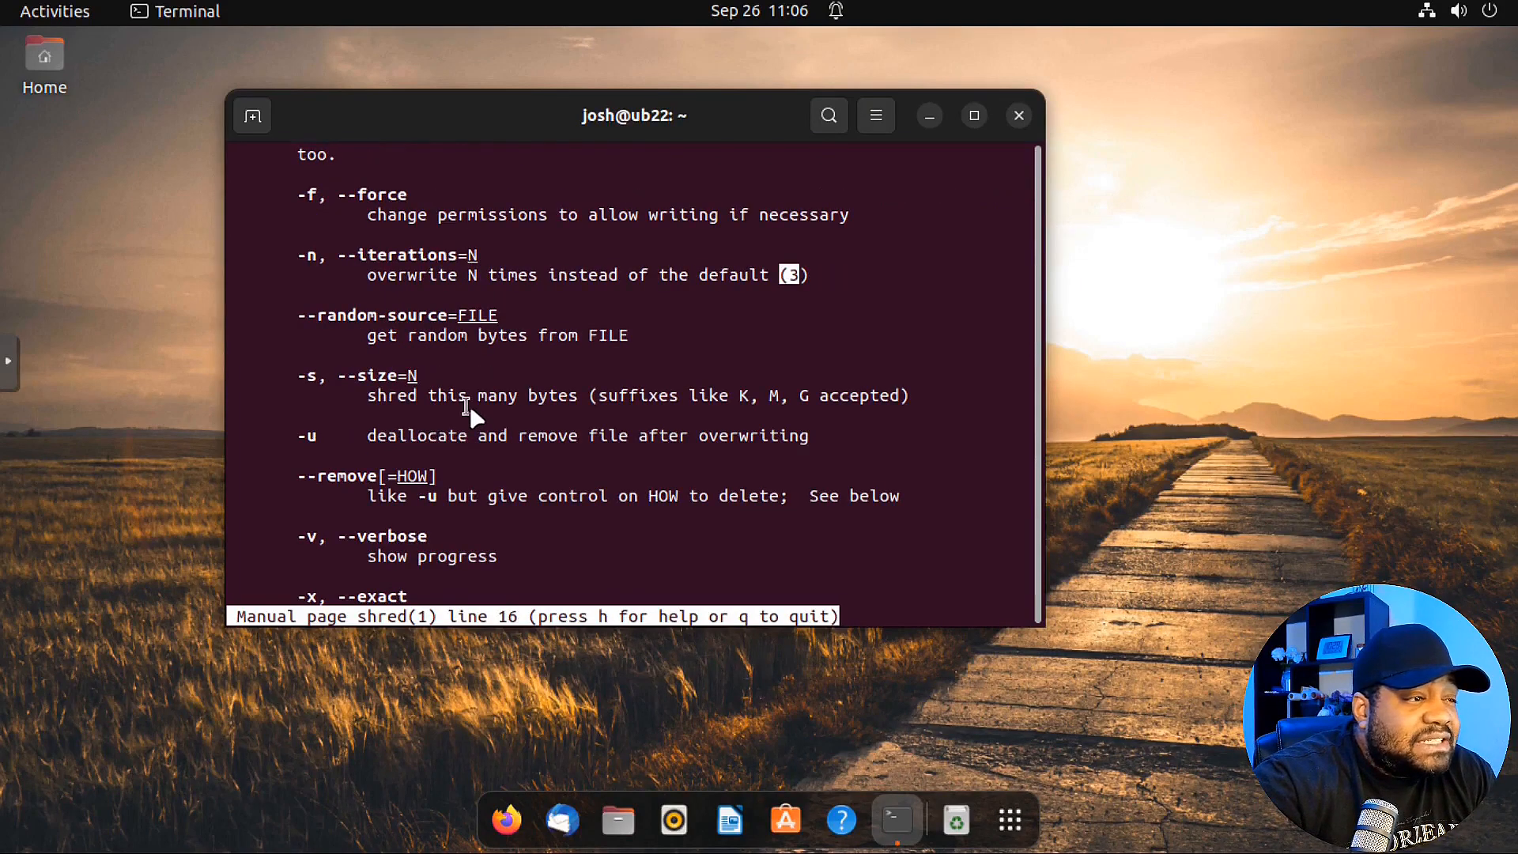
mouse_move(634, 408)
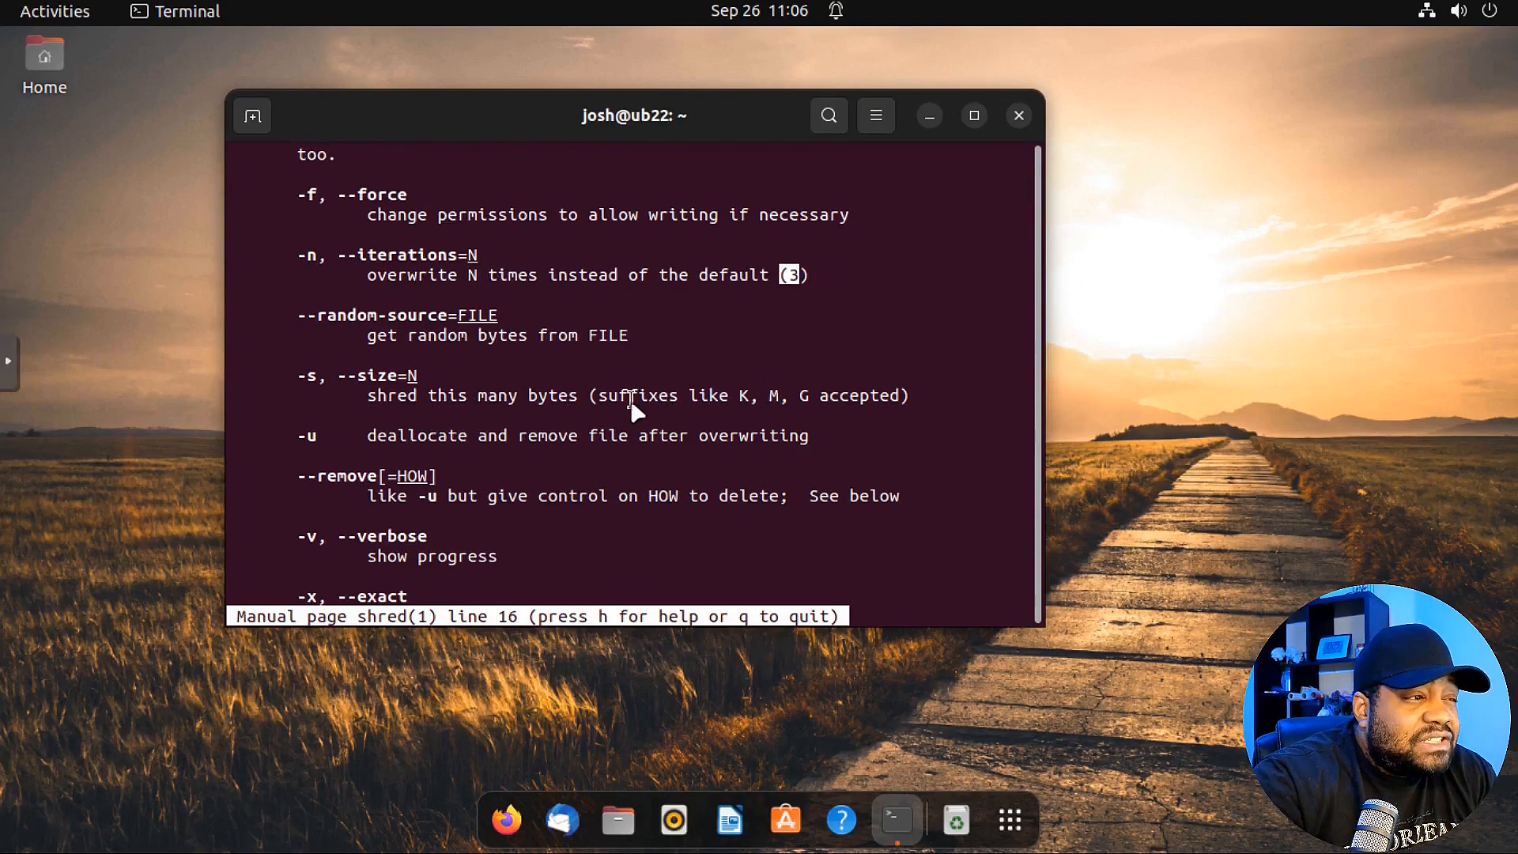
mouse_move(477, 405)
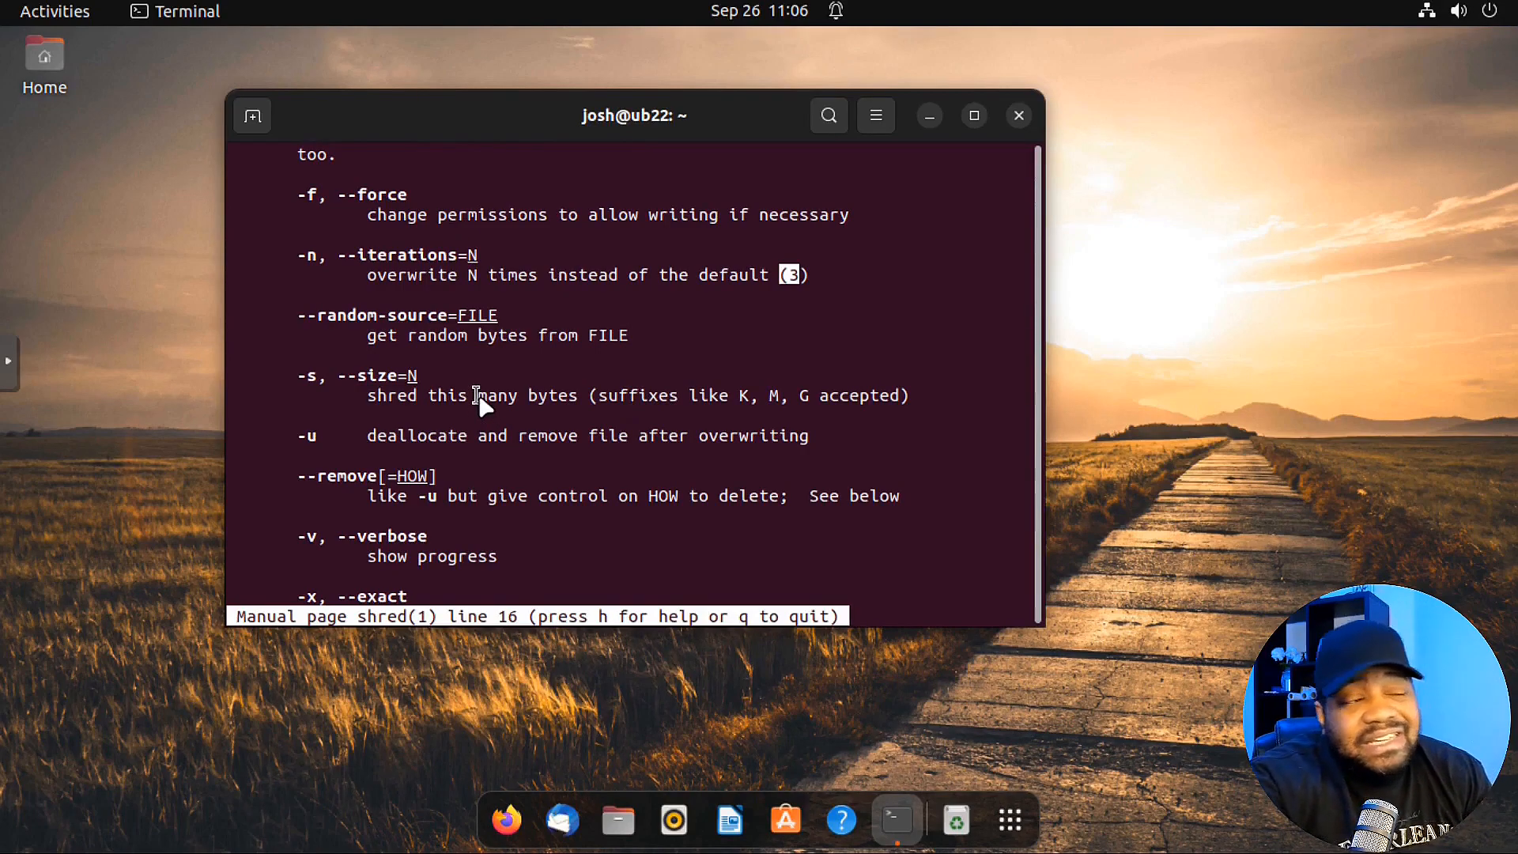
mouse_move(320, 455)
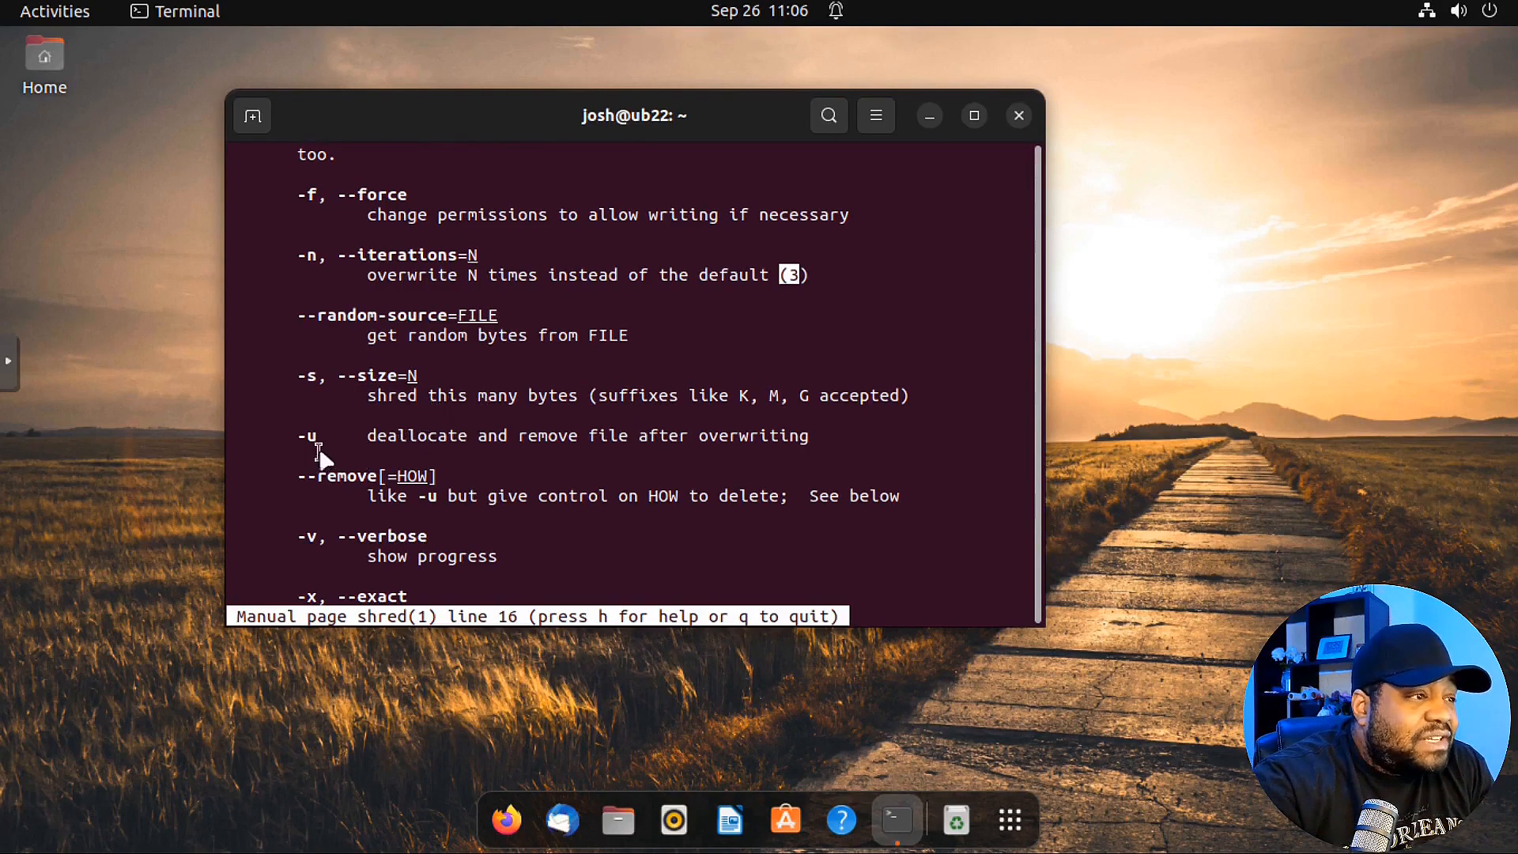
mouse_move(656, 464)
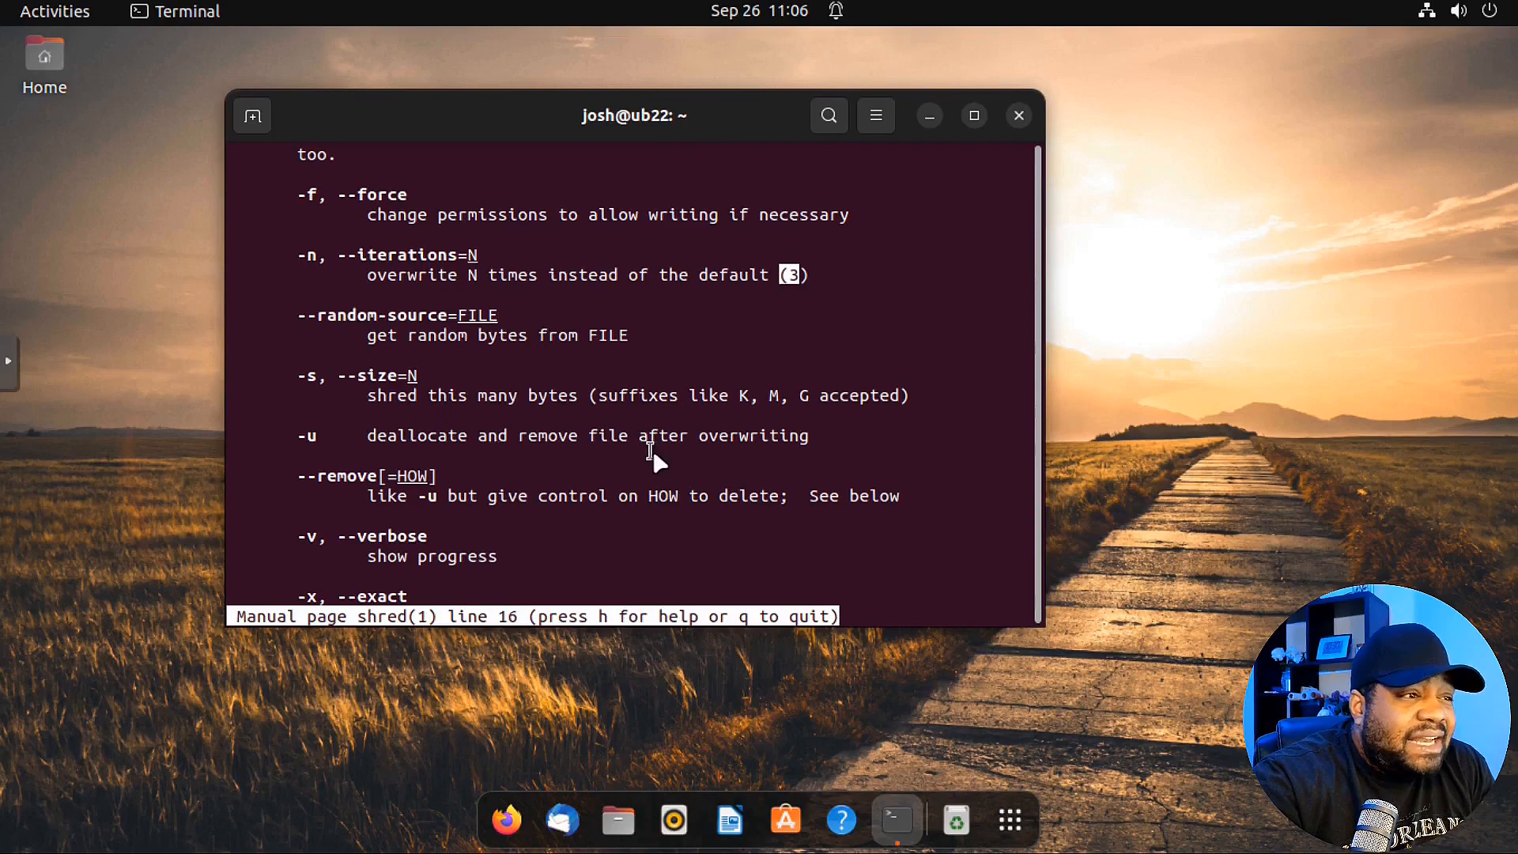
mouse_move(734, 450)
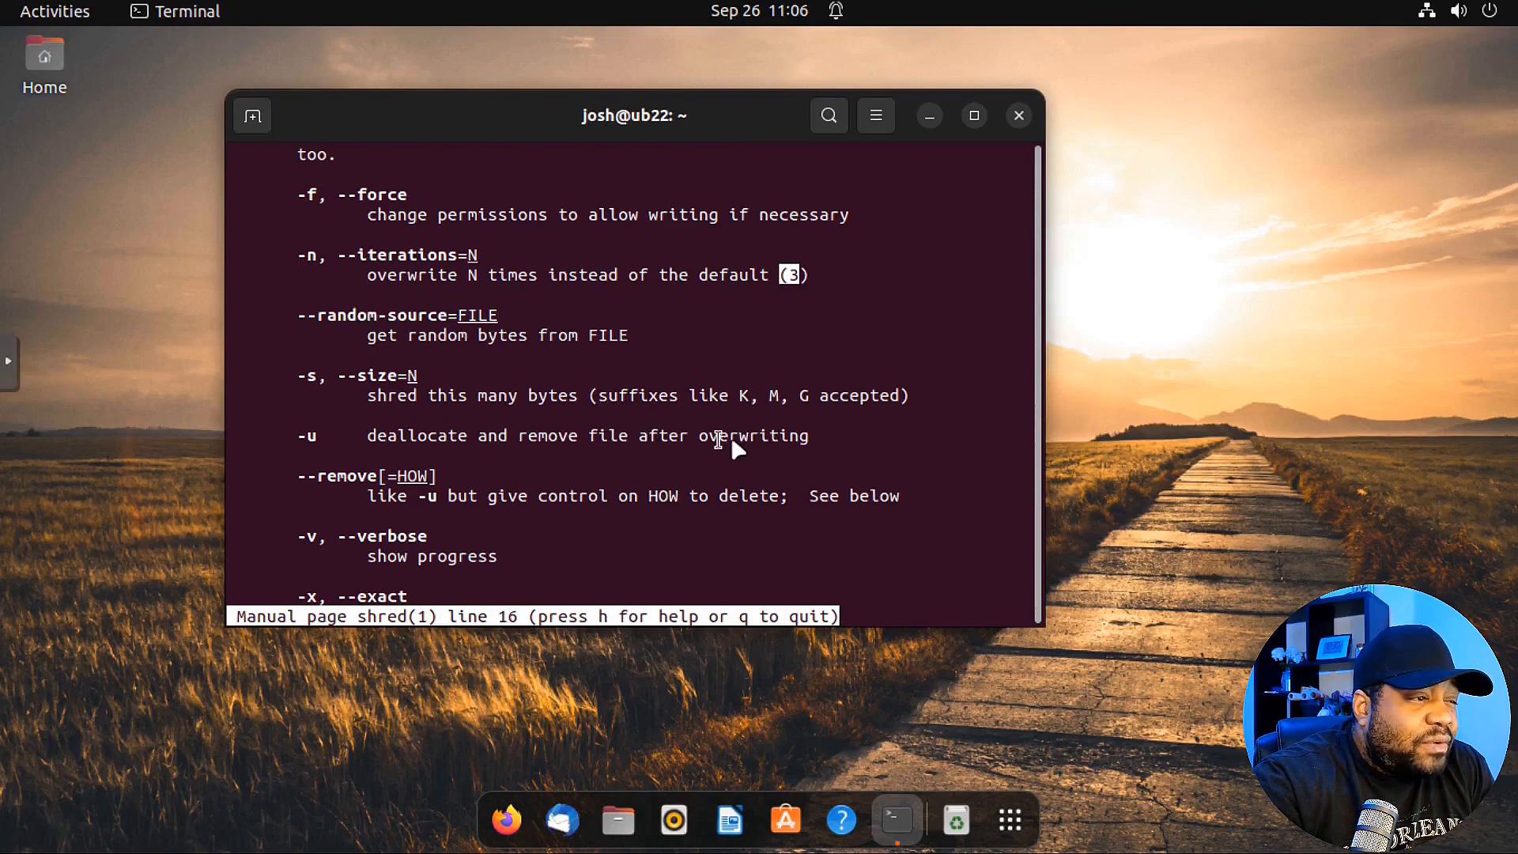
mouse_move(423, 446)
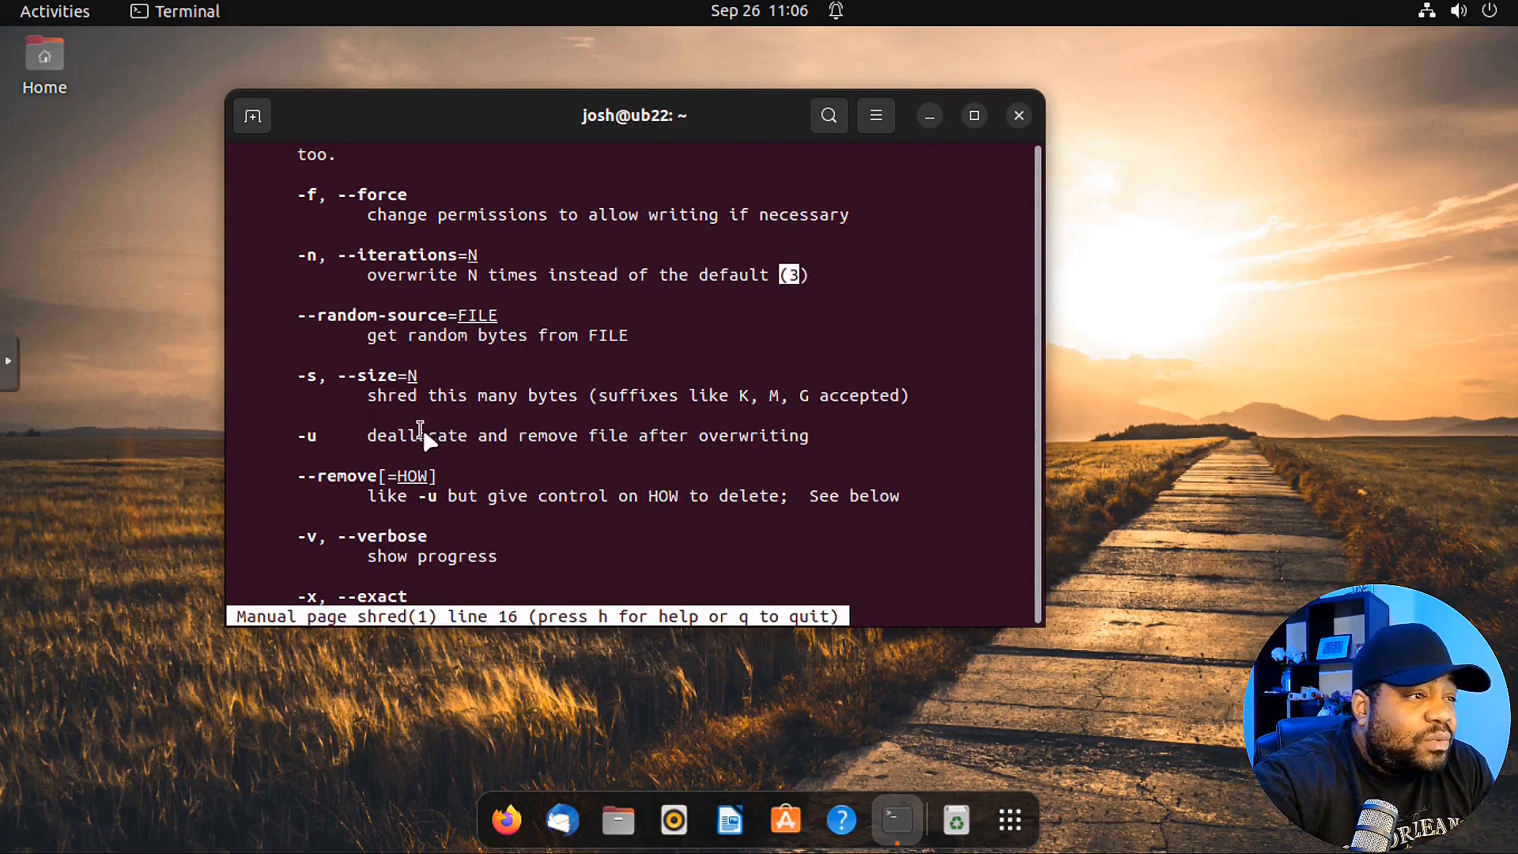
scroll(down, 3)
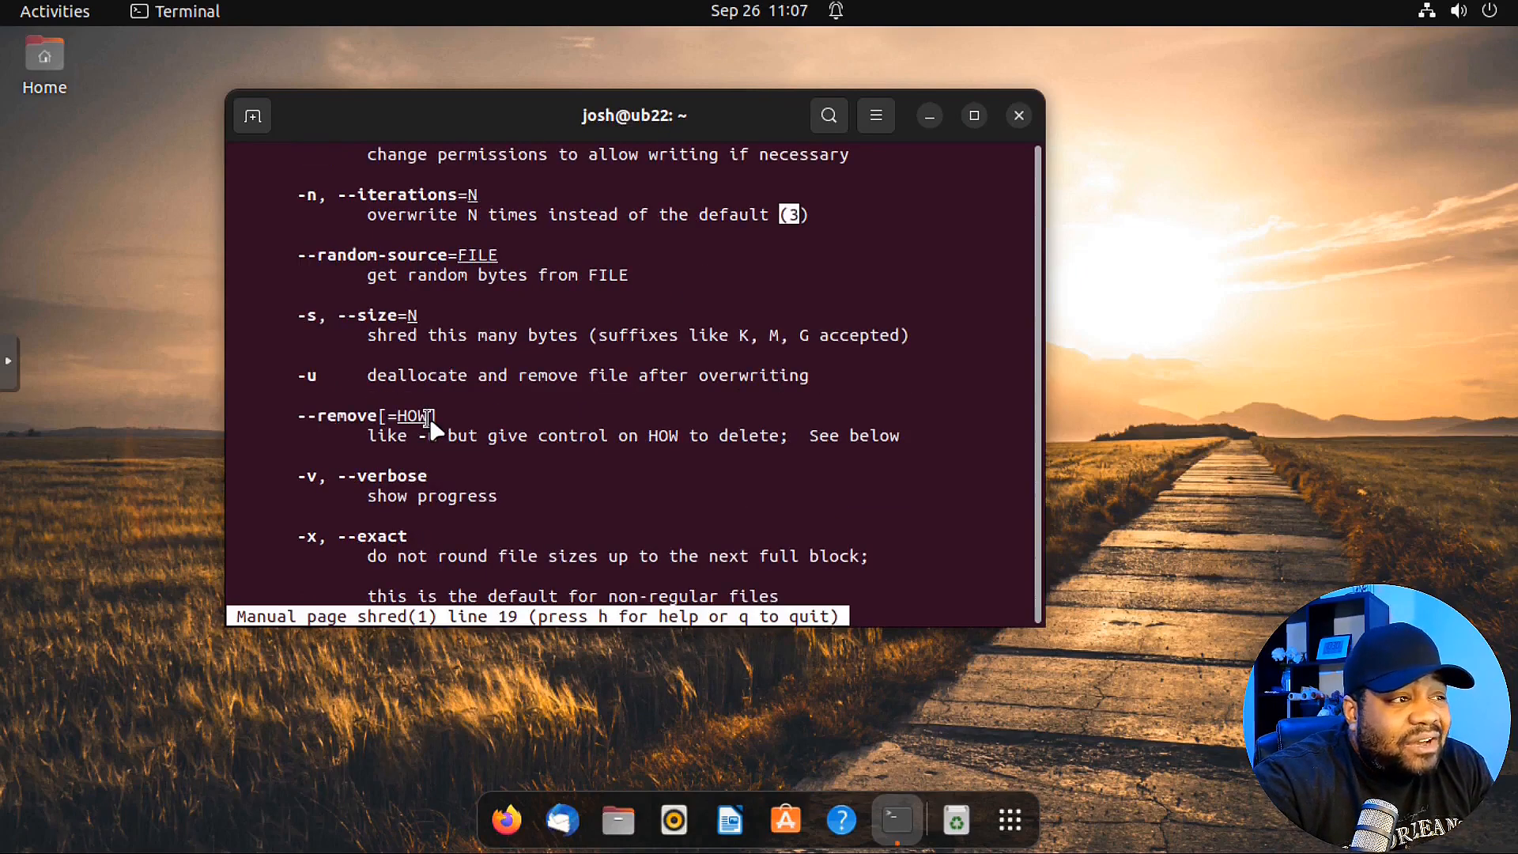
scroll(down, 3)
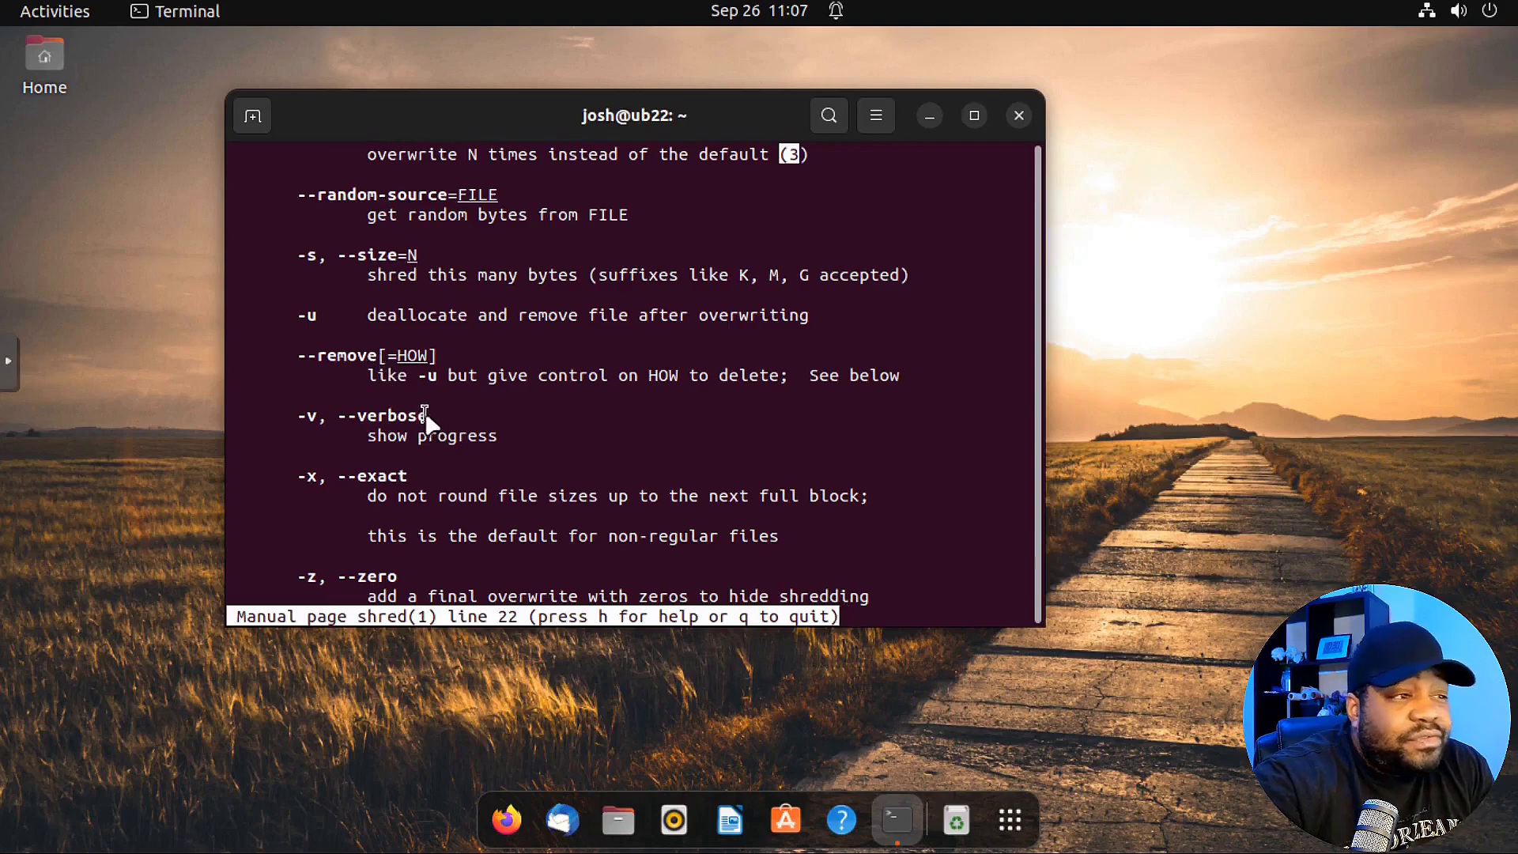
scroll(down, 3)
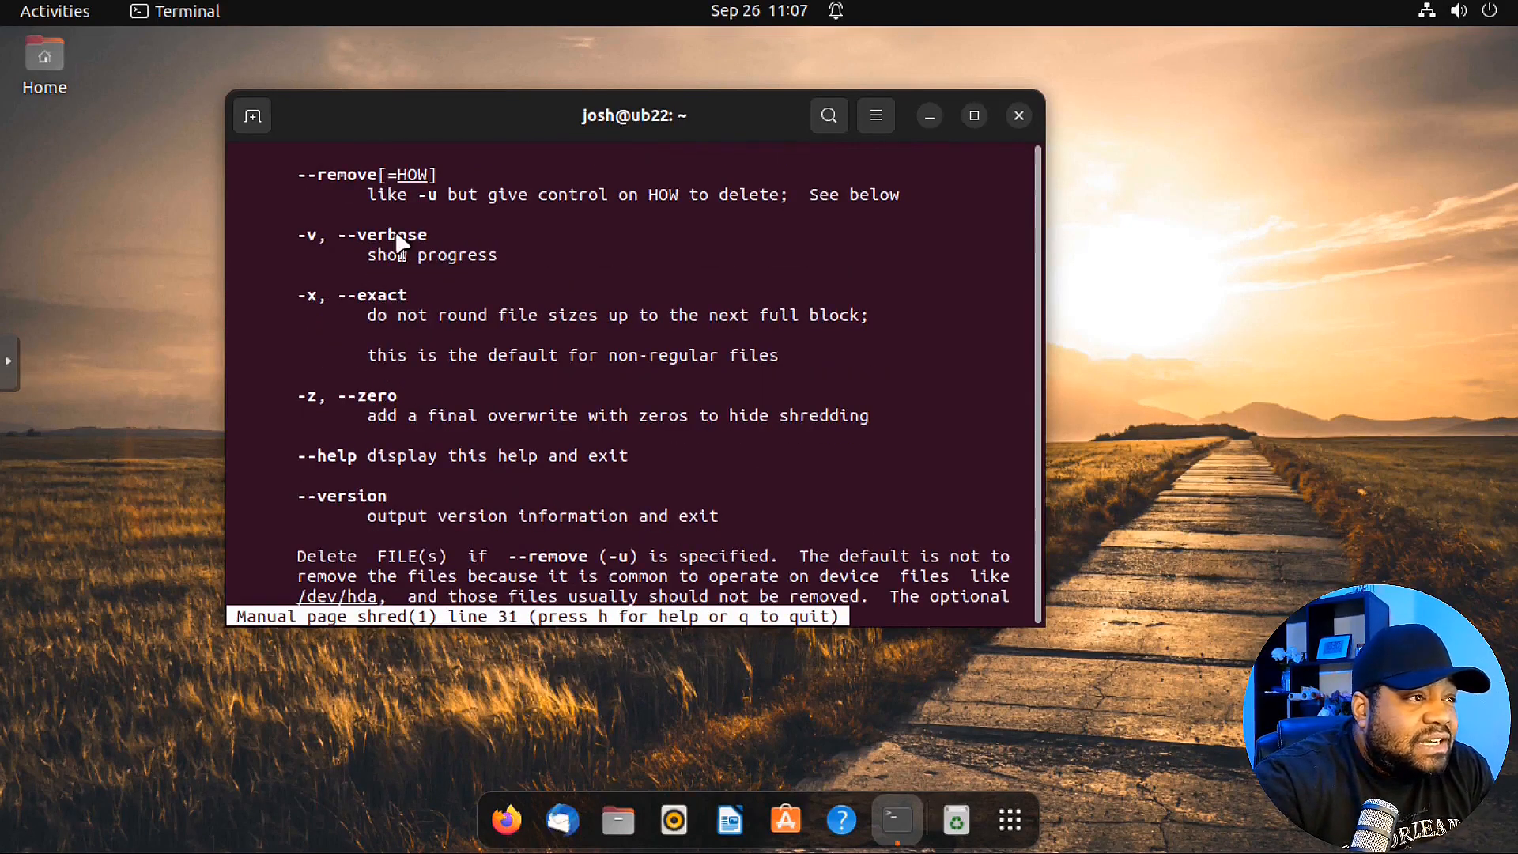
mouse_move(422, 259)
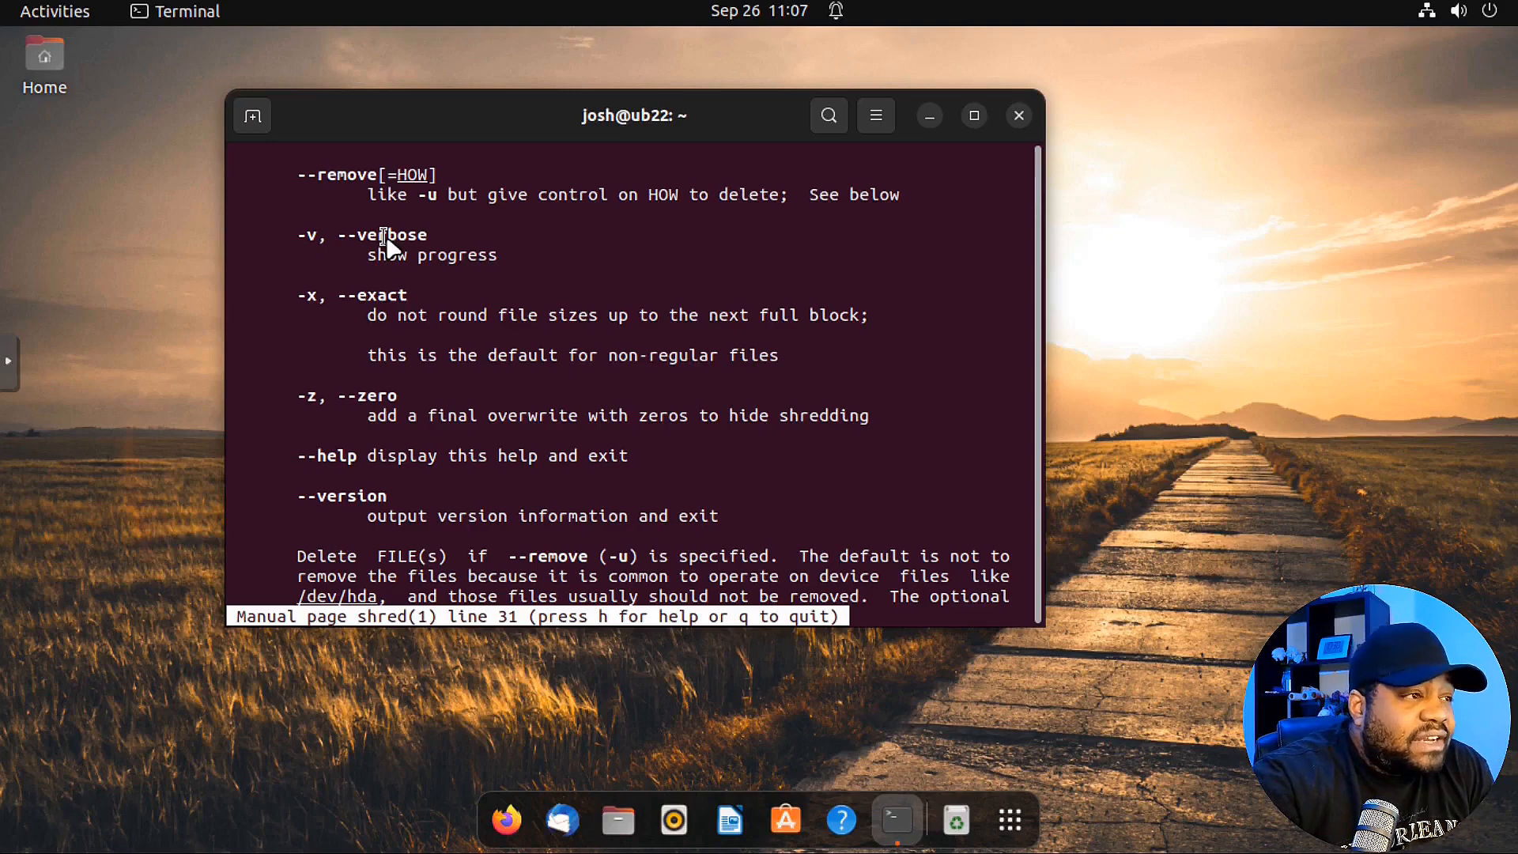
mouse_move(431, 340)
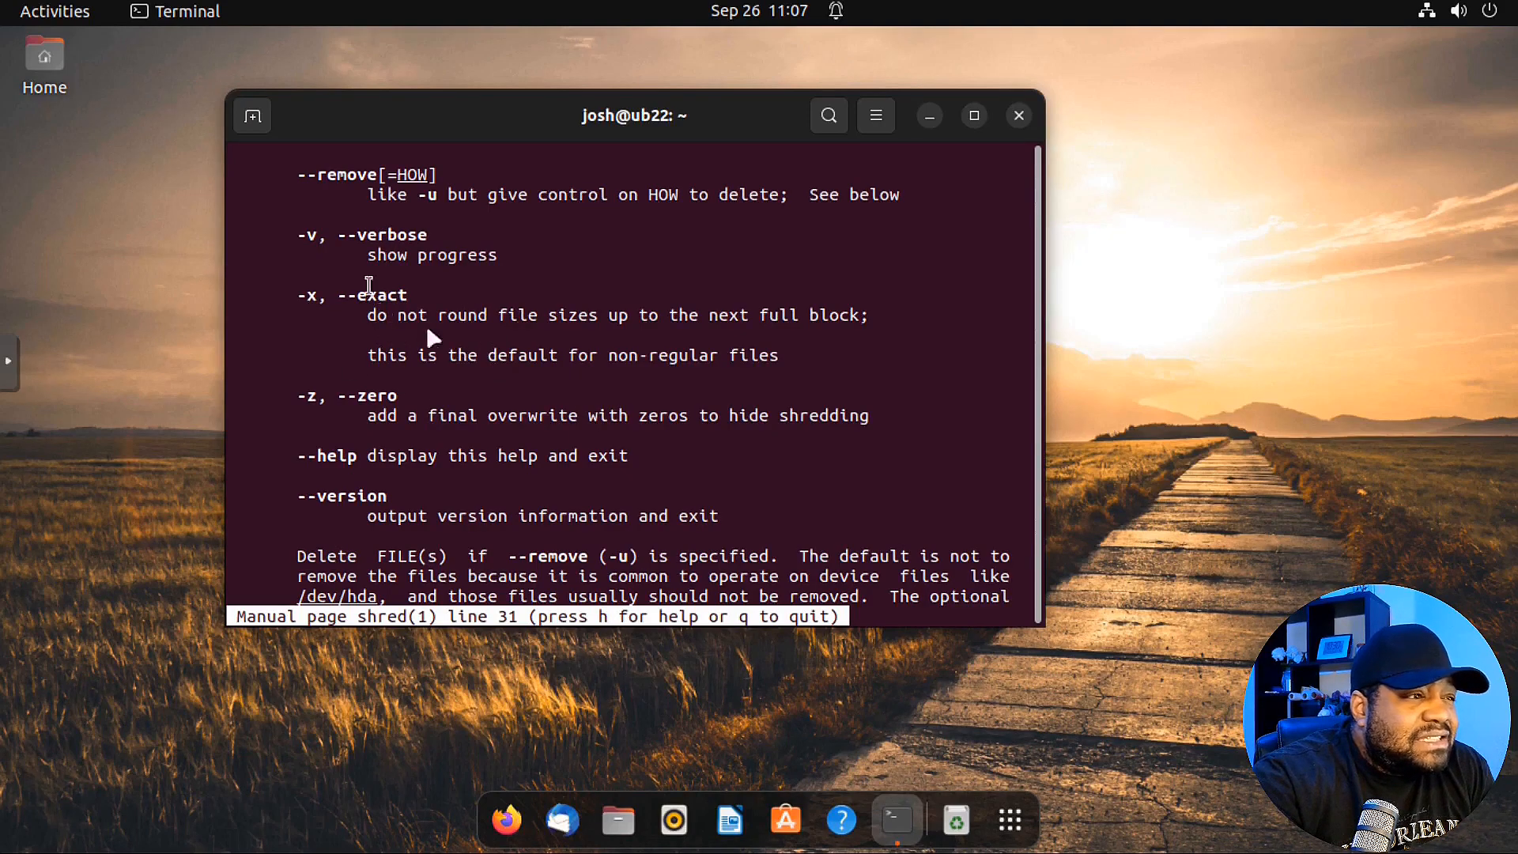
mouse_move(575, 335)
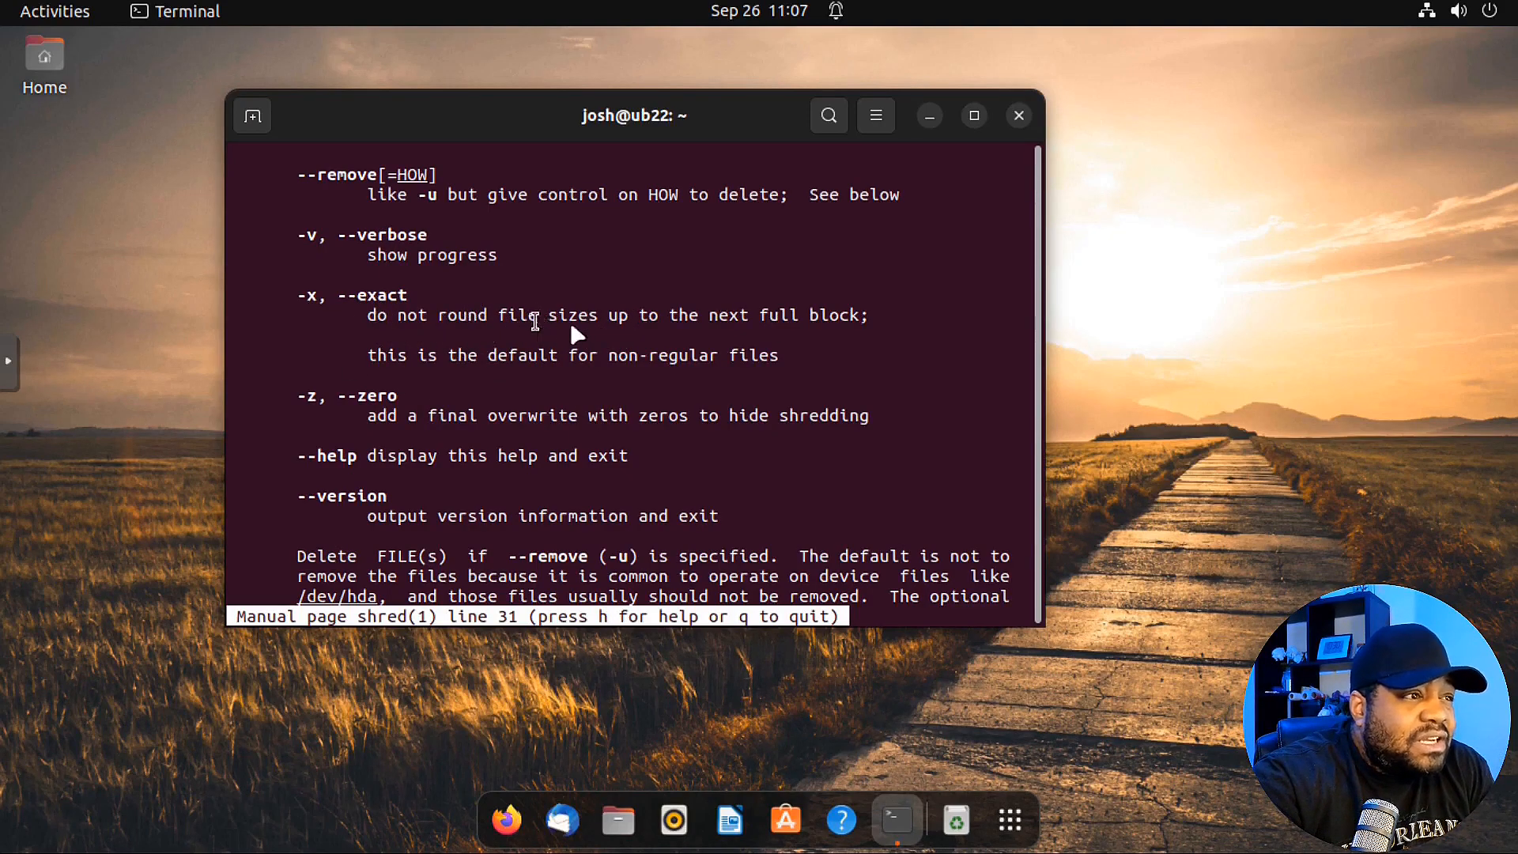
mouse_move(793, 323)
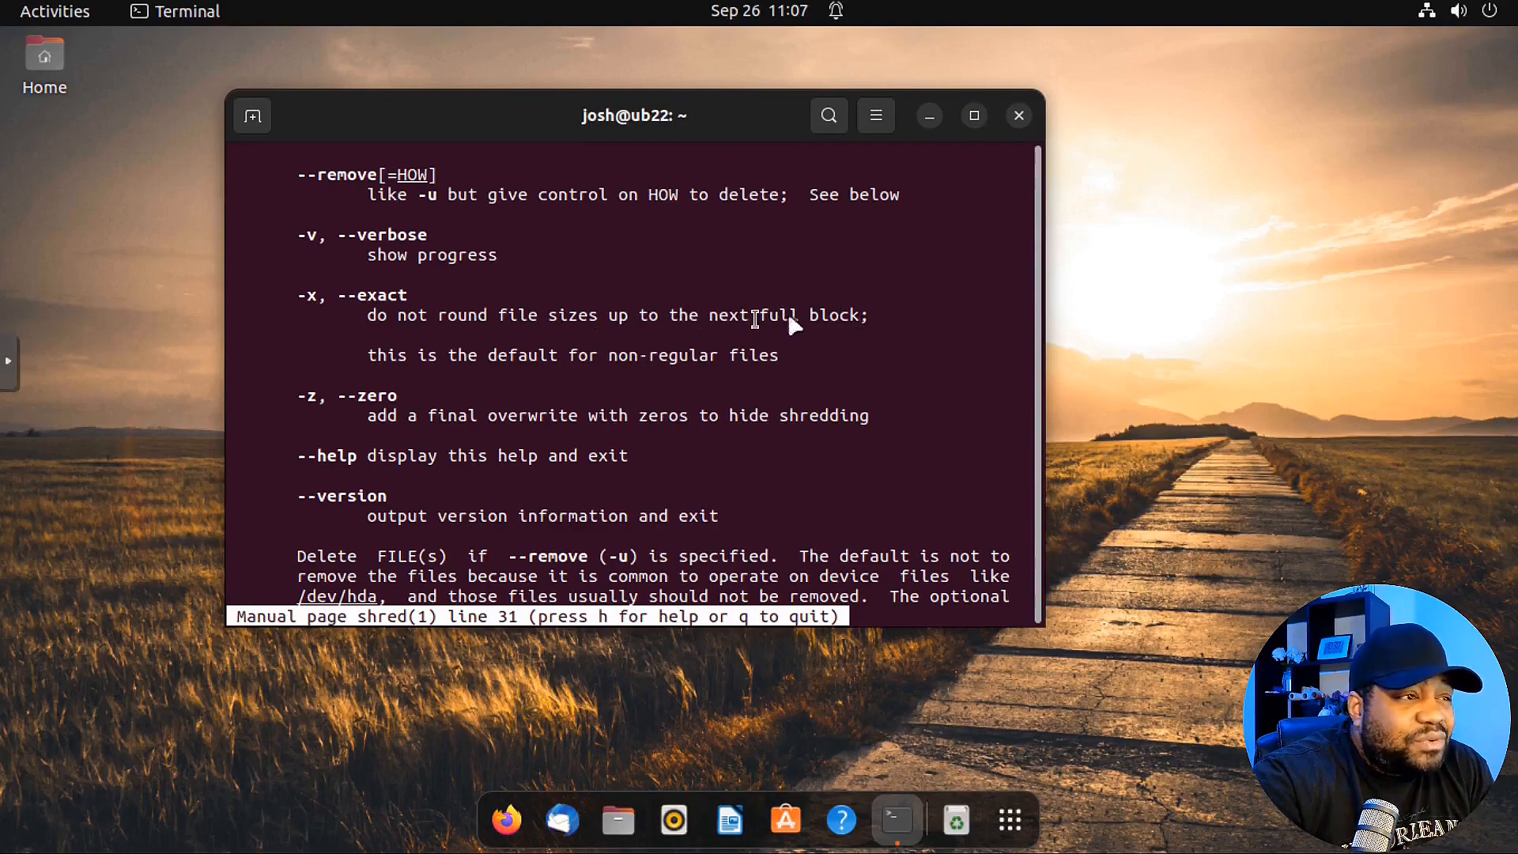
mouse_move(373, 430)
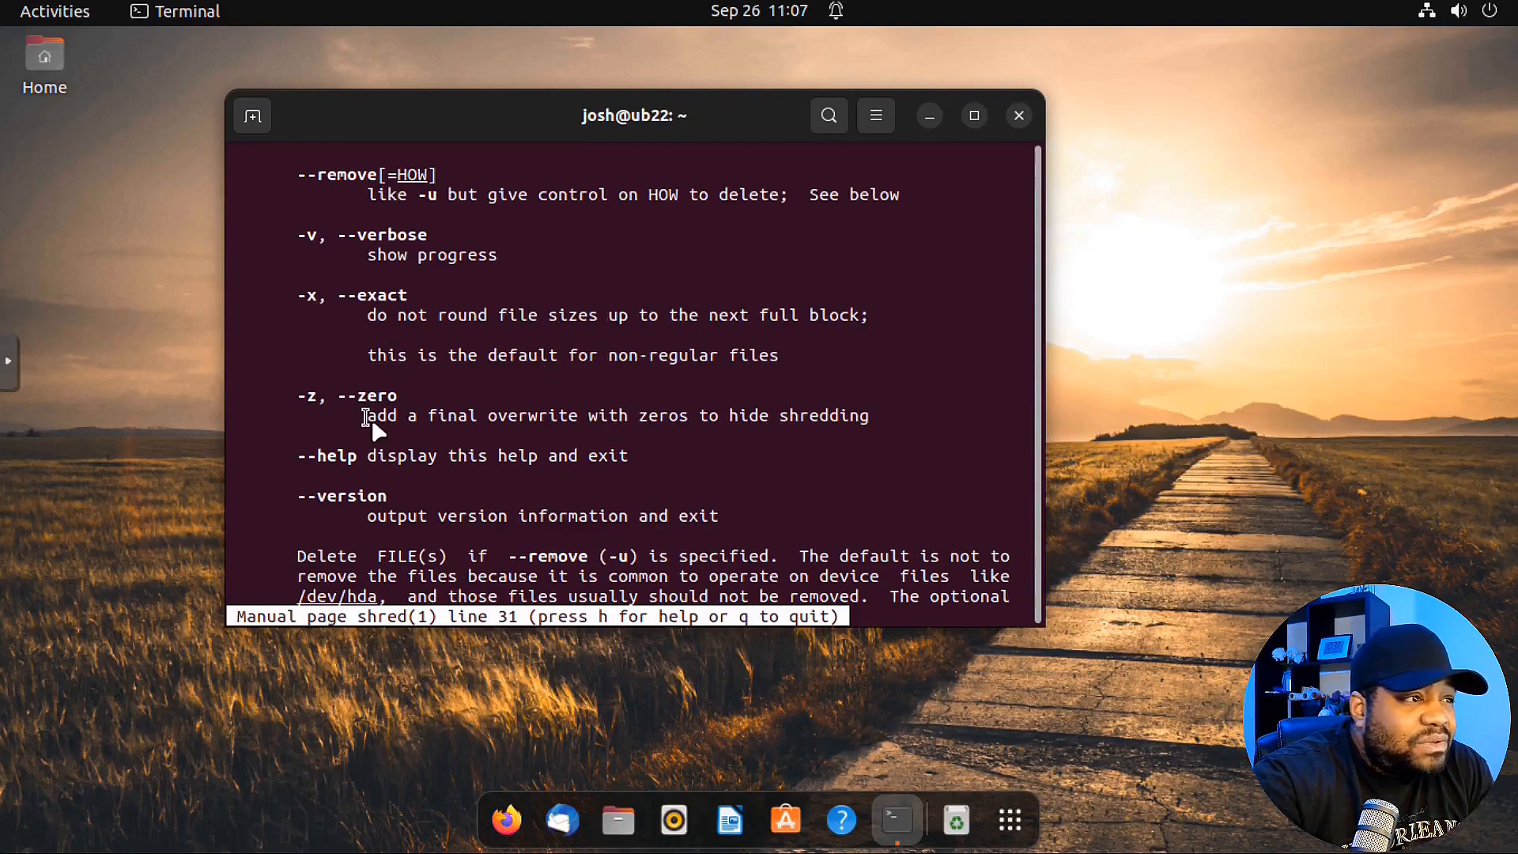
mouse_move(377, 417)
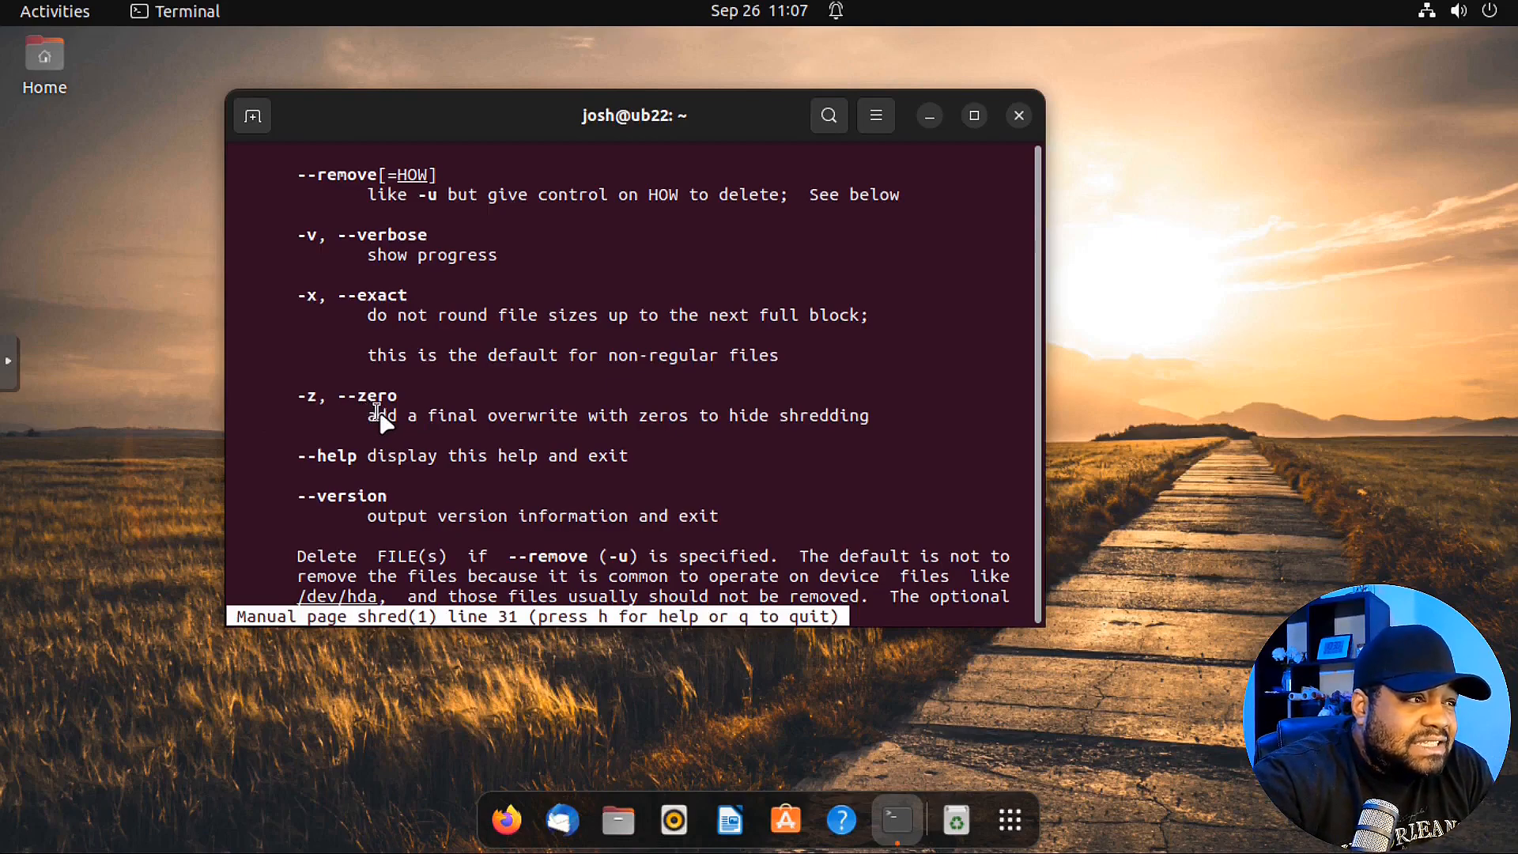
mouse_move(489, 421)
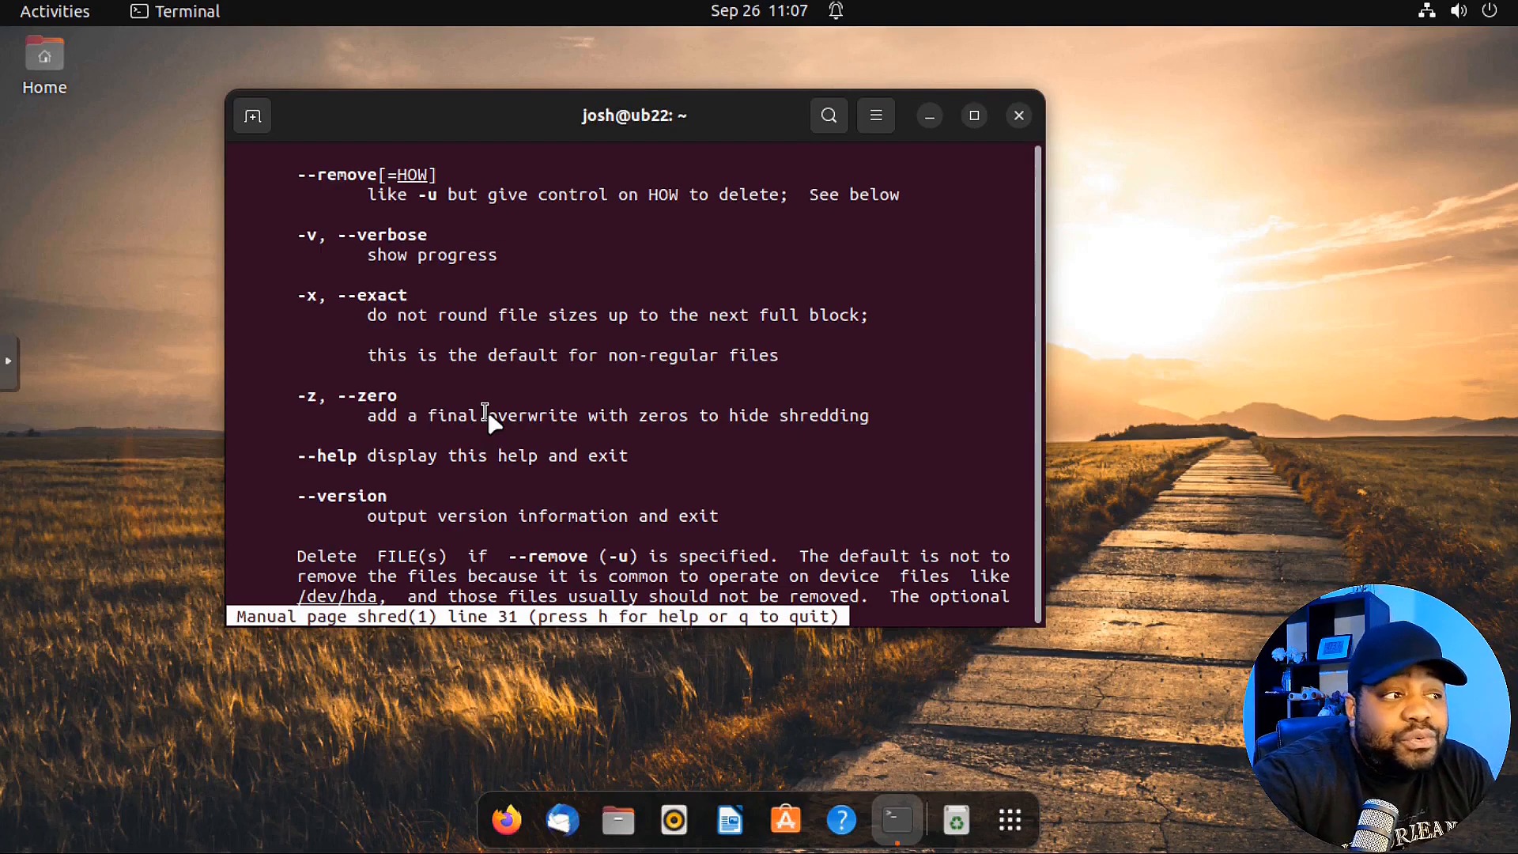
mouse_move(664, 392)
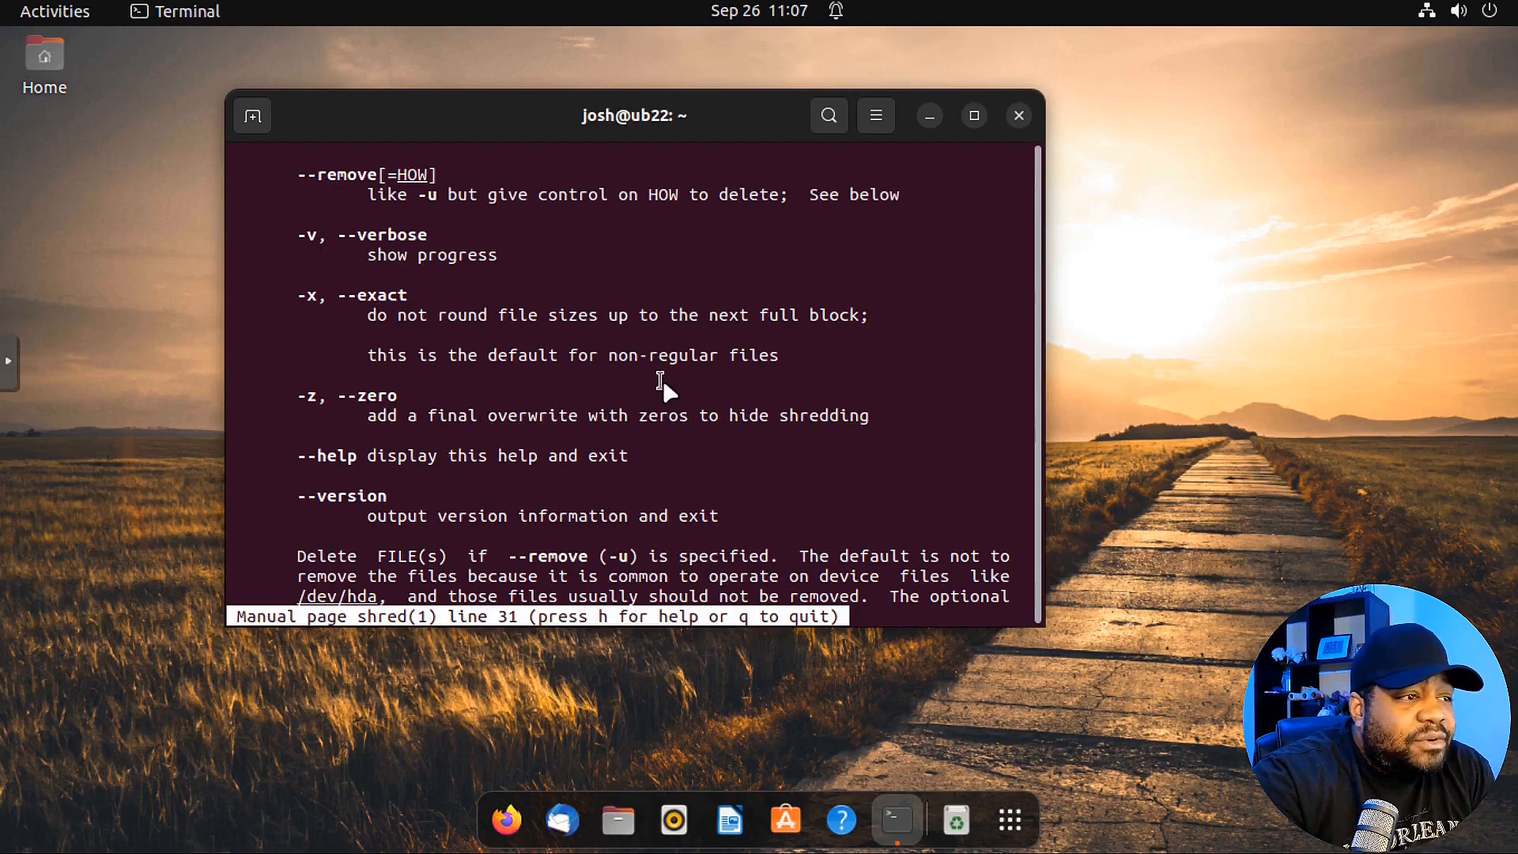
scroll(down, 3)
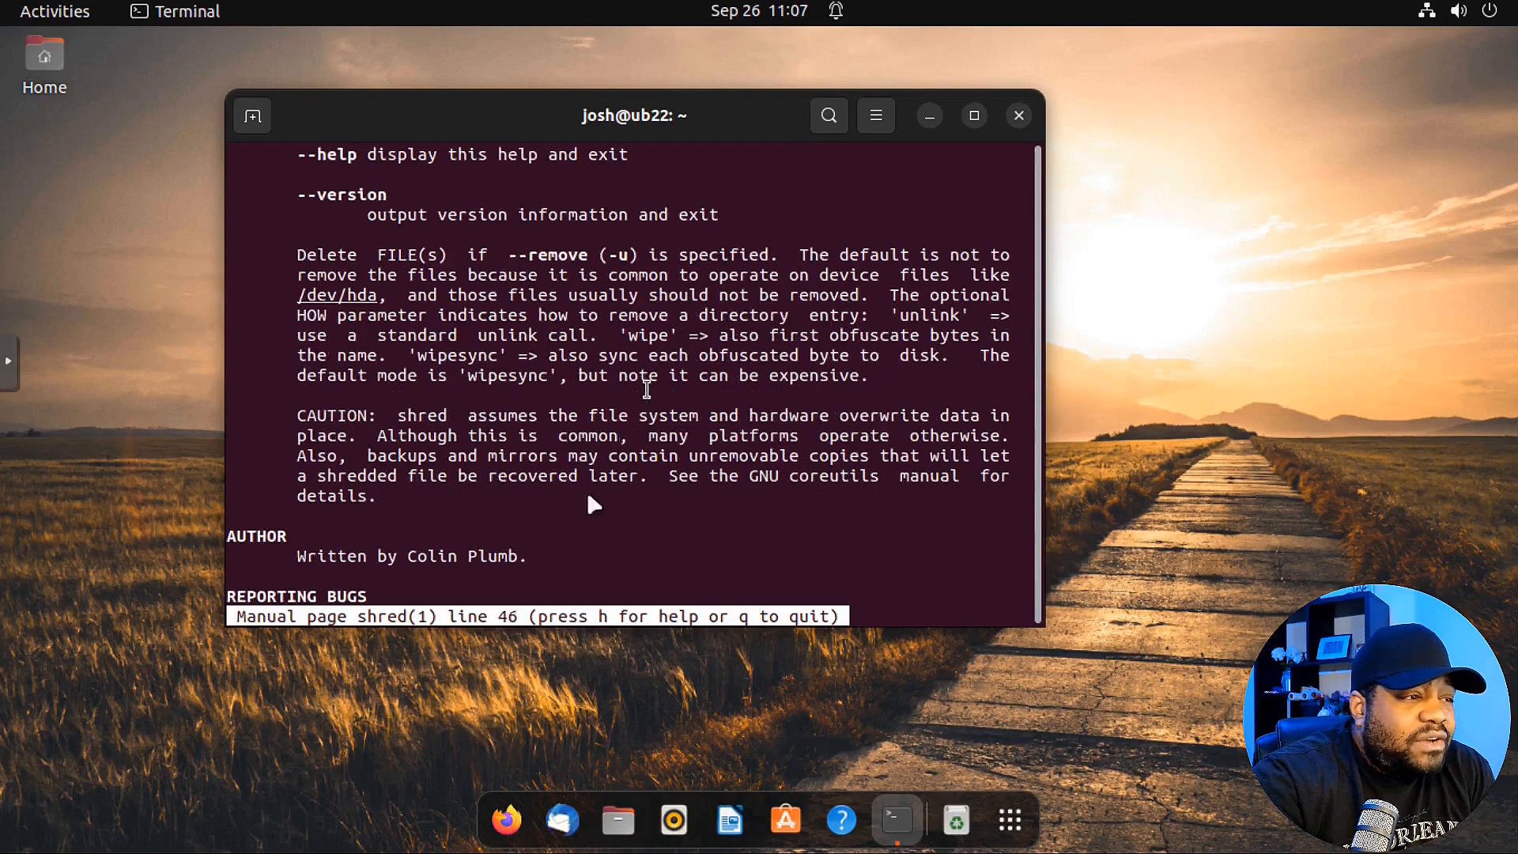
mouse_move(844, 542)
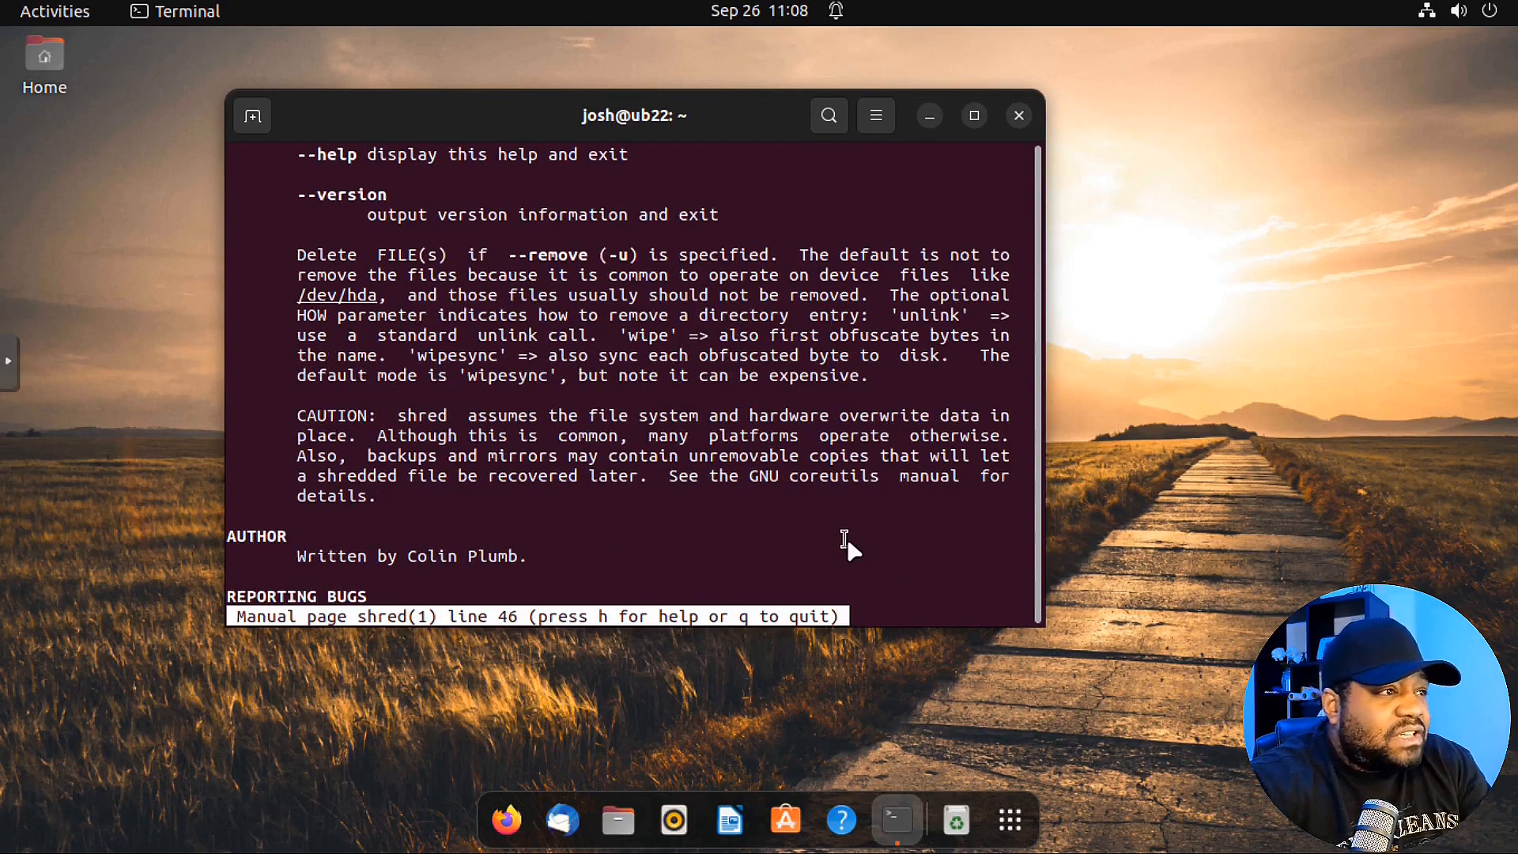
- Quit the manual and run 'shred --version' to show GNU coreutils 8.32
key(q)
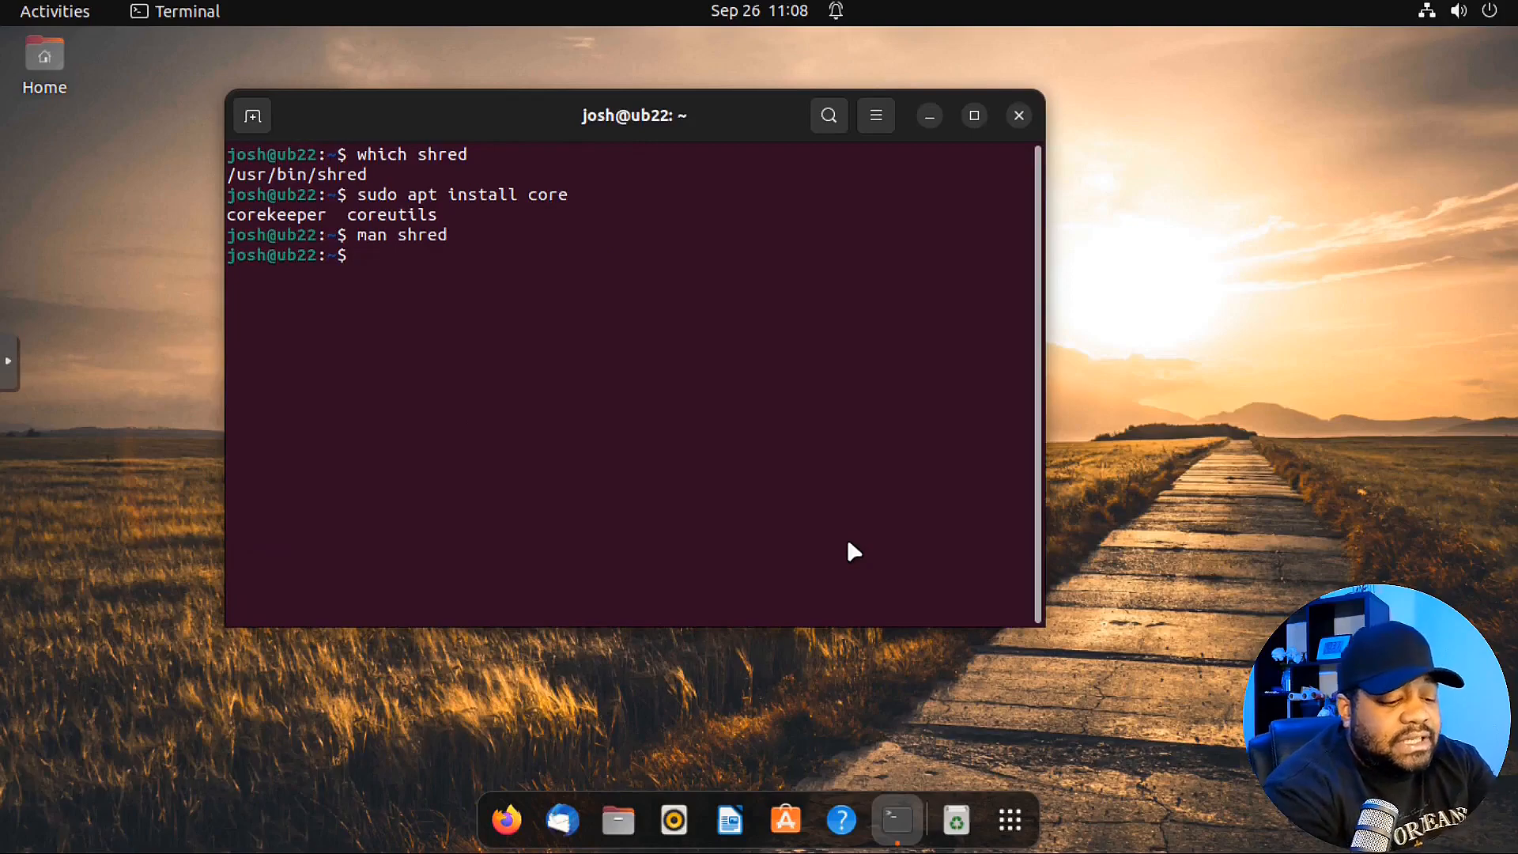
text(shred)
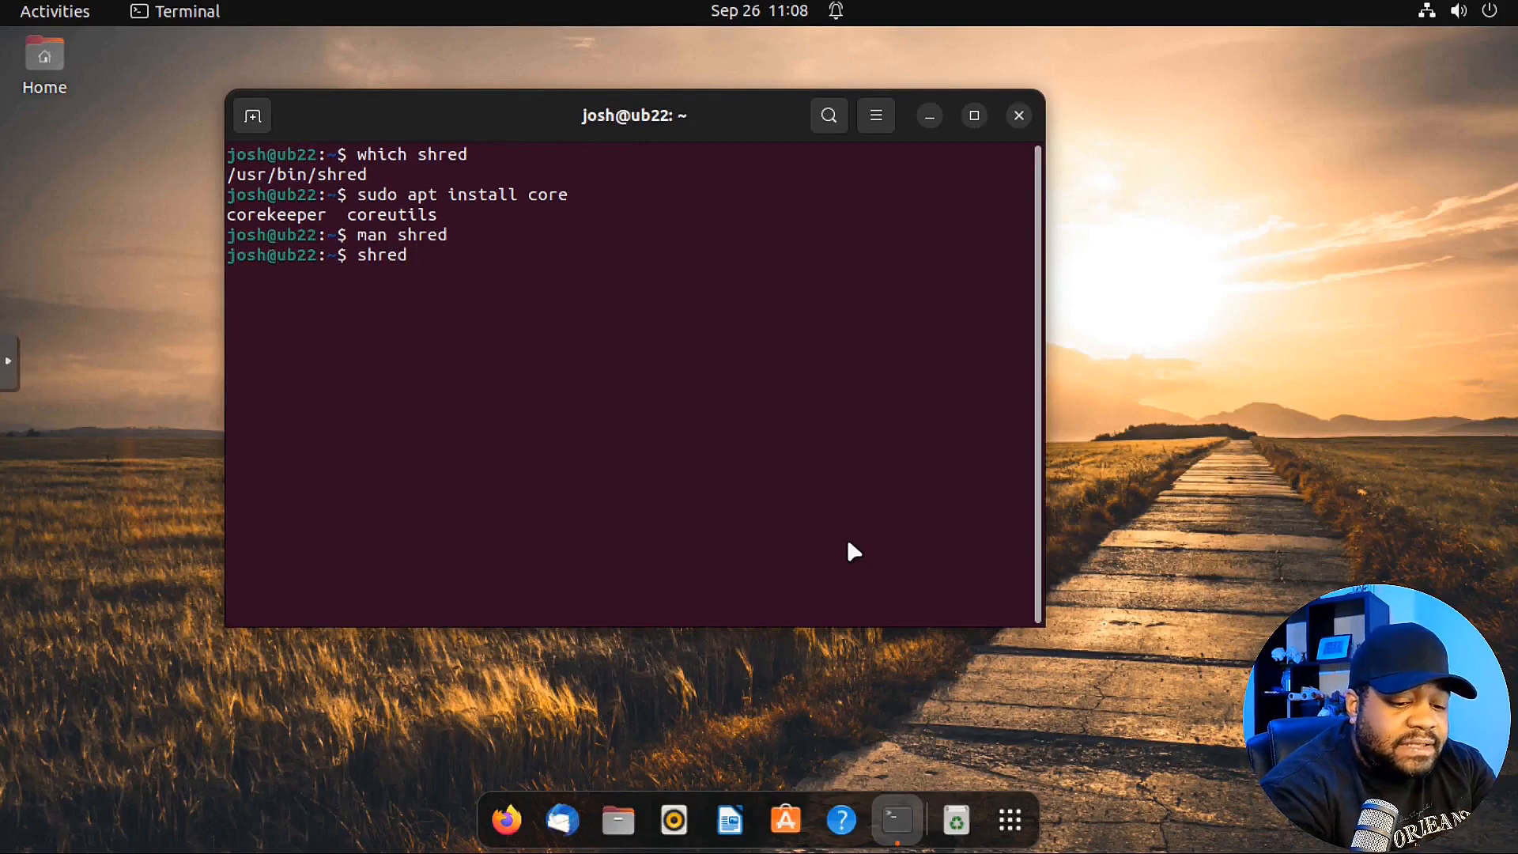
text(--version)
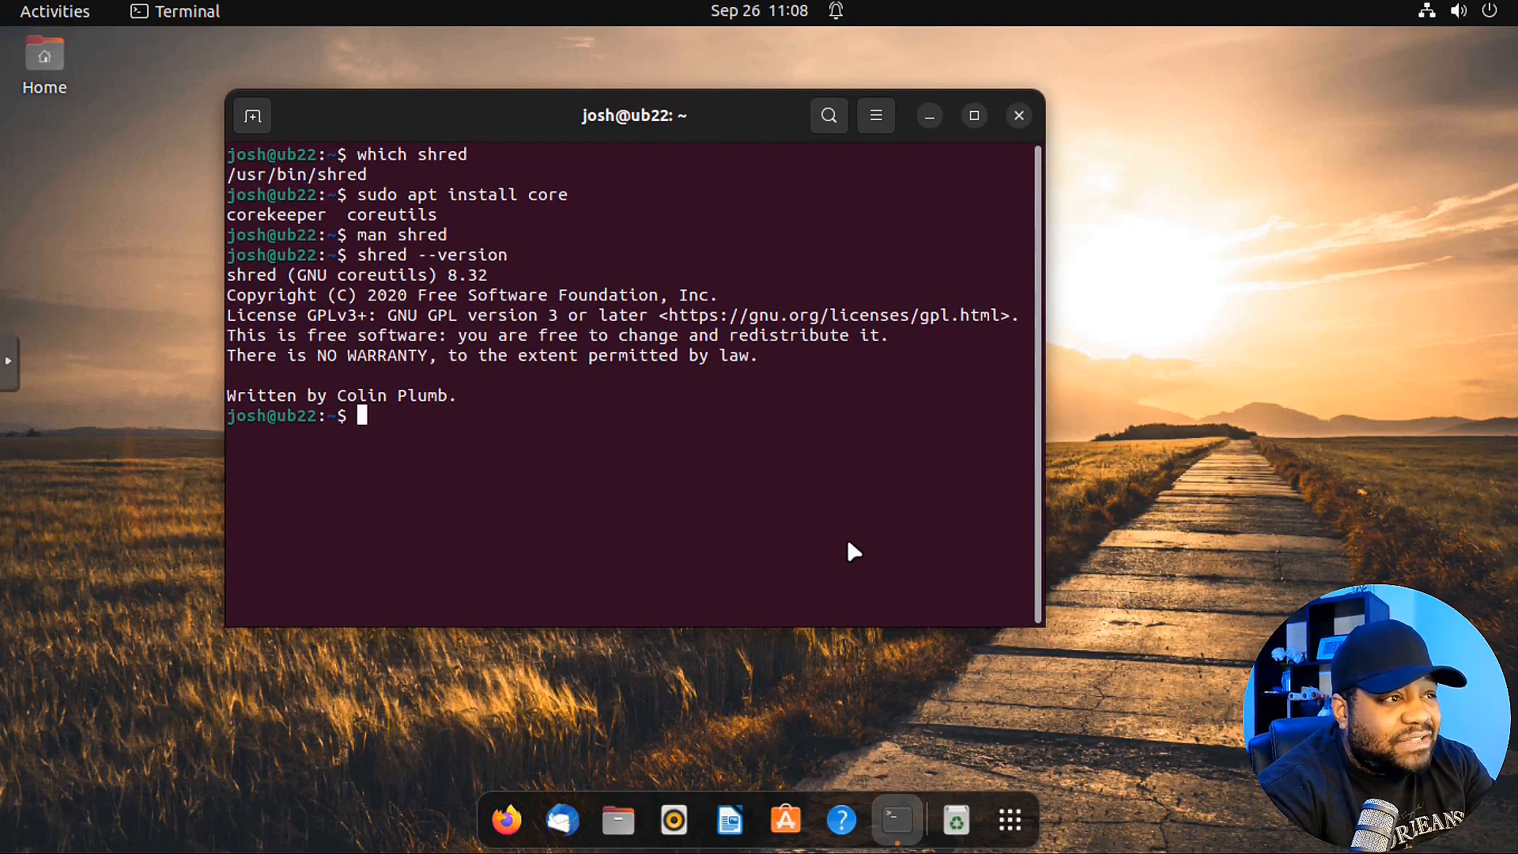
mouse_move(386, 268)
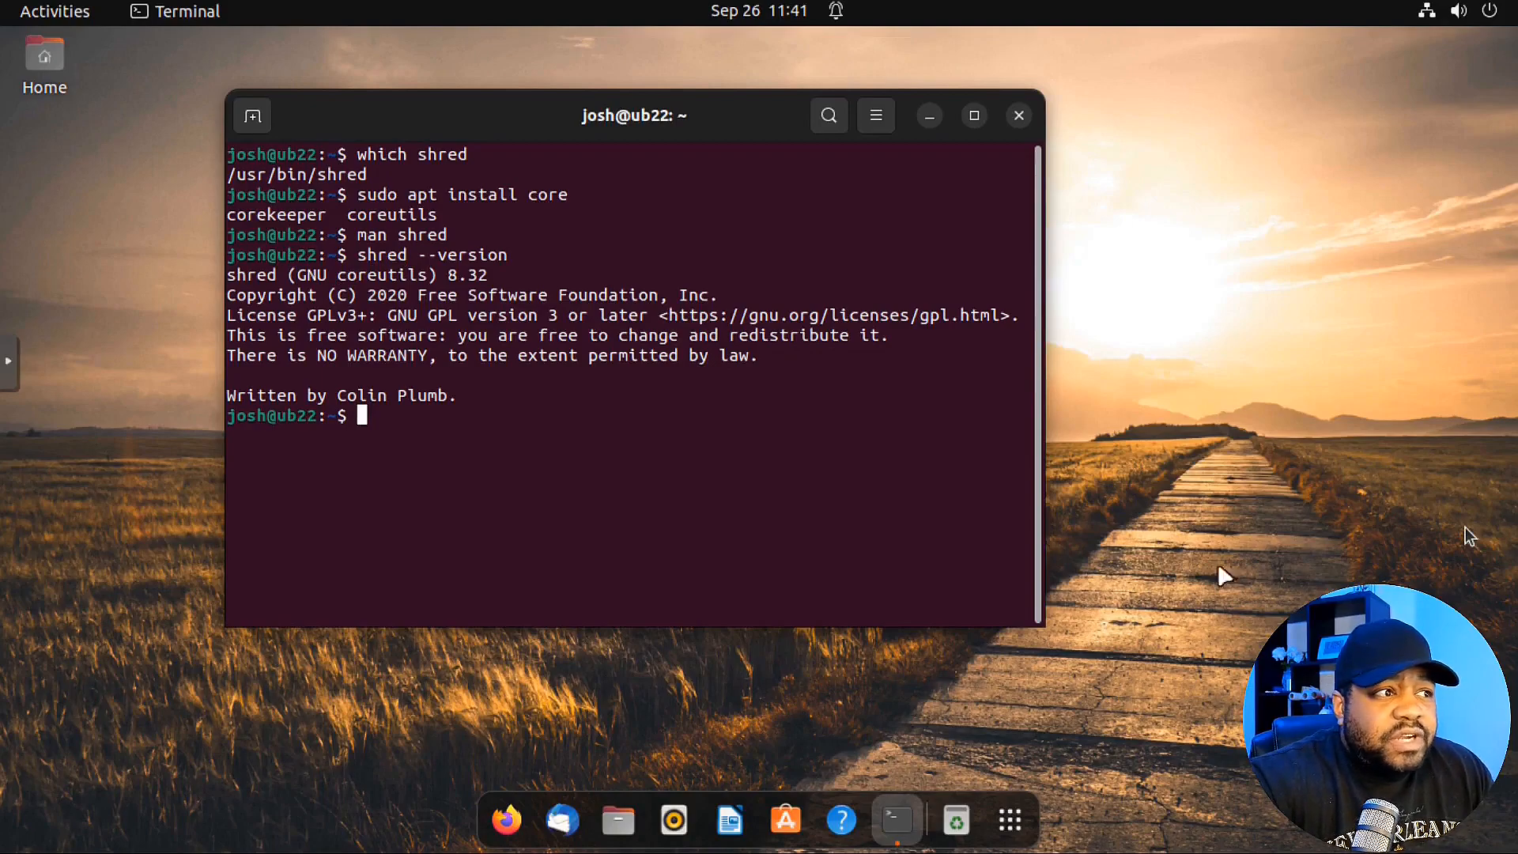
mouse_move(683, 486)
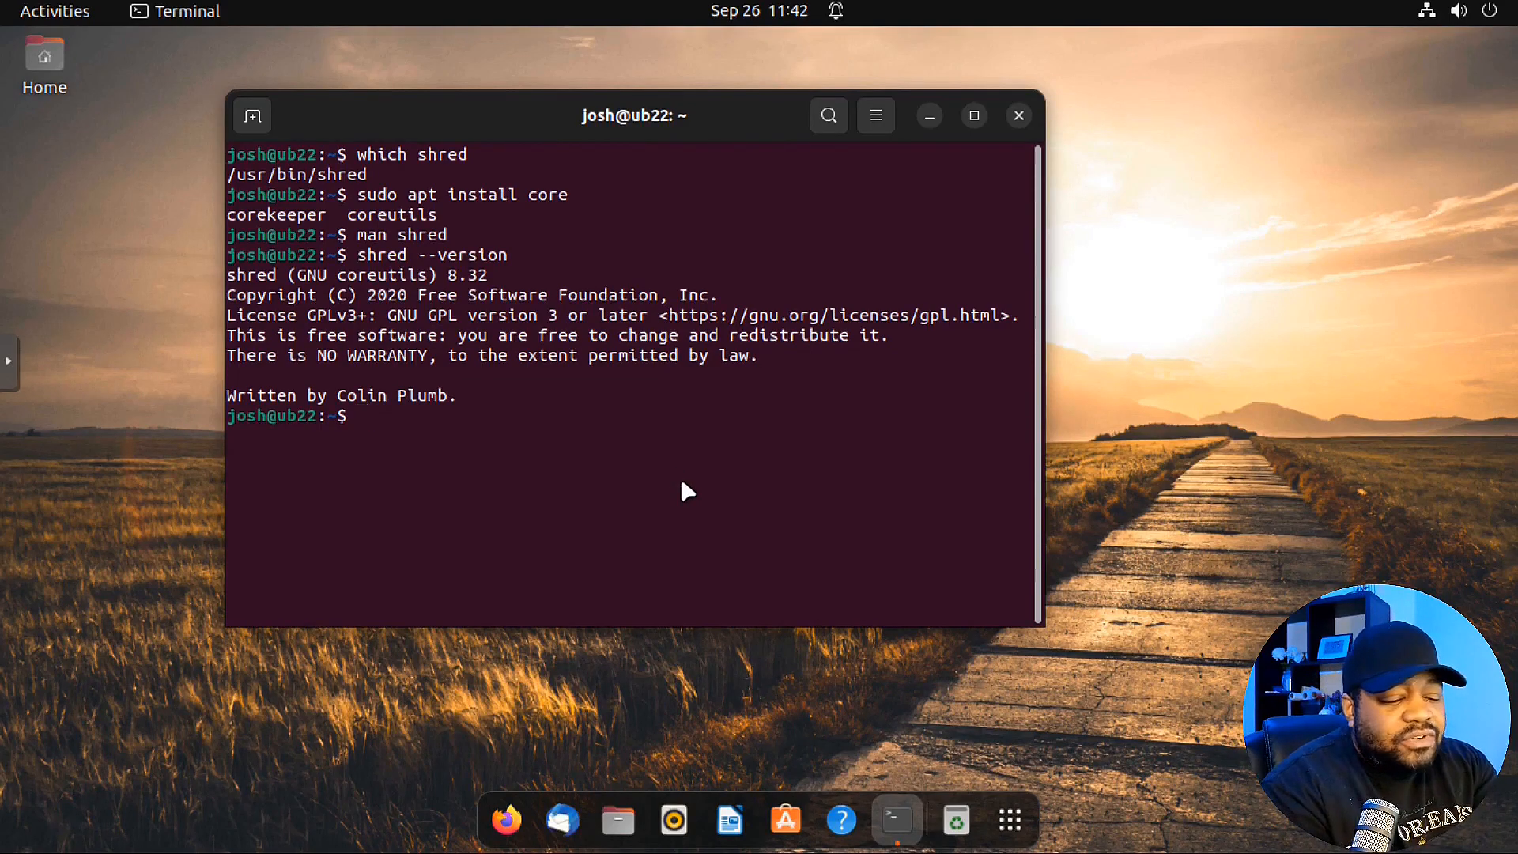
- Change into the Documents folder and list it, showing no files
text(cd Documents/)
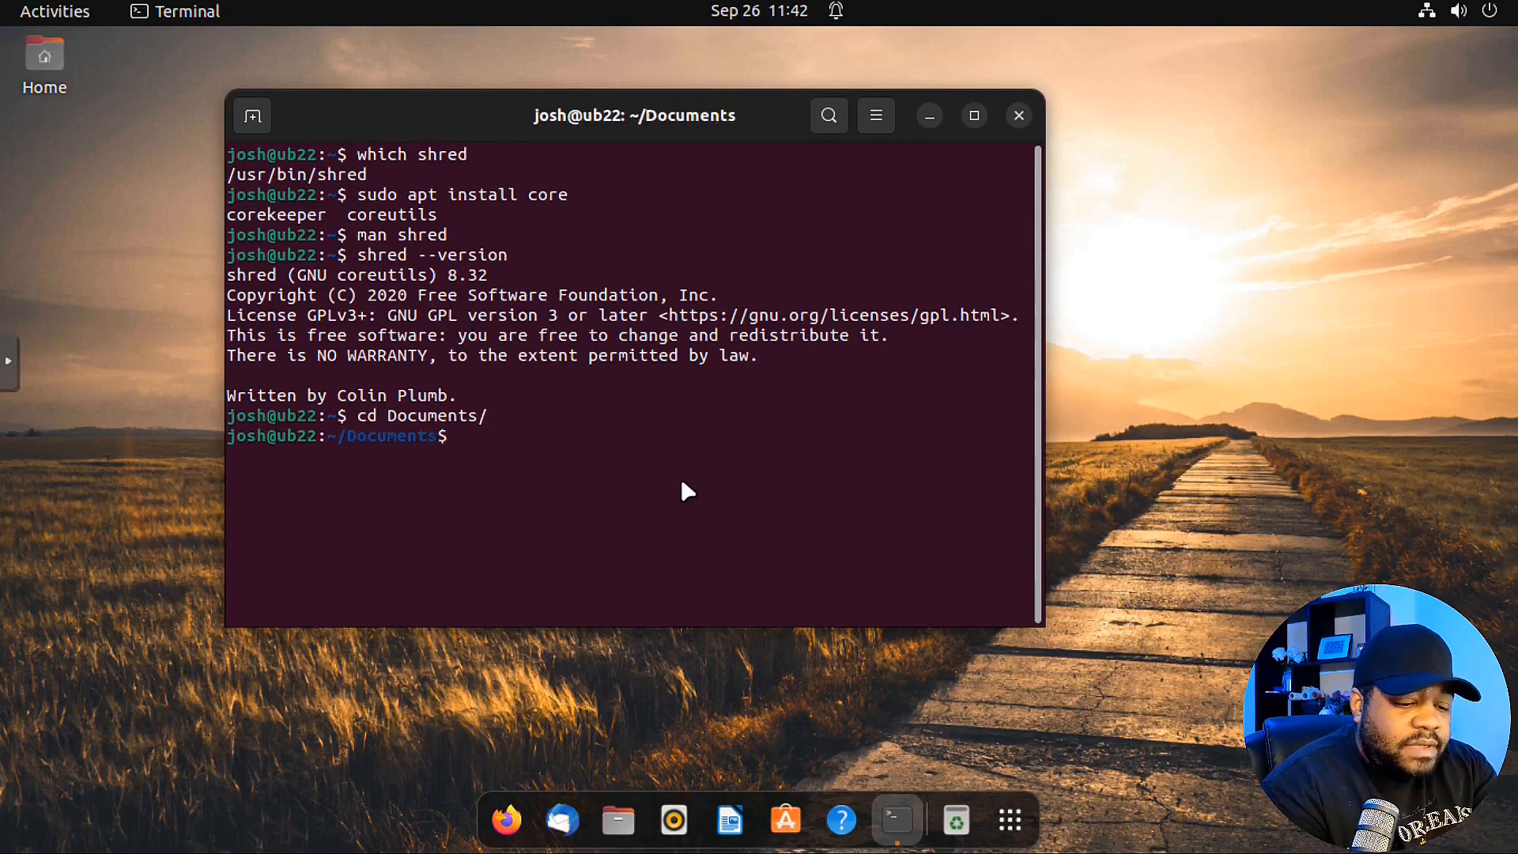
text(ls)
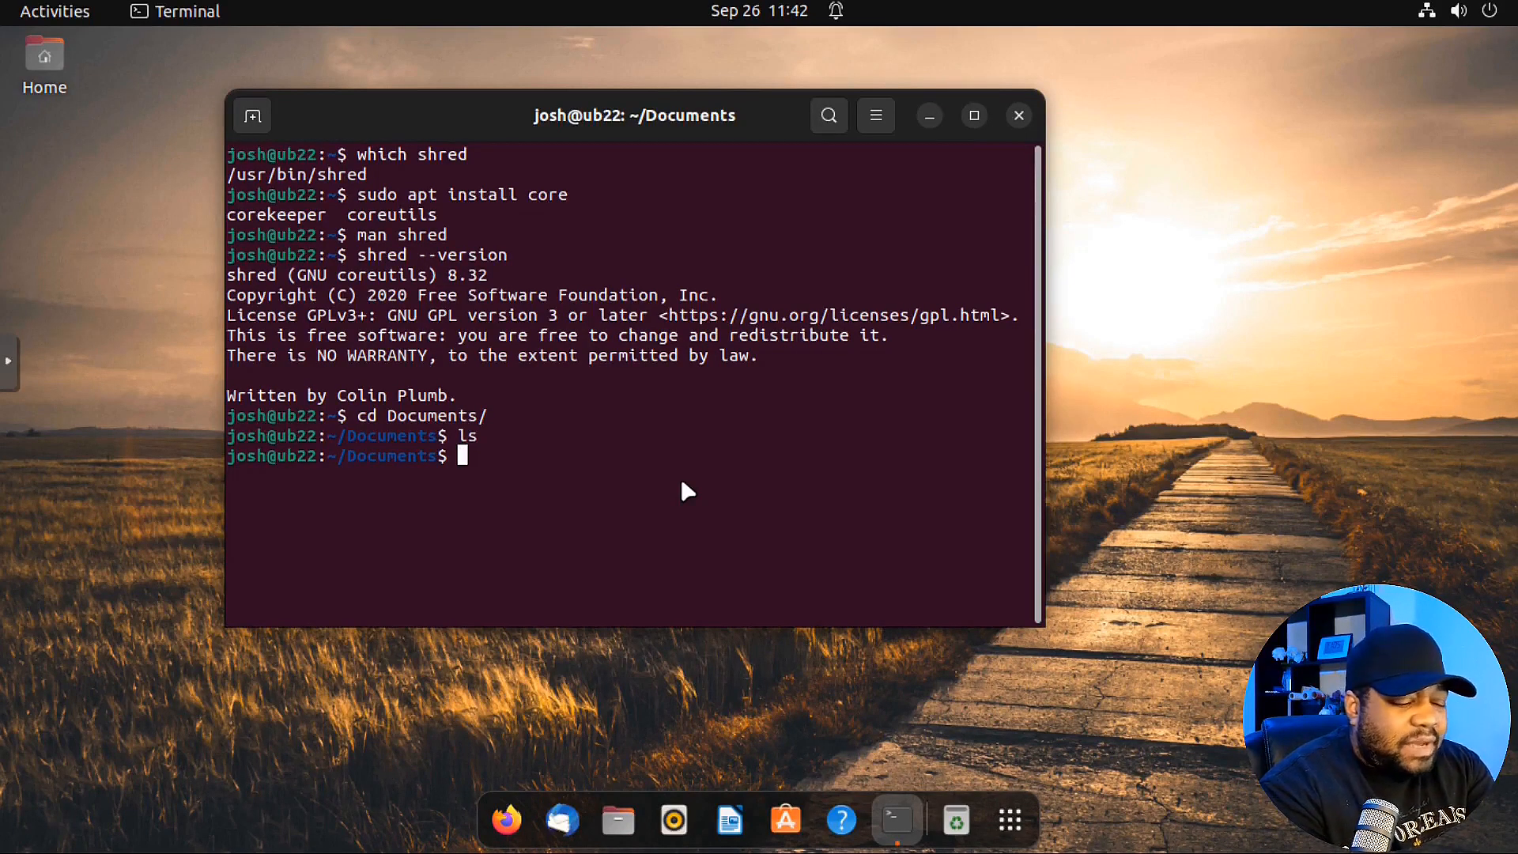
- Generate test5.txt from 'cat /usr/share/dict/words | sort -R | head -c 5M'
text(cat)
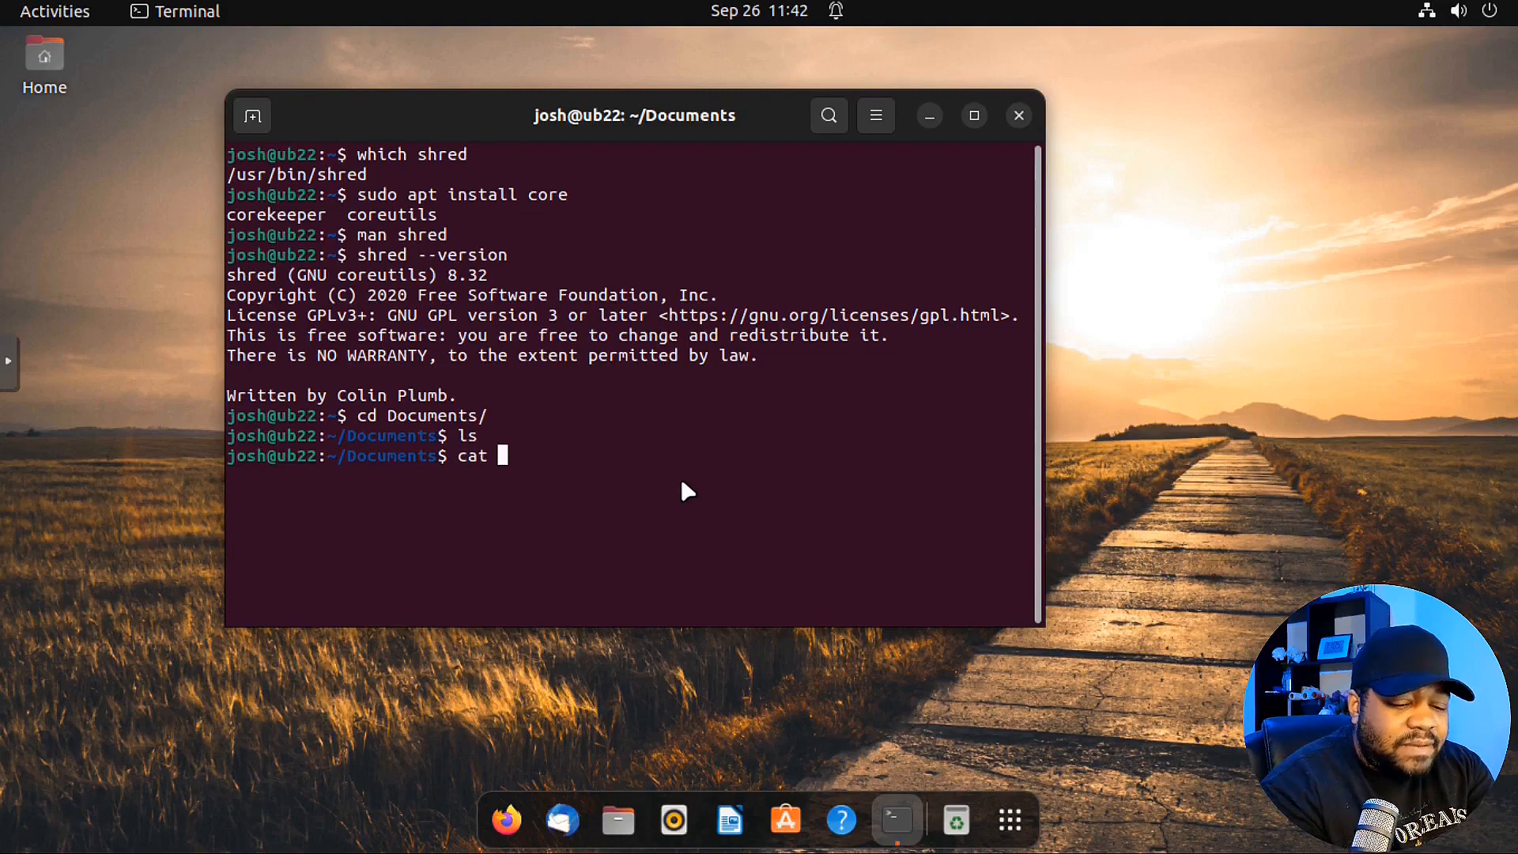
text(/usr/)
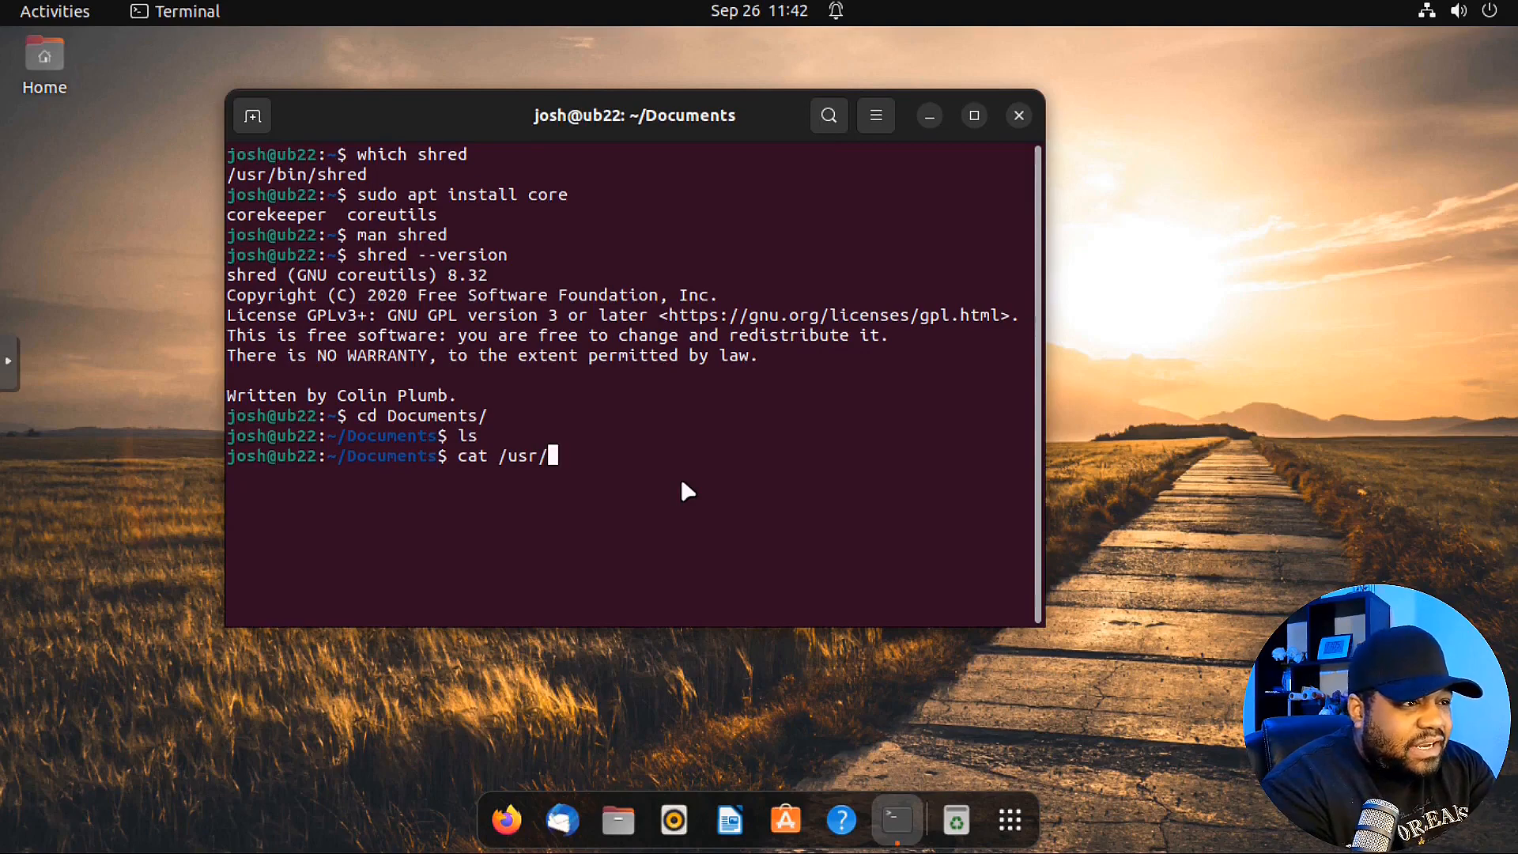
text(s)
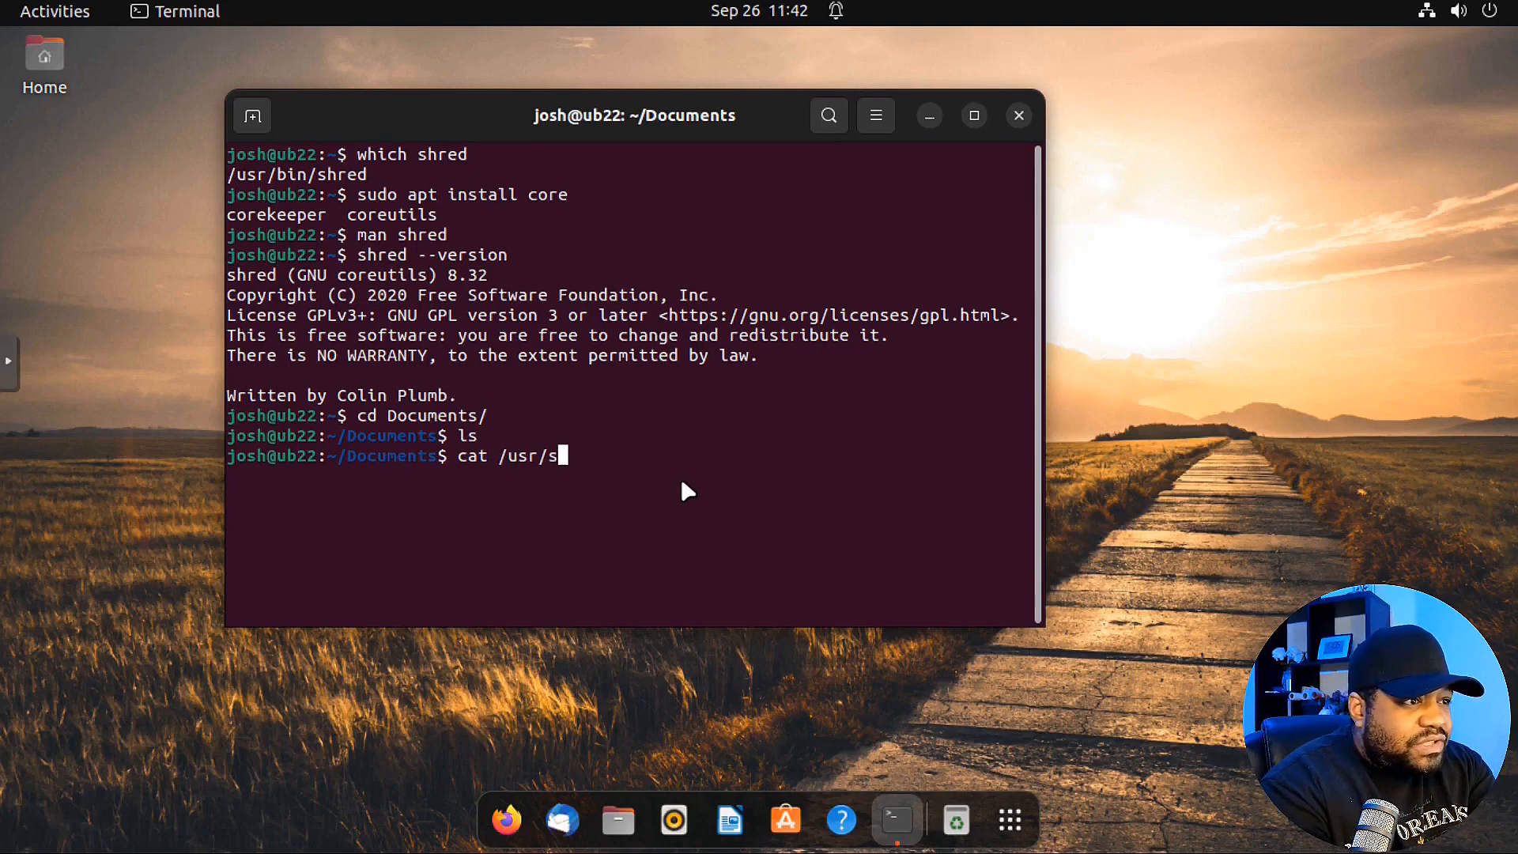
text(hare/di)
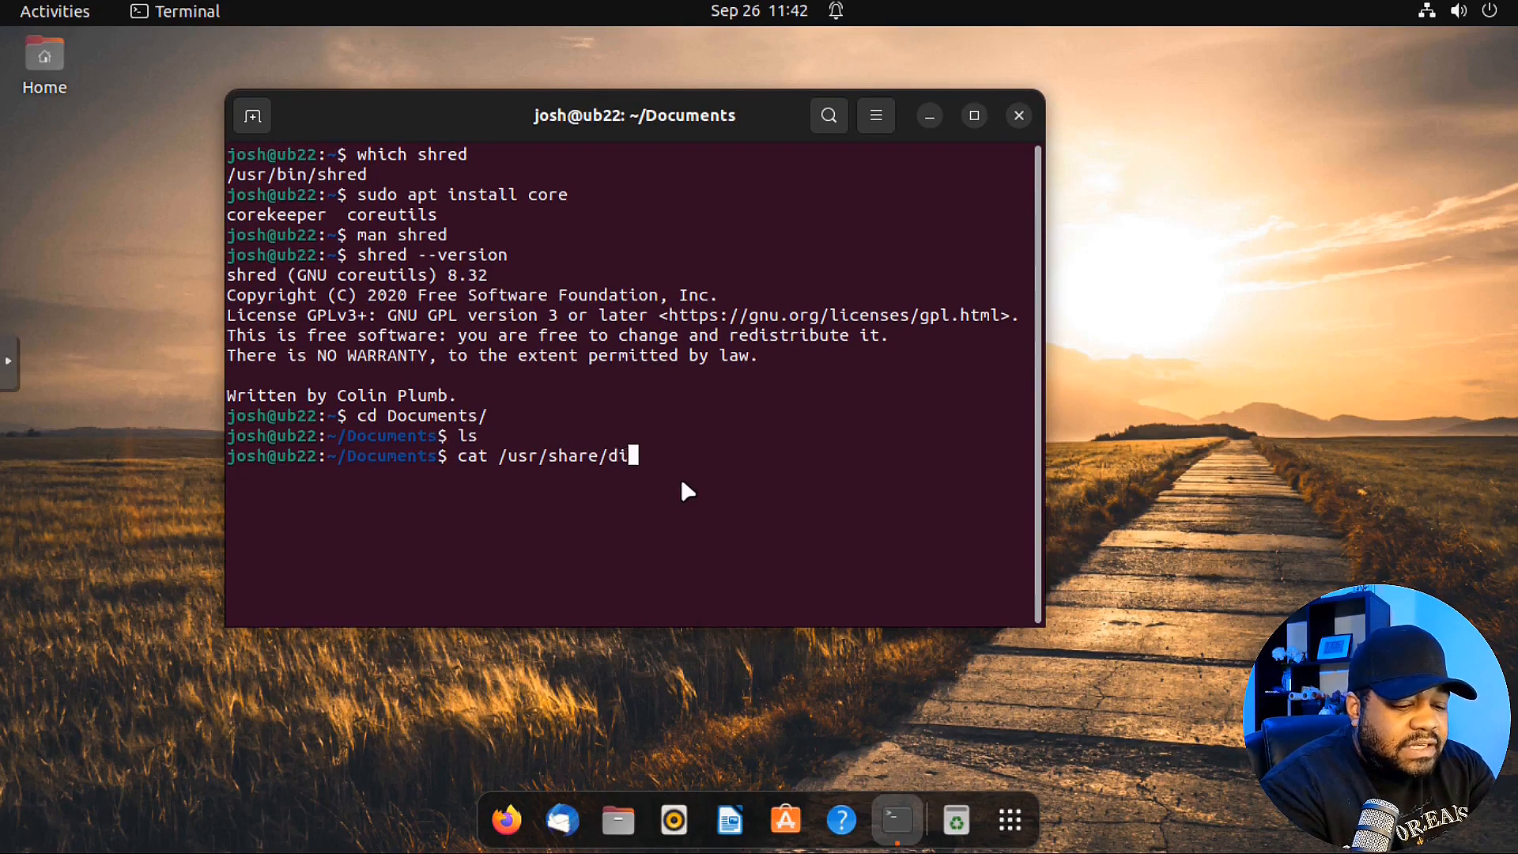
text(ct/)
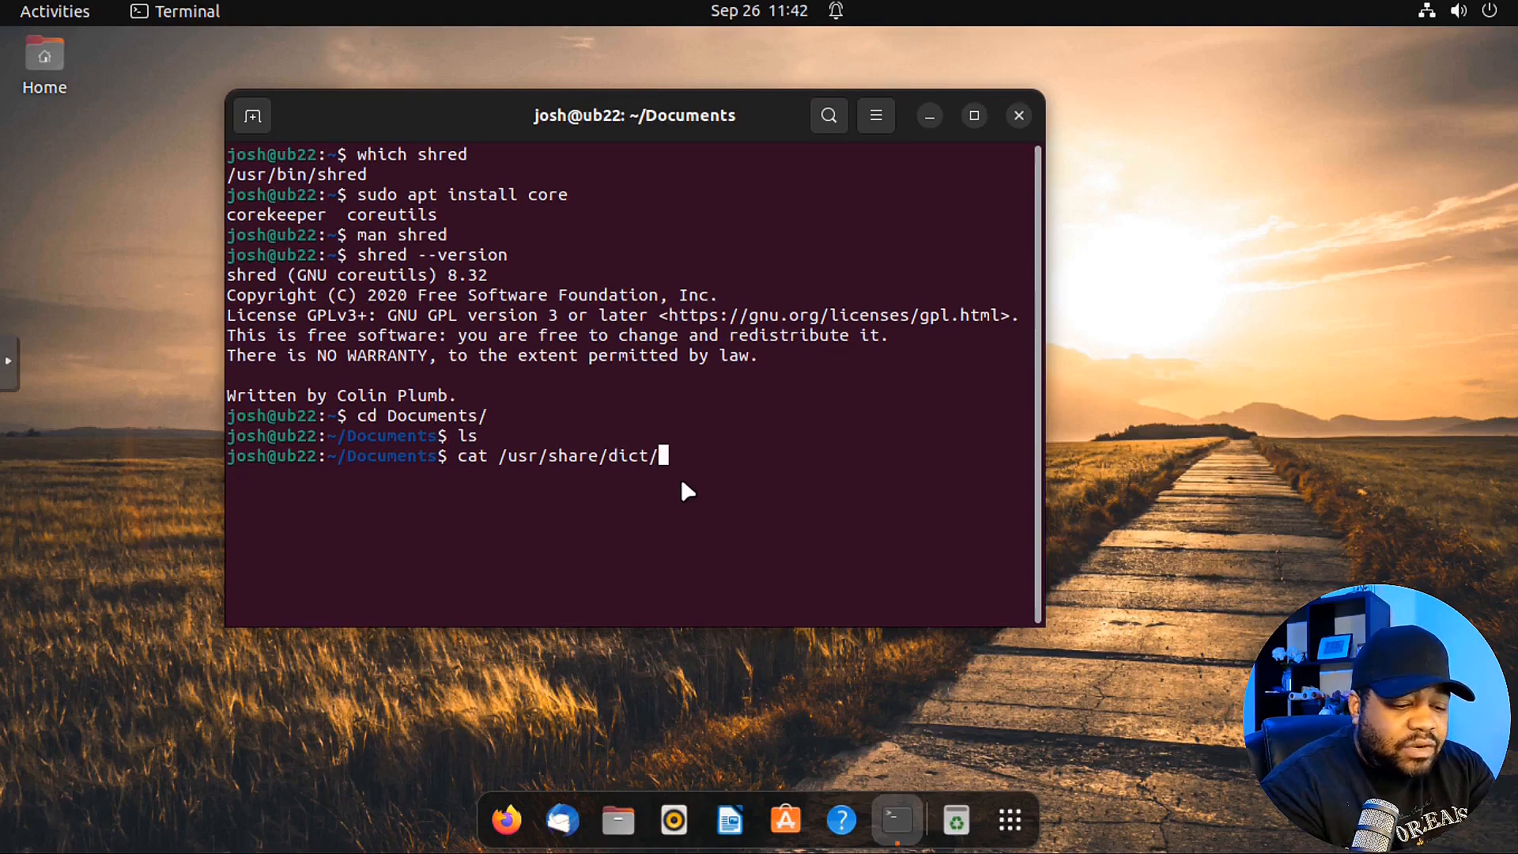
text(words)
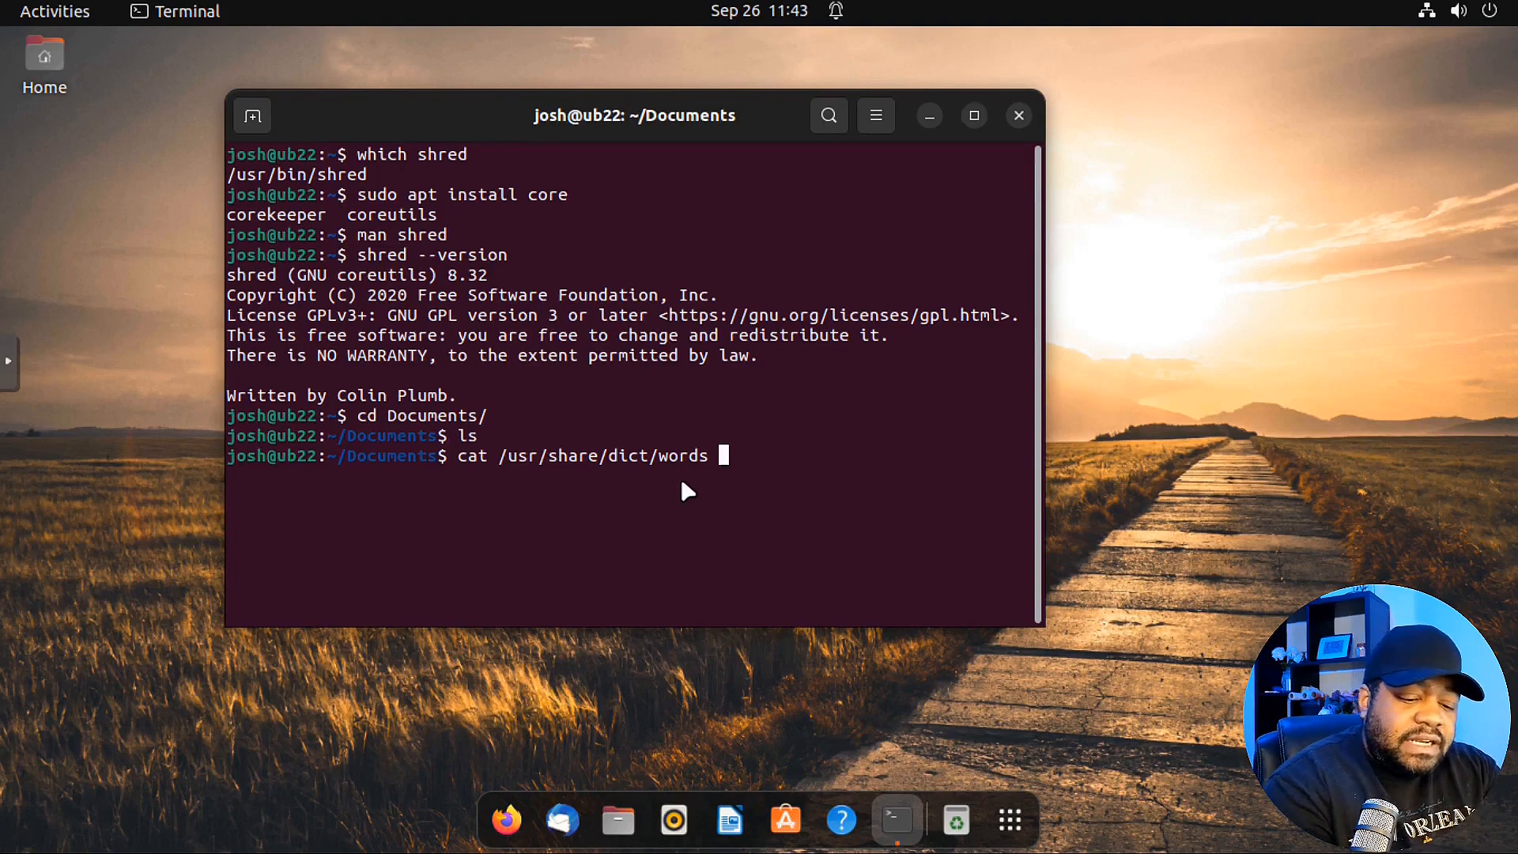
text(| s)
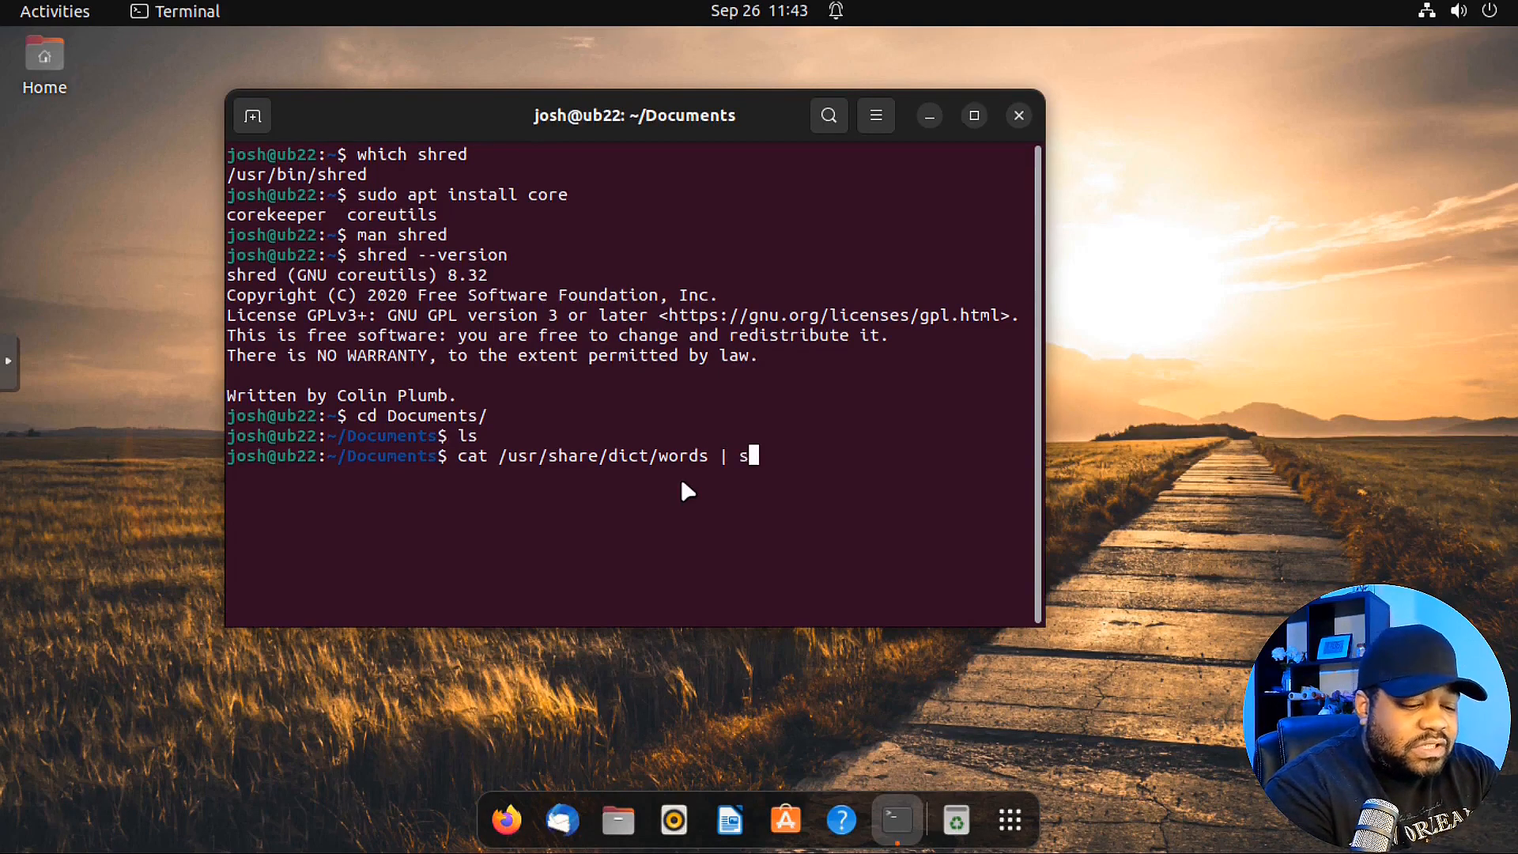
text(ort -)
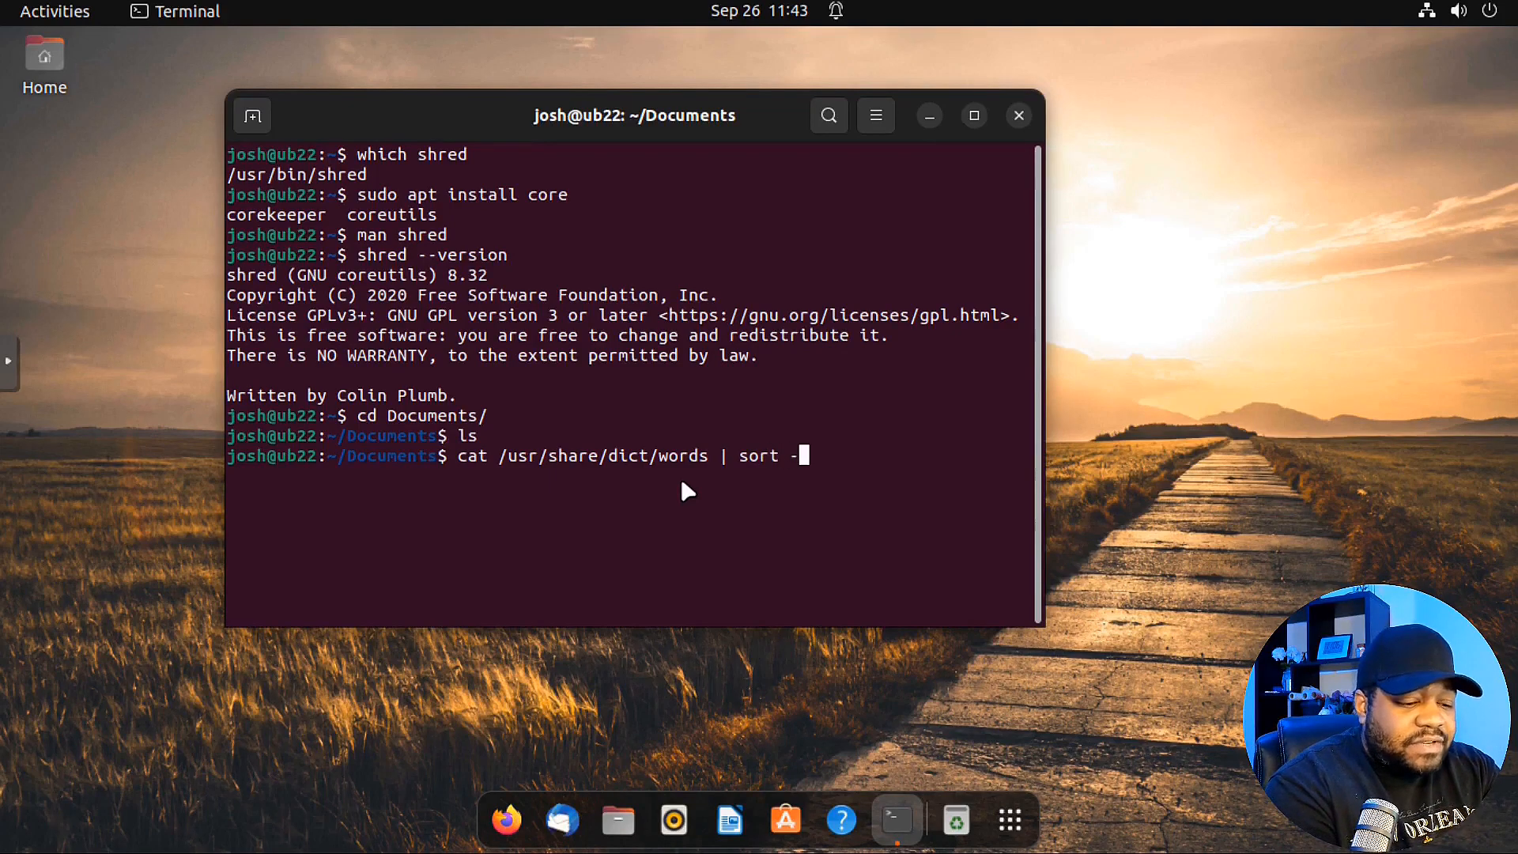
text(R)
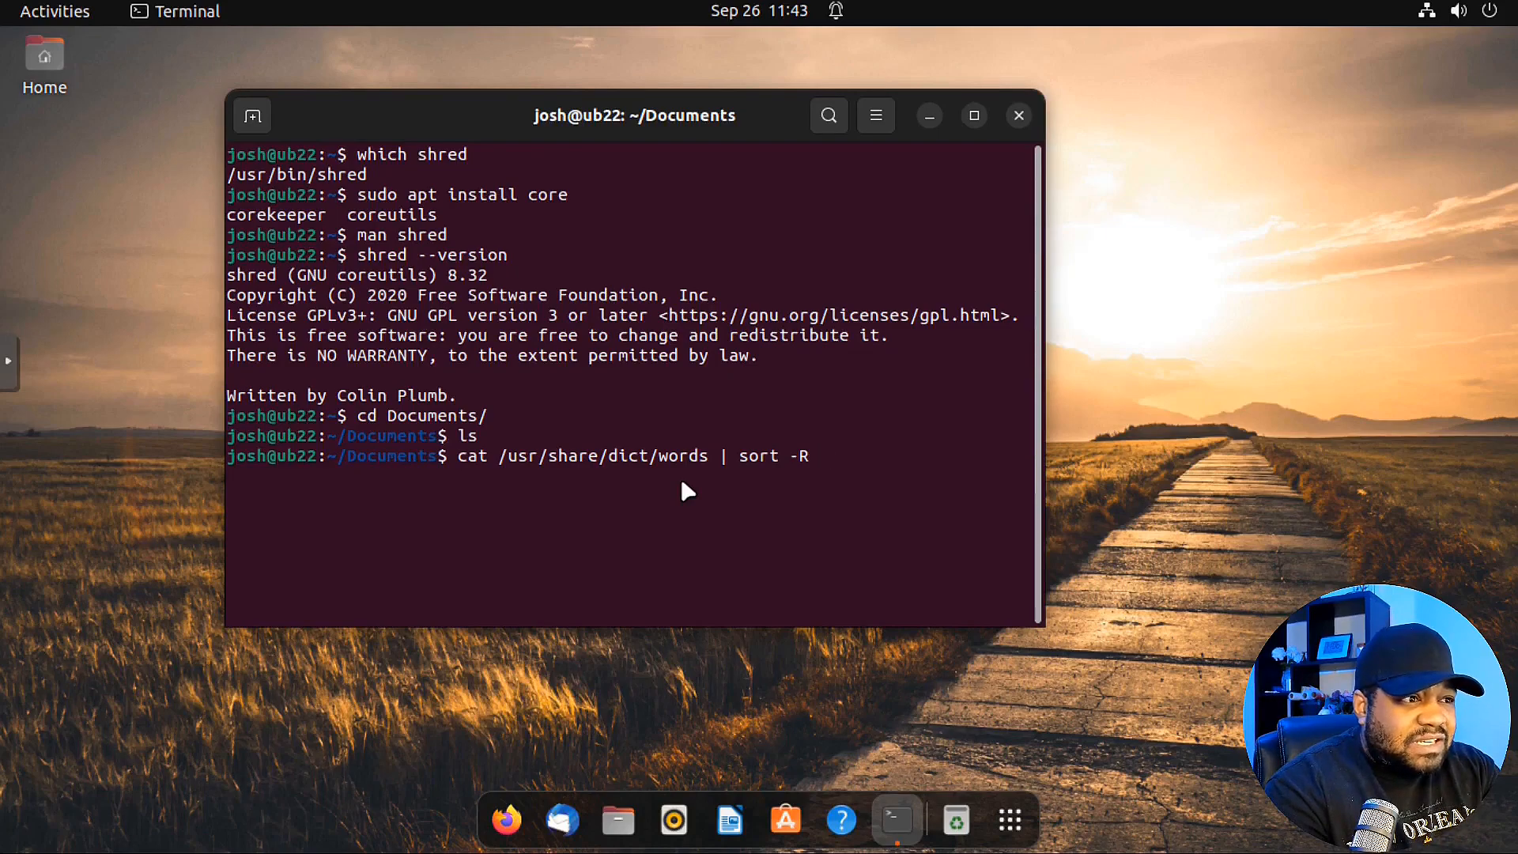
text(|)
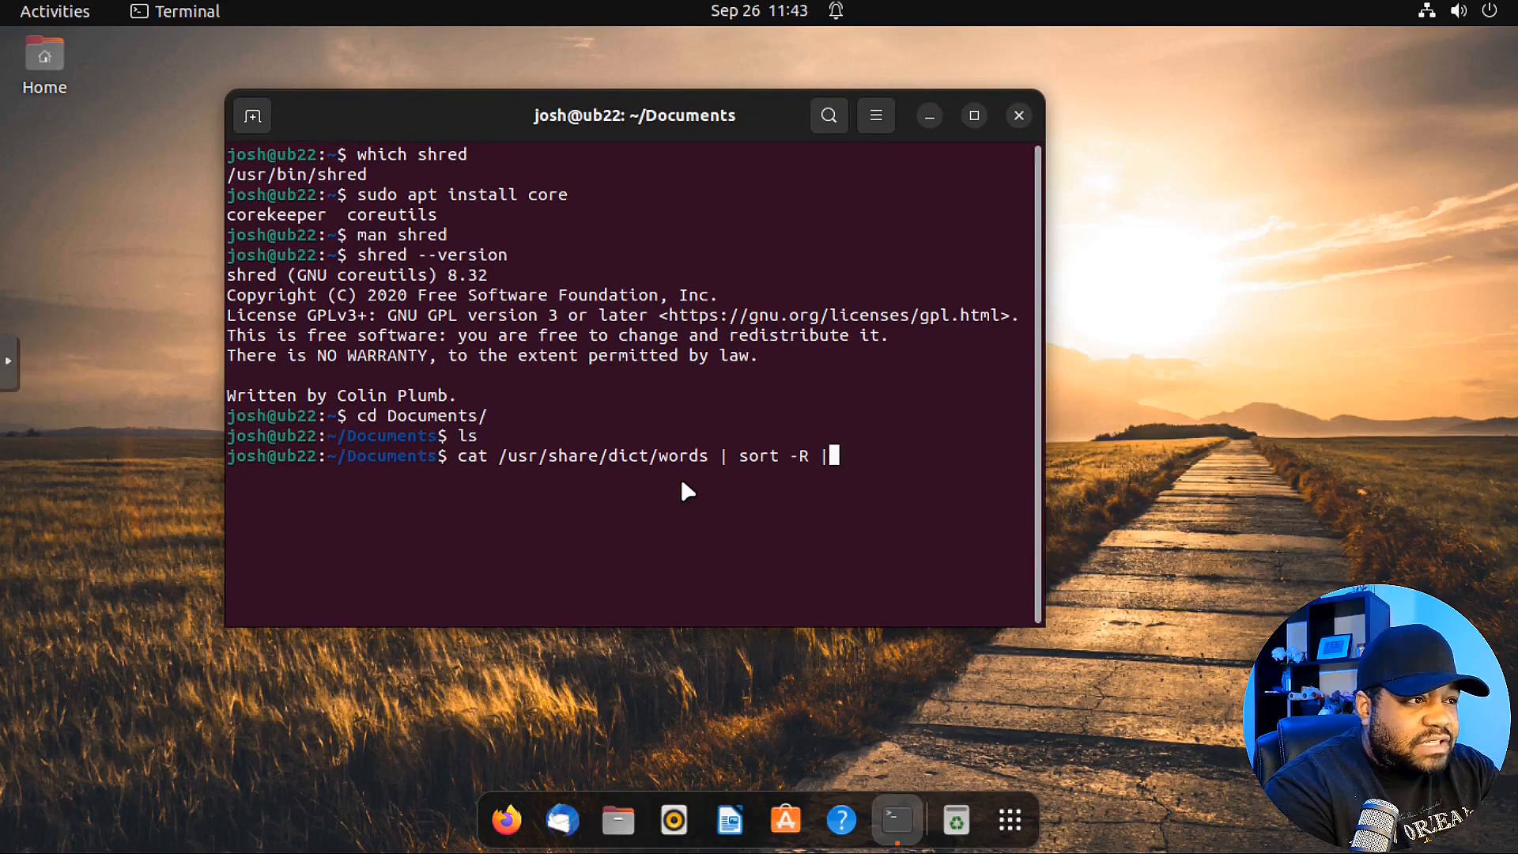
text(head)
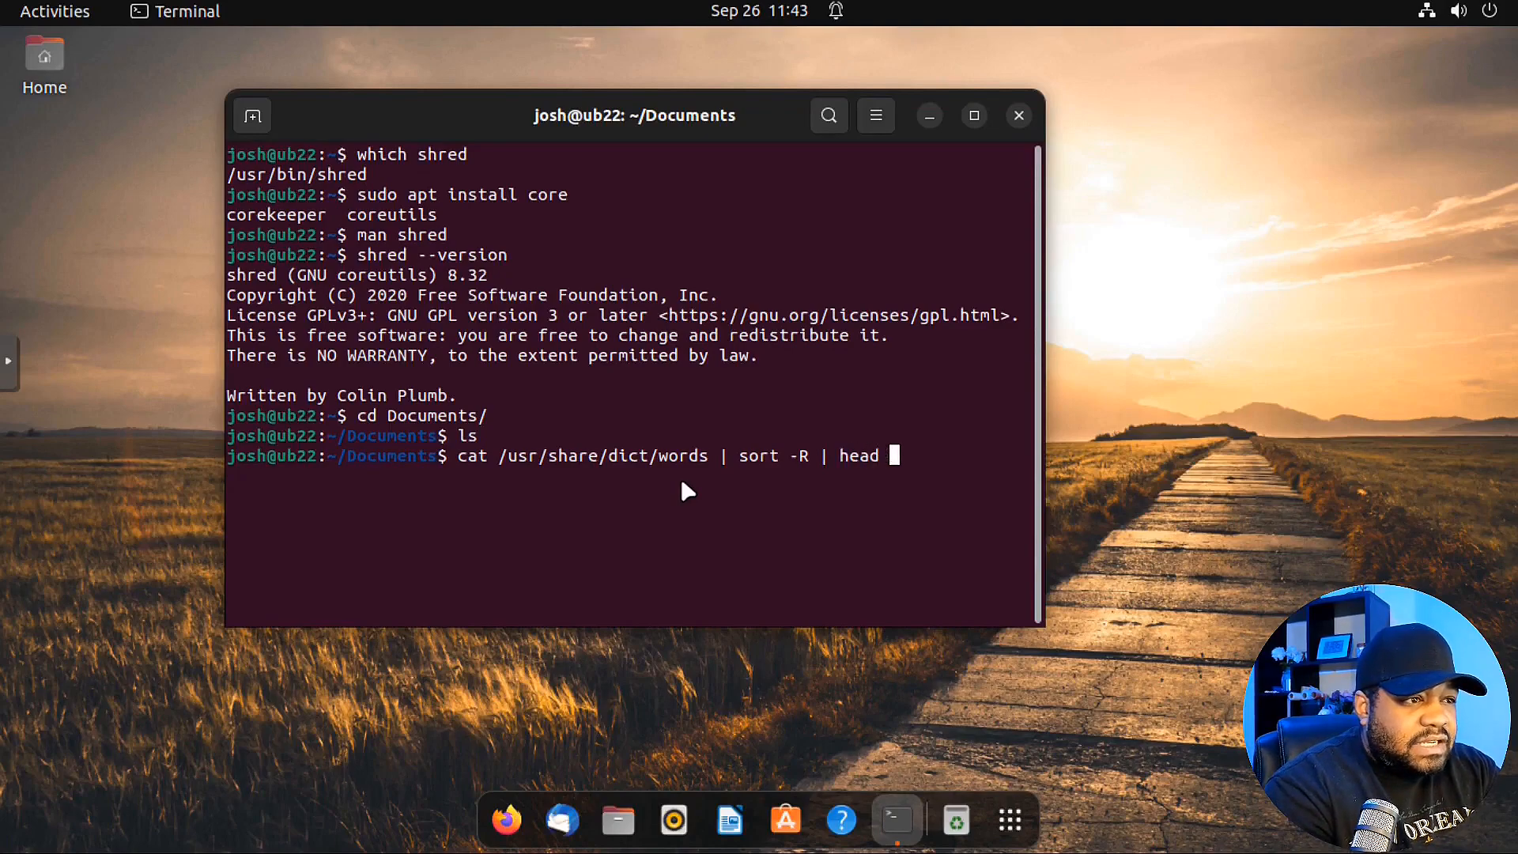
text(-)
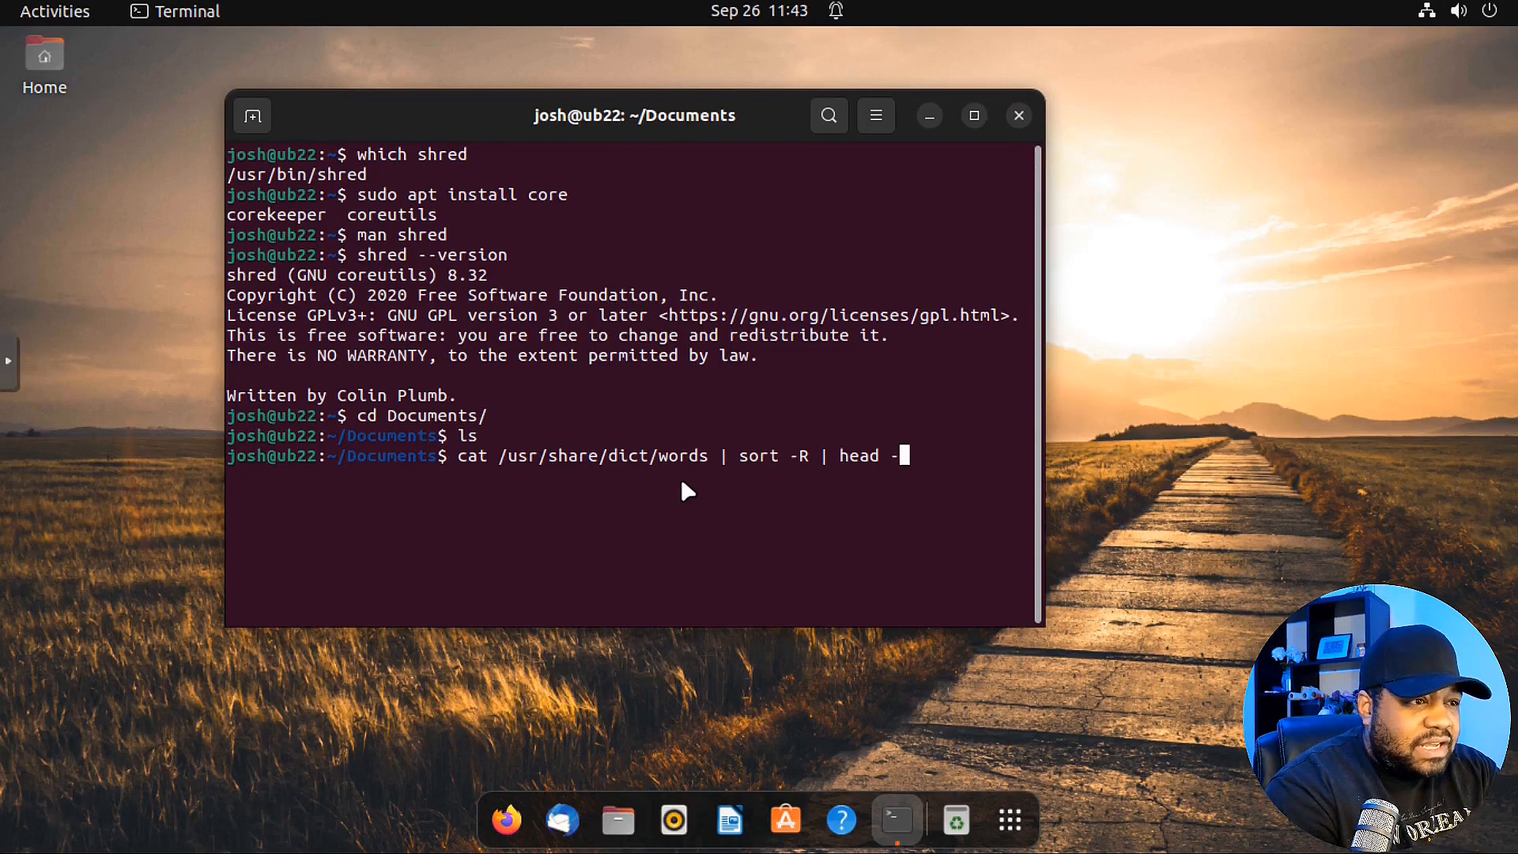
text(c)
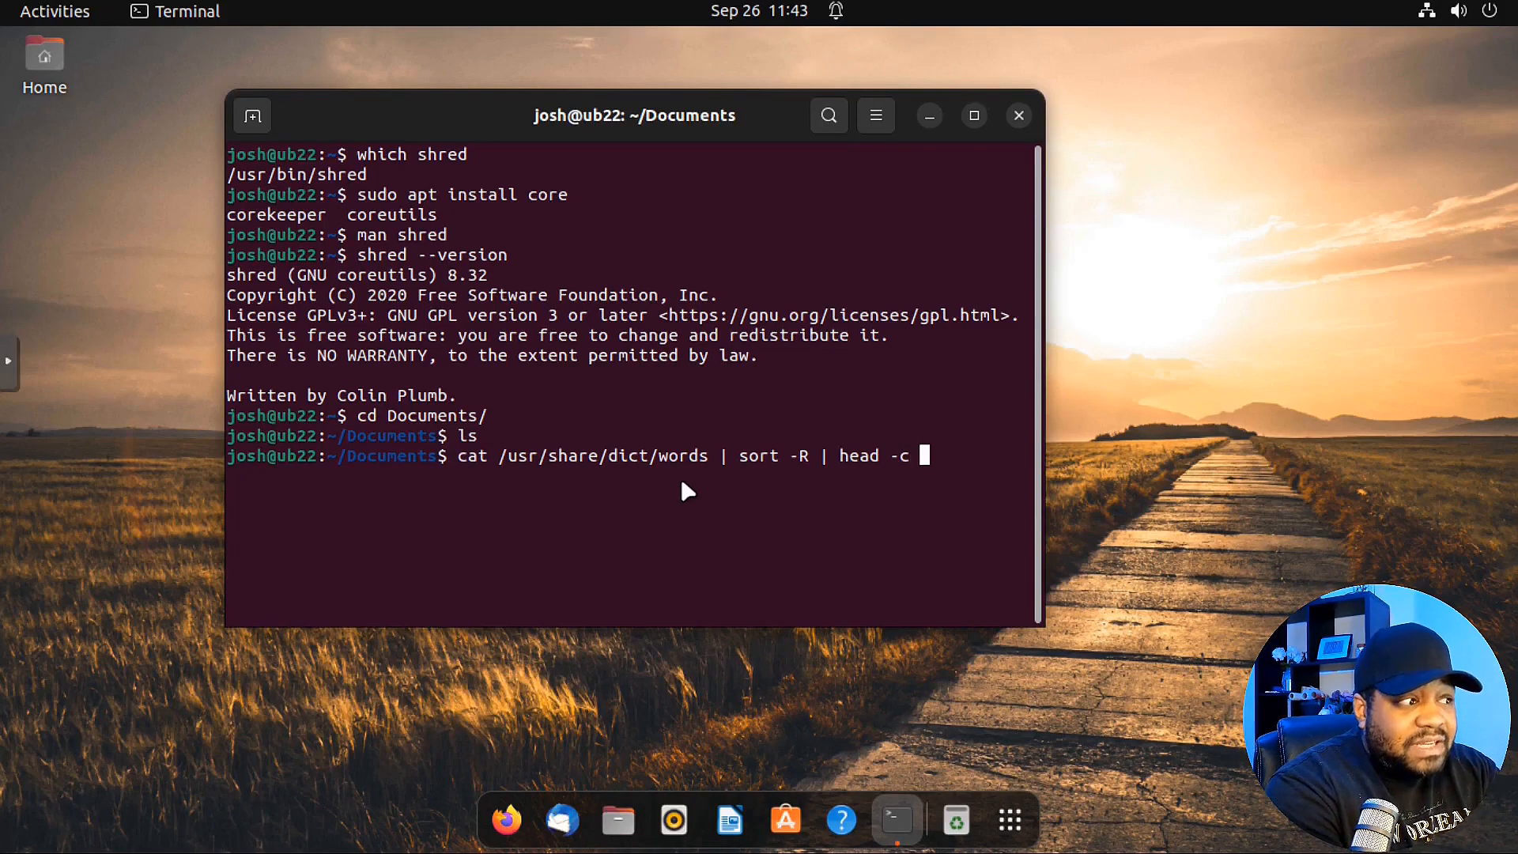
text(5M)
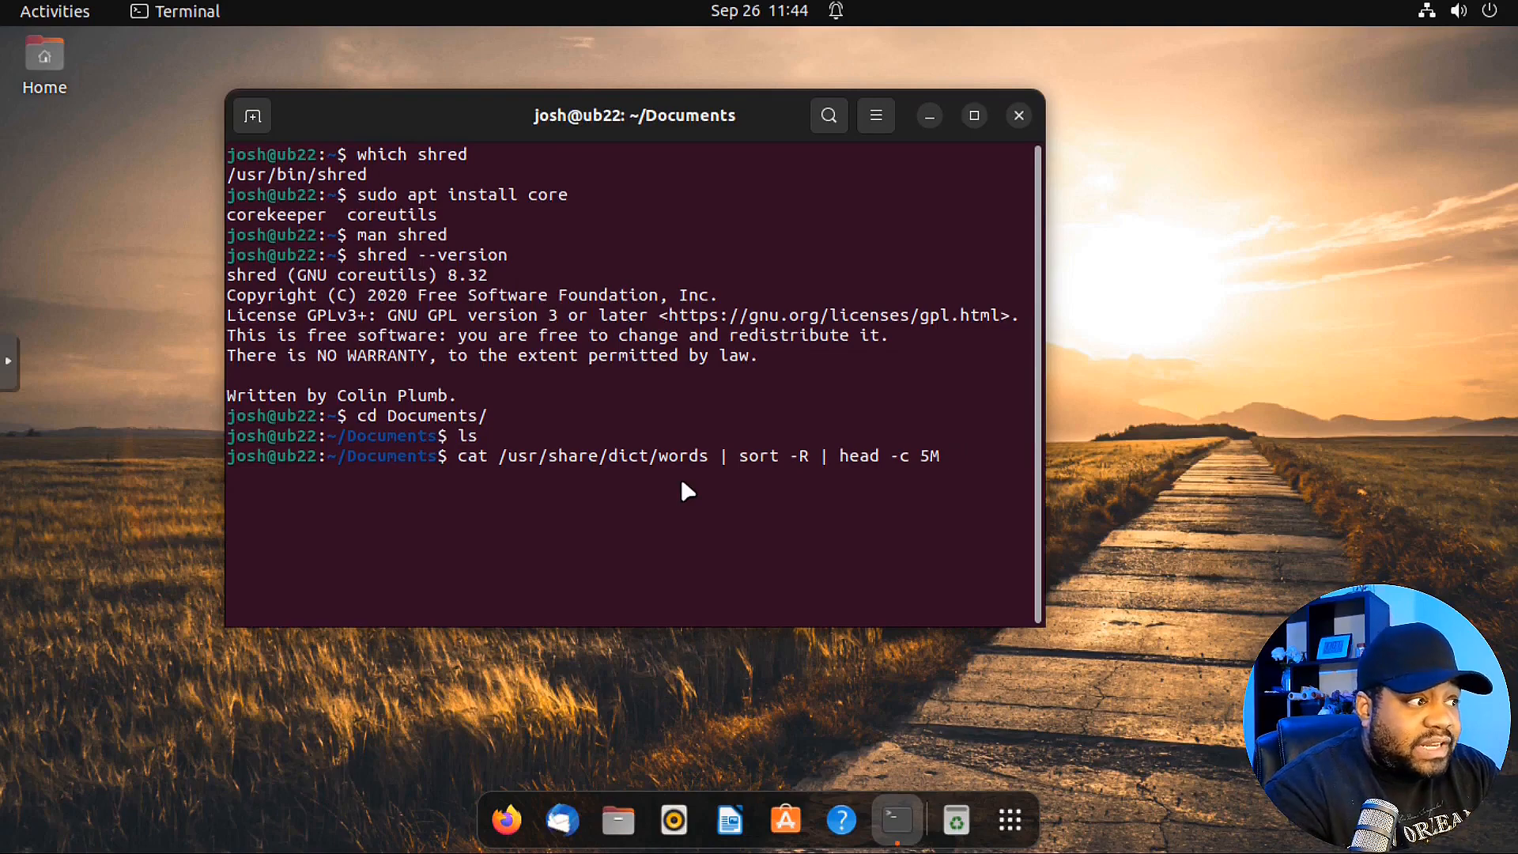
text(>)
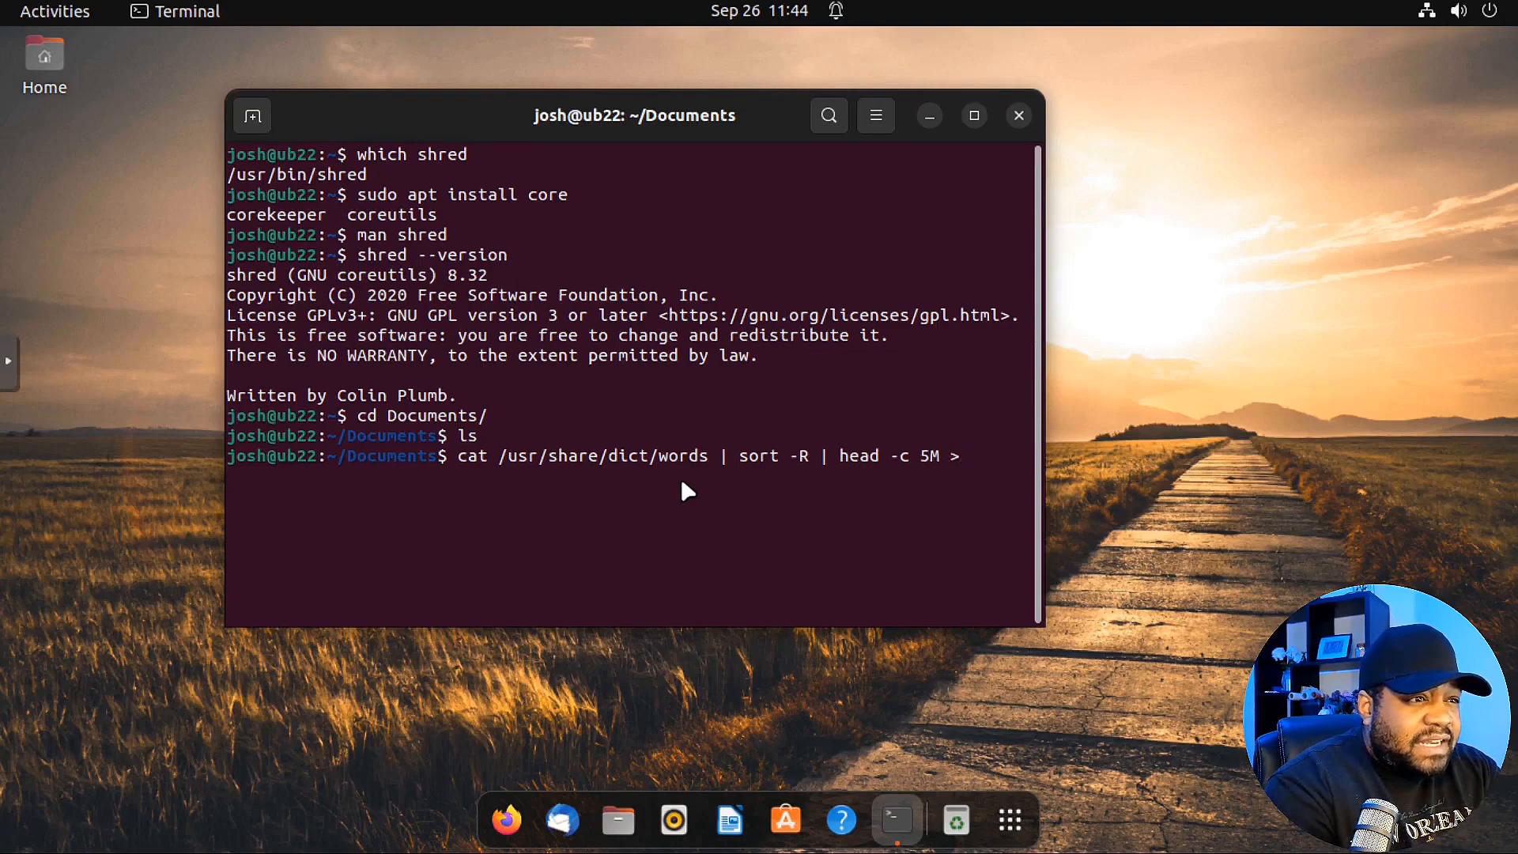
text(test)
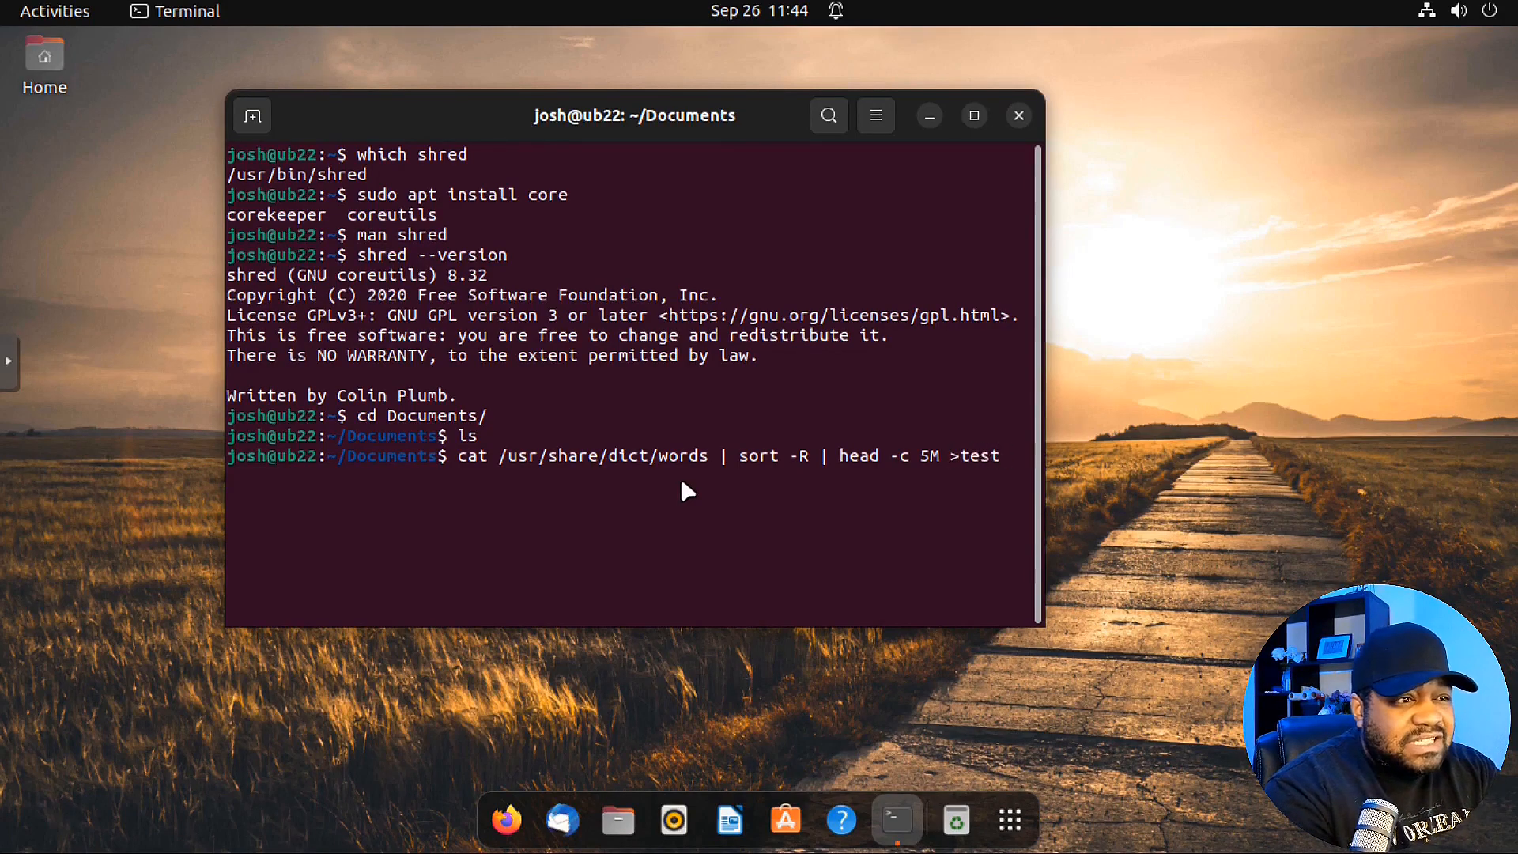
text(5)
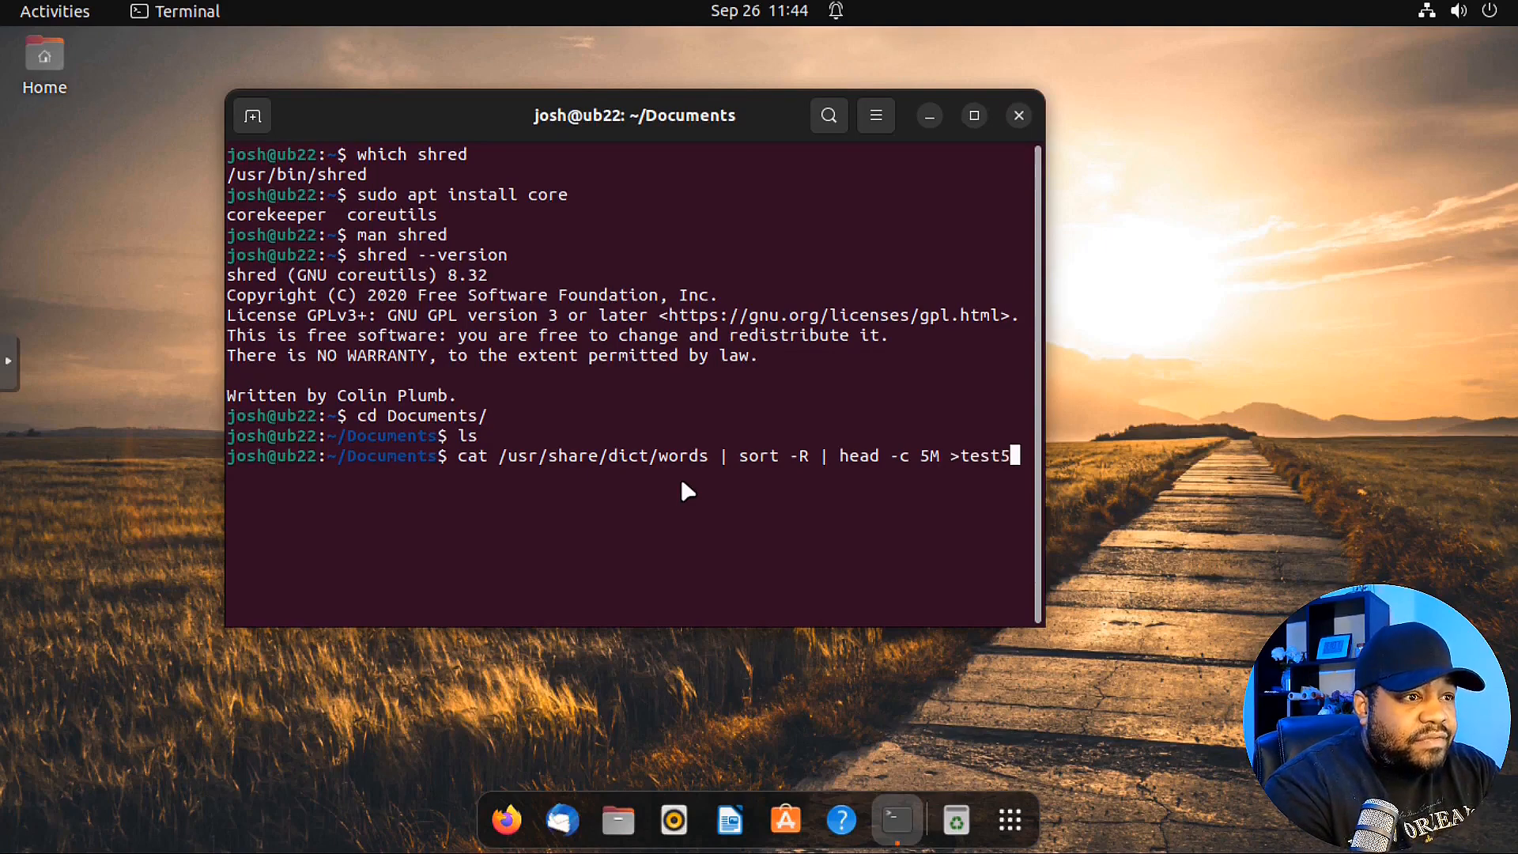
text(.txt)
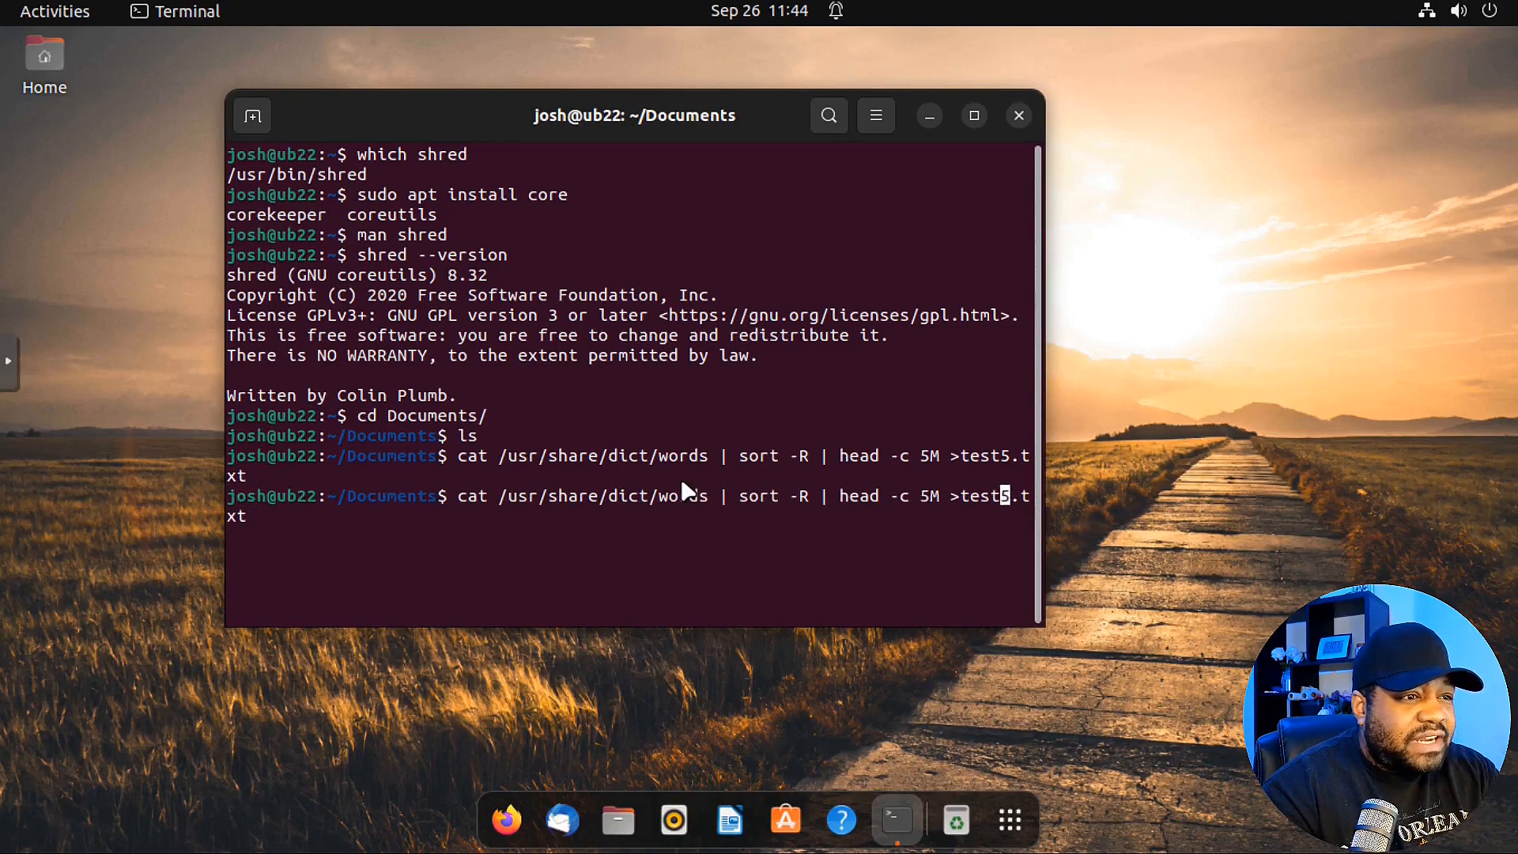
- Edit the command to 'head -c 10M >test10.txt' and run it
text(1)
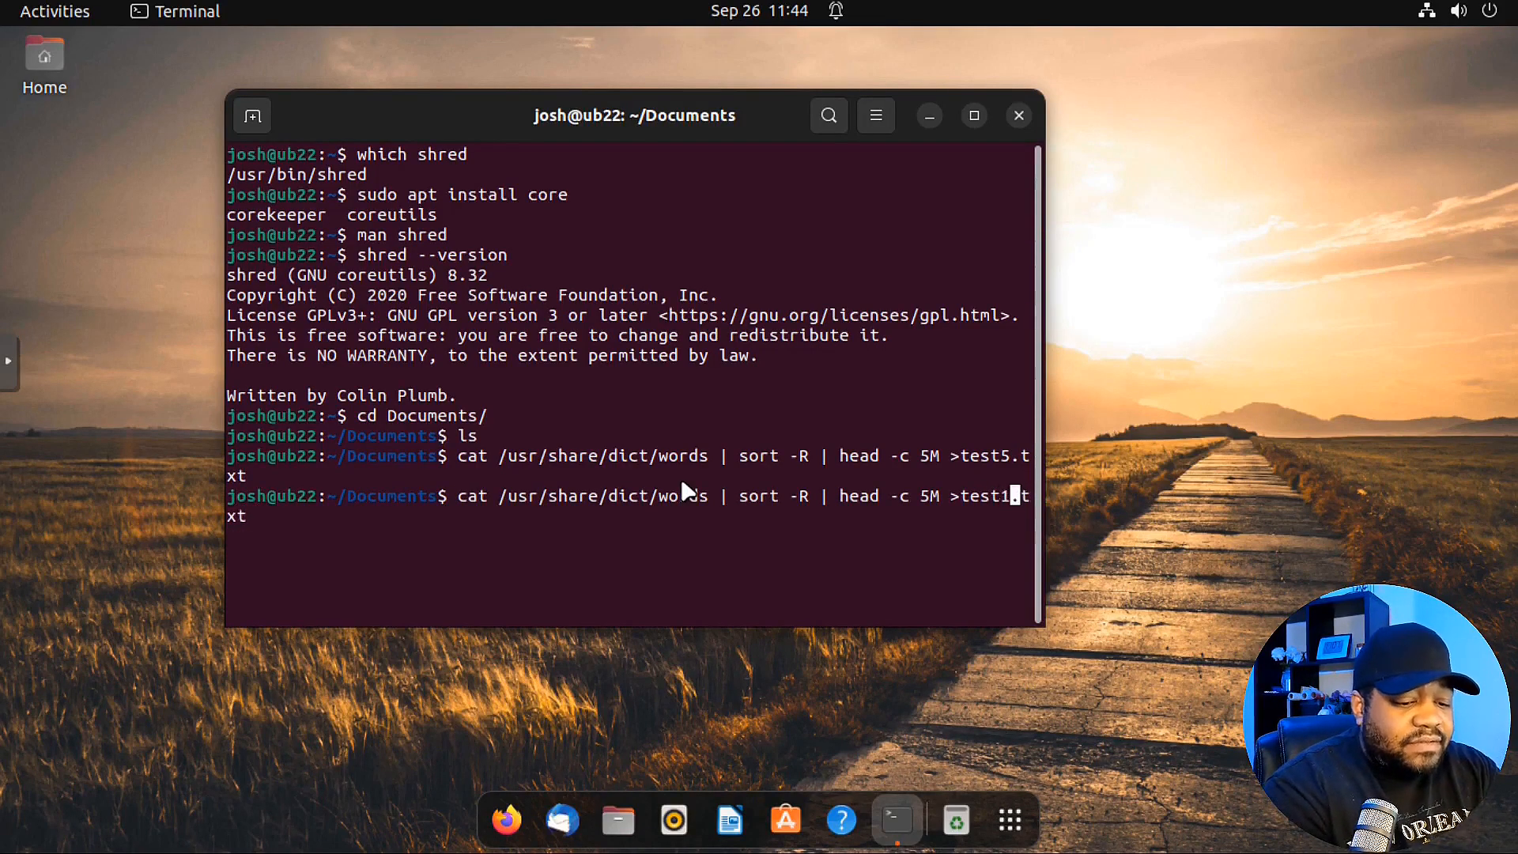
text(0)
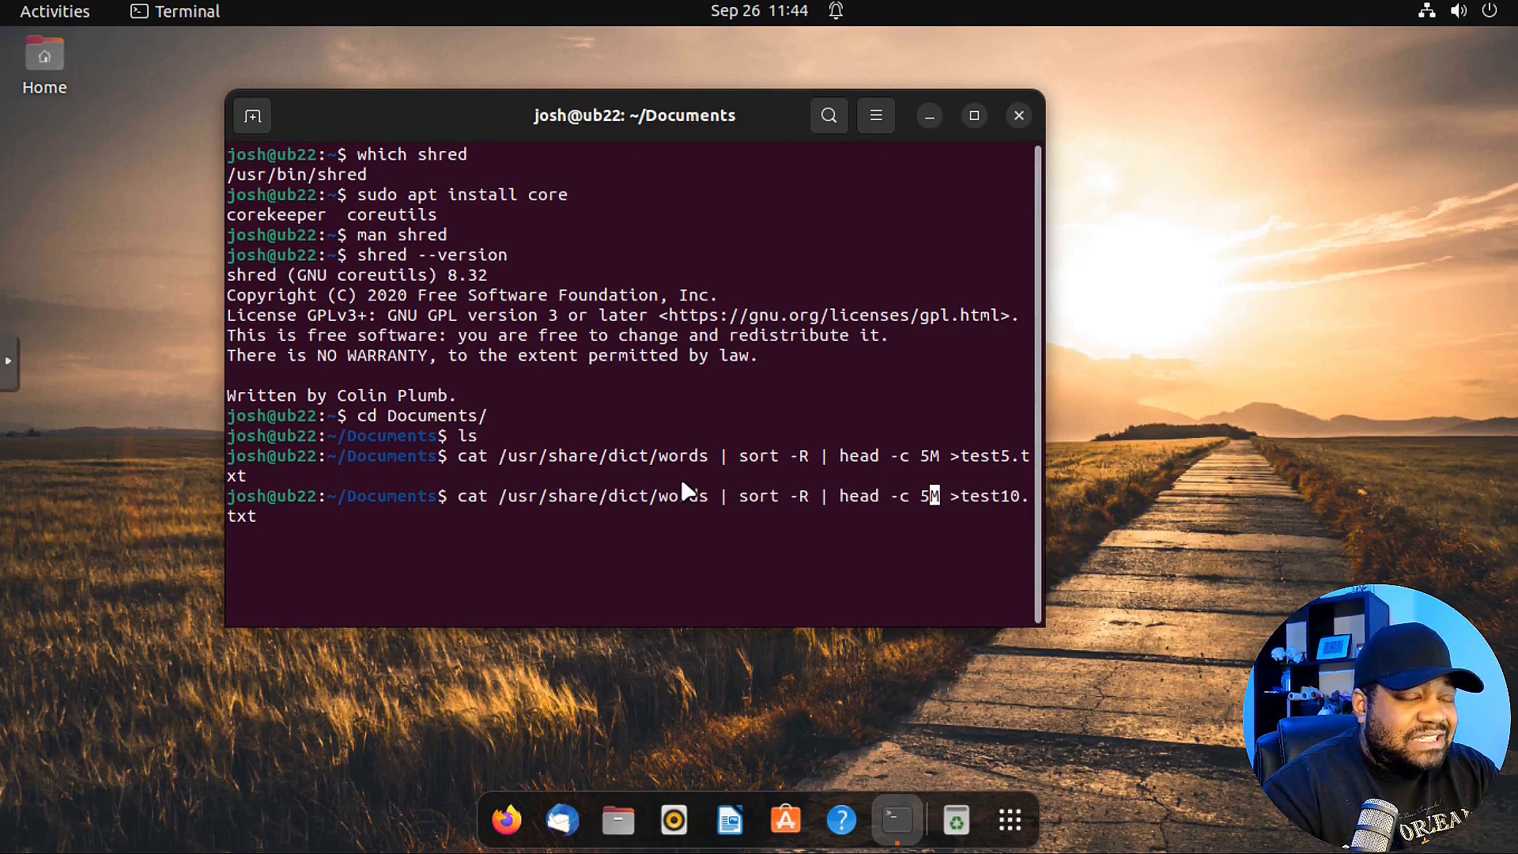
text(10)
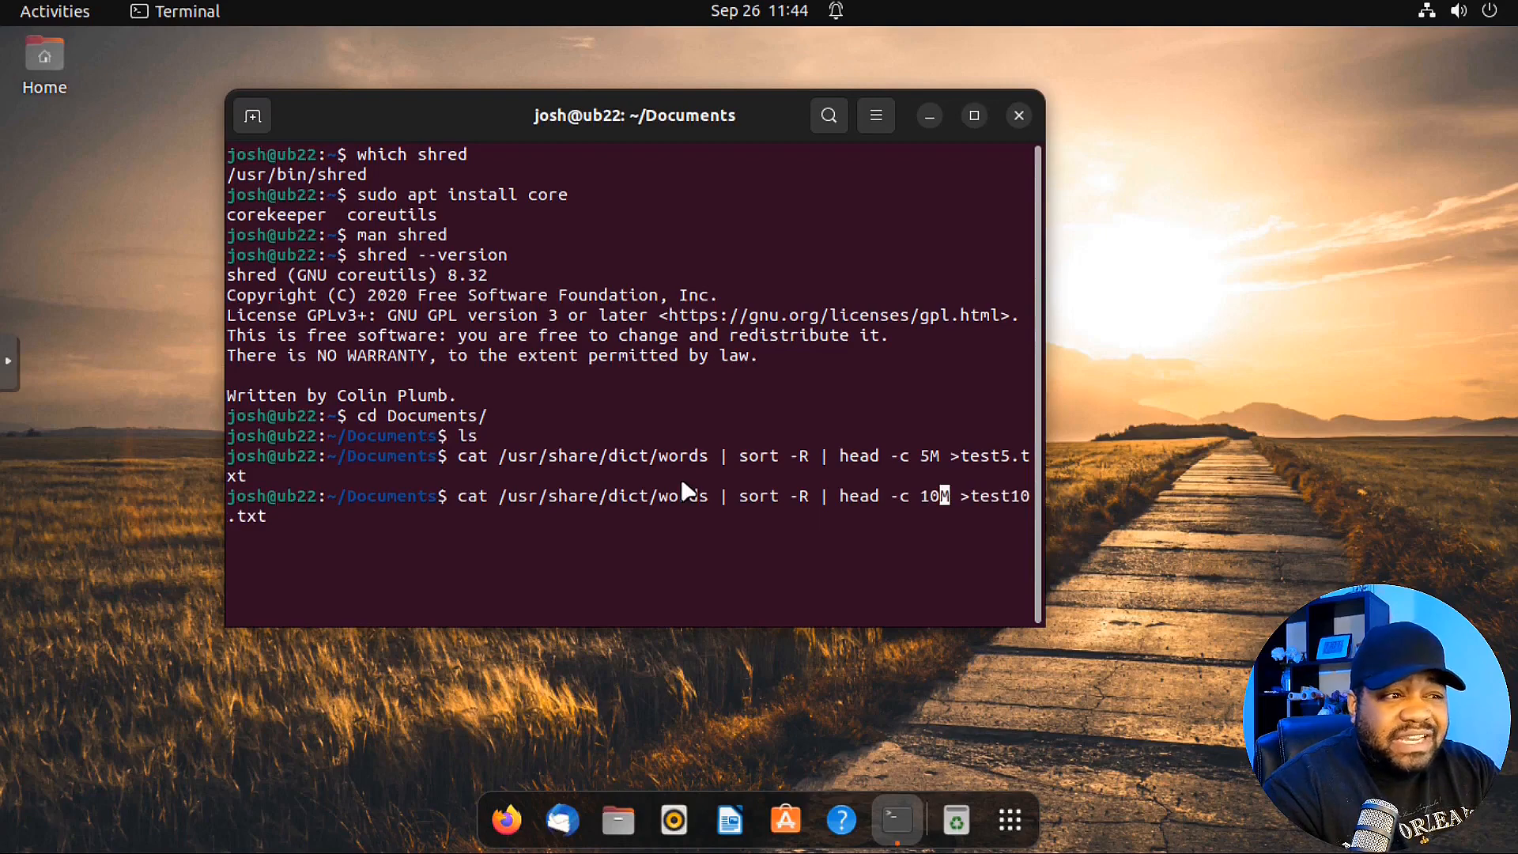
key(Return)
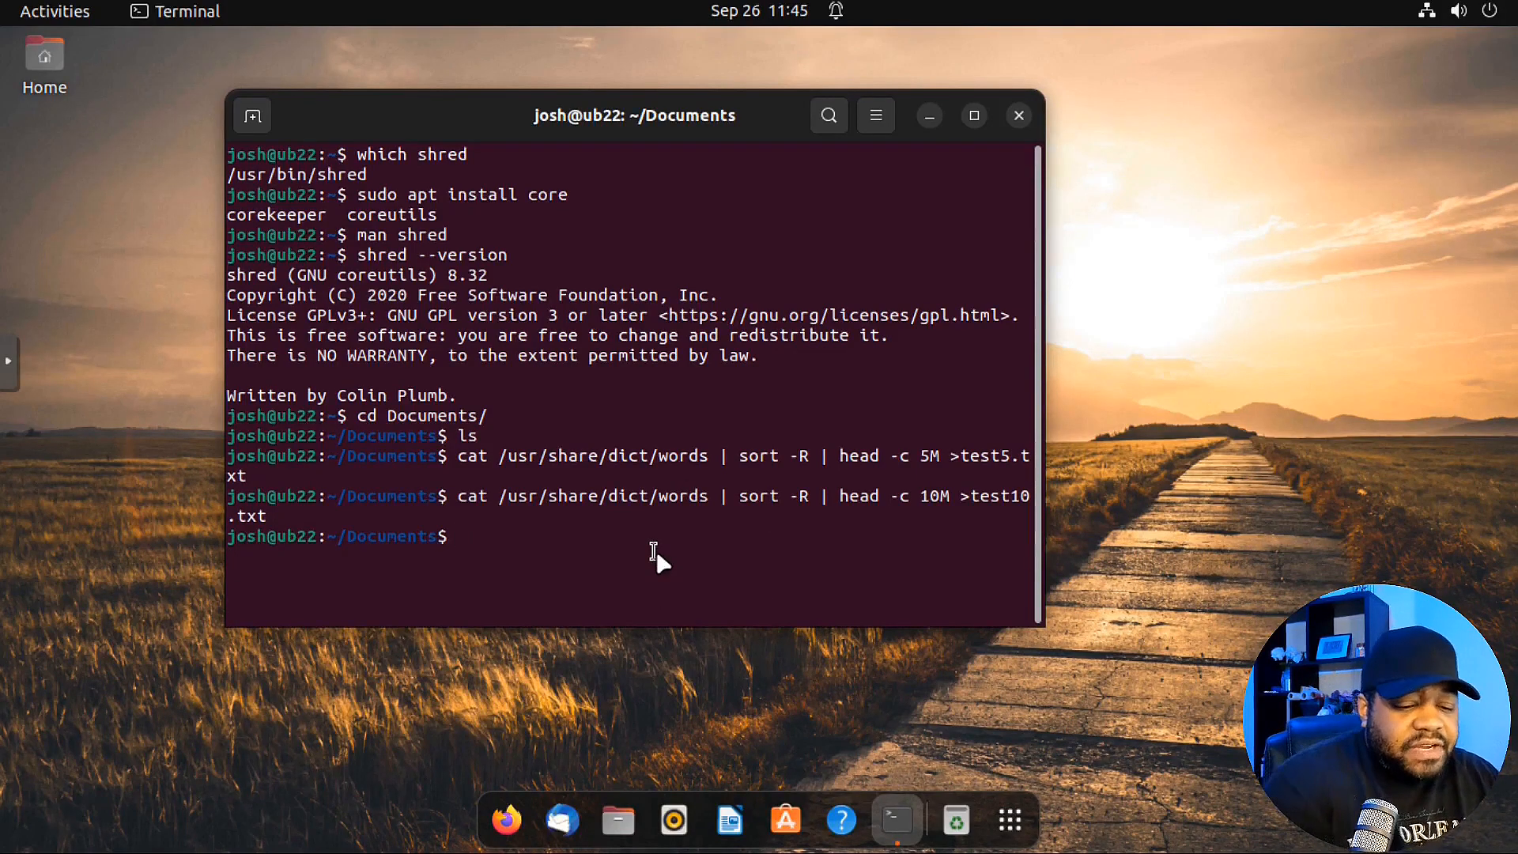
- Run 'ls -la' and 'ls -lah' showing both test files at 962K, then launch Files
text(ls -l)
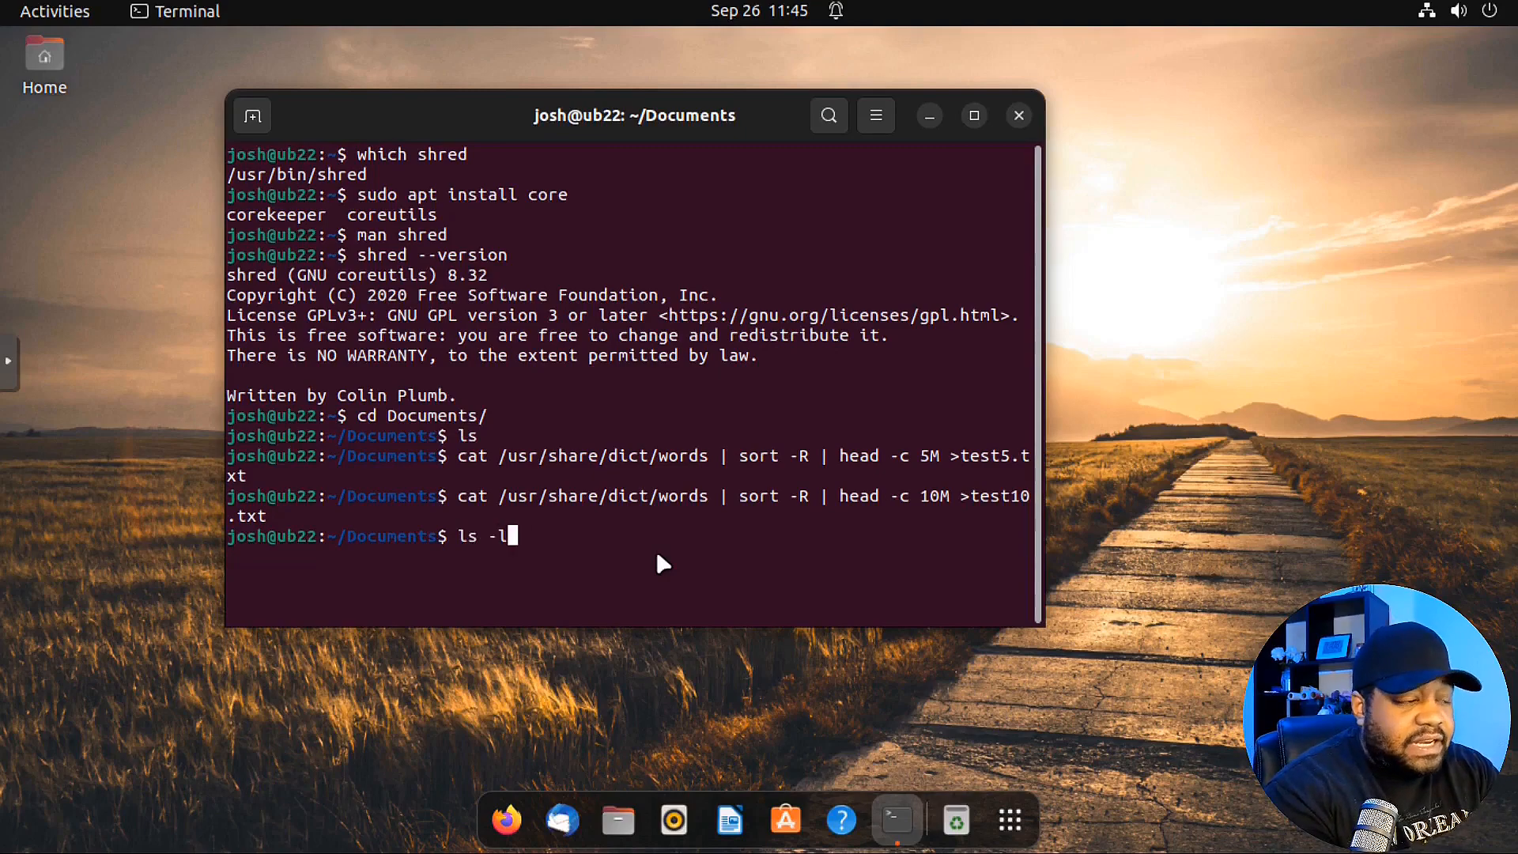
key(Return)
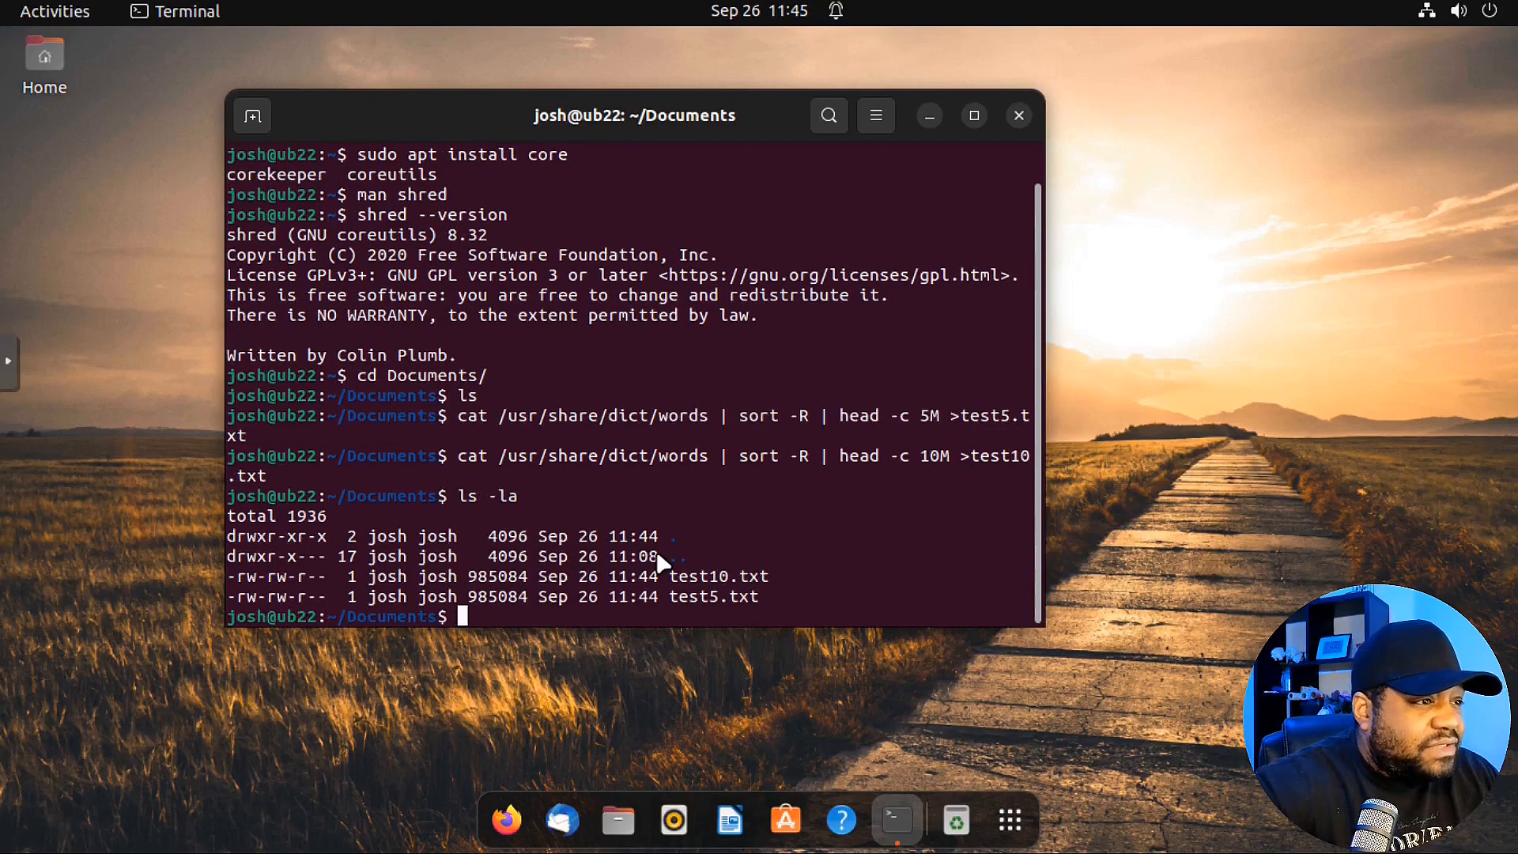
text(ls -lah)
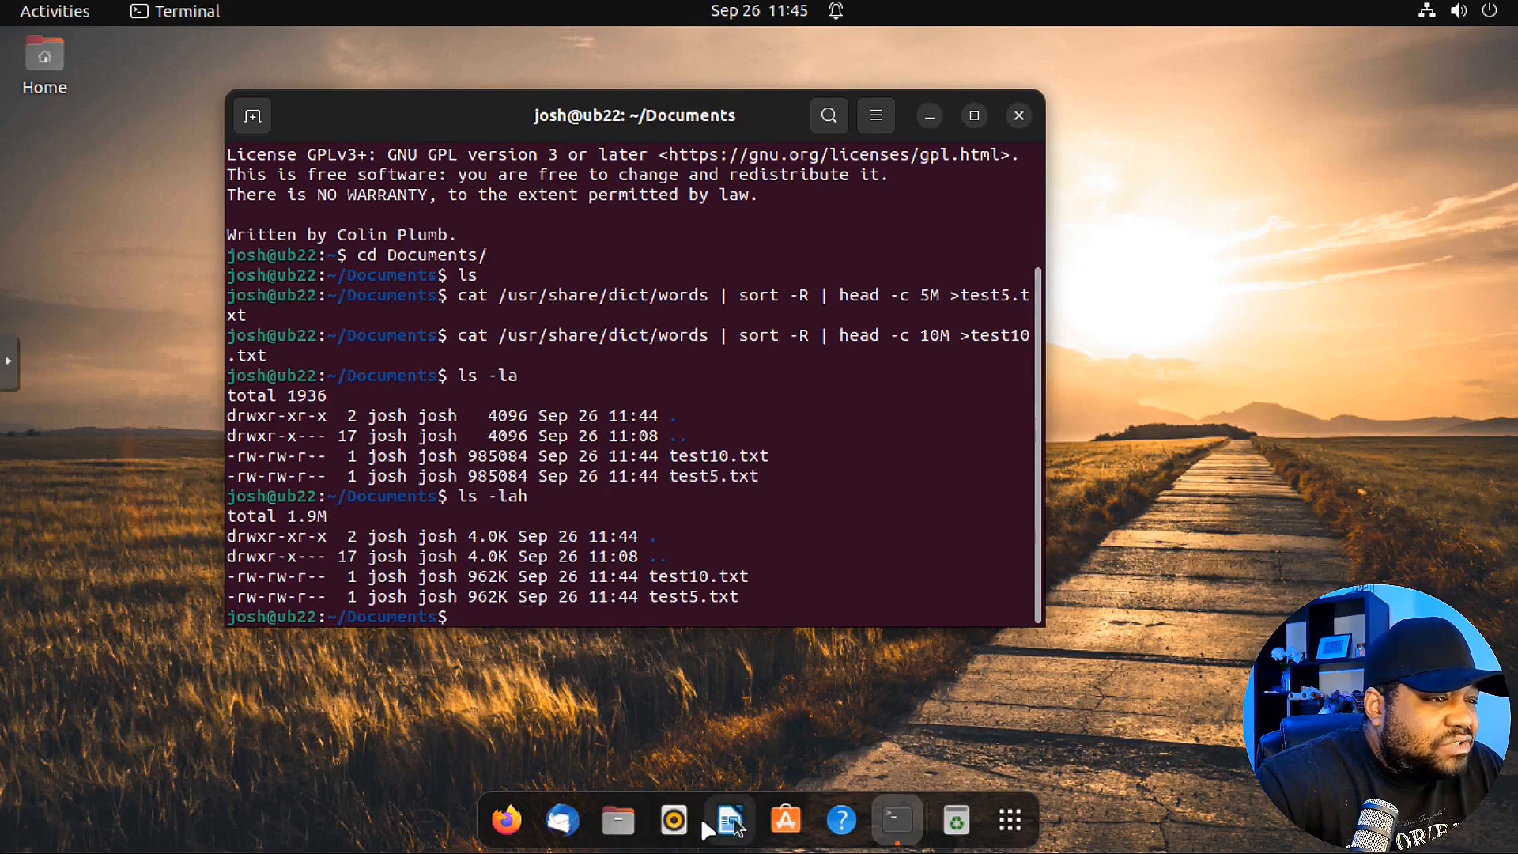
click(617, 822)
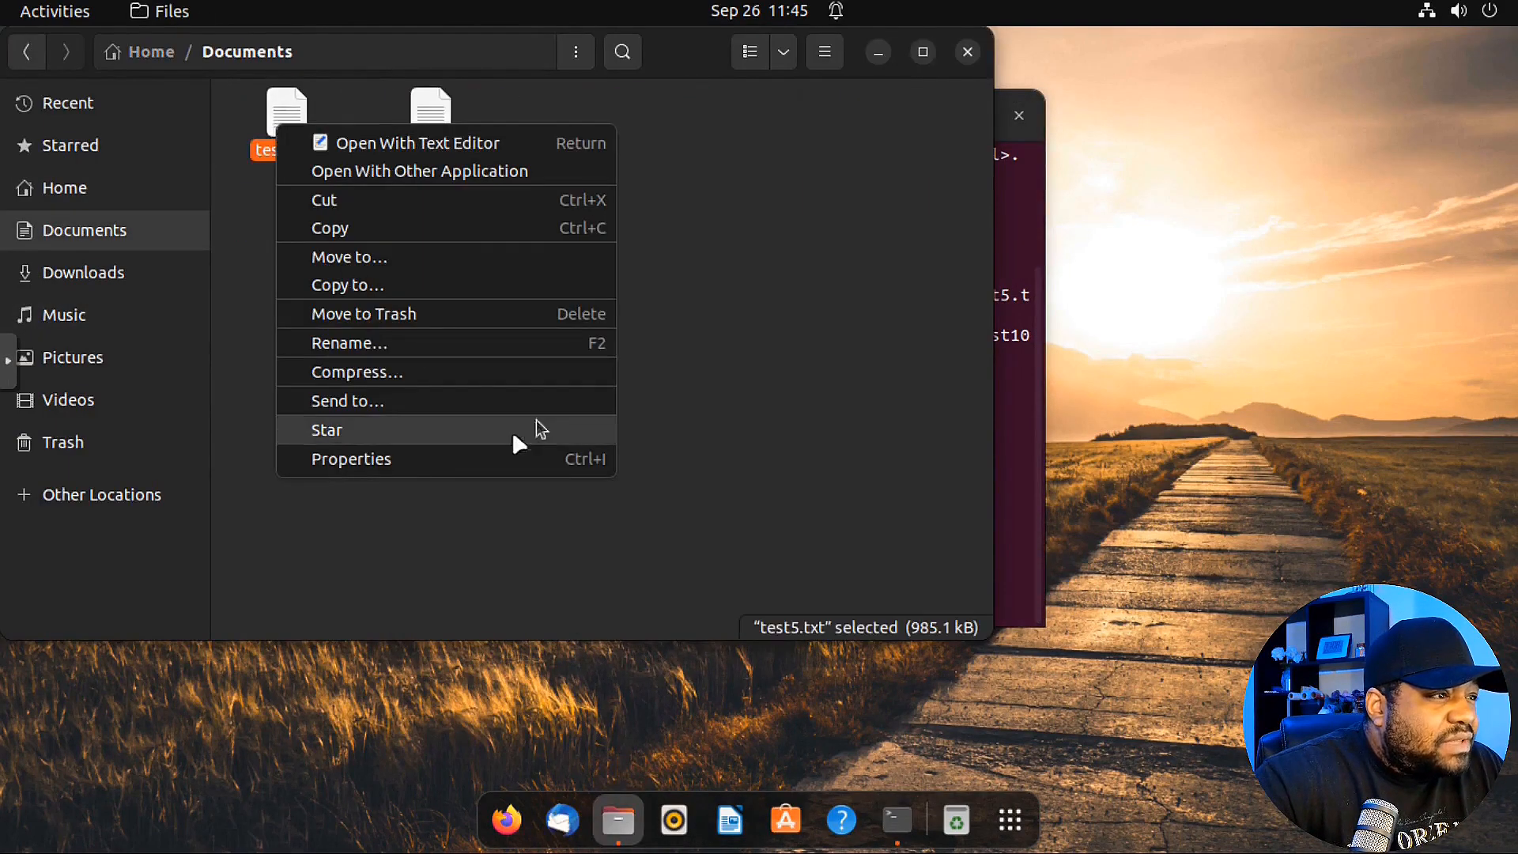
- Check test5.txt's Properties showing 985,084 bytes, then close the Files window
click(351, 458)
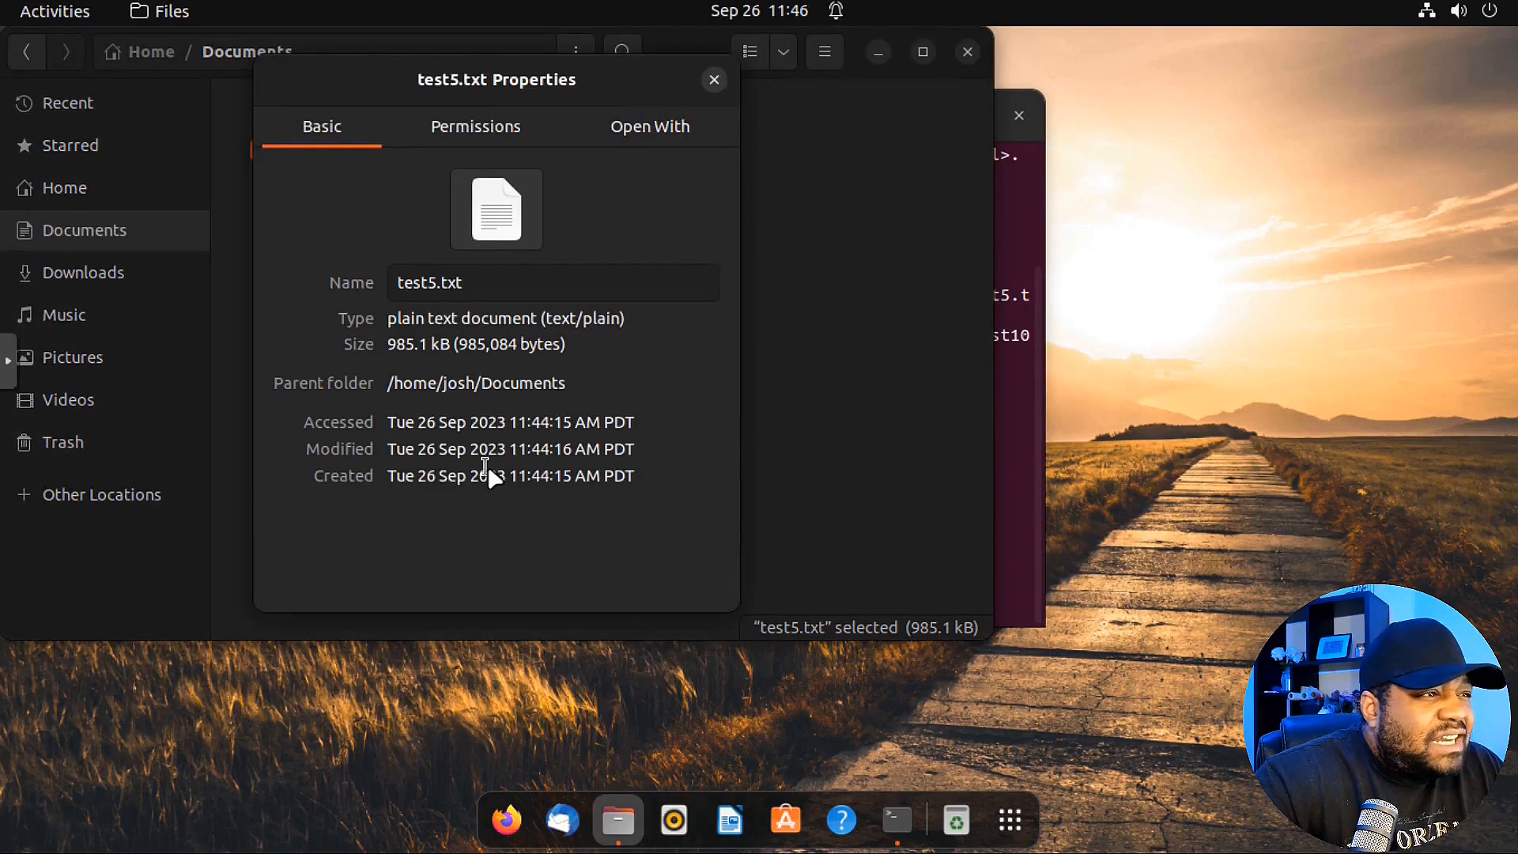
mouse_move(713, 82)
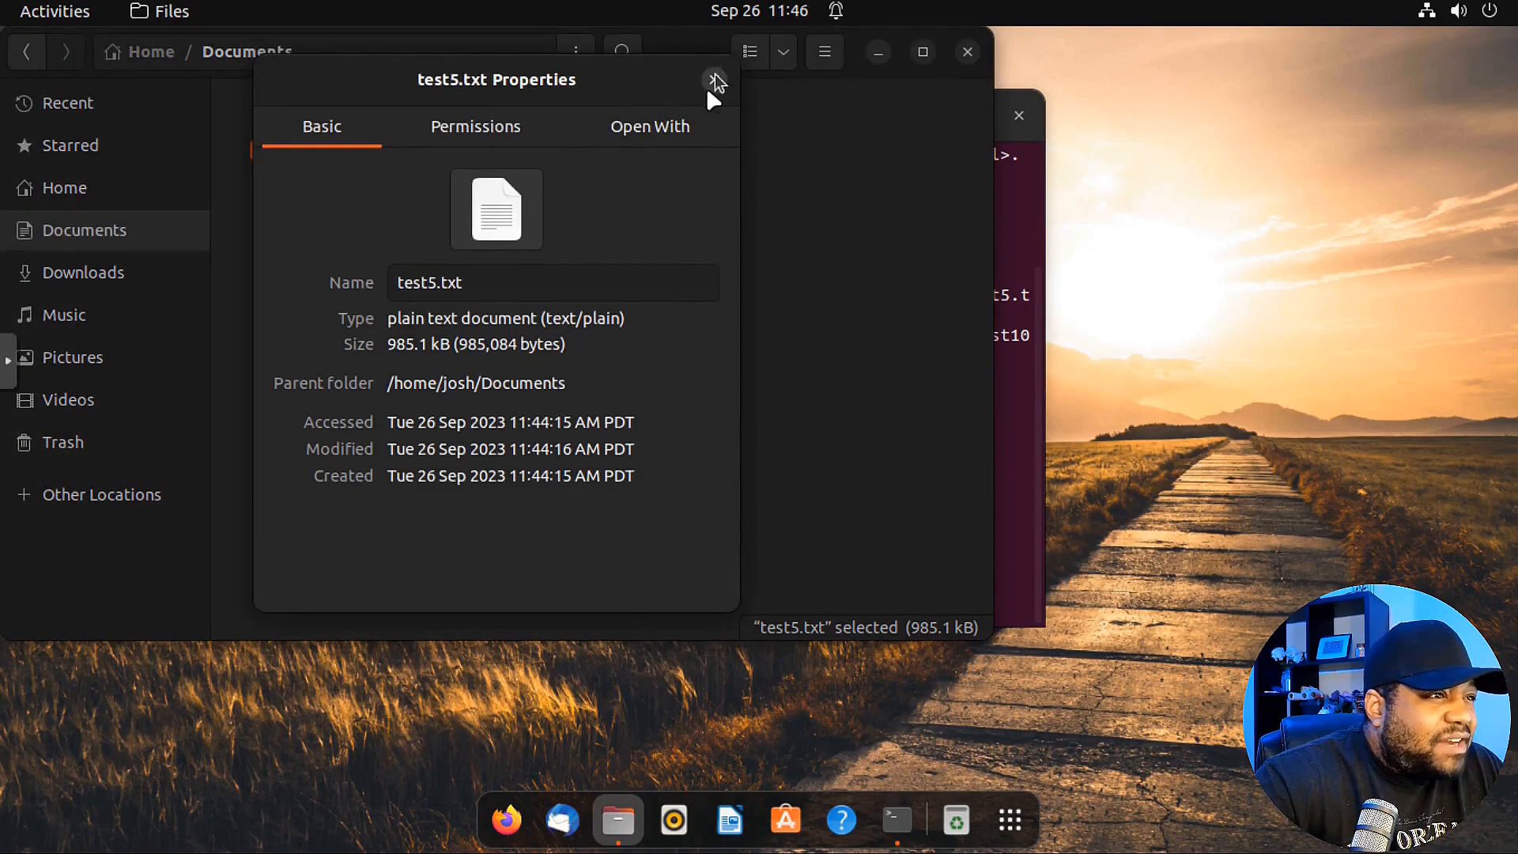
click(714, 79)
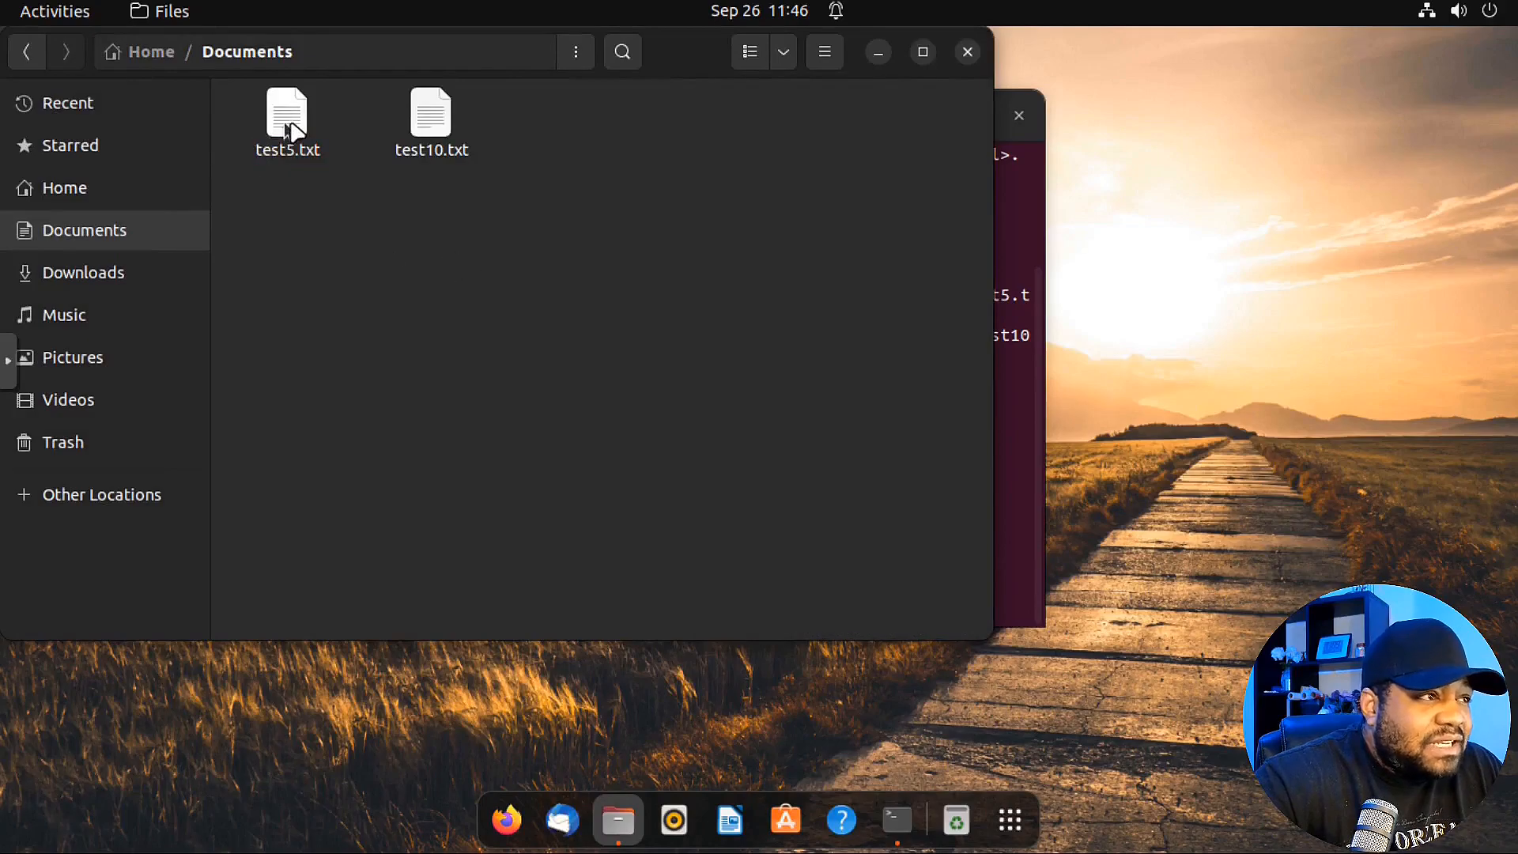
double_click(288, 111)
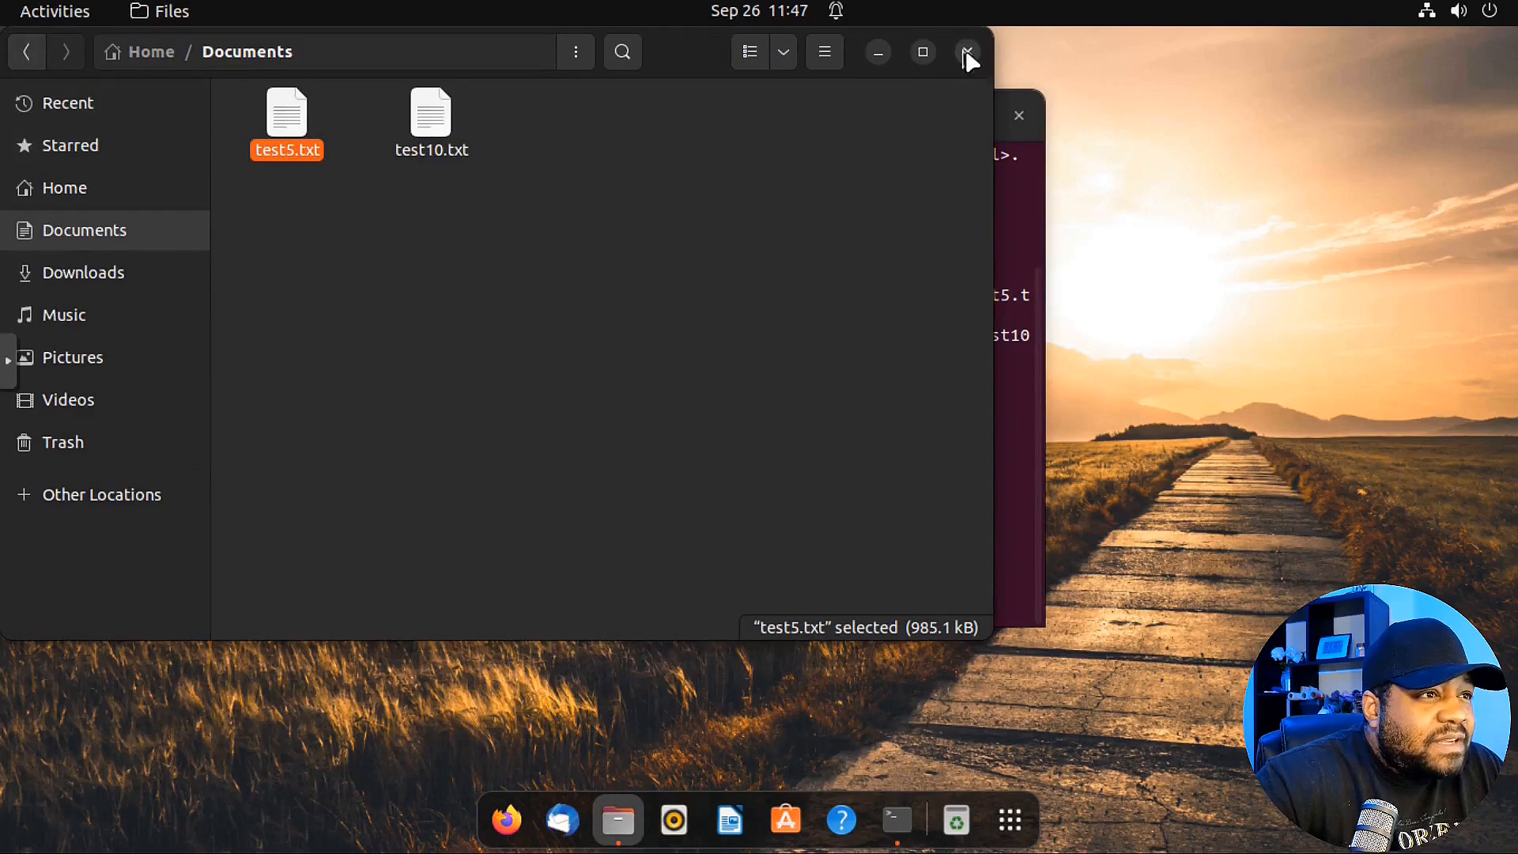
click(966, 50)
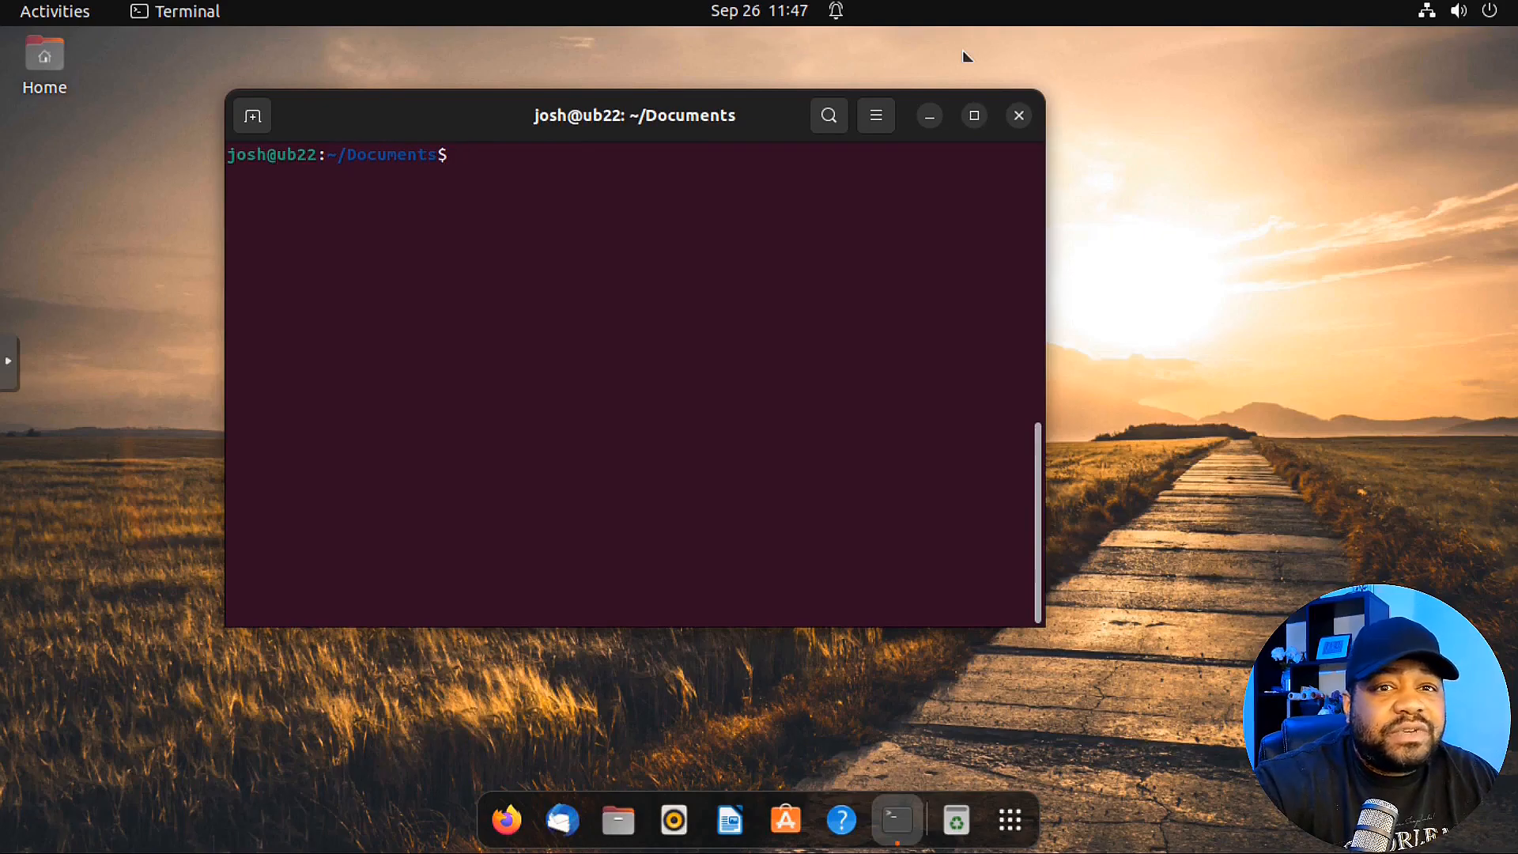
mouse_move(632, 180)
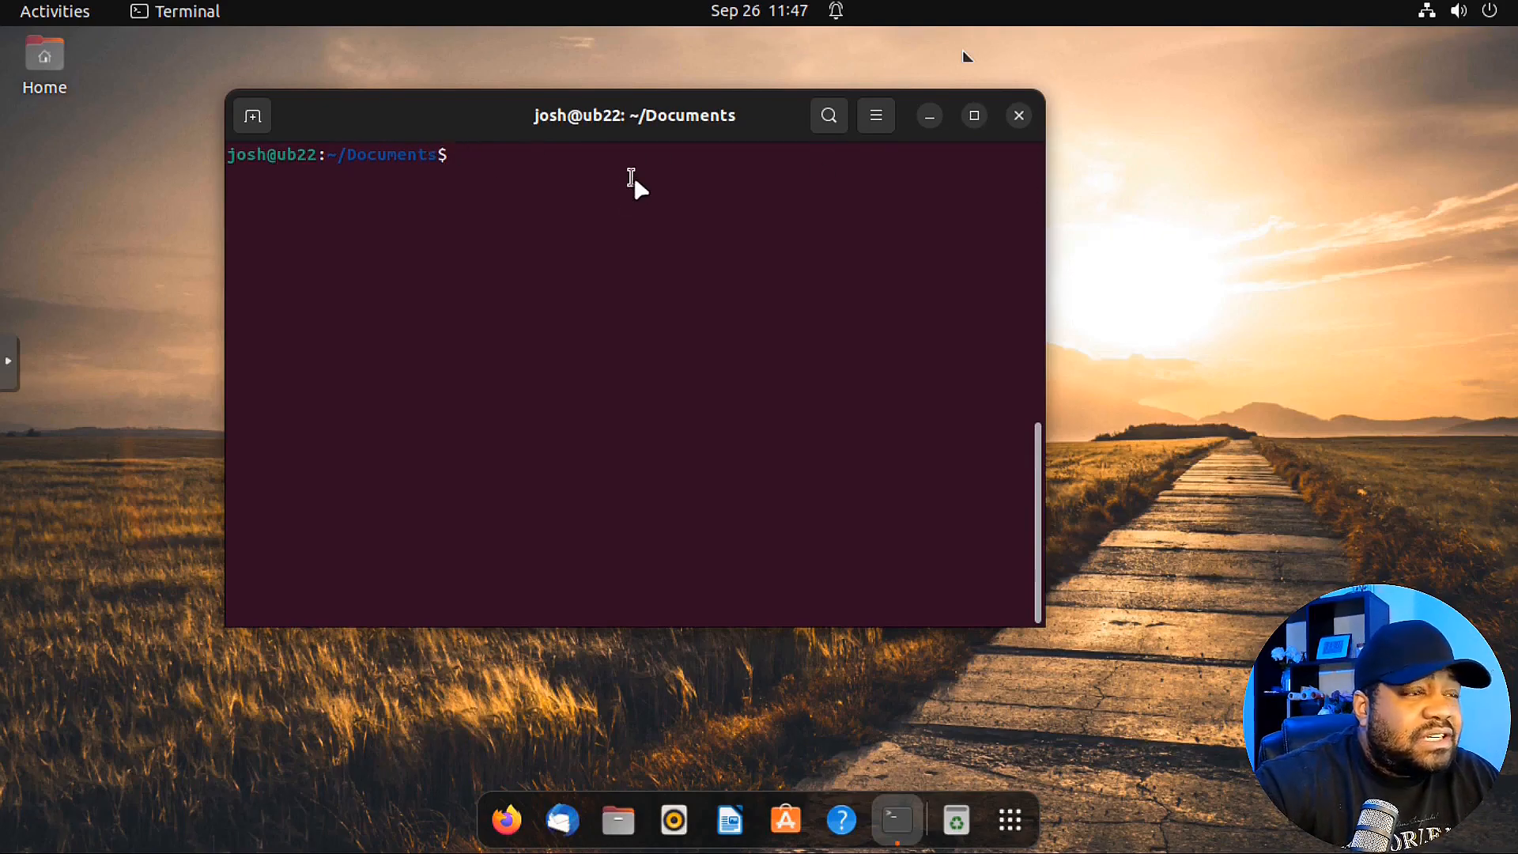
- Enter 'shred -vz -n 4 test5.txt' for verbose, zero-fill, four-pass shredding
text(shr)
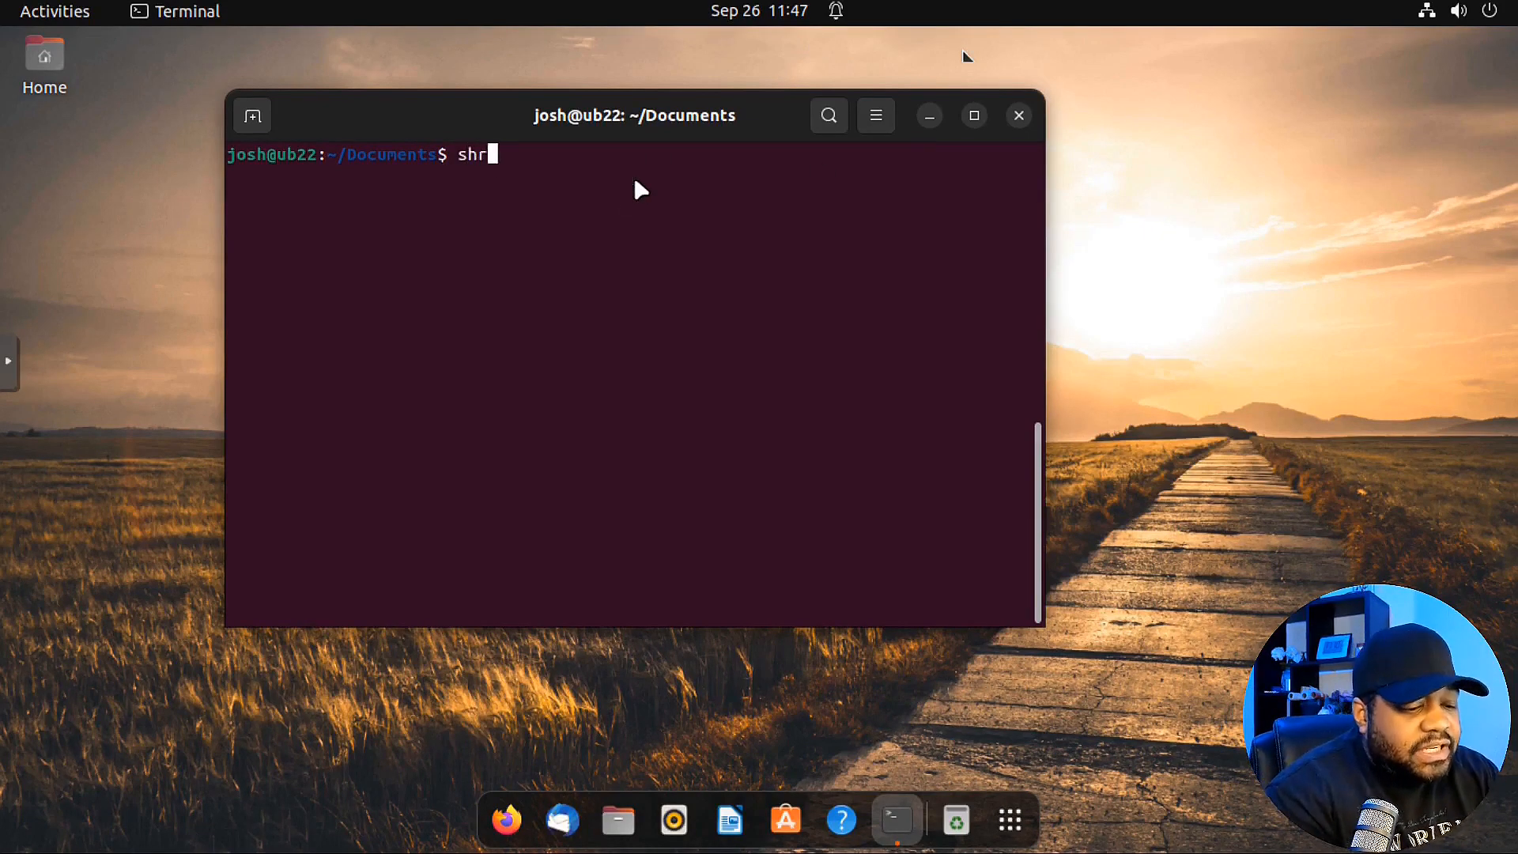
text(ed -)
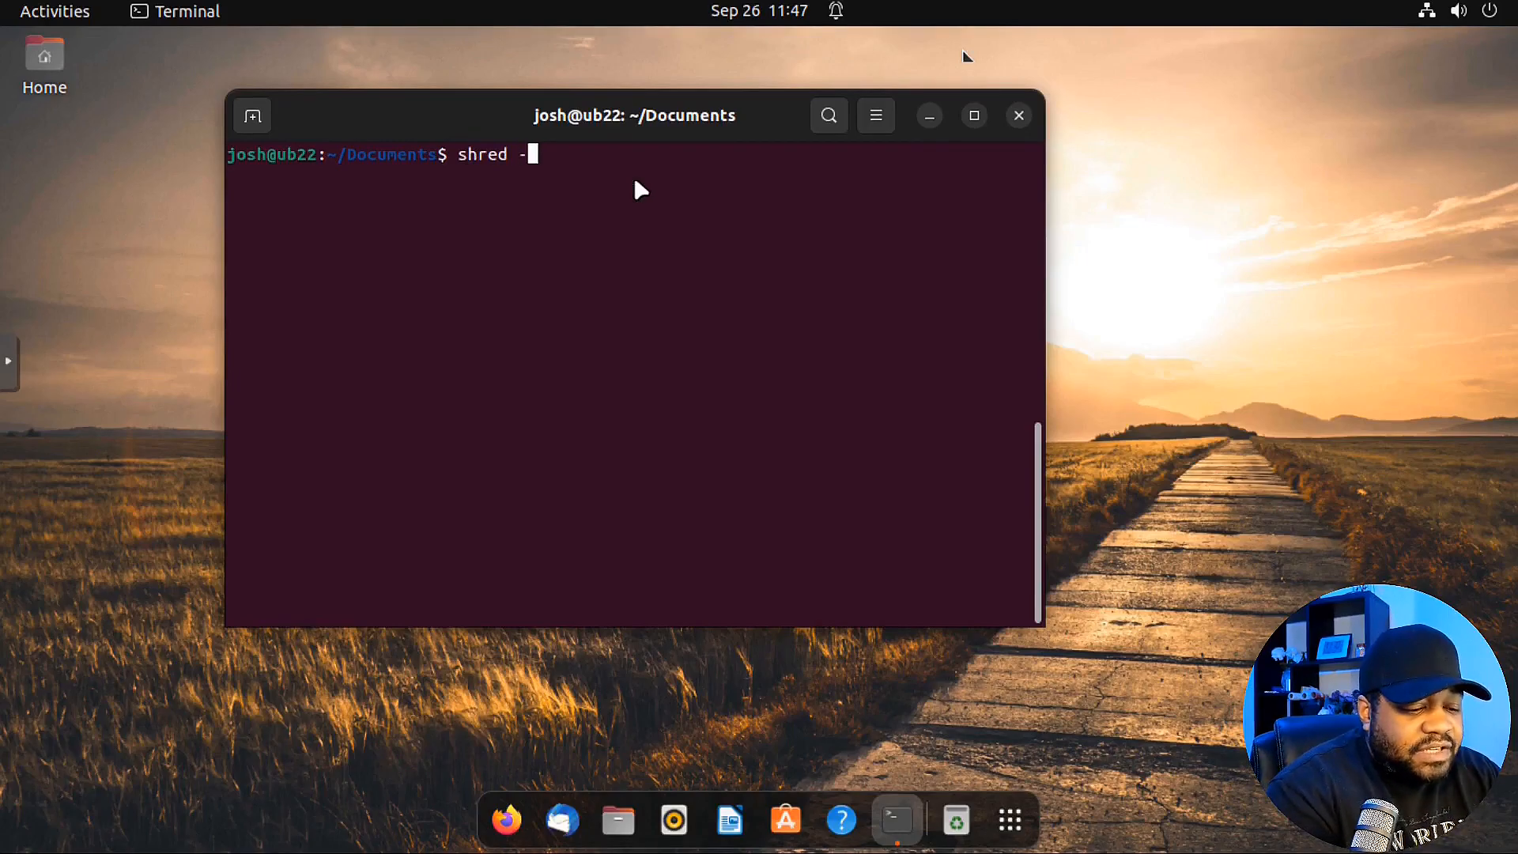
text(v)
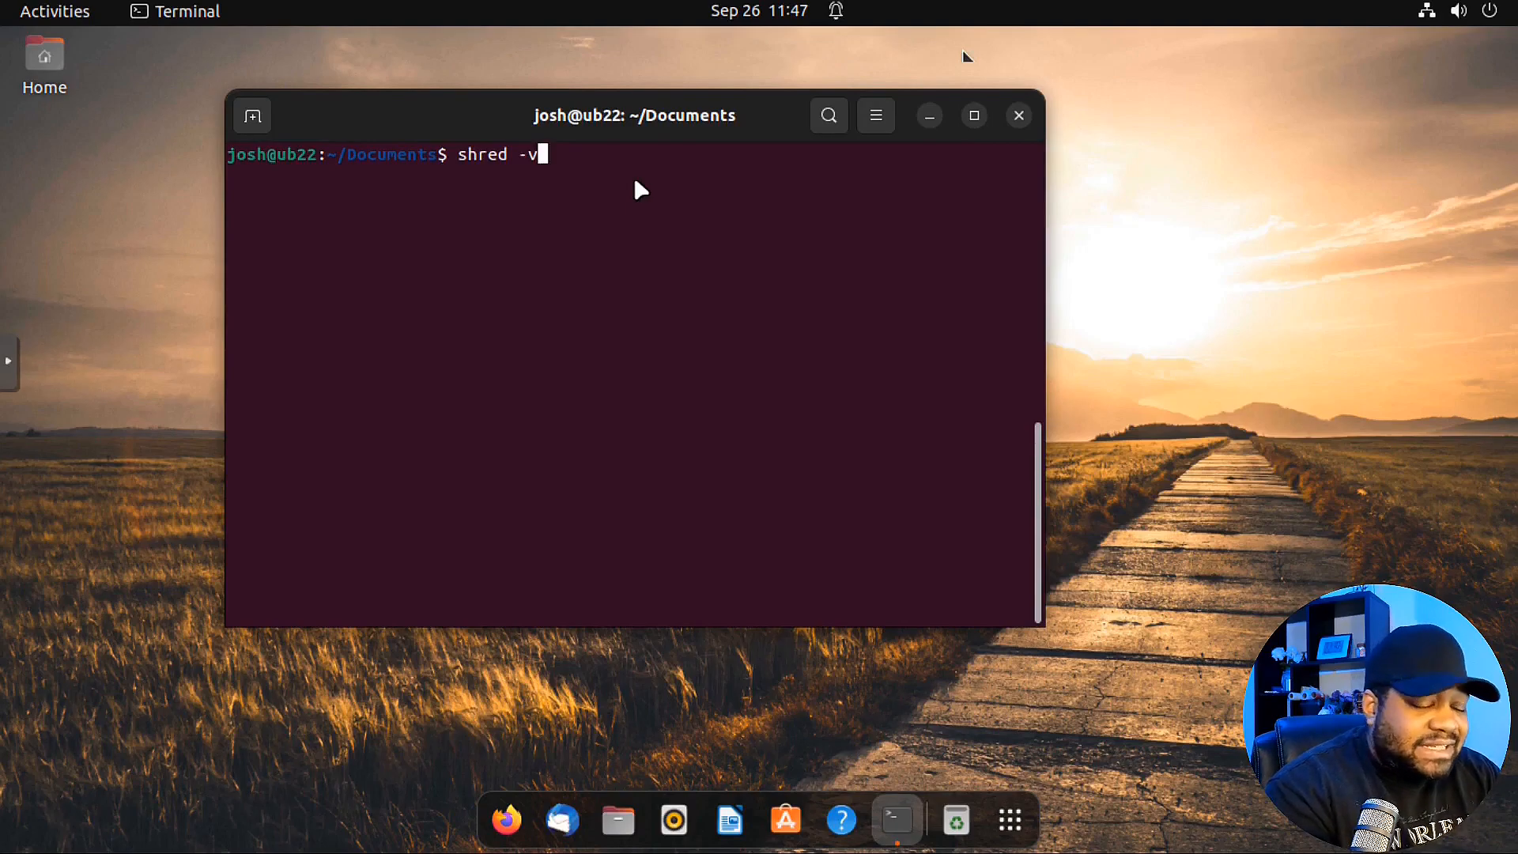
text(z -n)
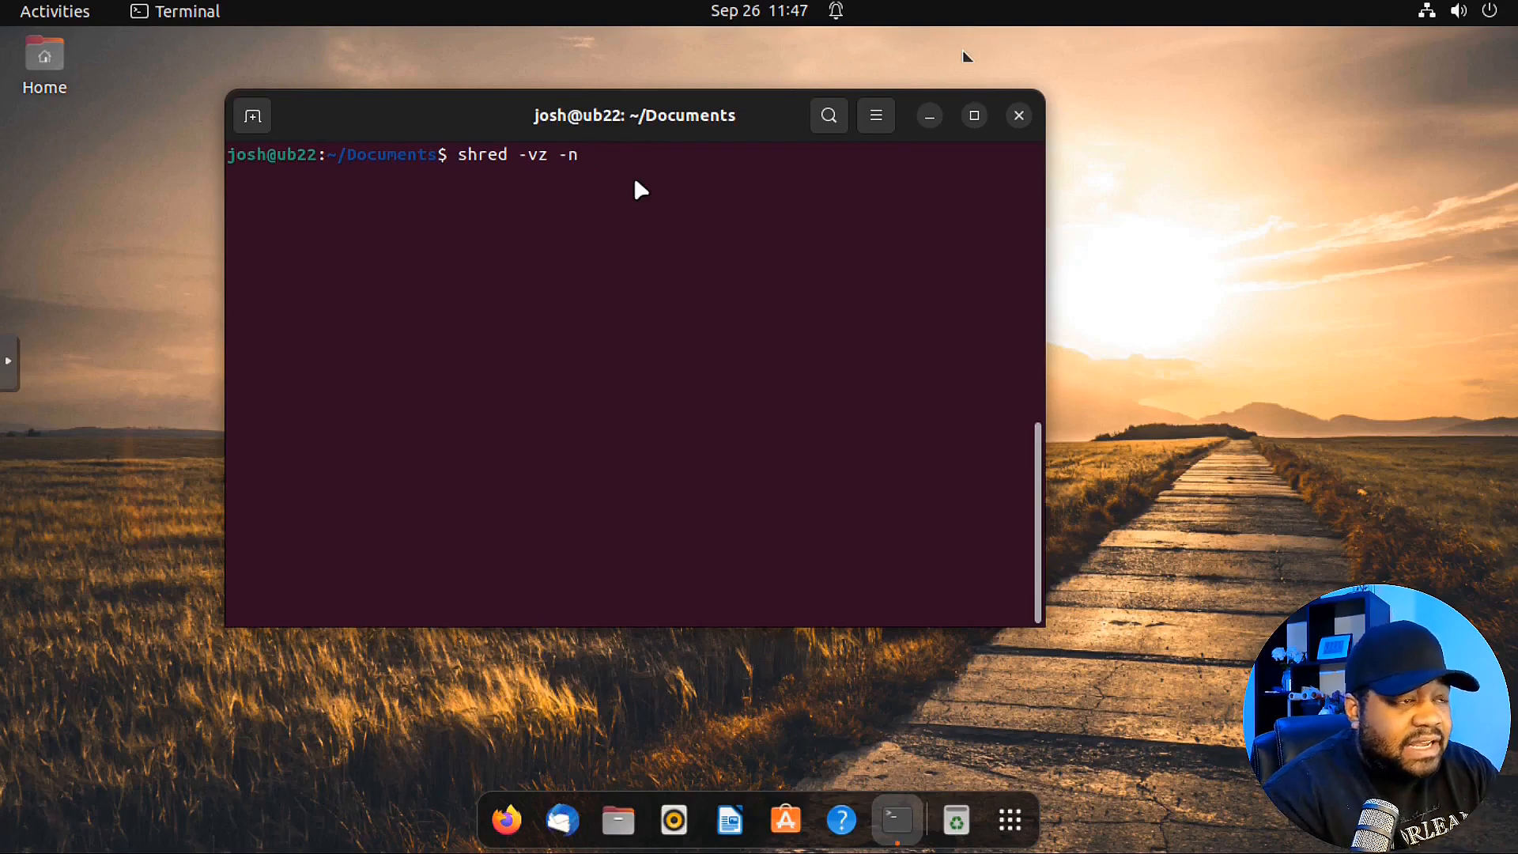
text(4)
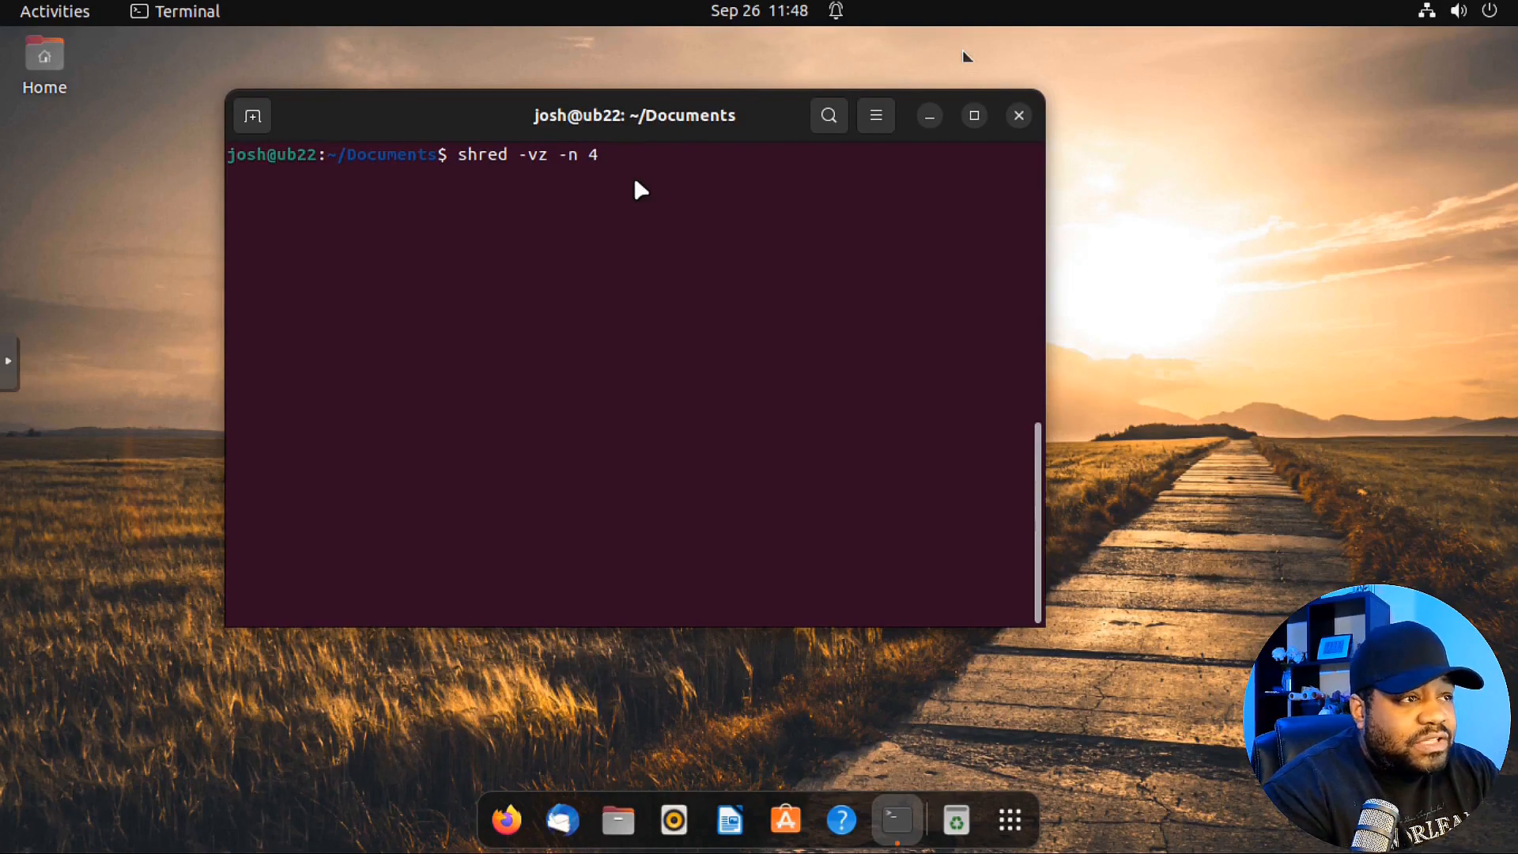
text(" ")
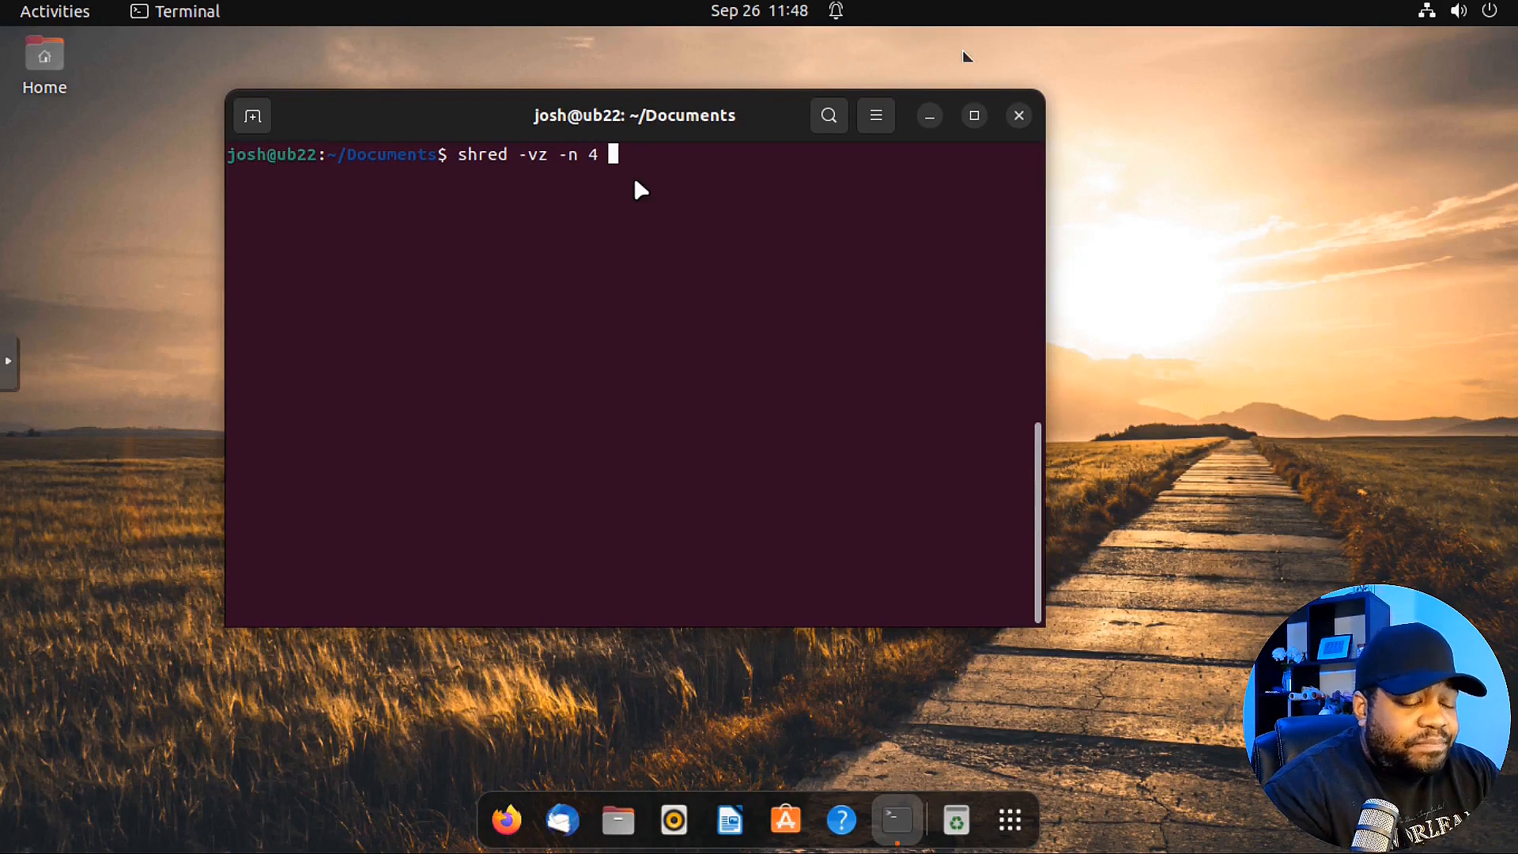
text(test)
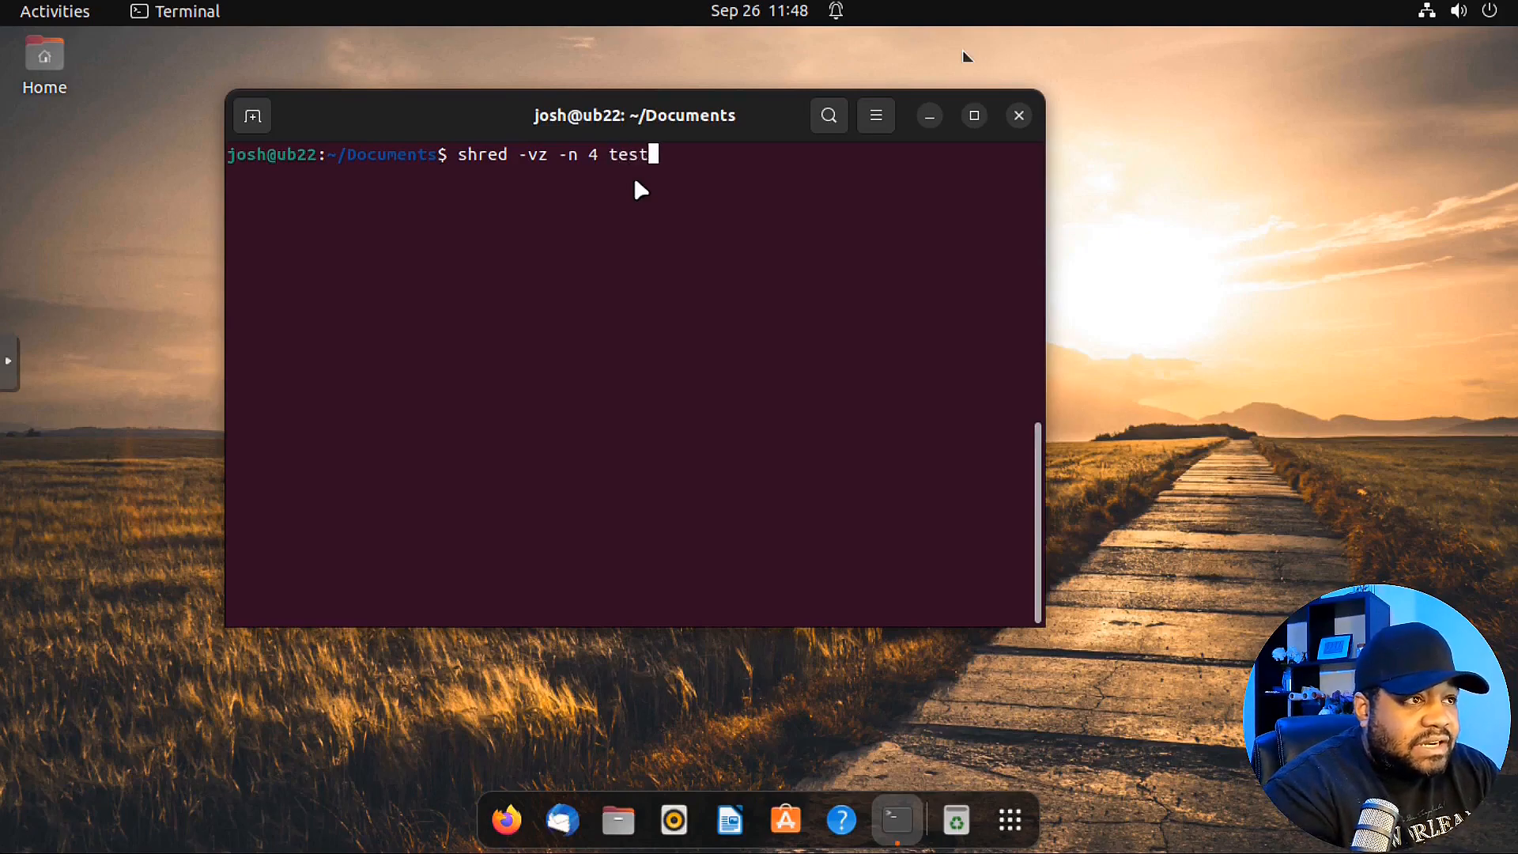
text(5.txt)
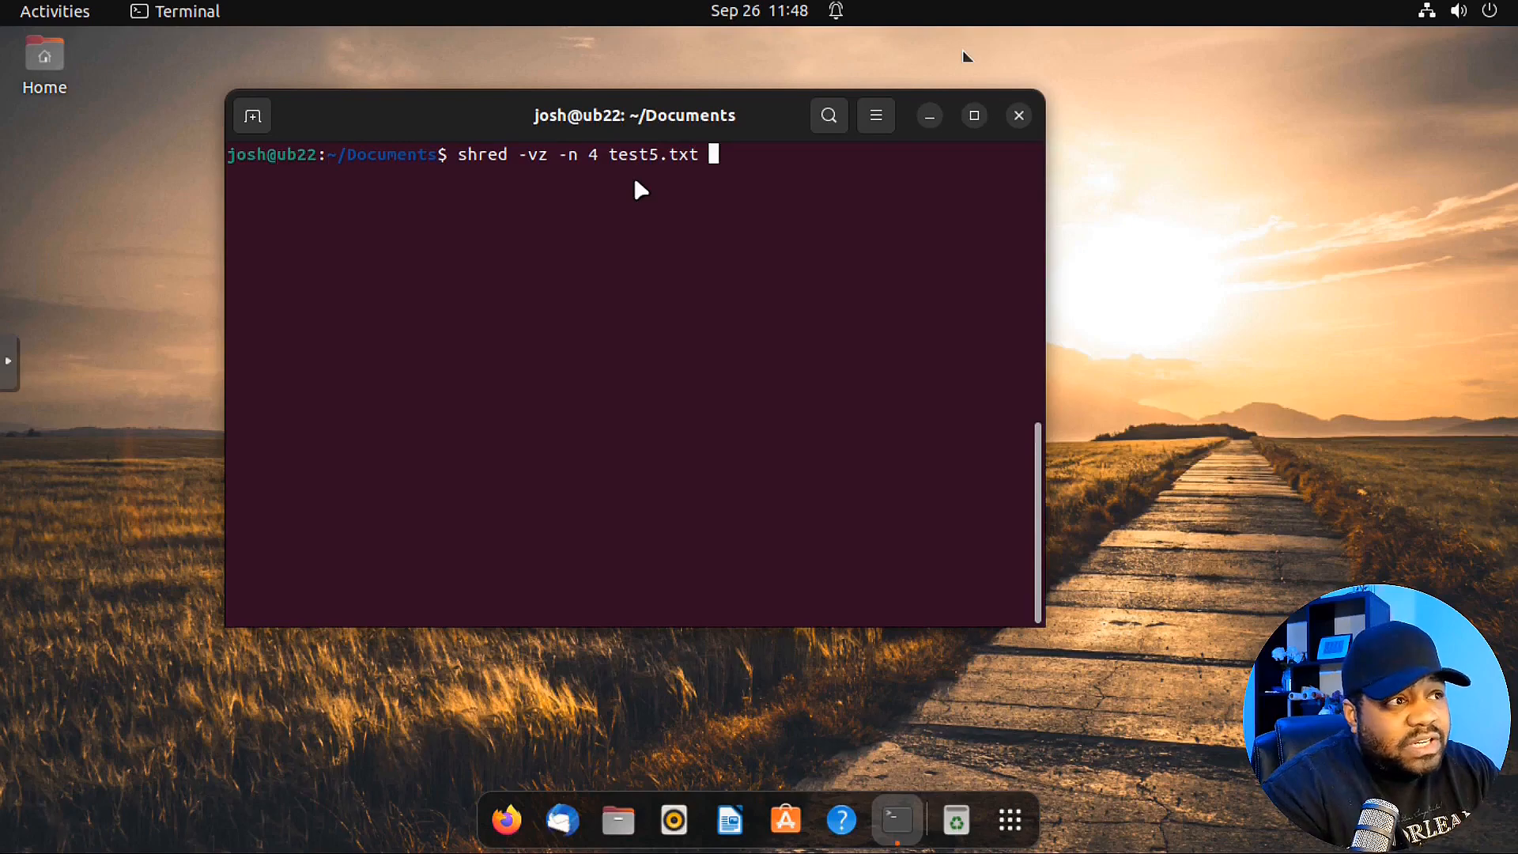
mouse_move(560, 166)
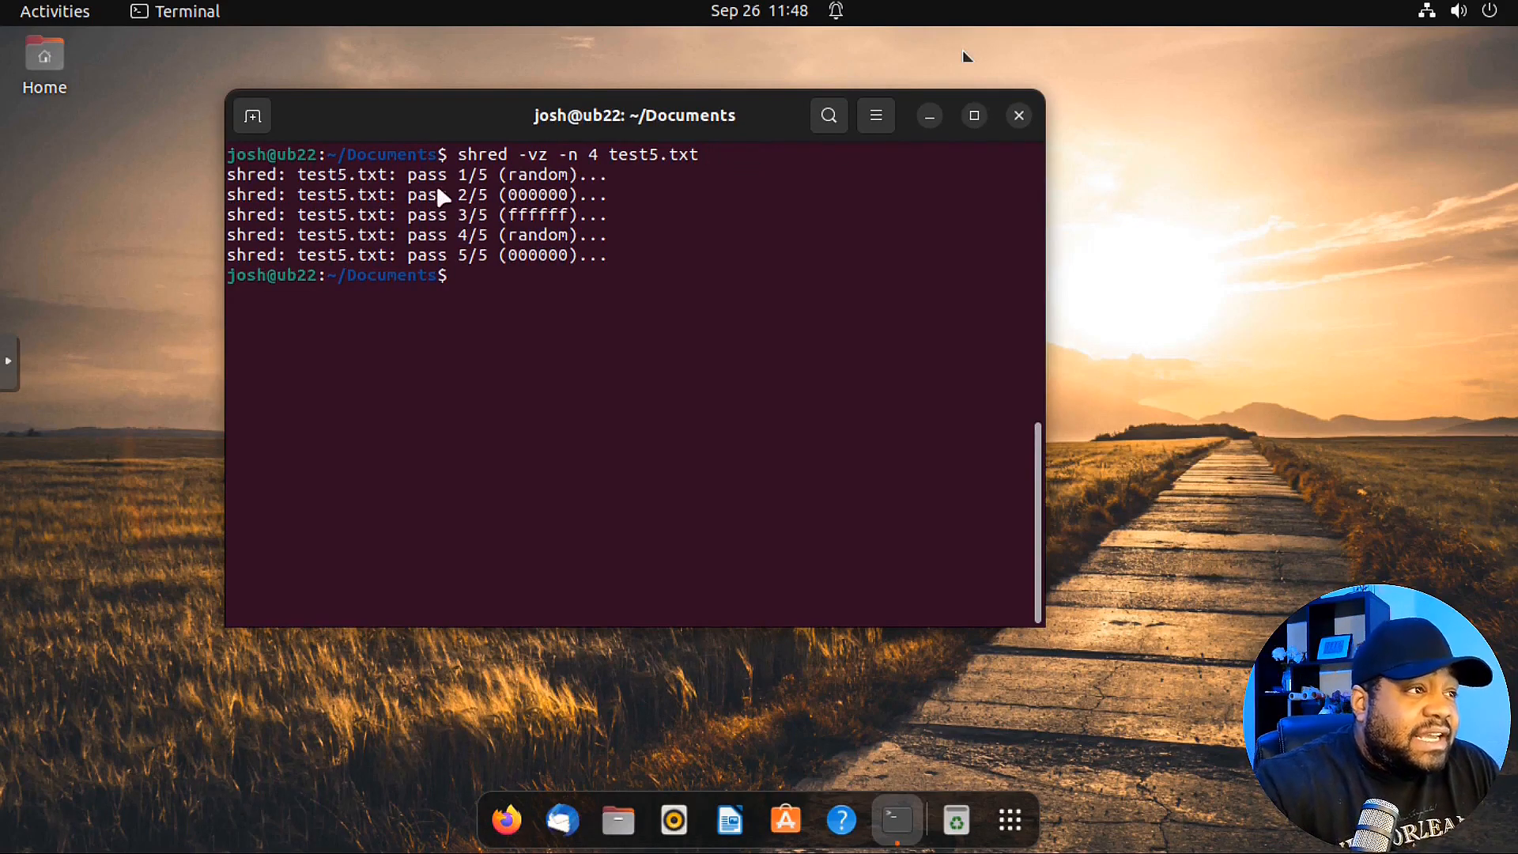
mouse_move(361, 187)
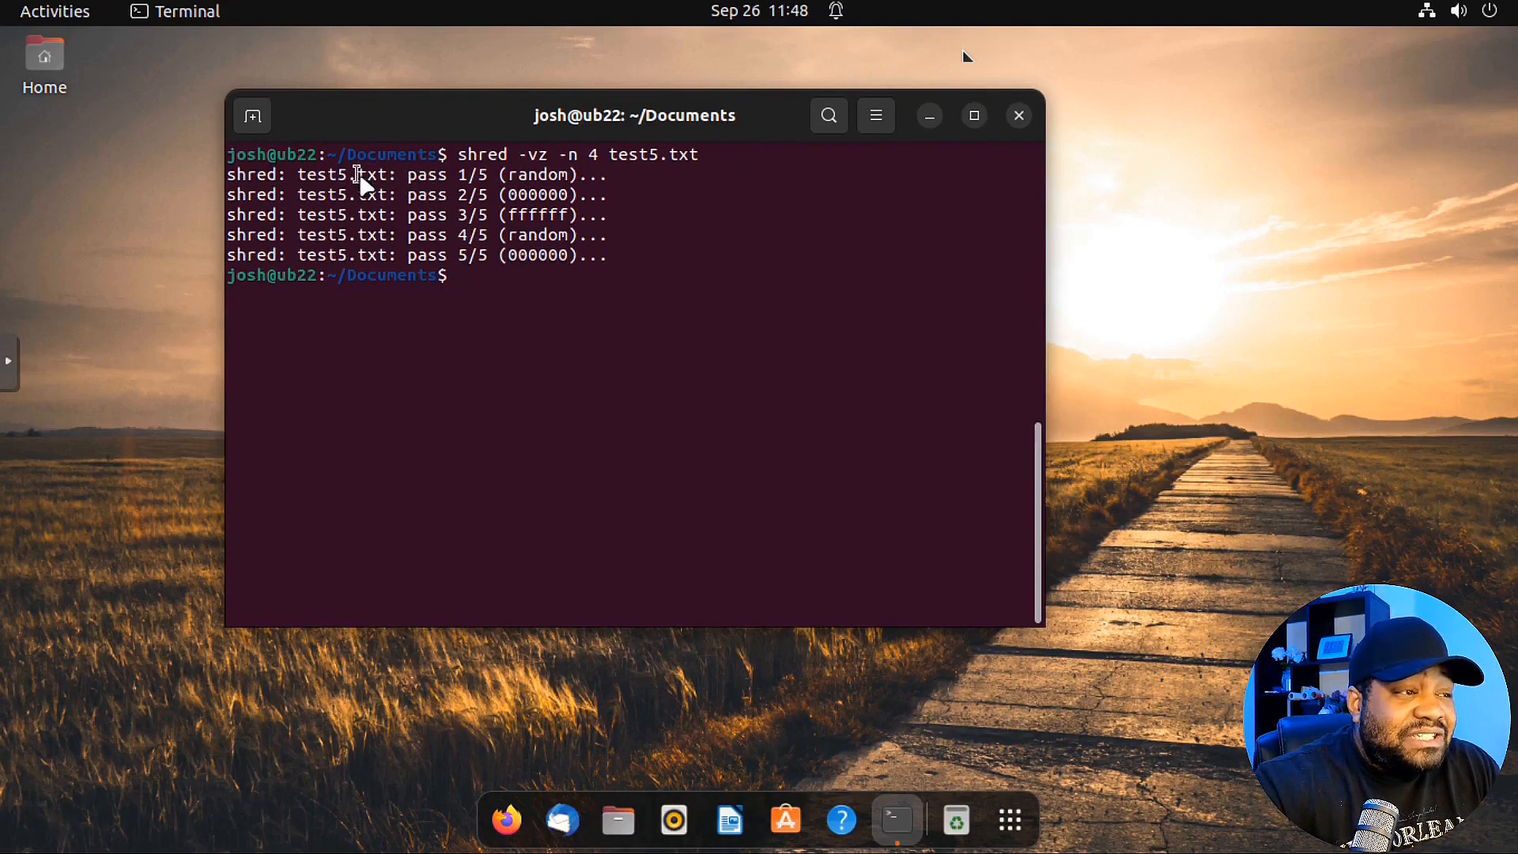
mouse_move(458, 187)
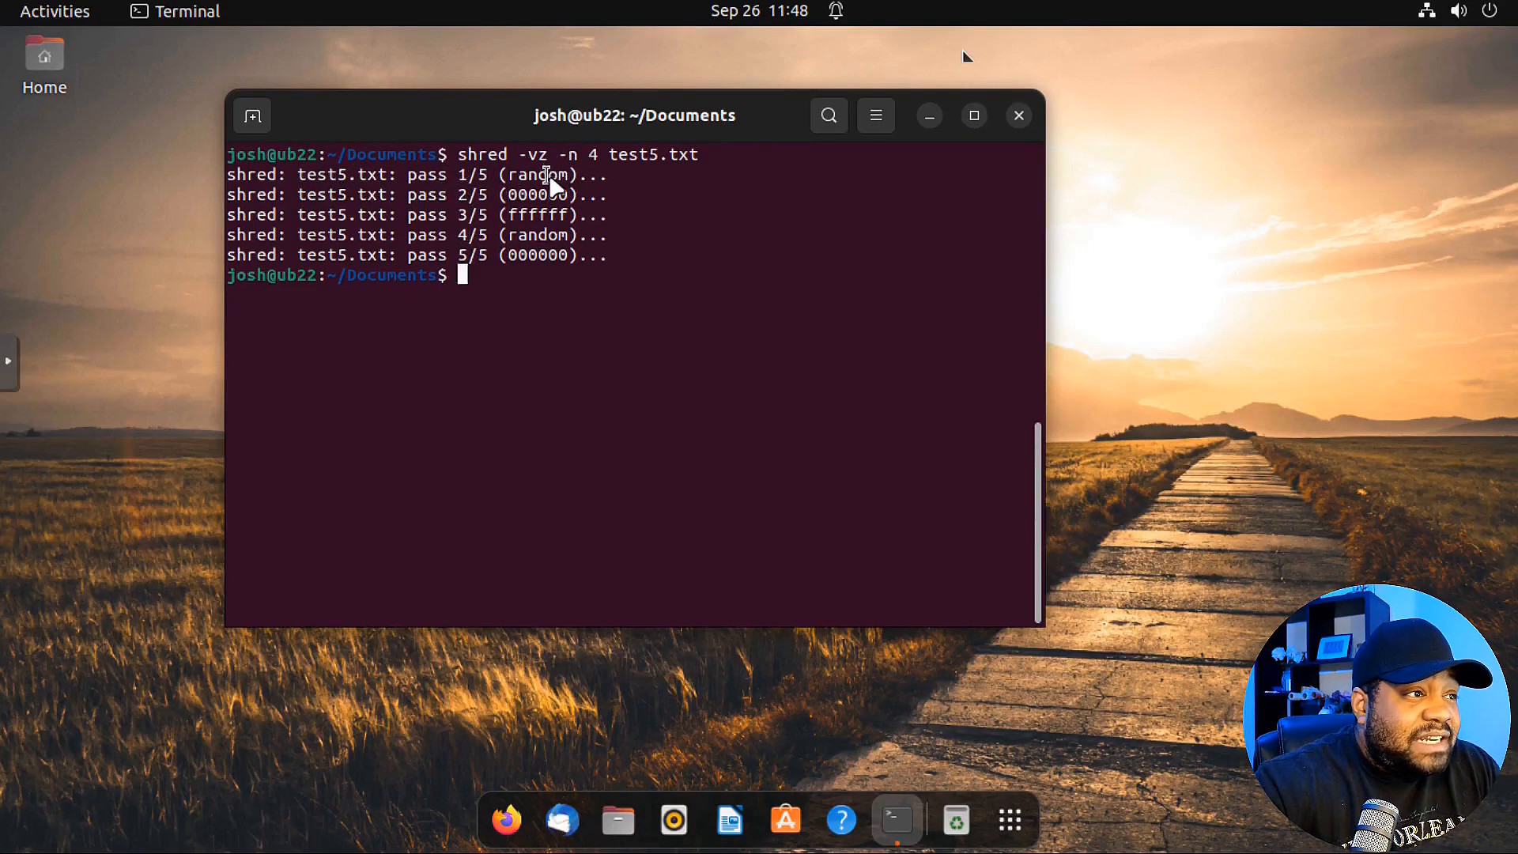
mouse_move(514, 180)
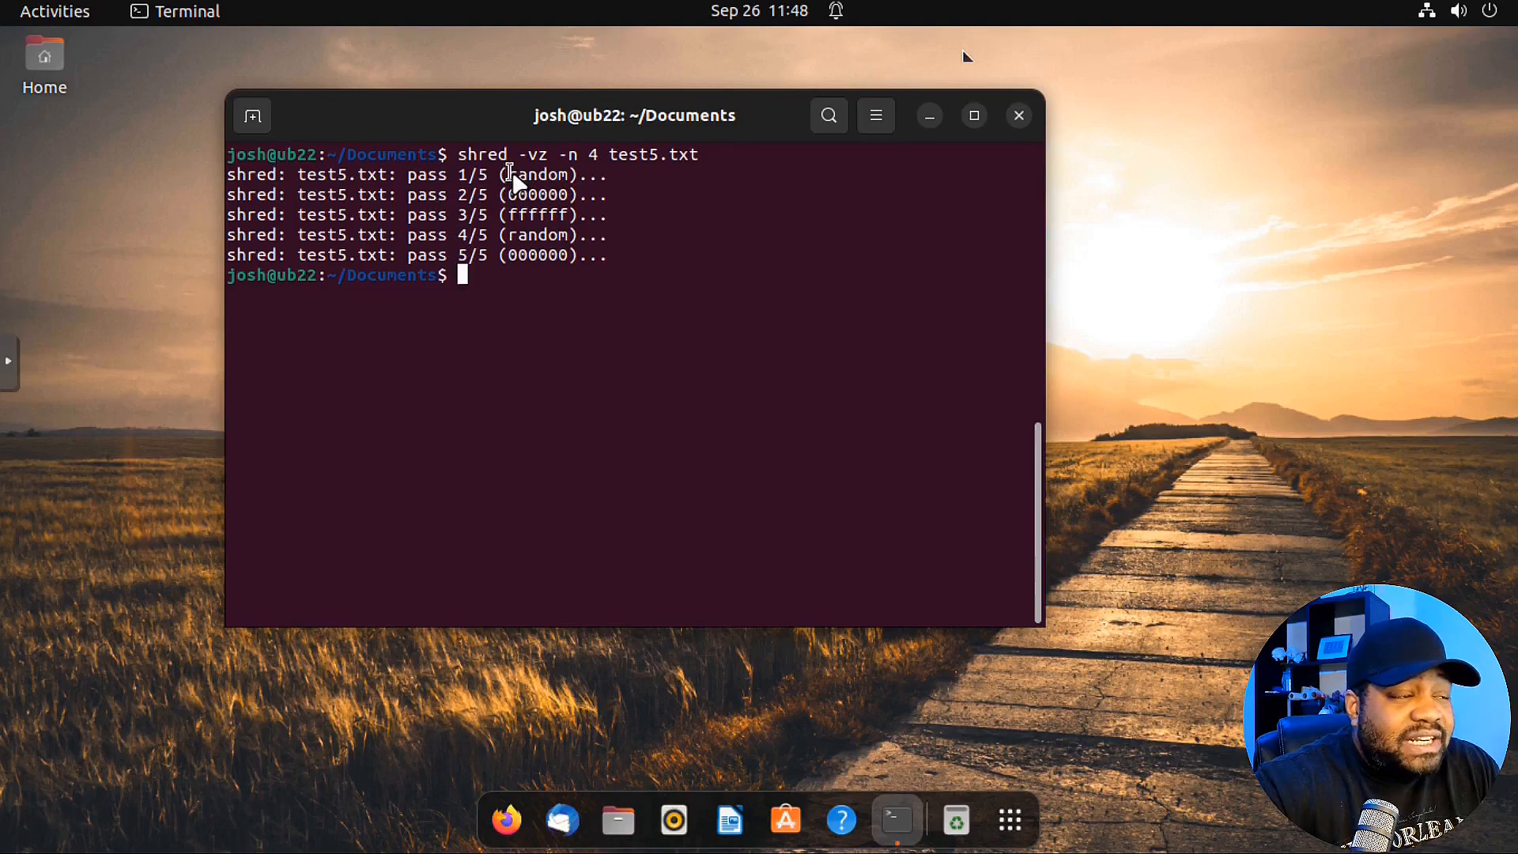
double_click(534, 174)
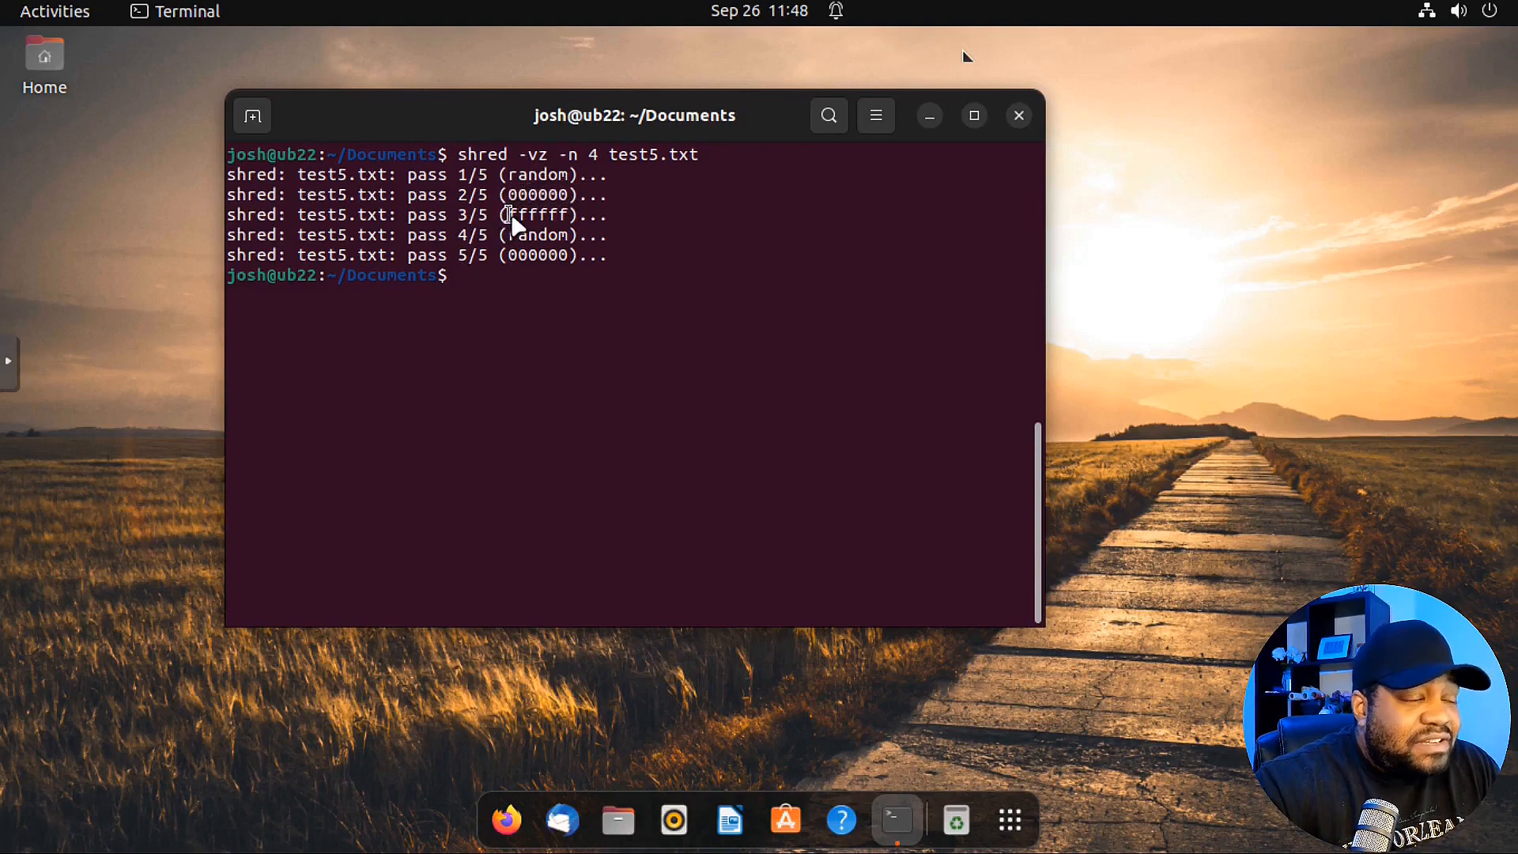
double_click(537, 215)
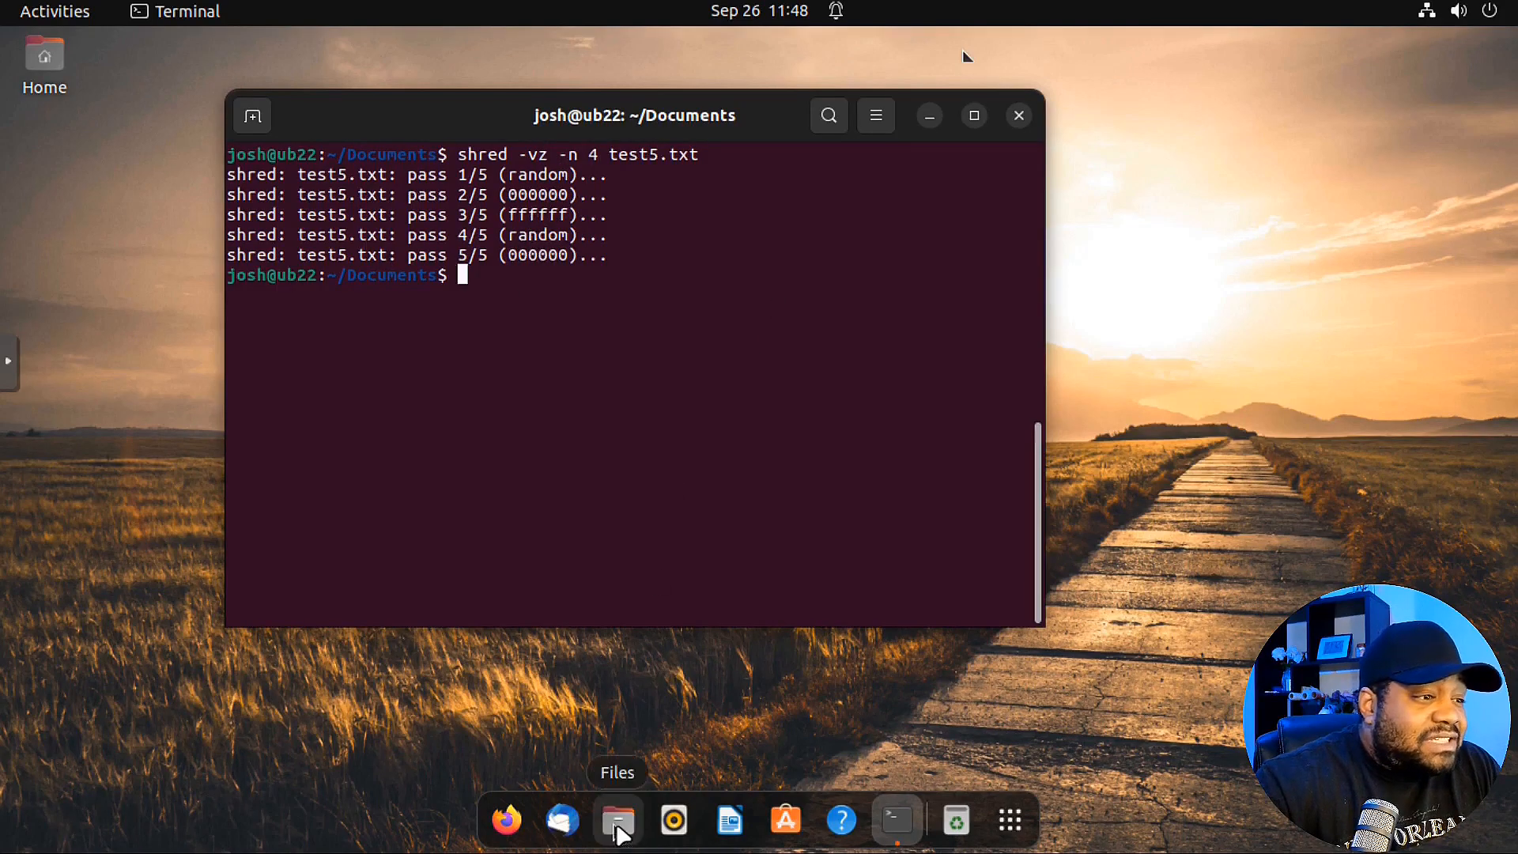
- Reopen Files and navigate into the Documents folder
click(617, 819)
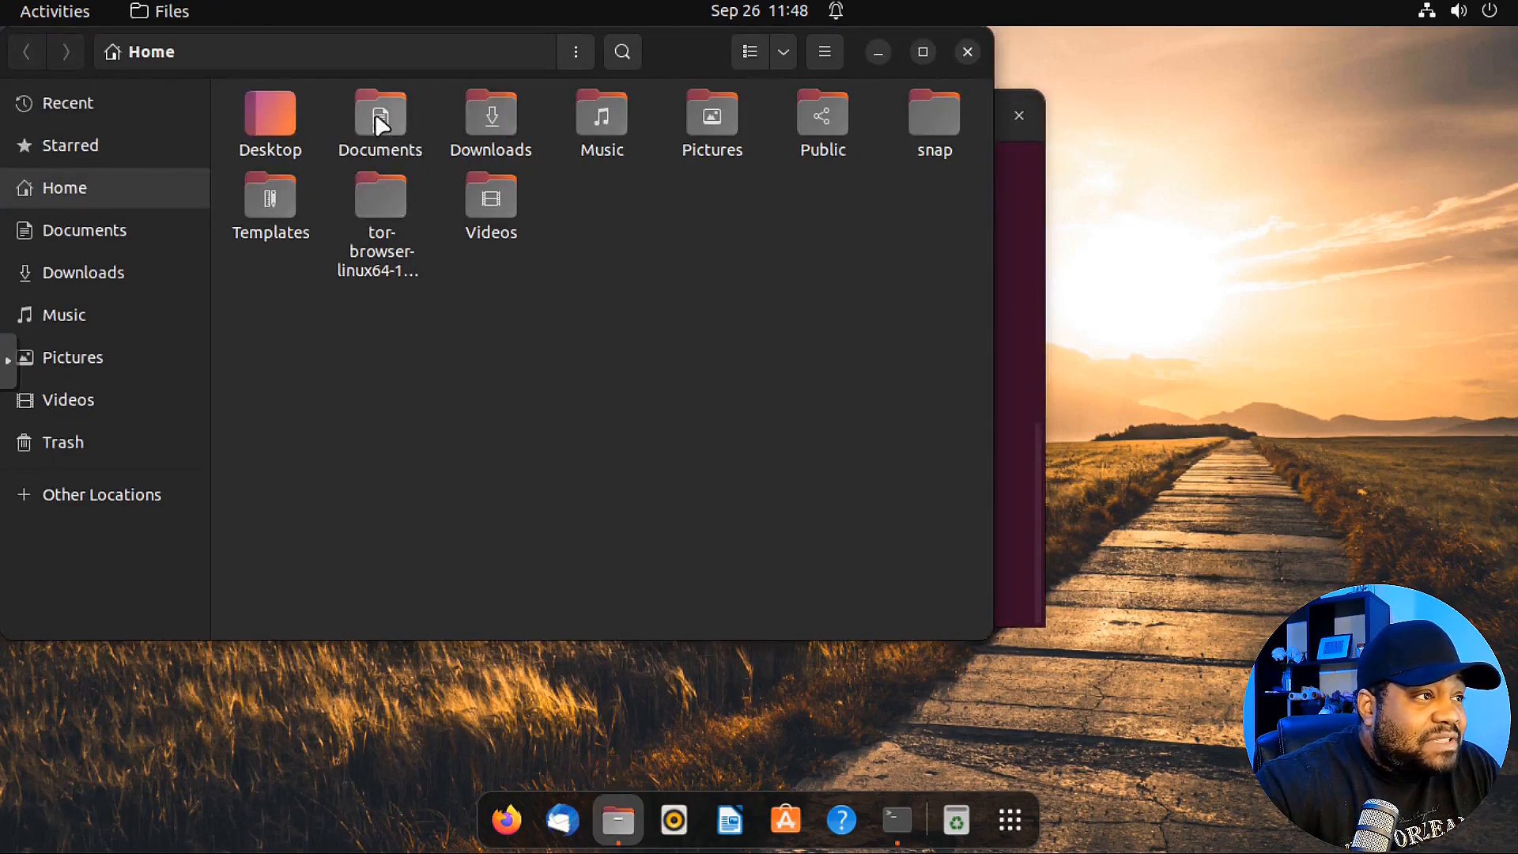
double_click(379, 114)
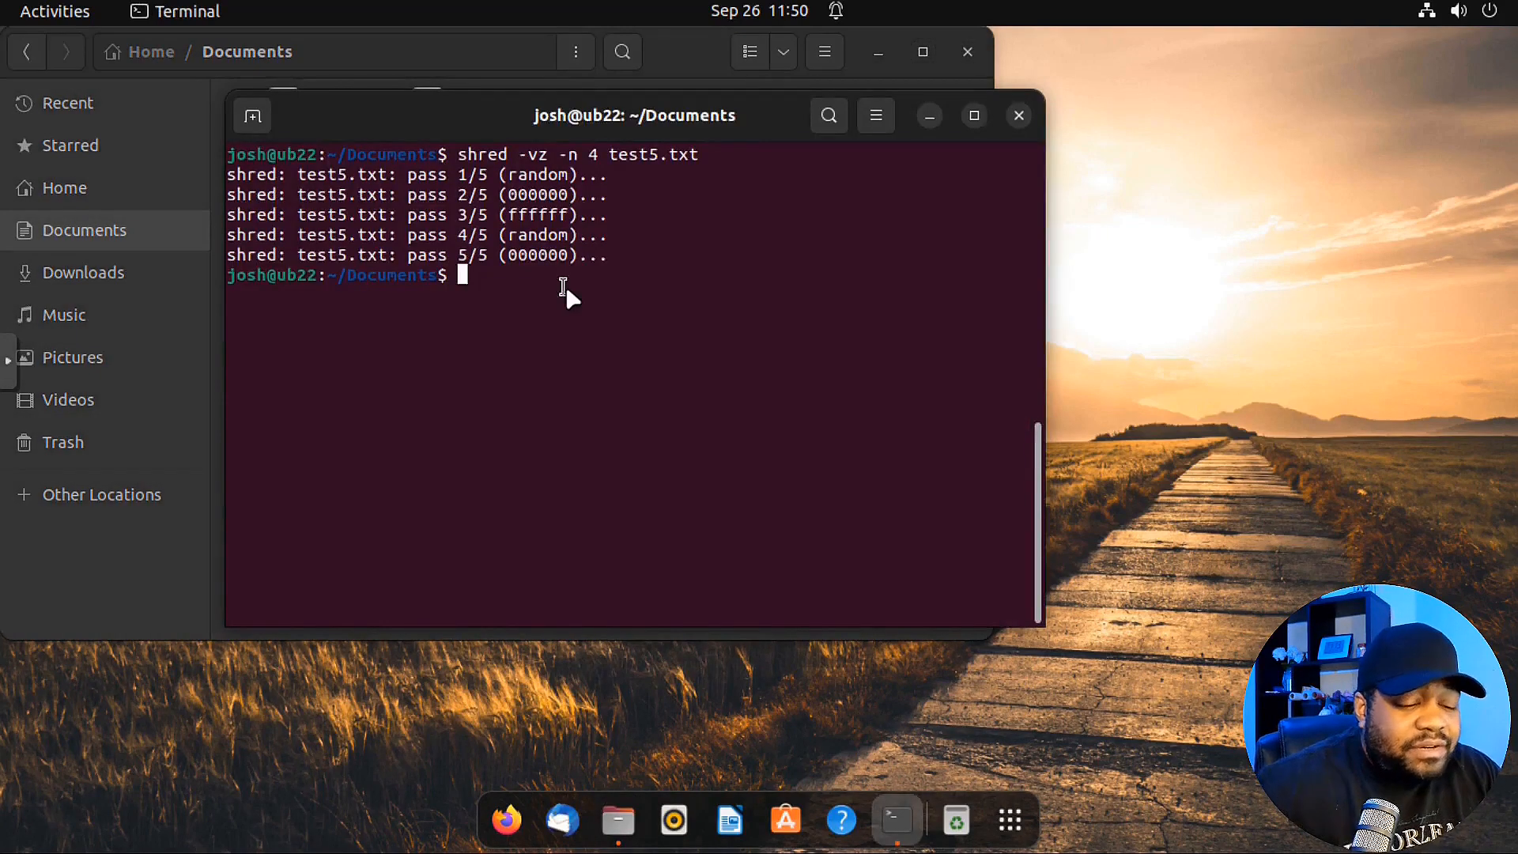
- Run 'cat test5.txt', which prints nothing from the shredded file
text(cat)
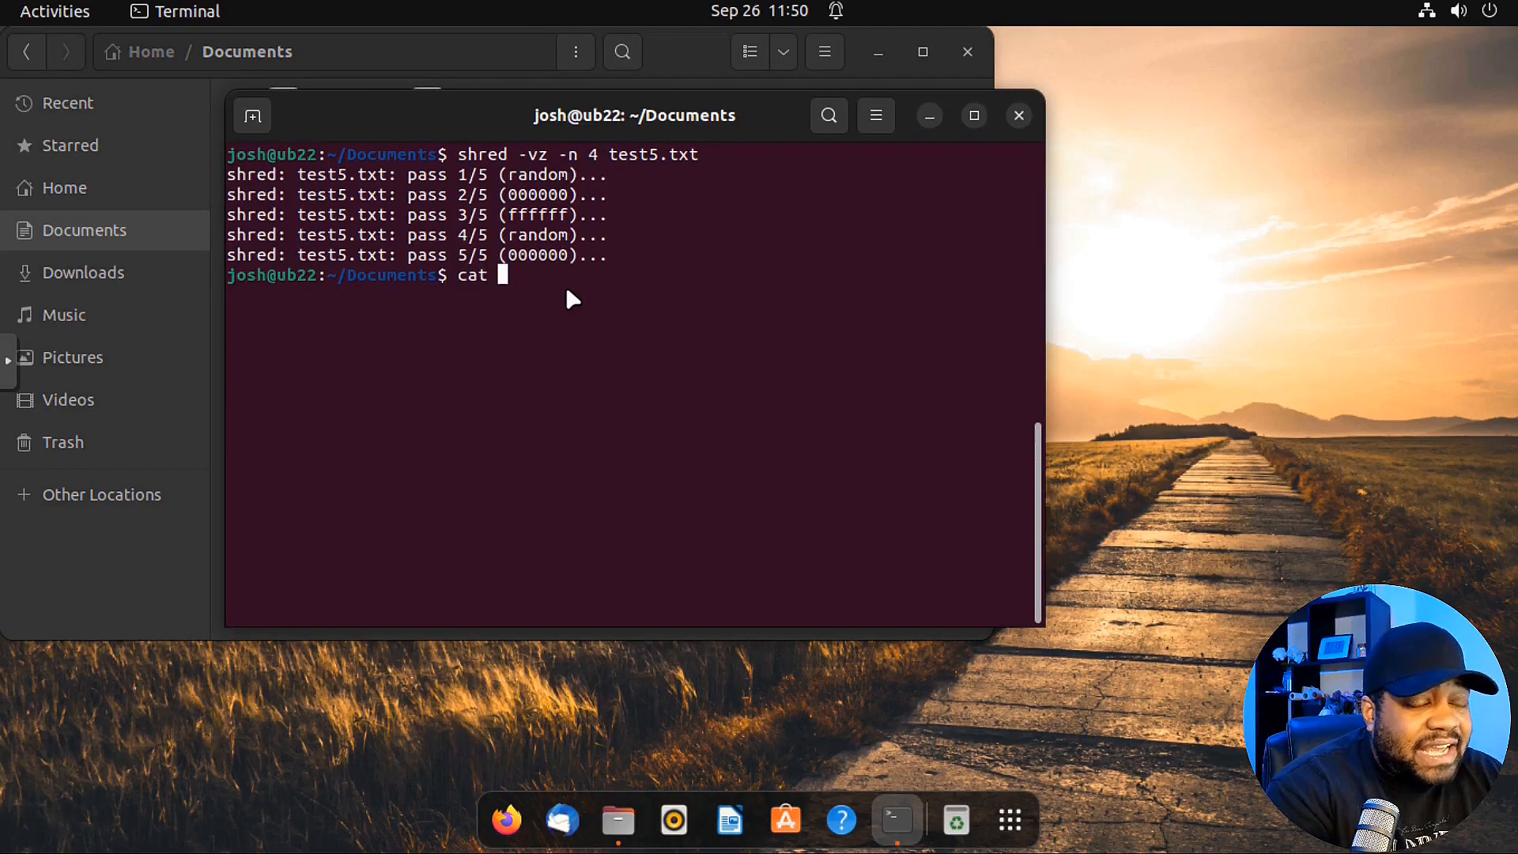
text(te)
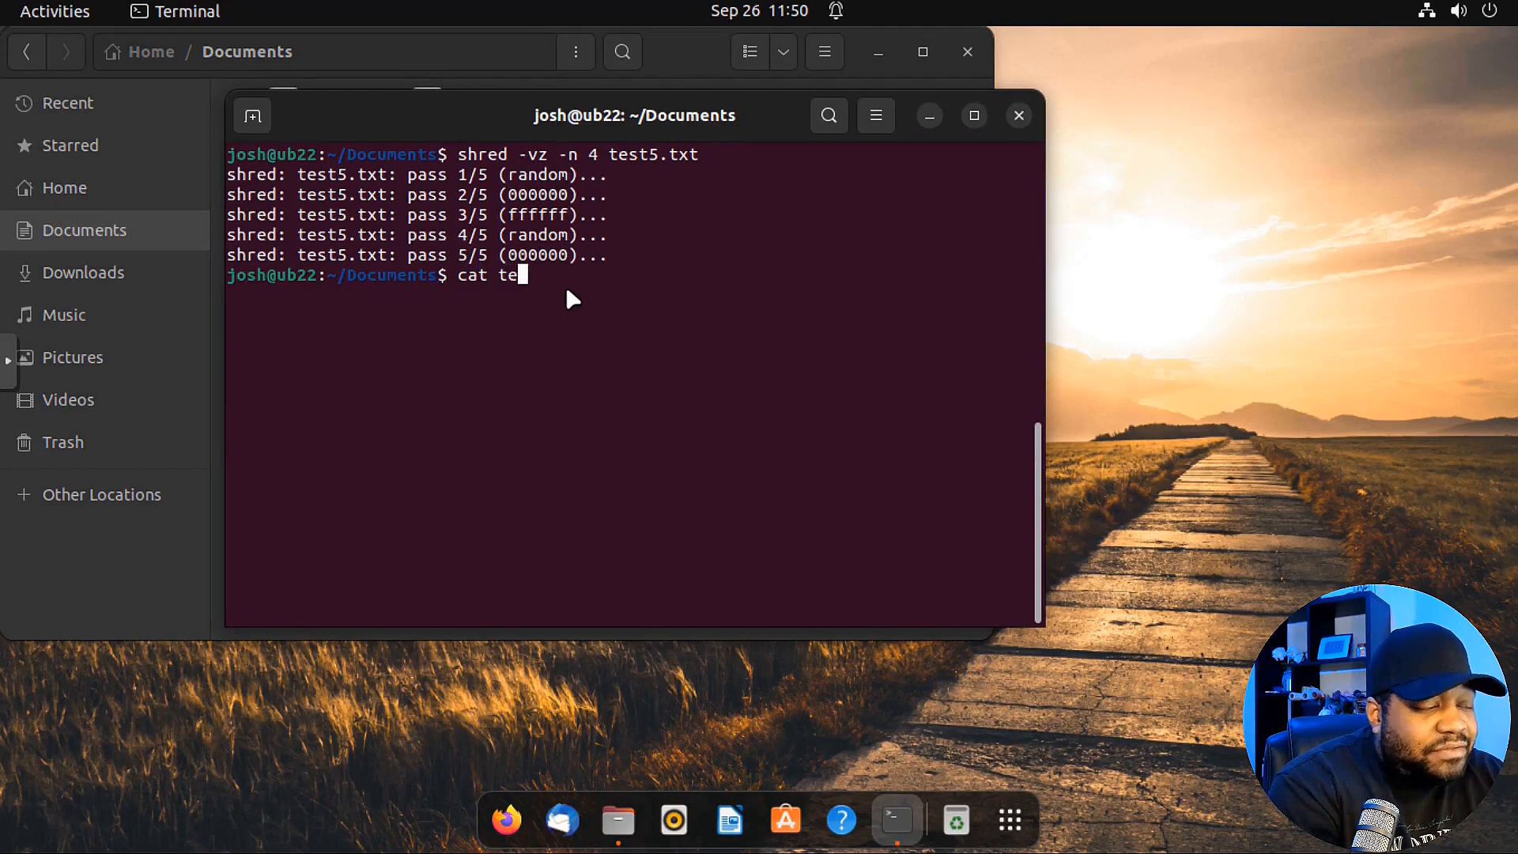
text(st5.txt)
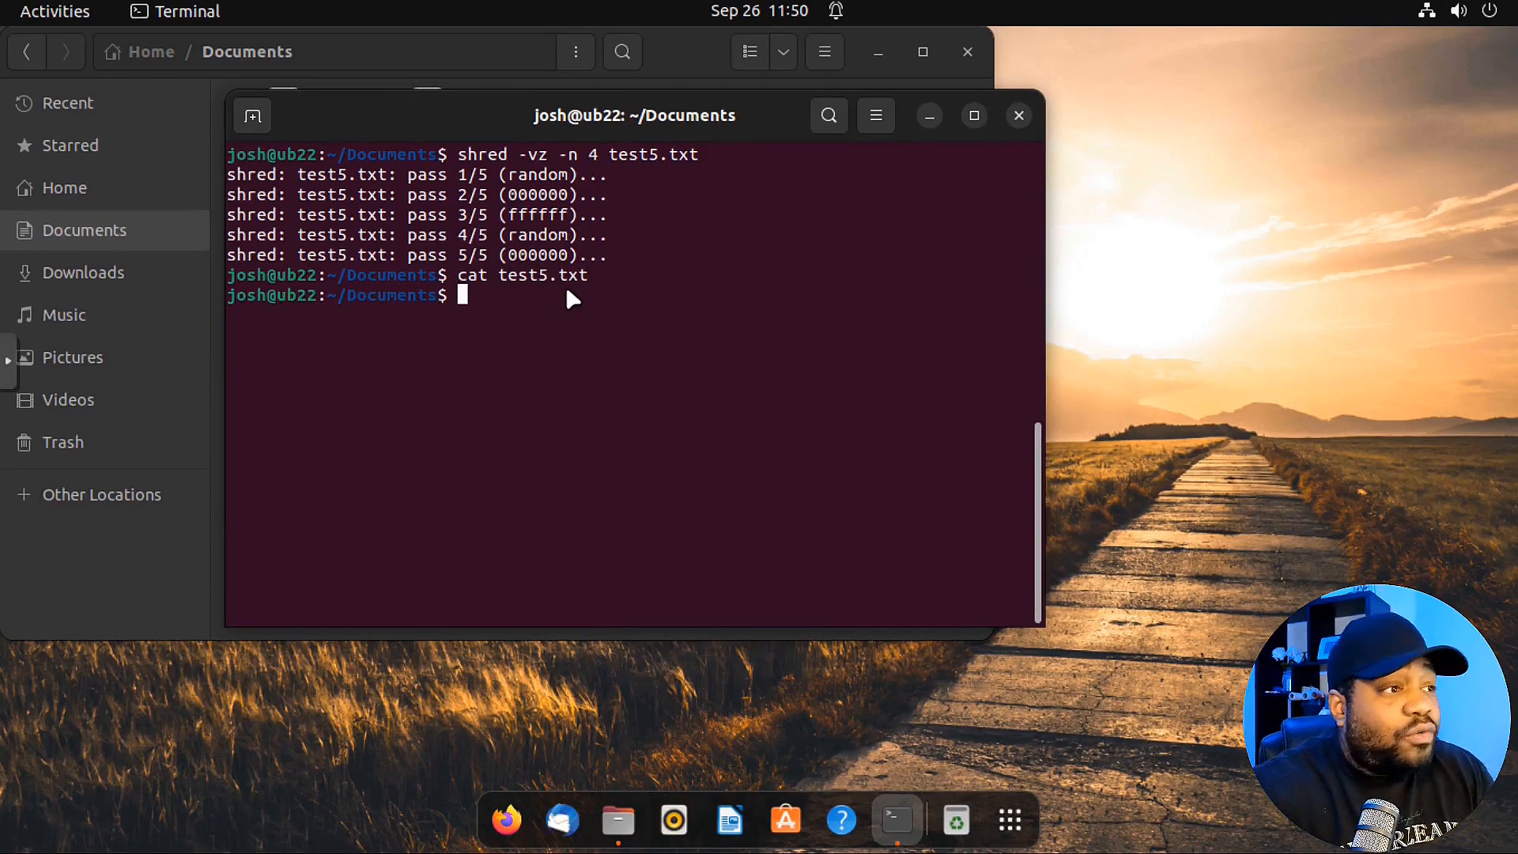
mouse_move(1454, 340)
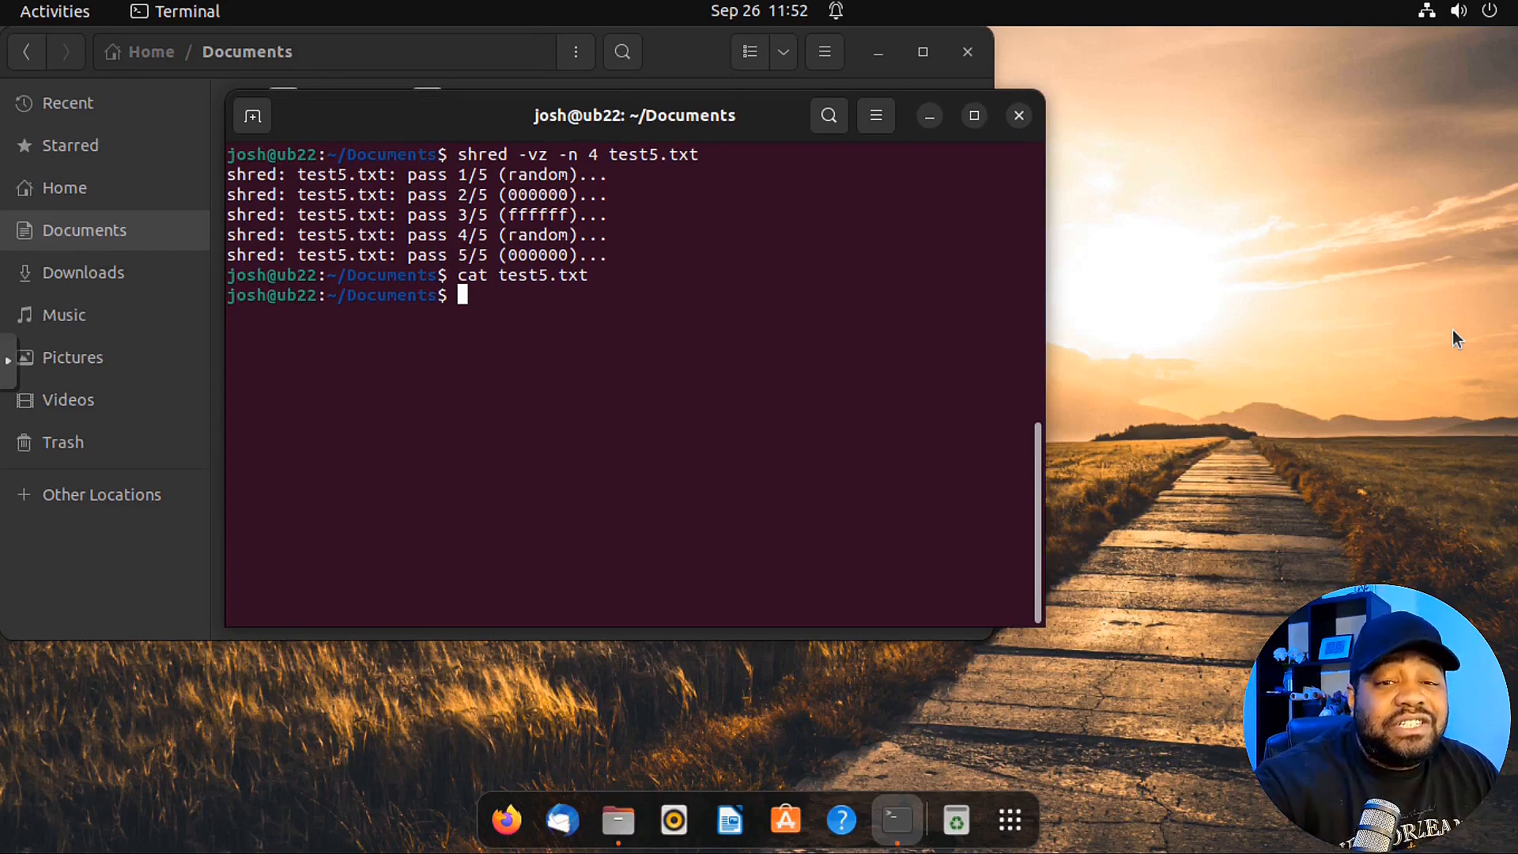
mouse_move(705, 395)
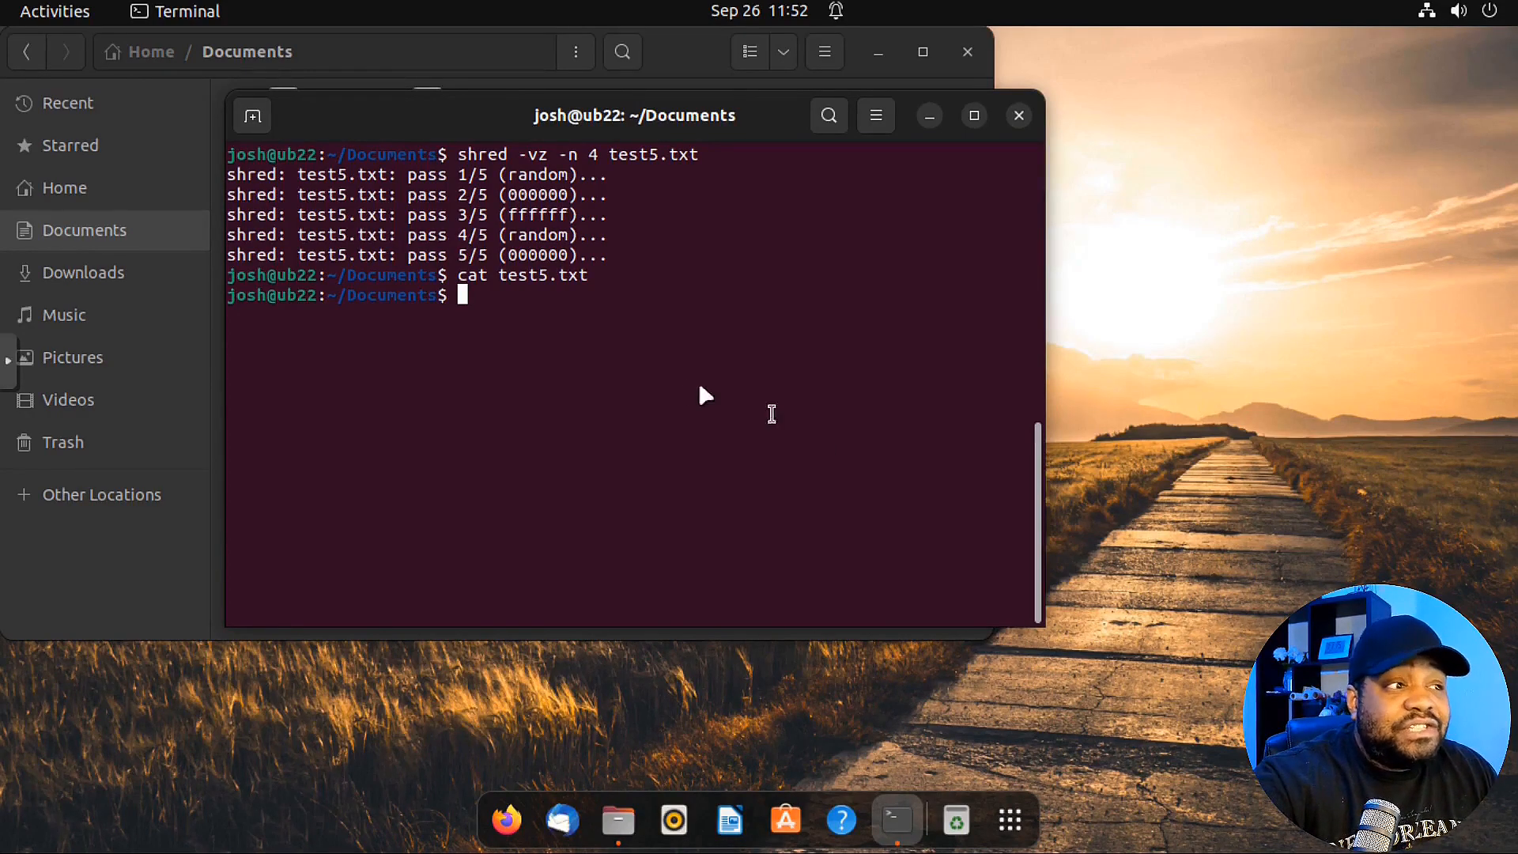
mouse_move(680, 370)
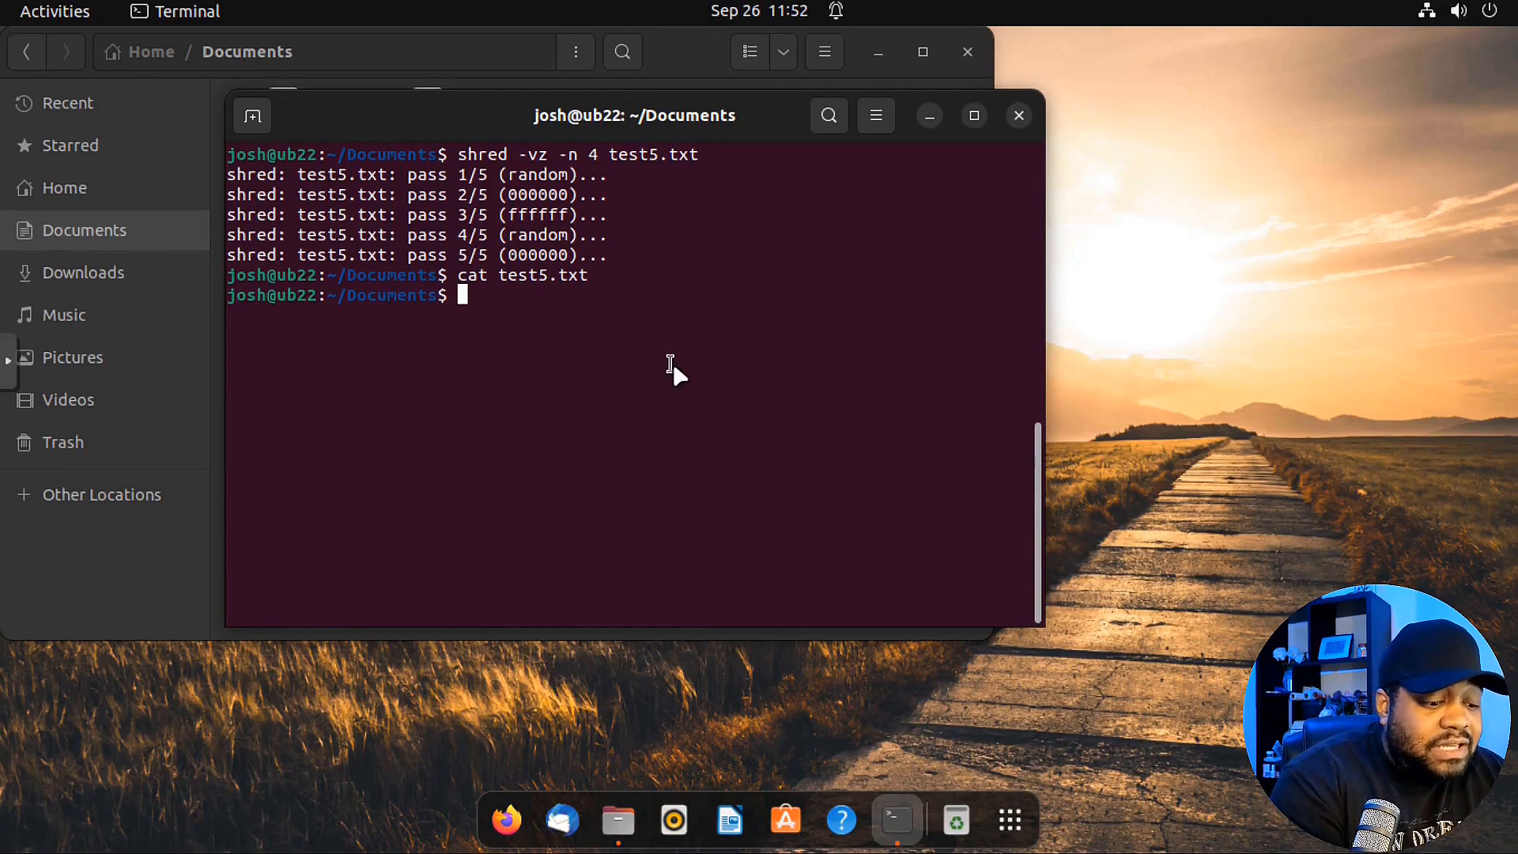
- List block devices with lsblk, showing the 32G vda disk and partitions vda1–vda3, then begin a sudo command
text(lsblk)
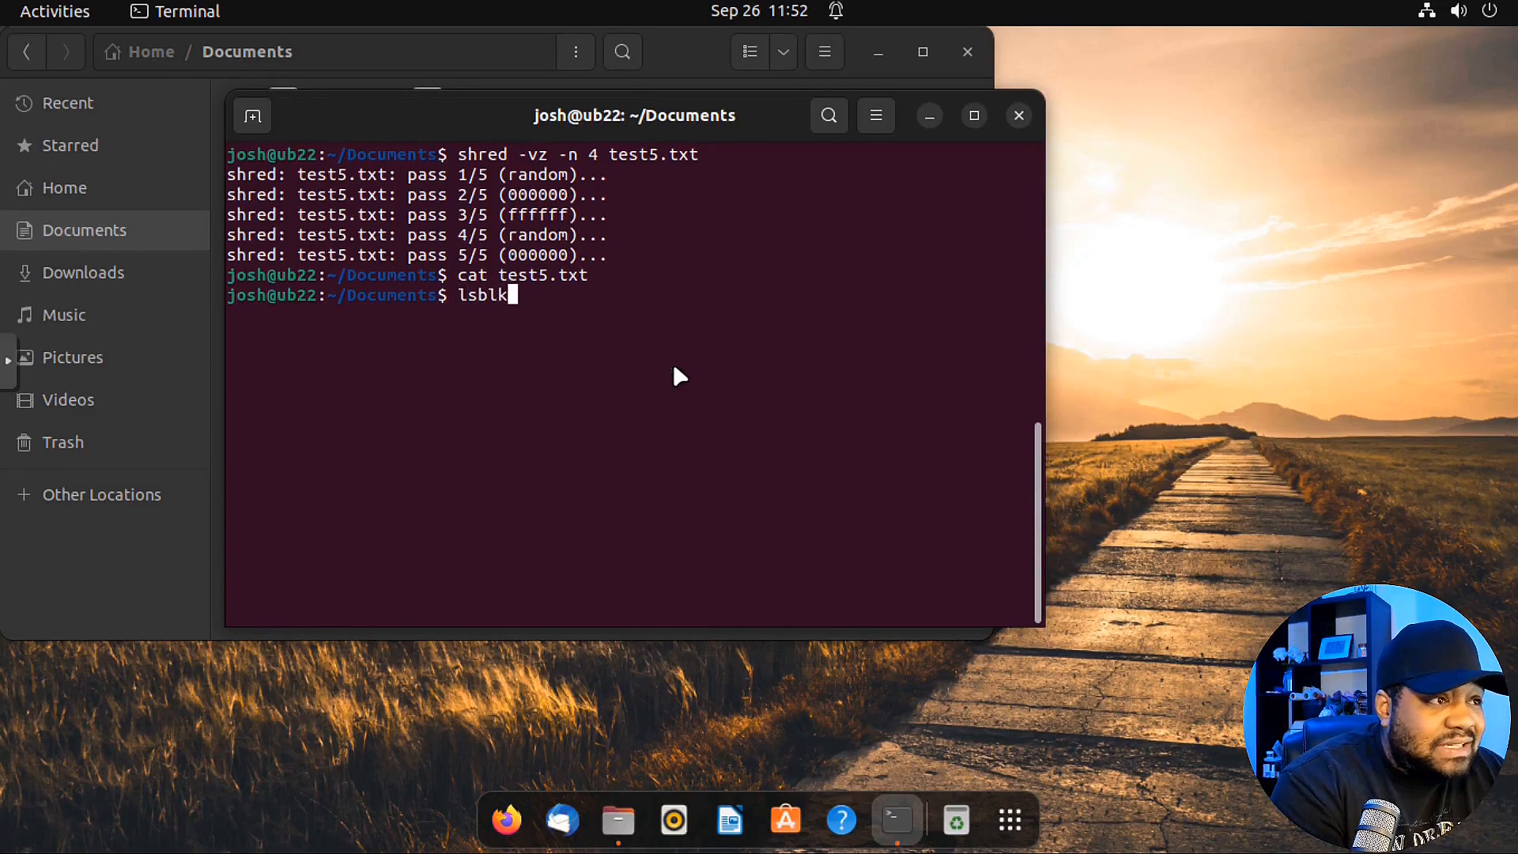
key(Return)
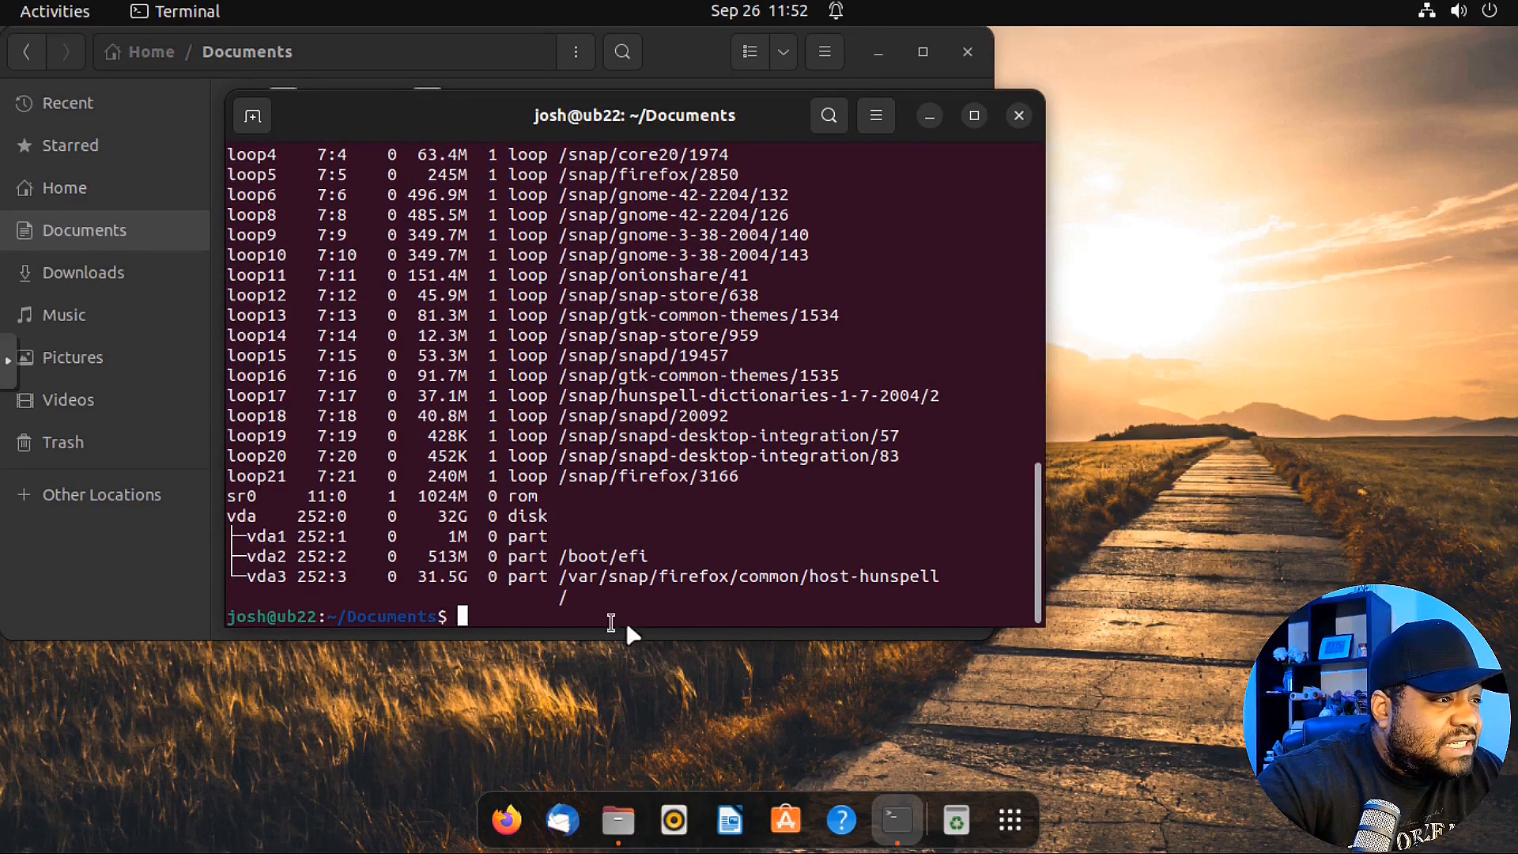
mouse_move(286, 590)
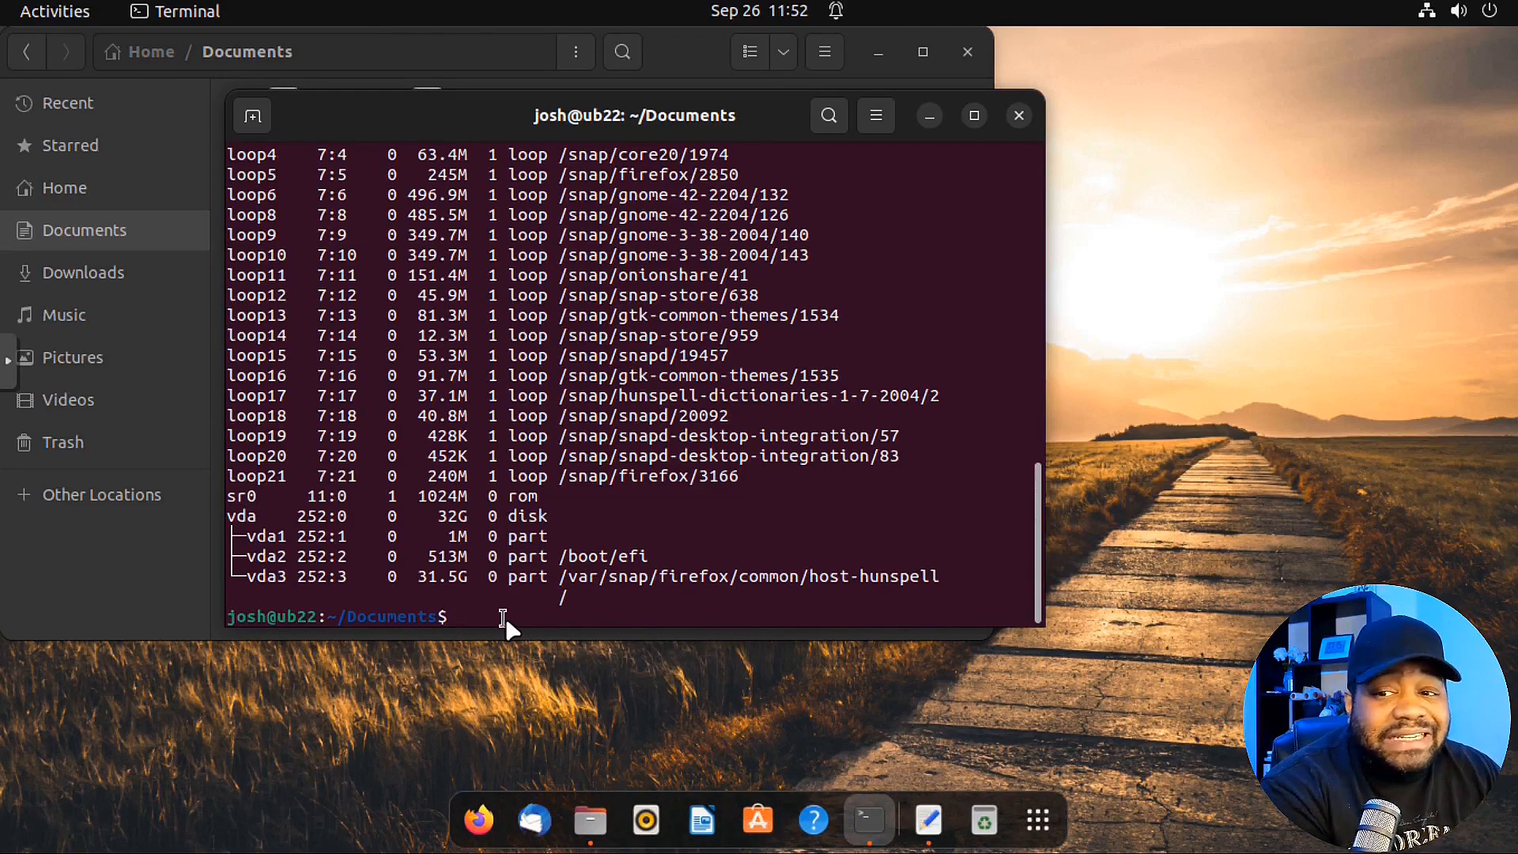
mouse_move(524, 623)
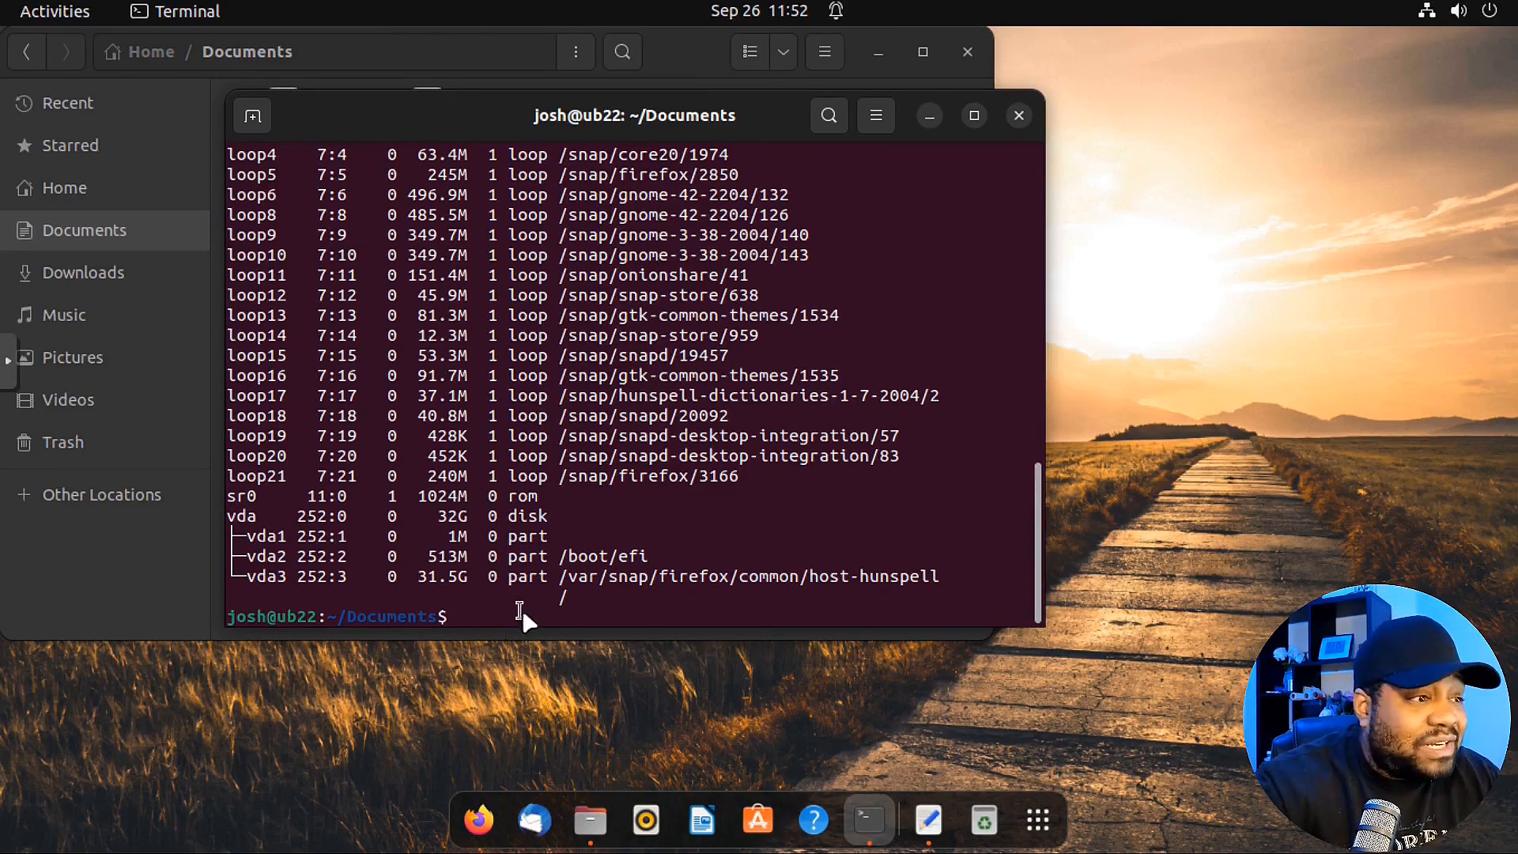
mouse_move(695, 607)
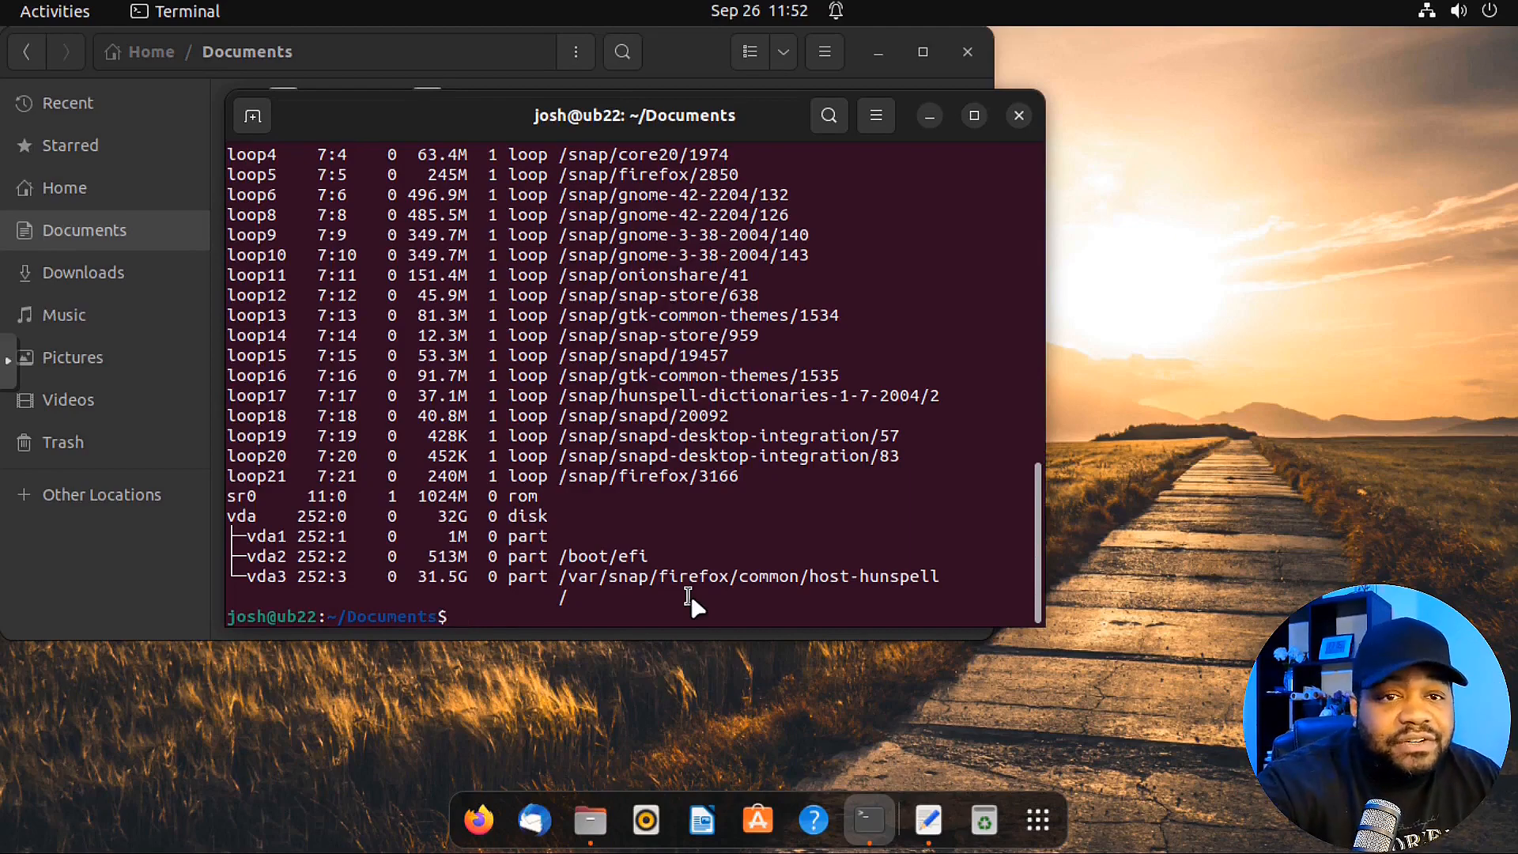
mouse_move(604, 617)
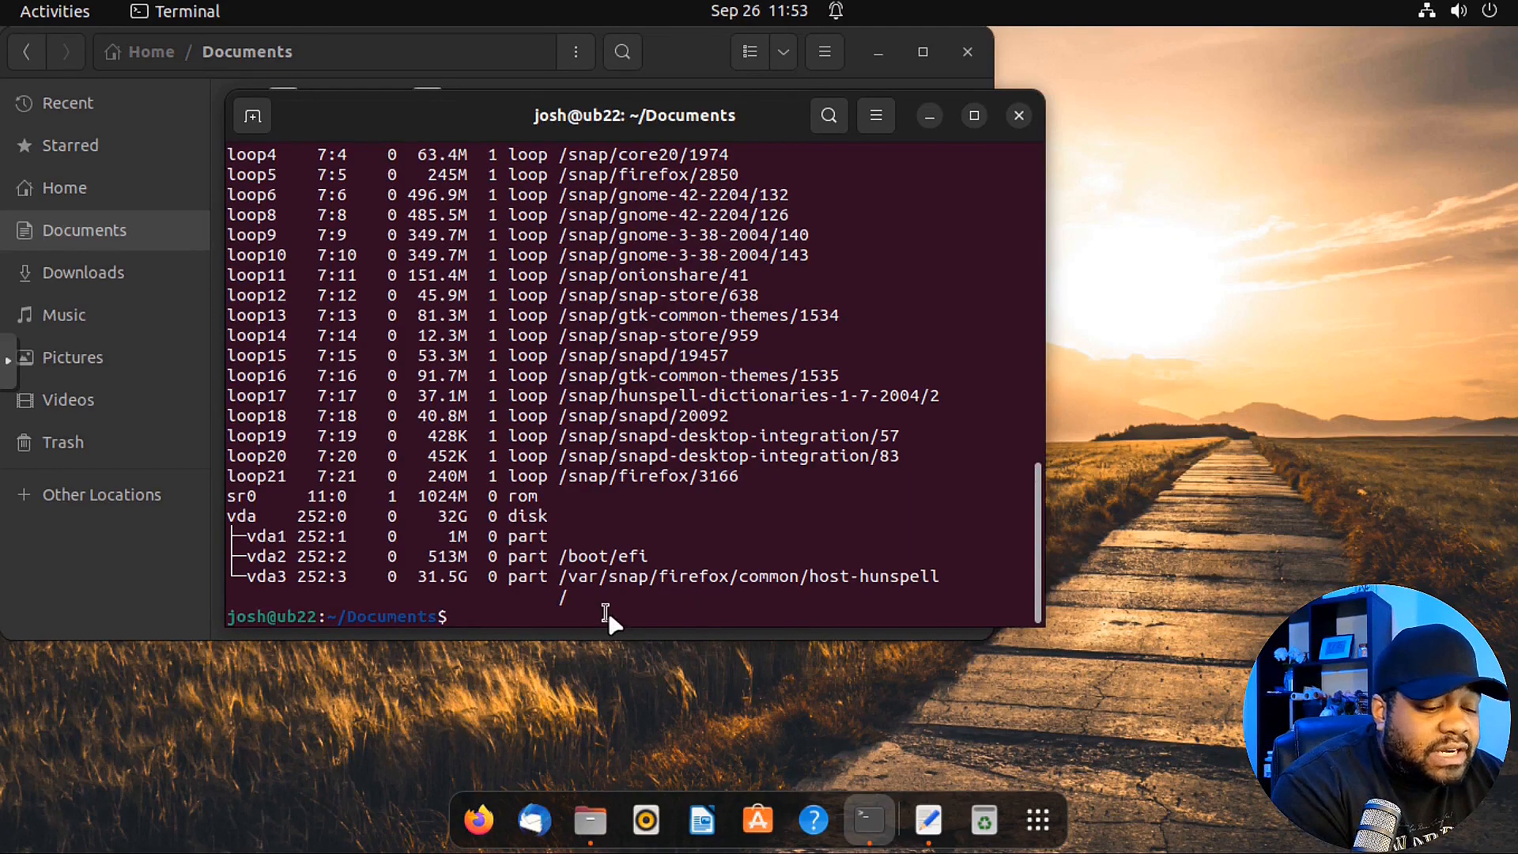
text(sudo)
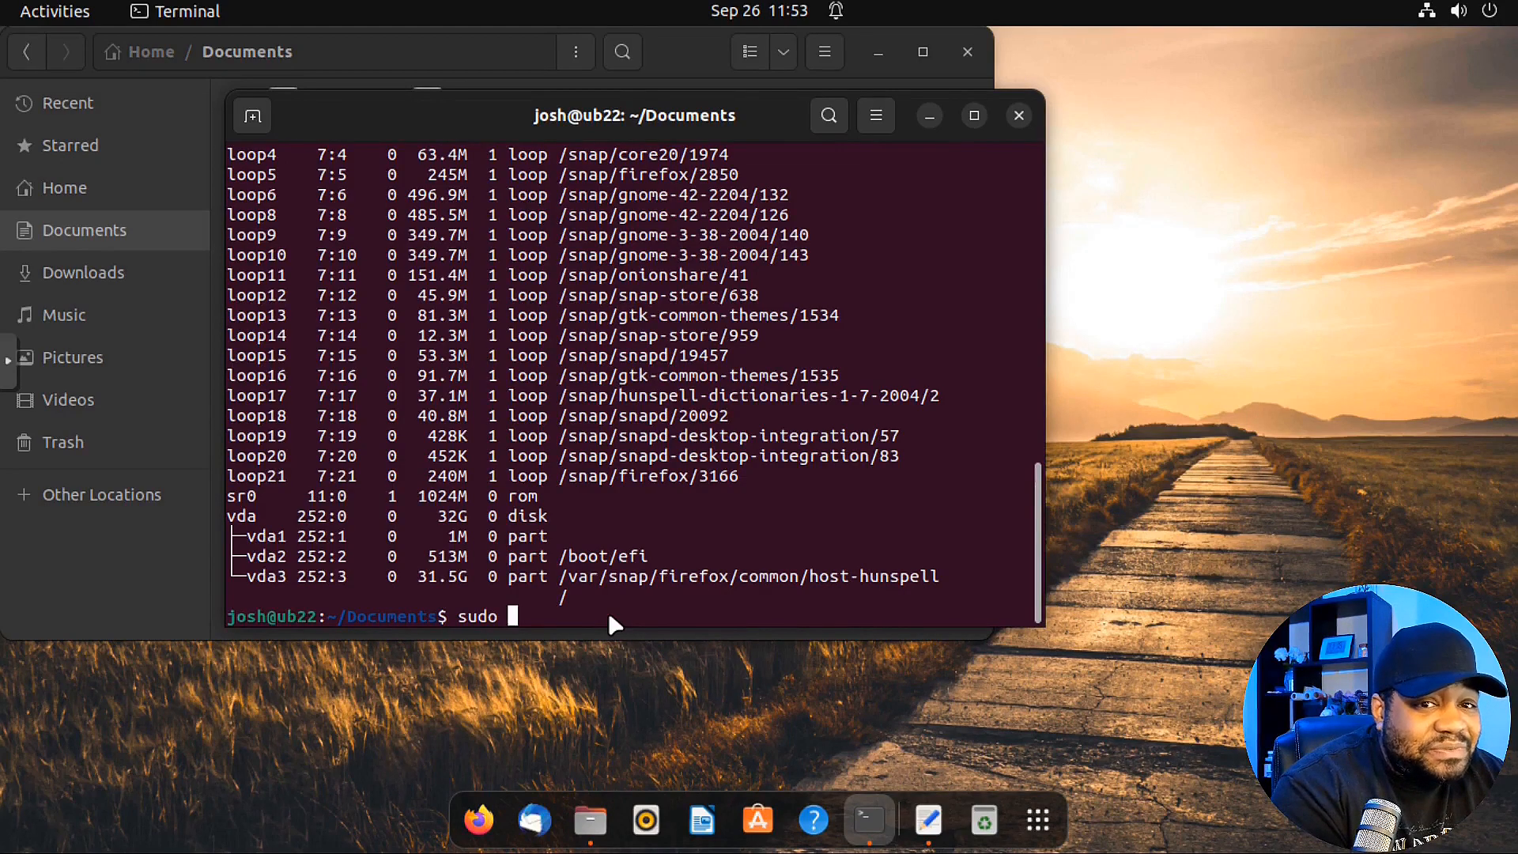
text(shred)
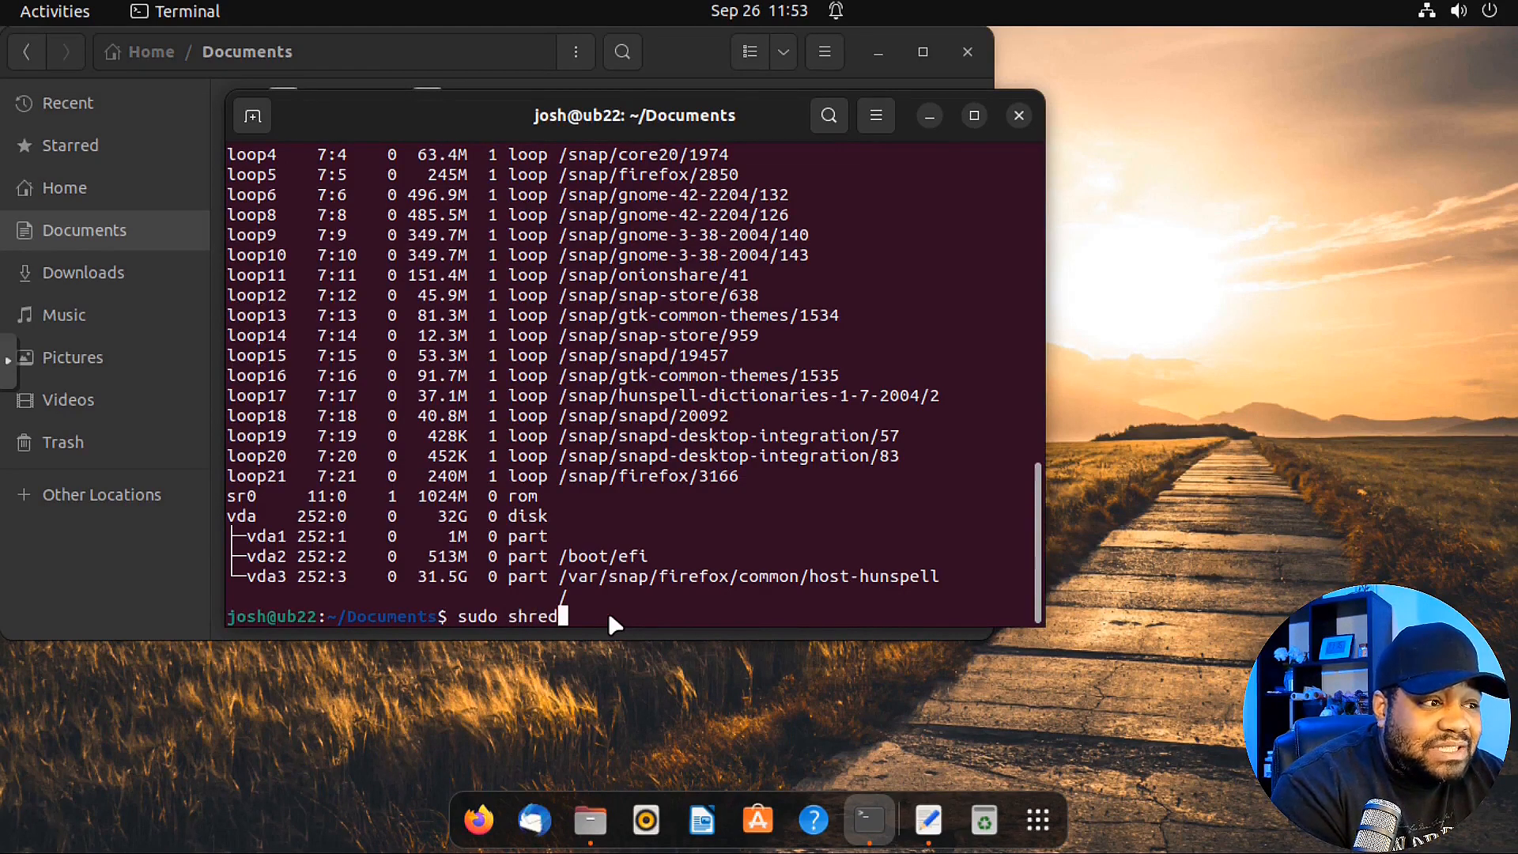
text(-)
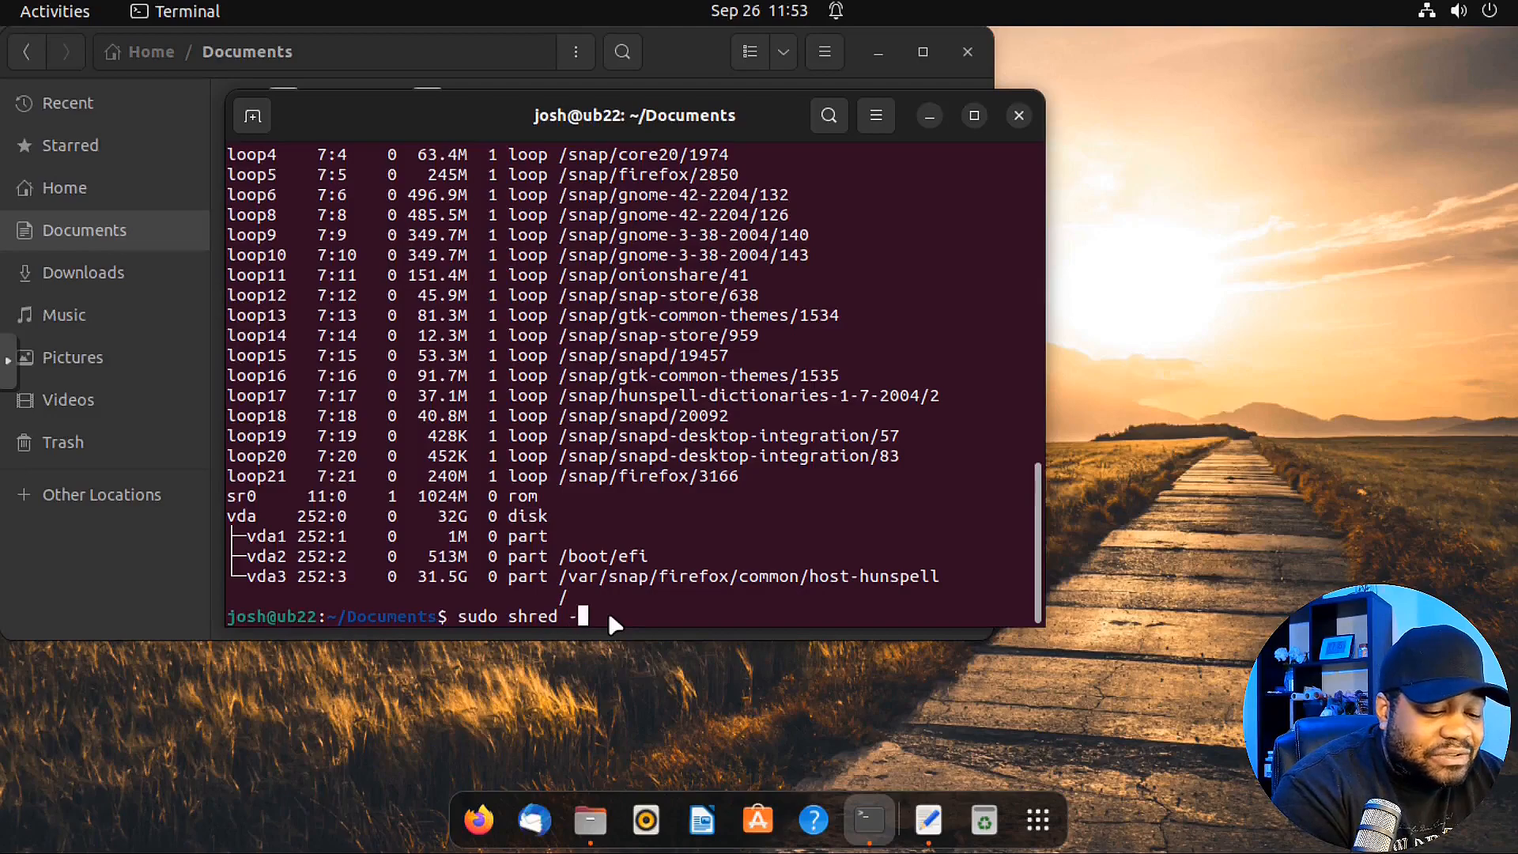
text(v)
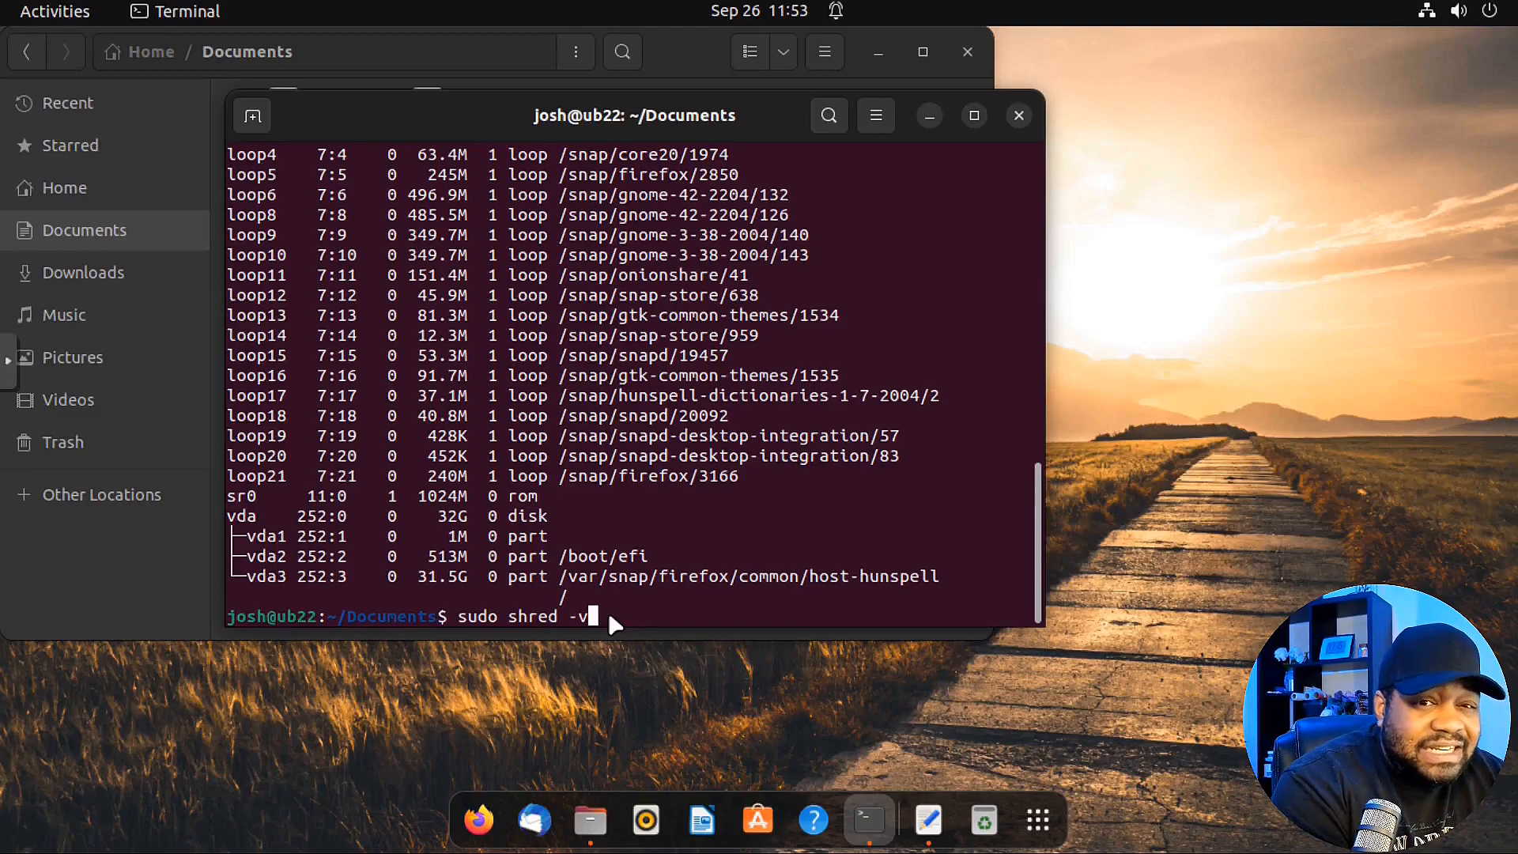
text(f)
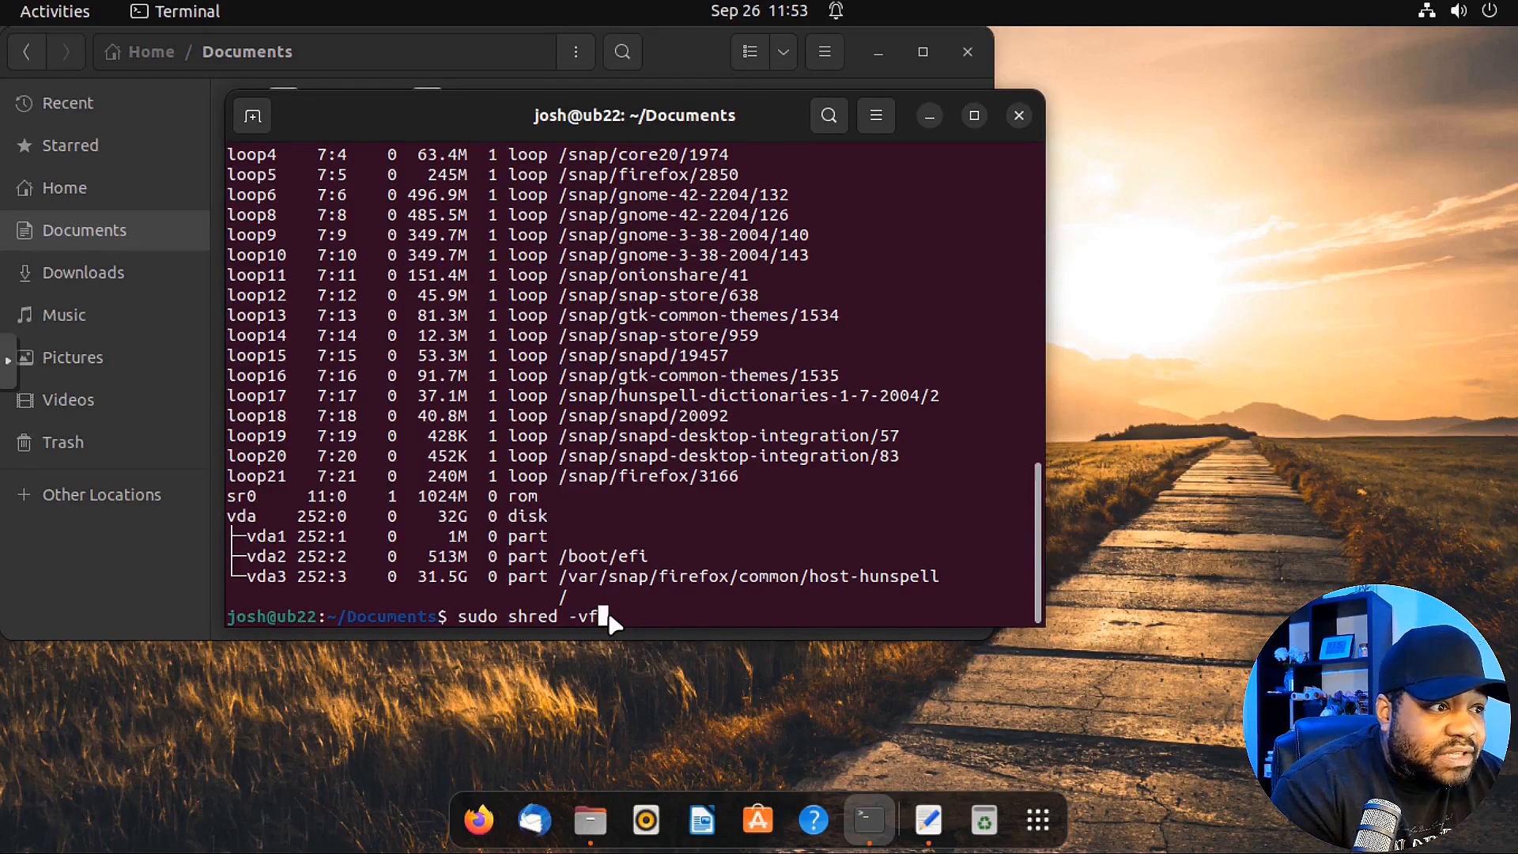
text(z /)
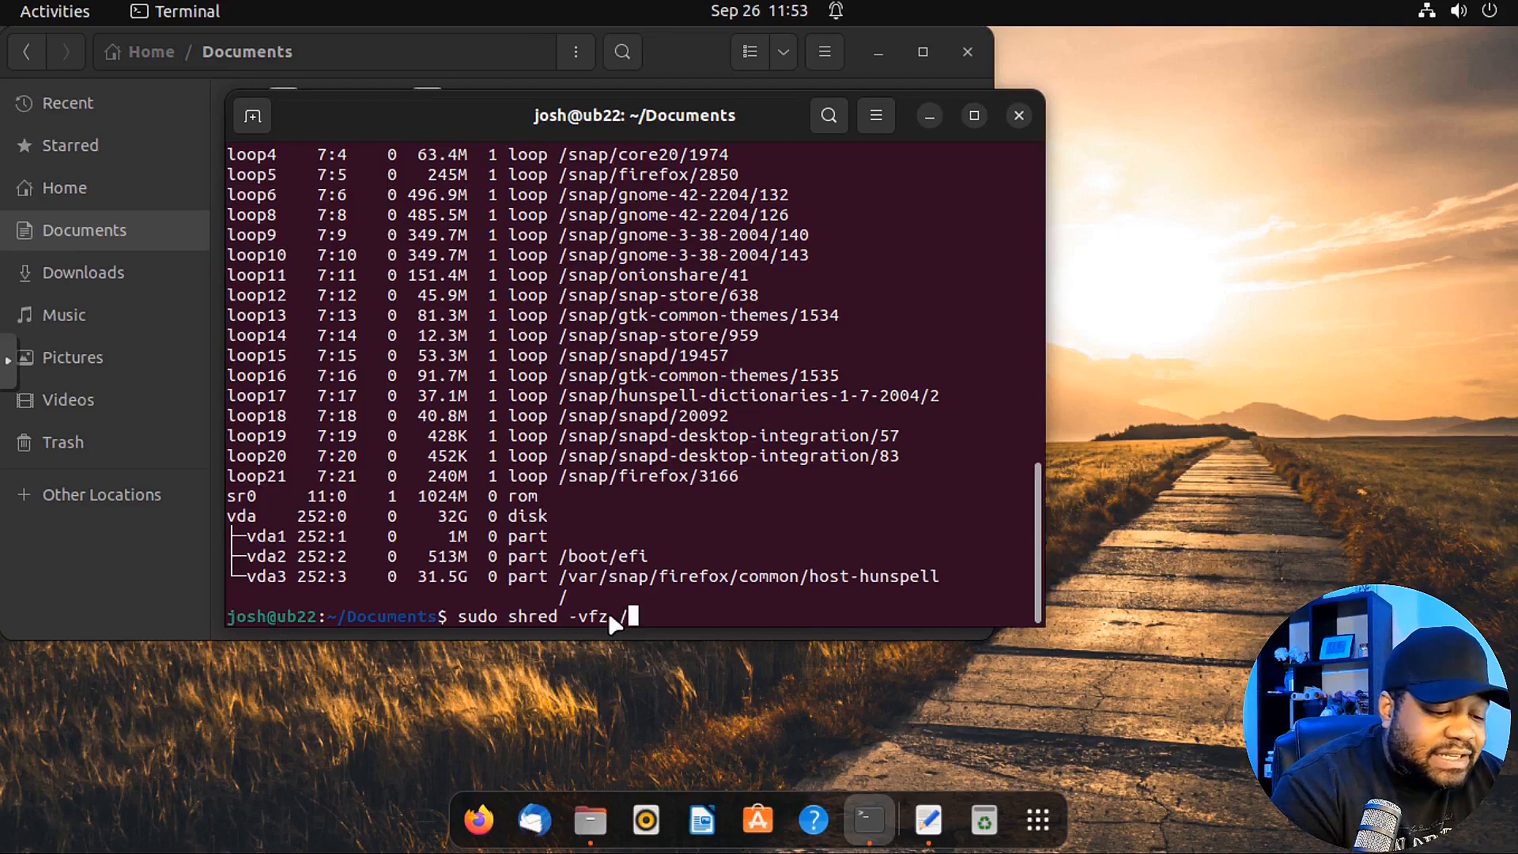
text(dev/)
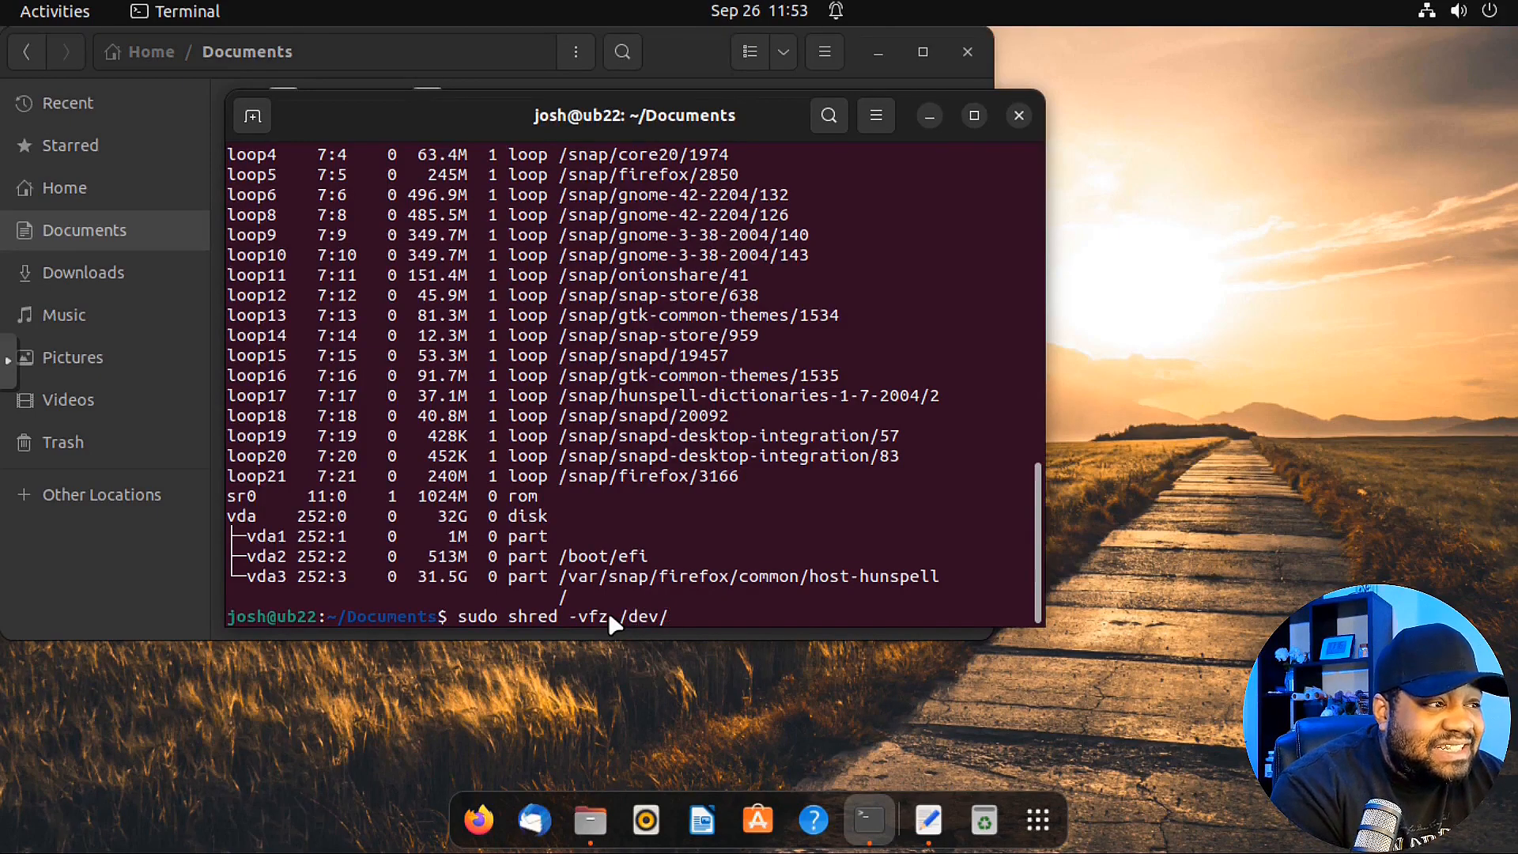
text(vda)
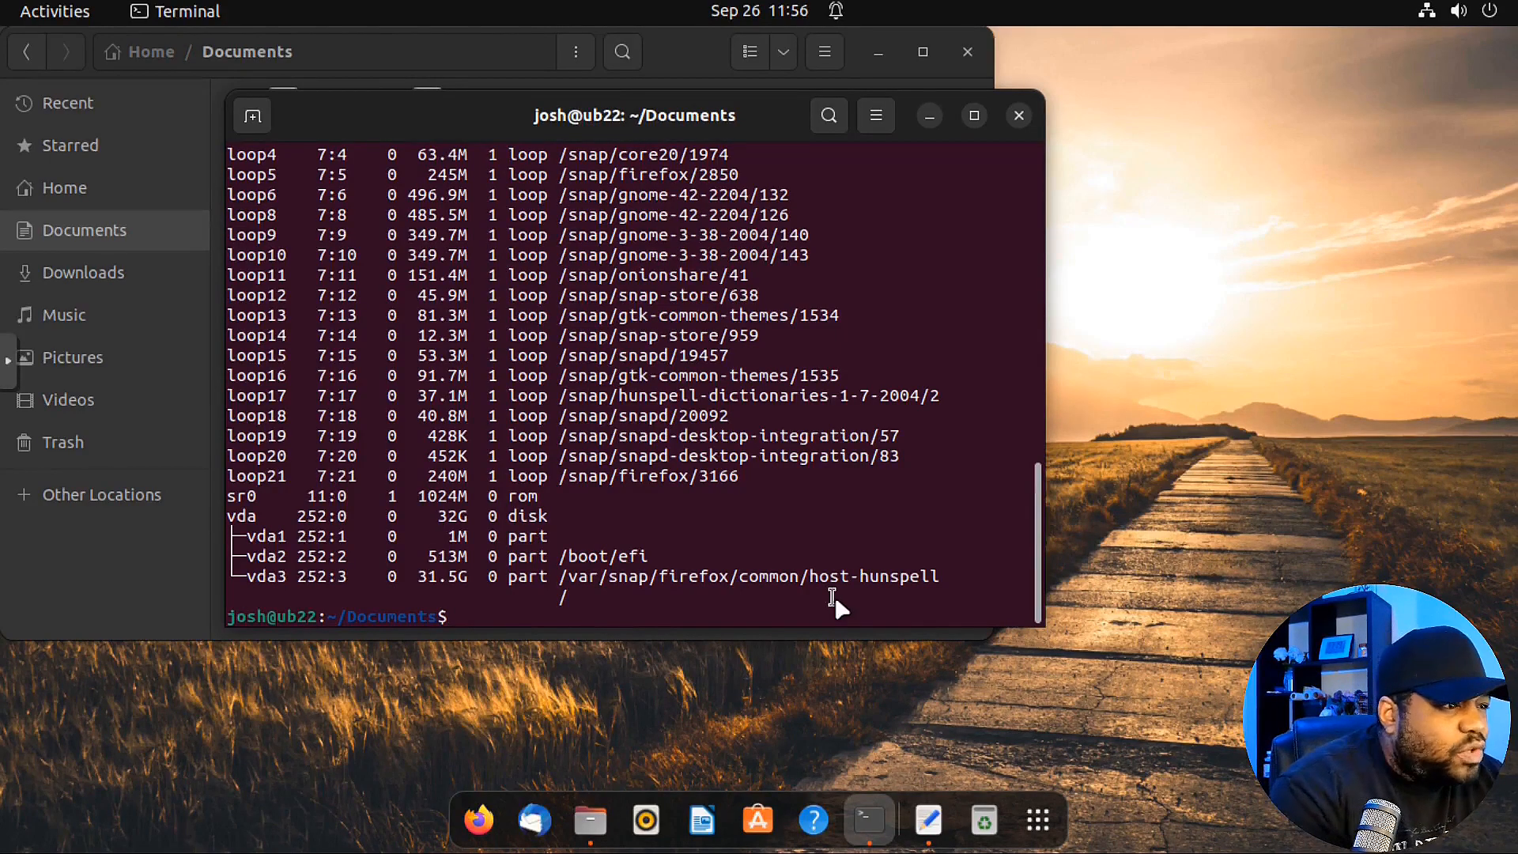
- Run shred -vzu test10.txt in Documents, overwriting it in four passes, renaming and removing it
text(shred -)
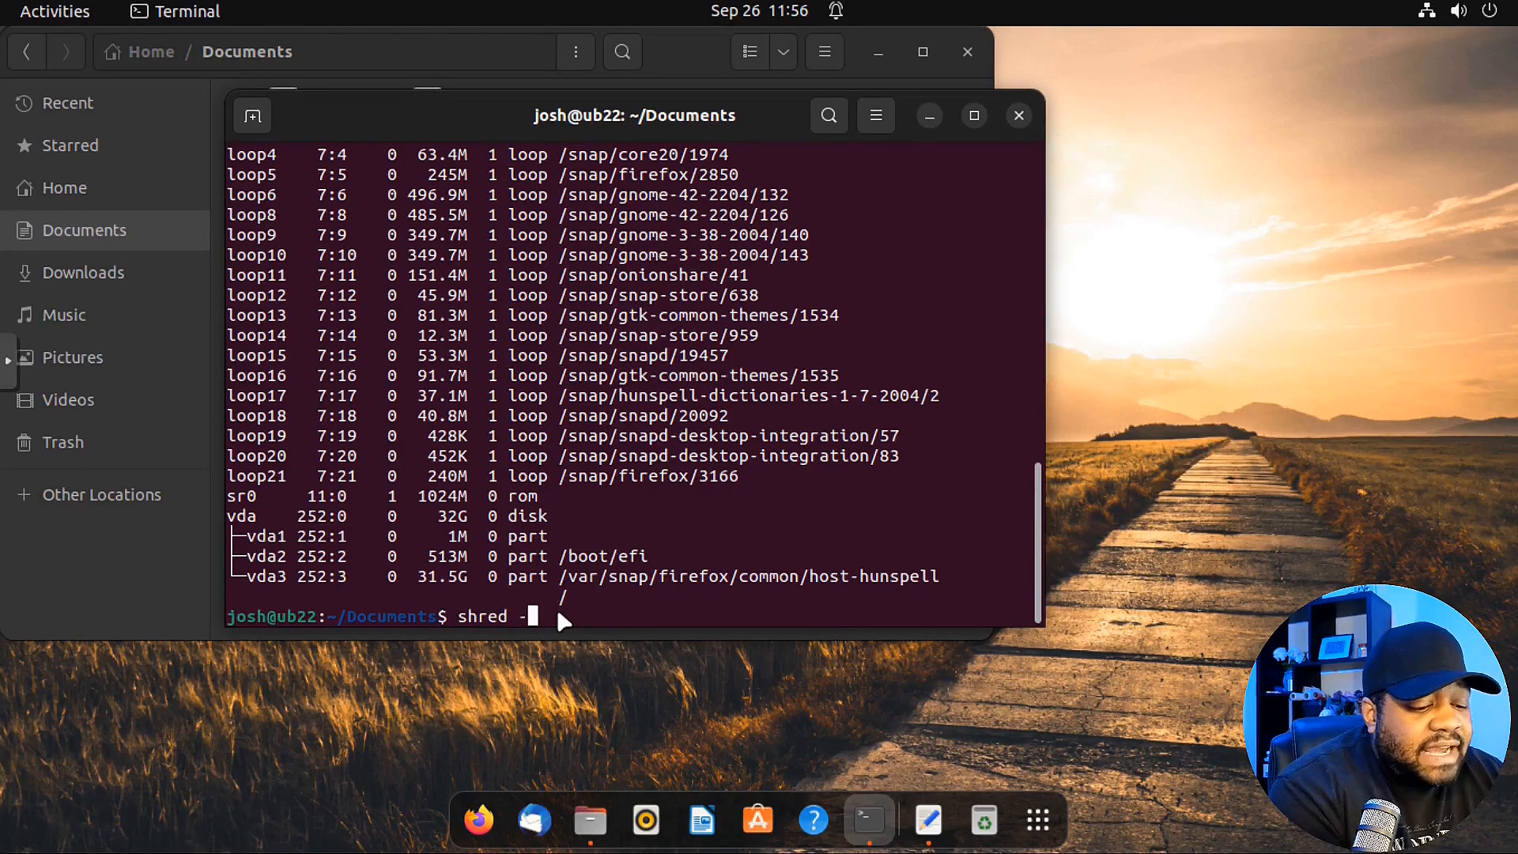
text(vz)
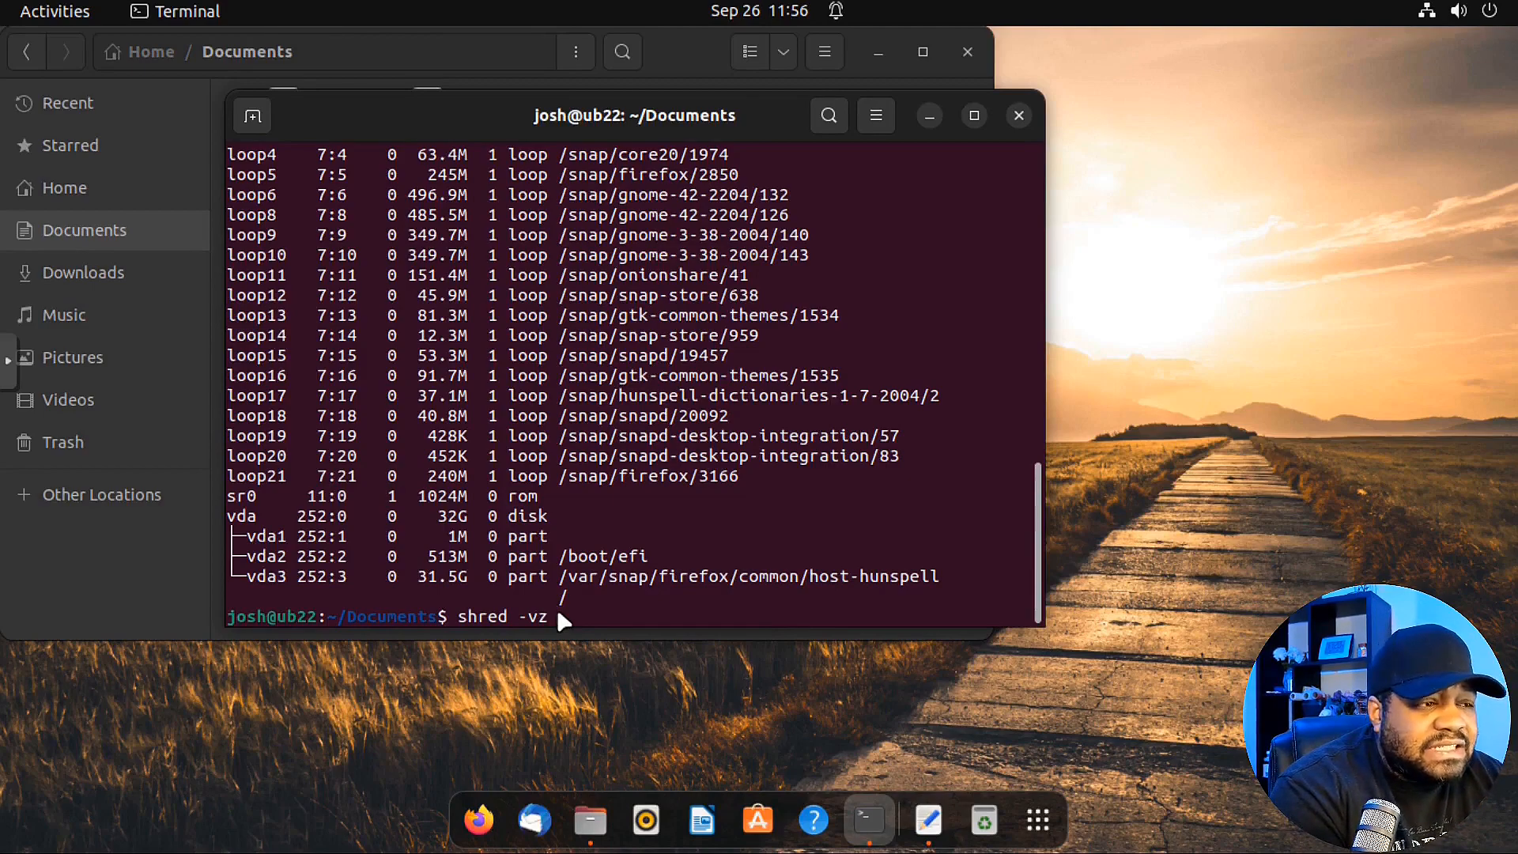
text(u)
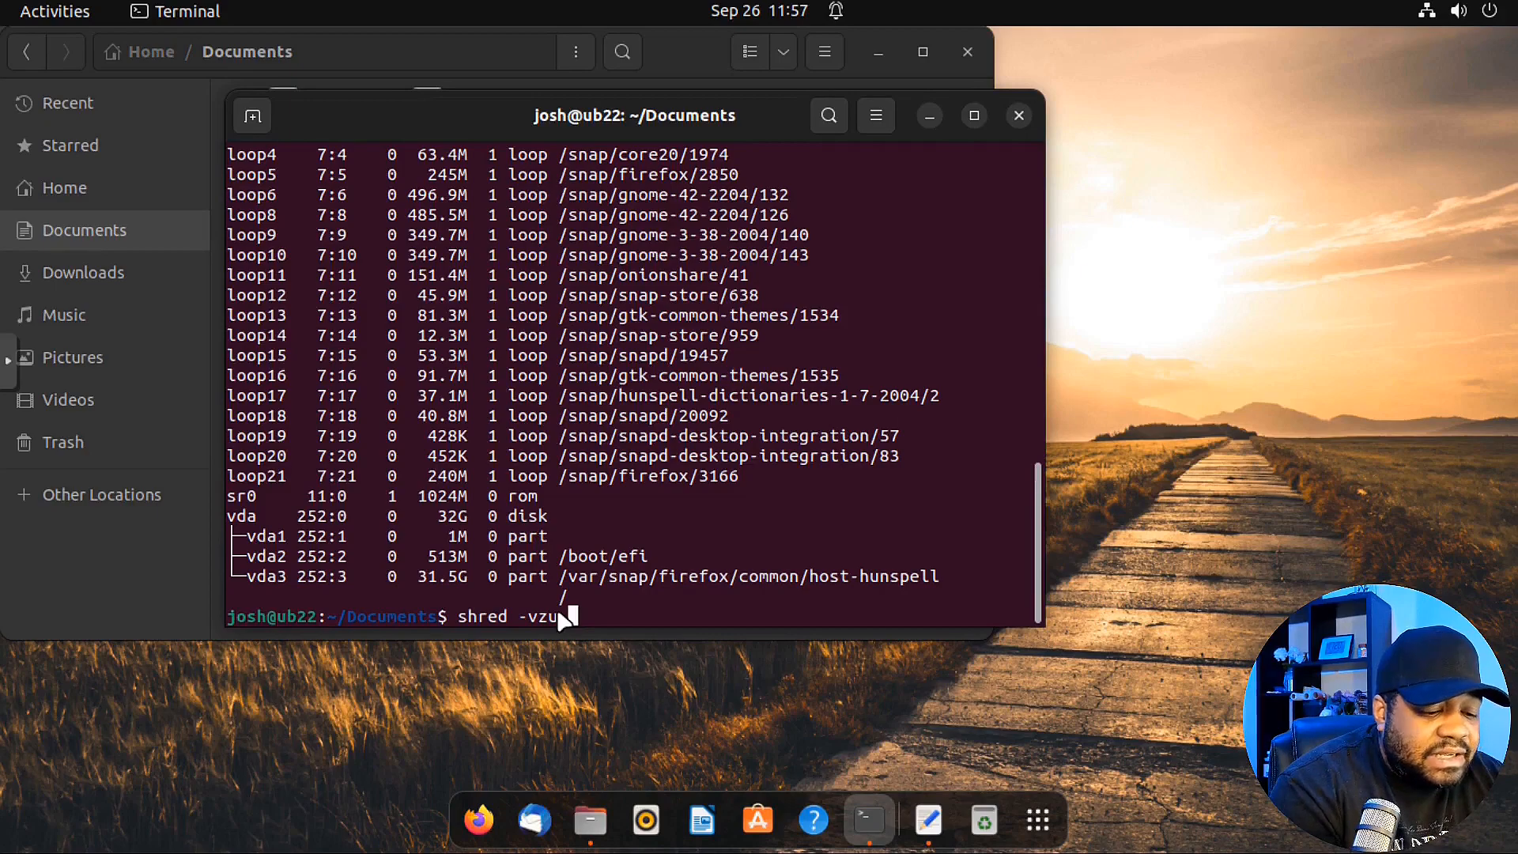
text(test10)
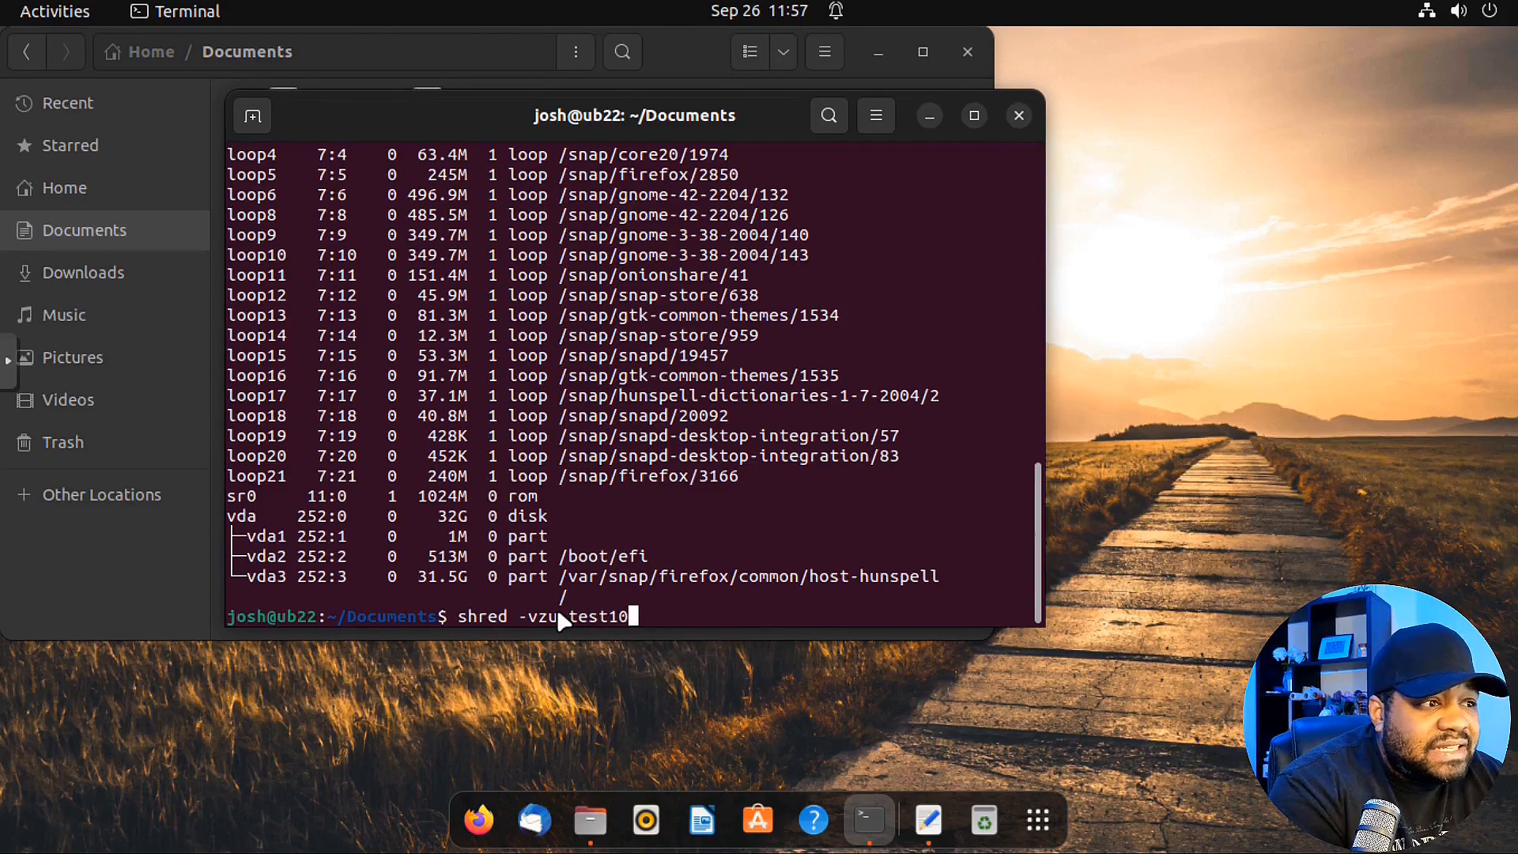
text(.txt)
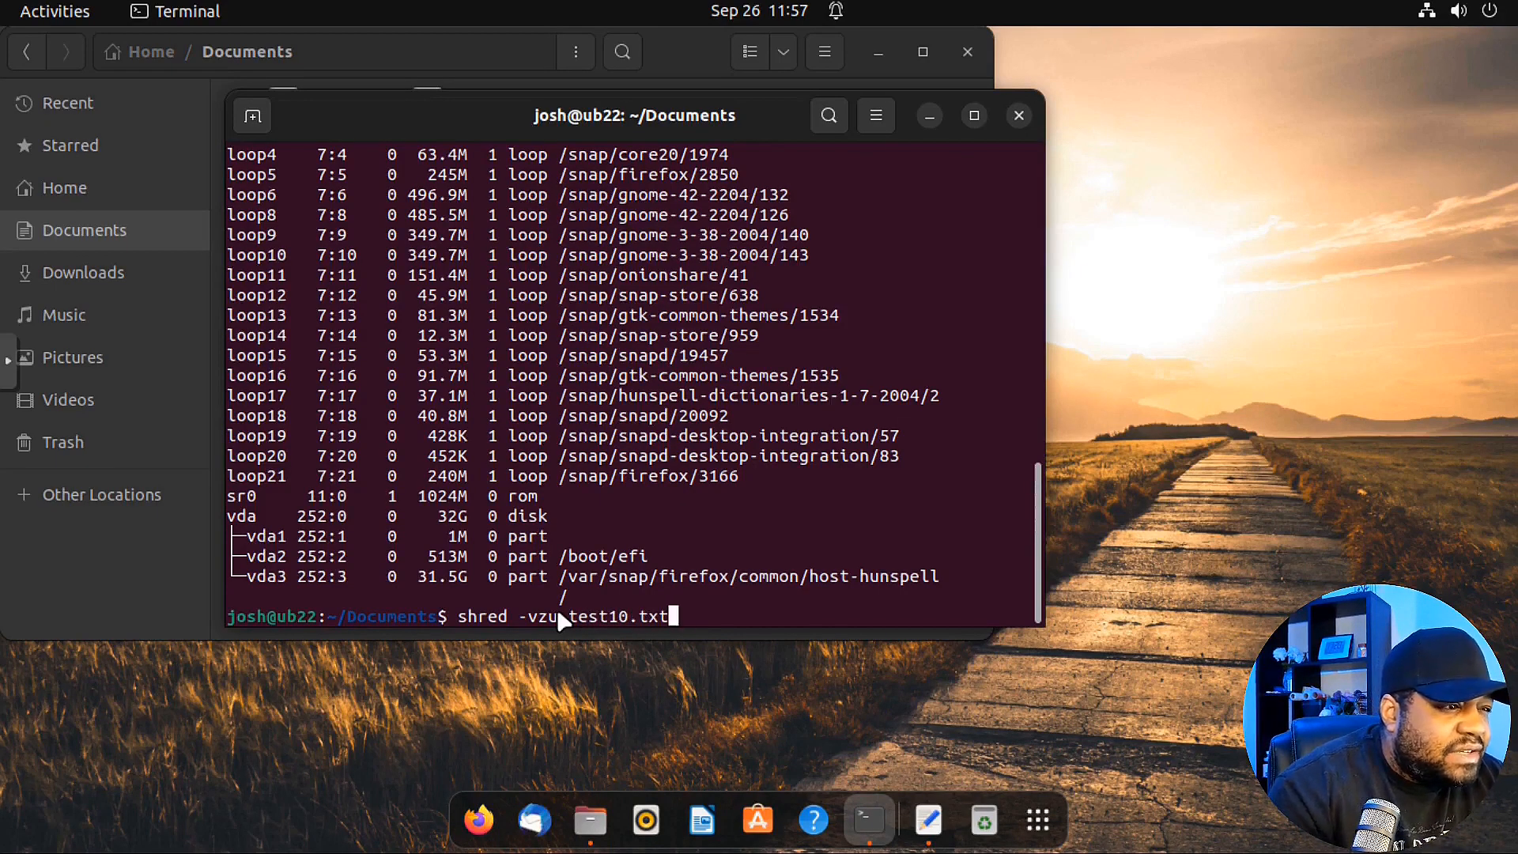
mouse_move(662, 465)
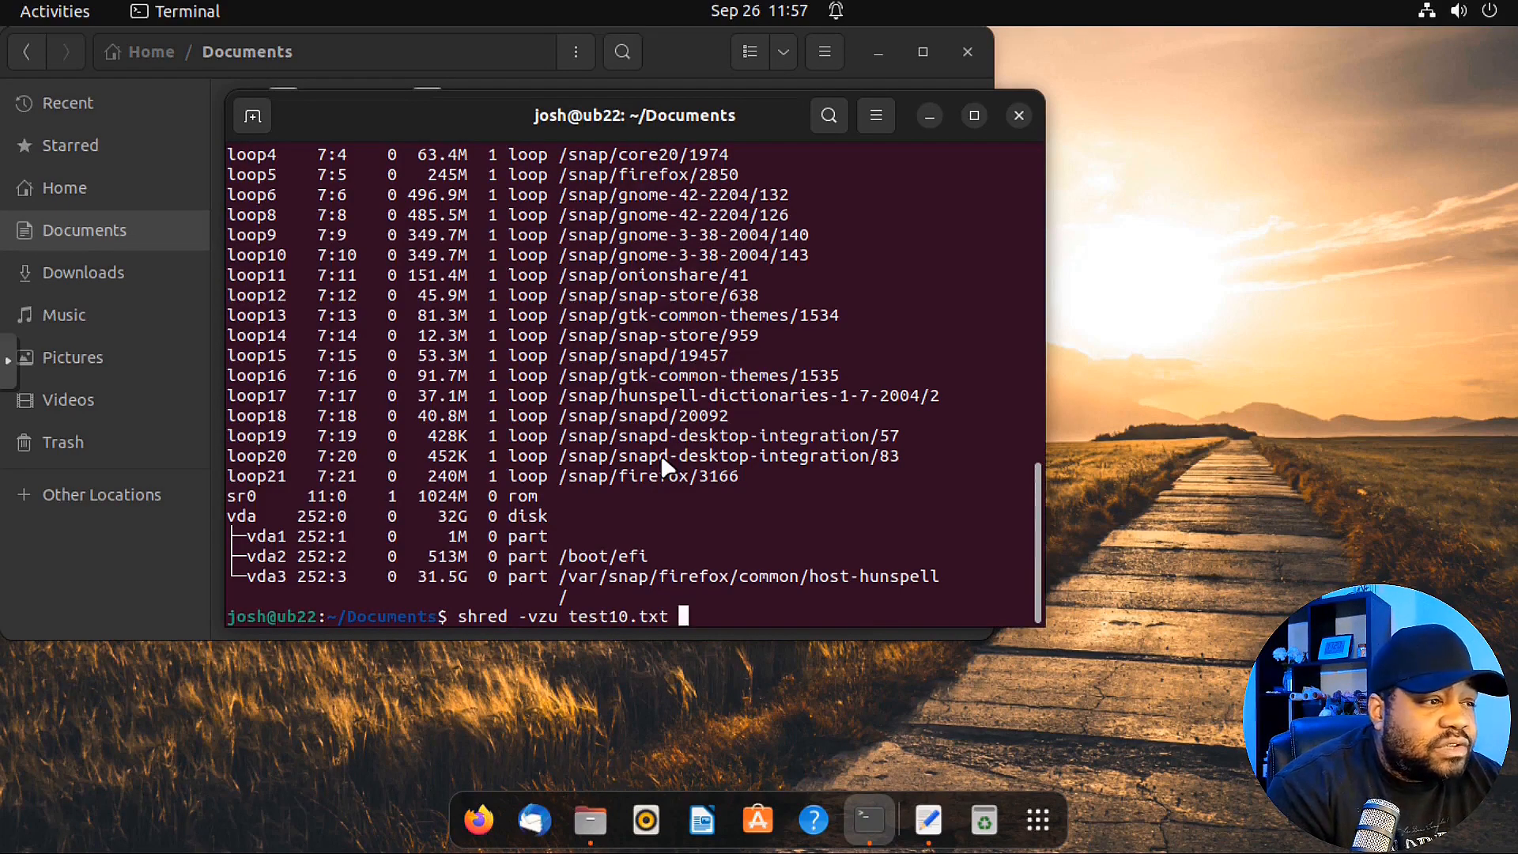
key(Return)
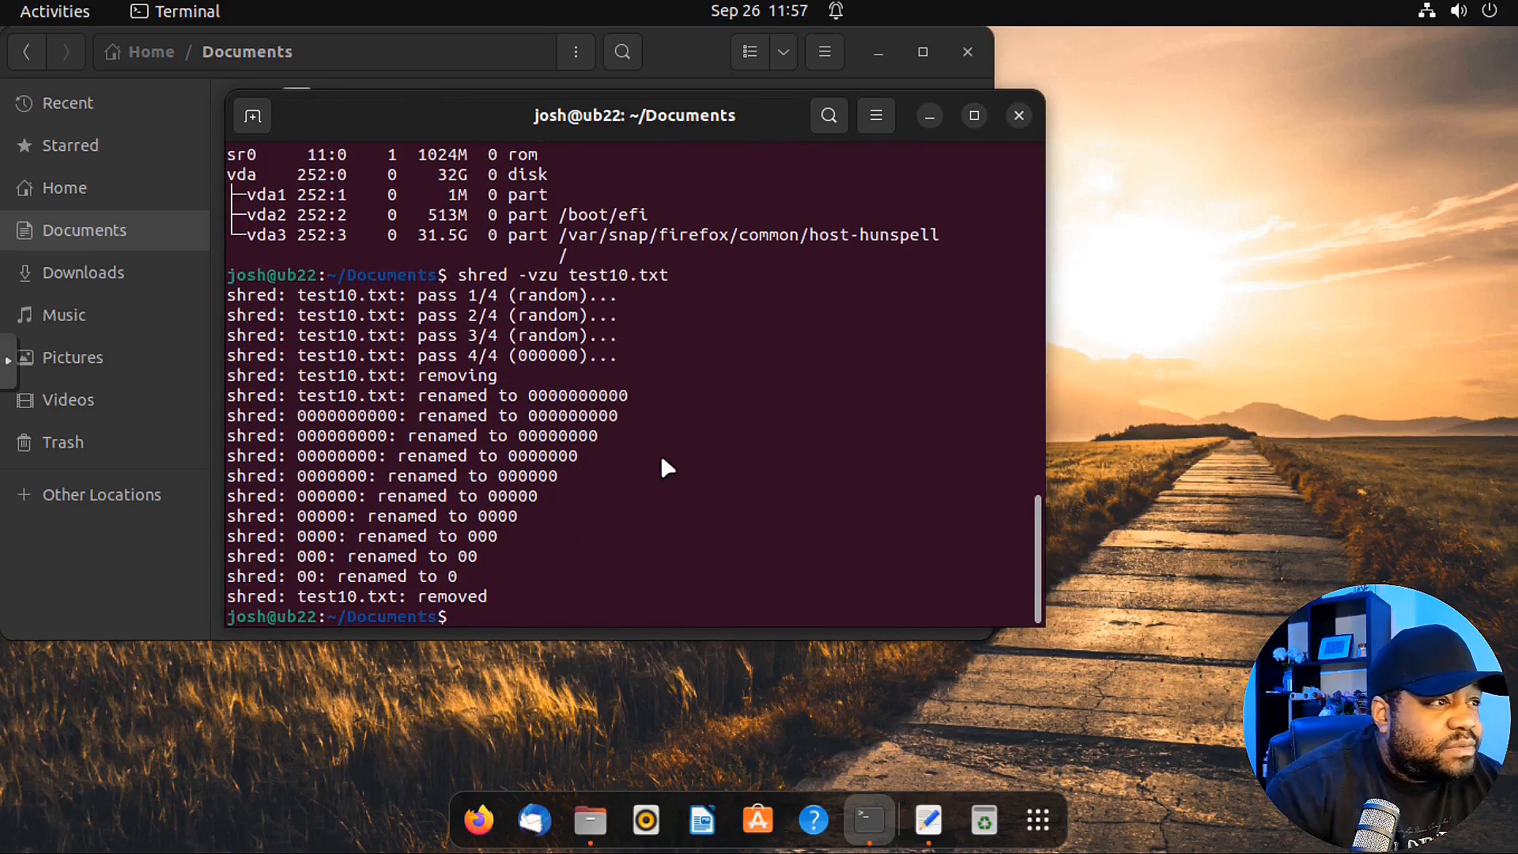
mouse_move(673, 355)
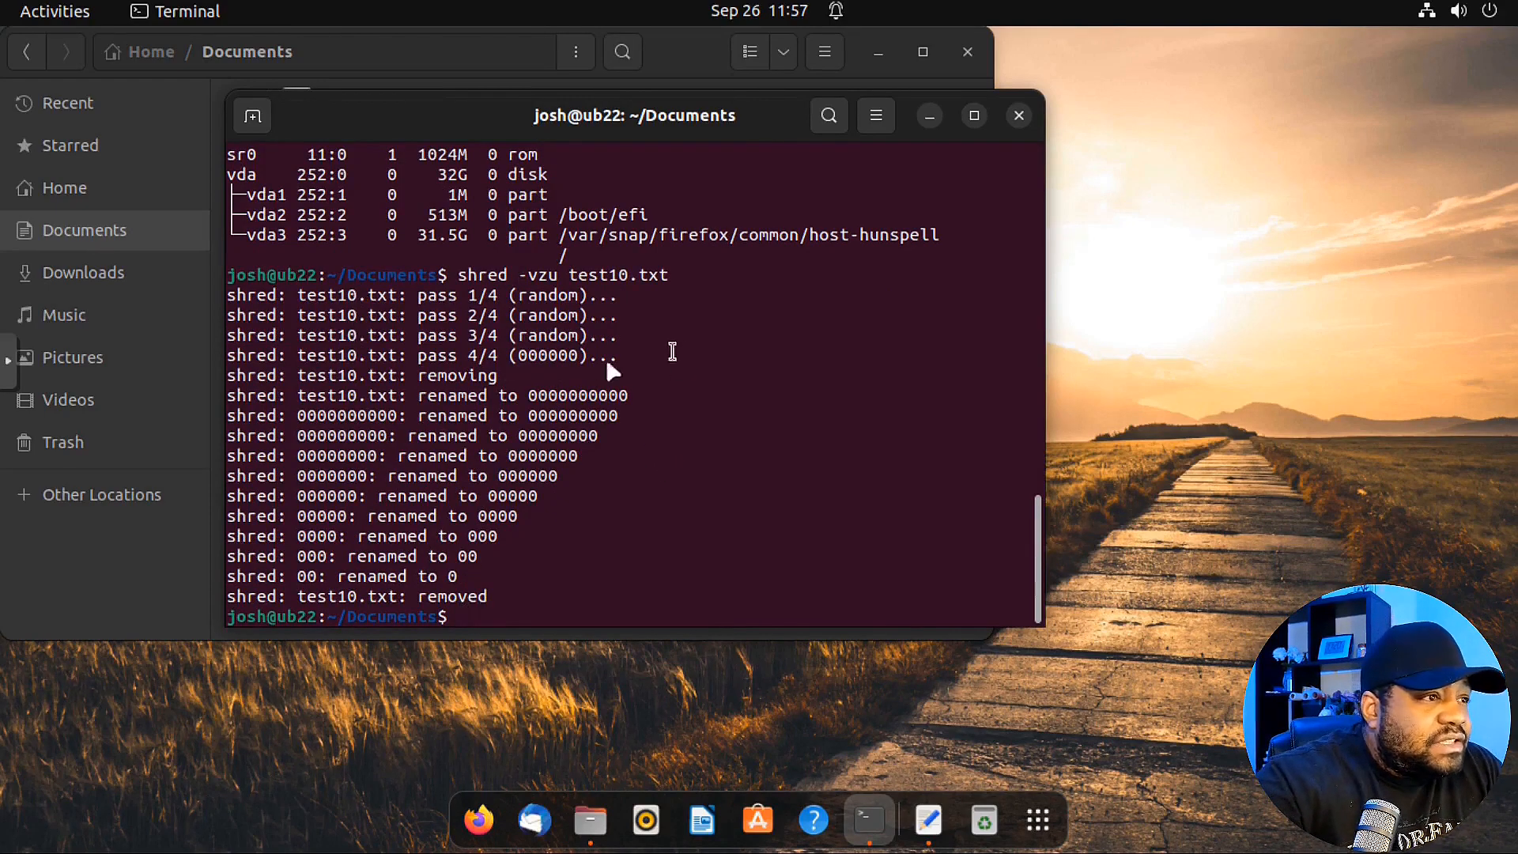
mouse_move(557, 338)
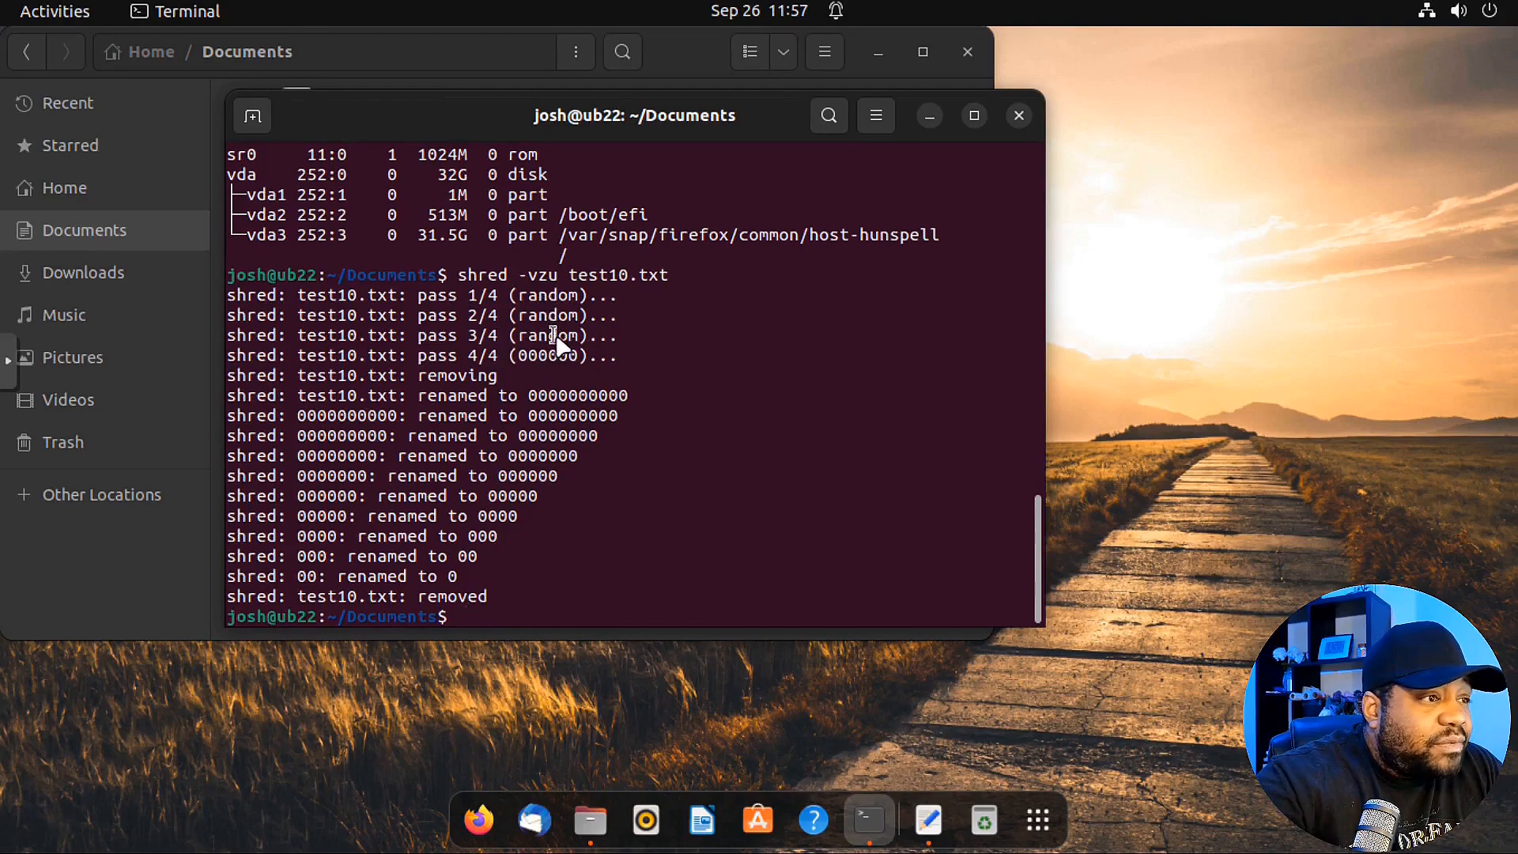
mouse_move(525, 395)
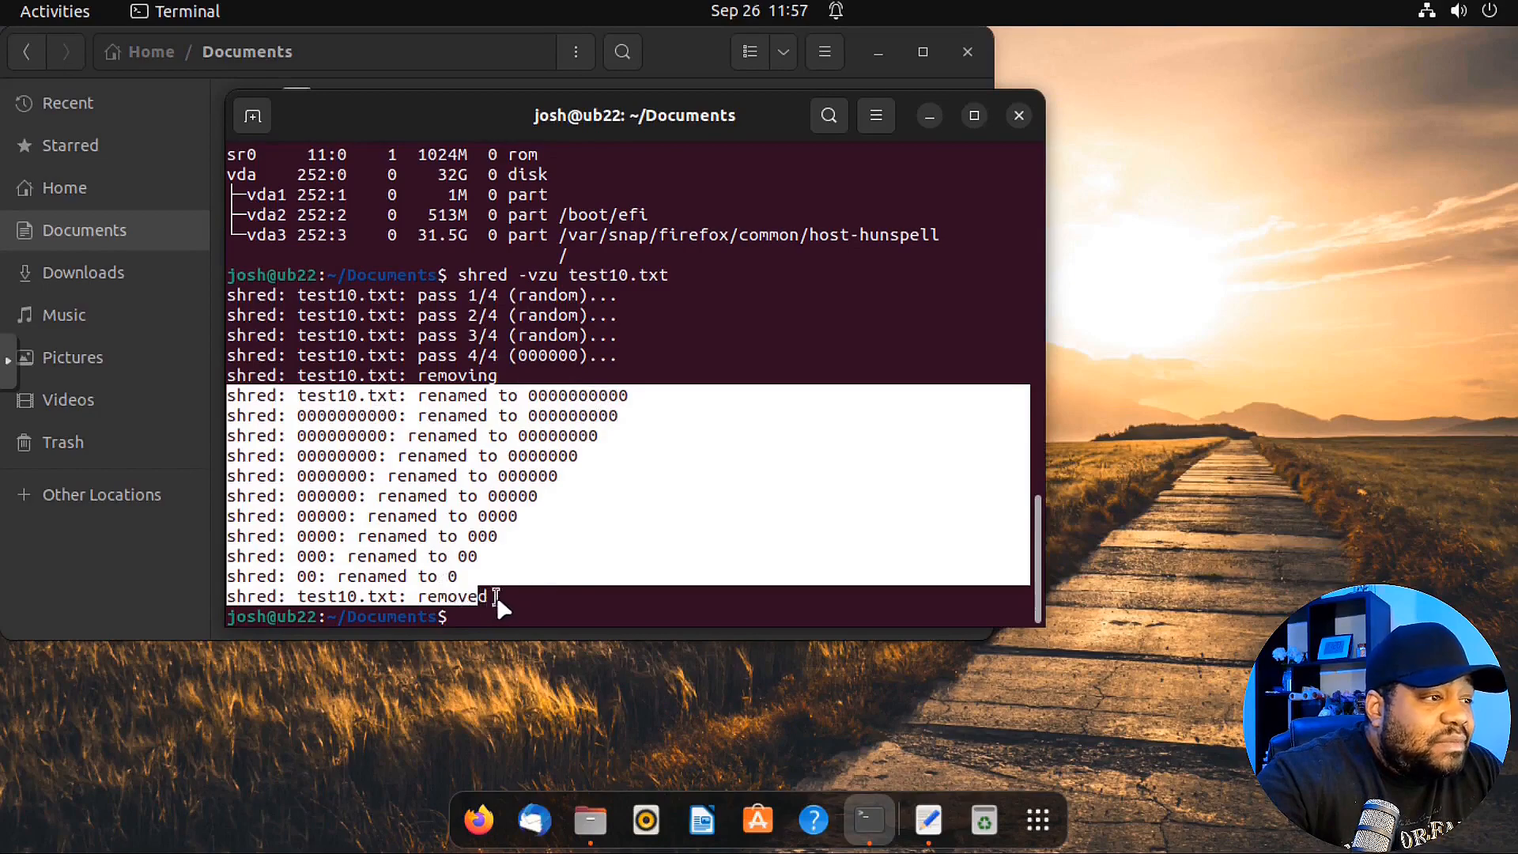
mouse_move(642, 544)
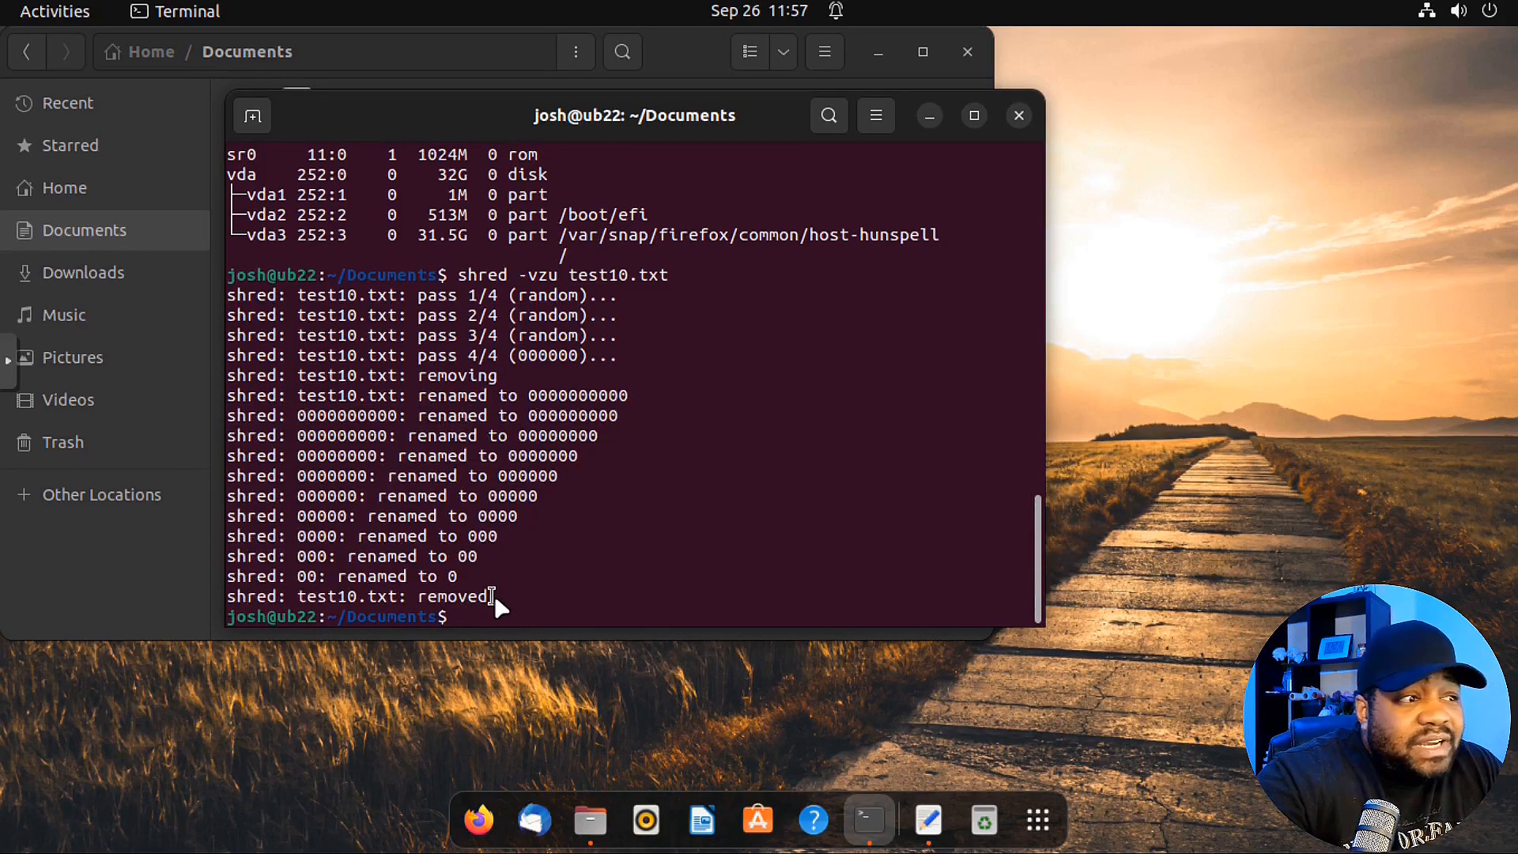
mouse_move(381, 434)
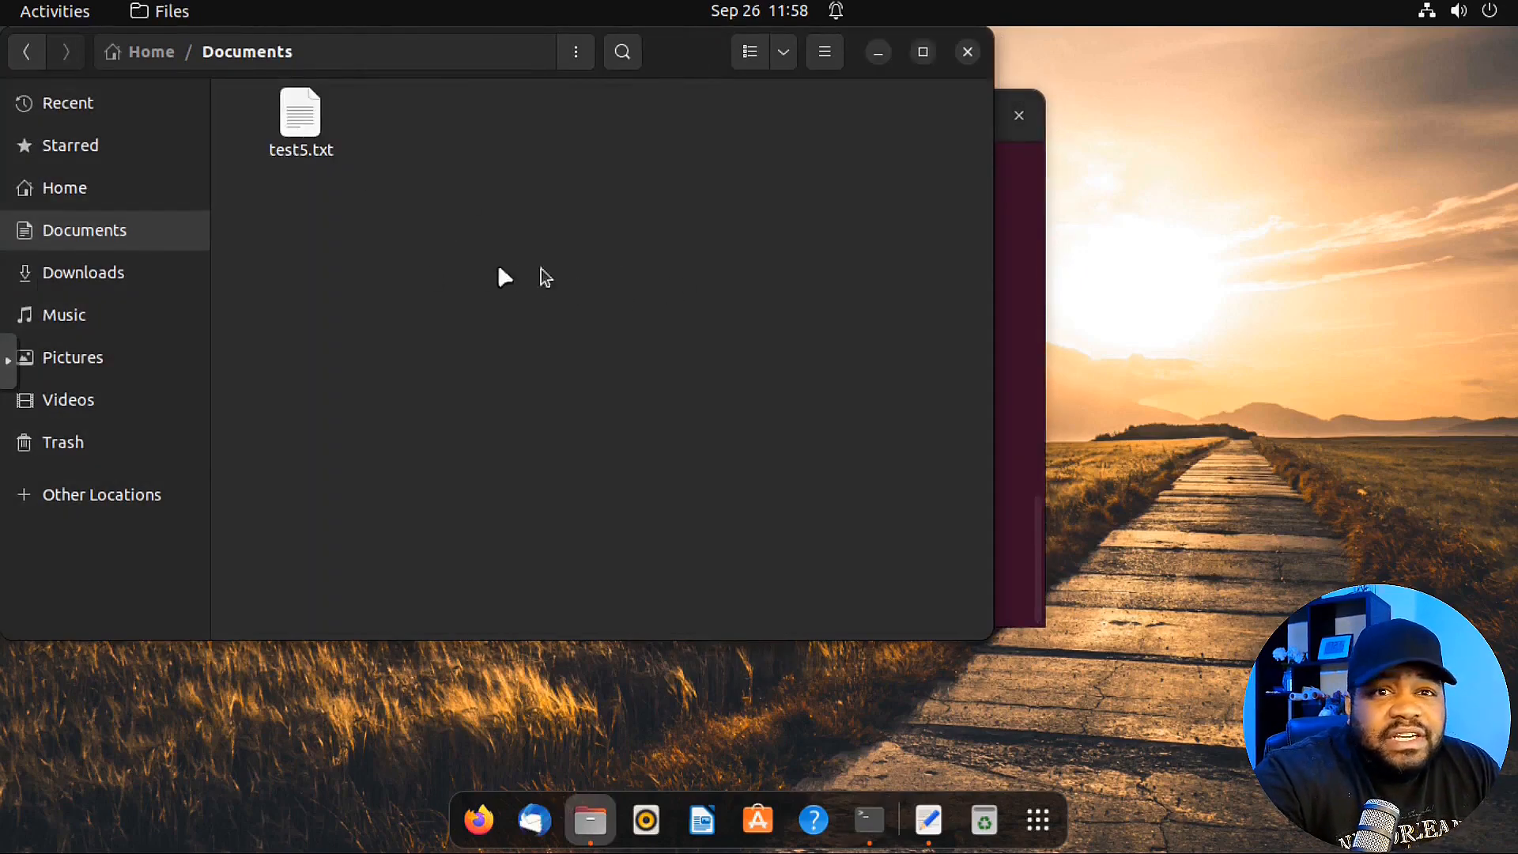
mouse_move(1060, 436)
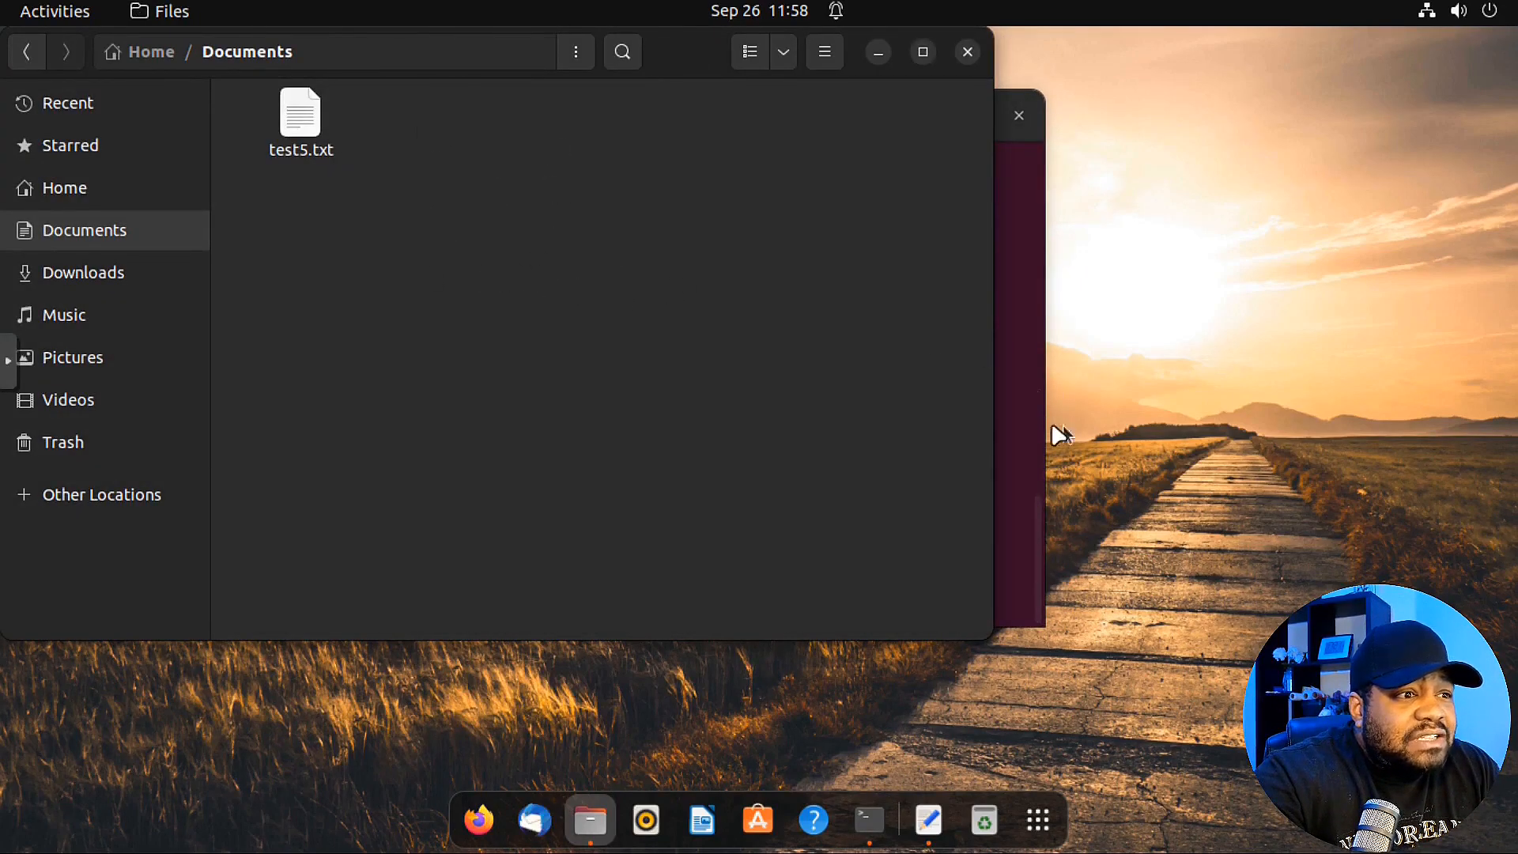
click(870, 819)
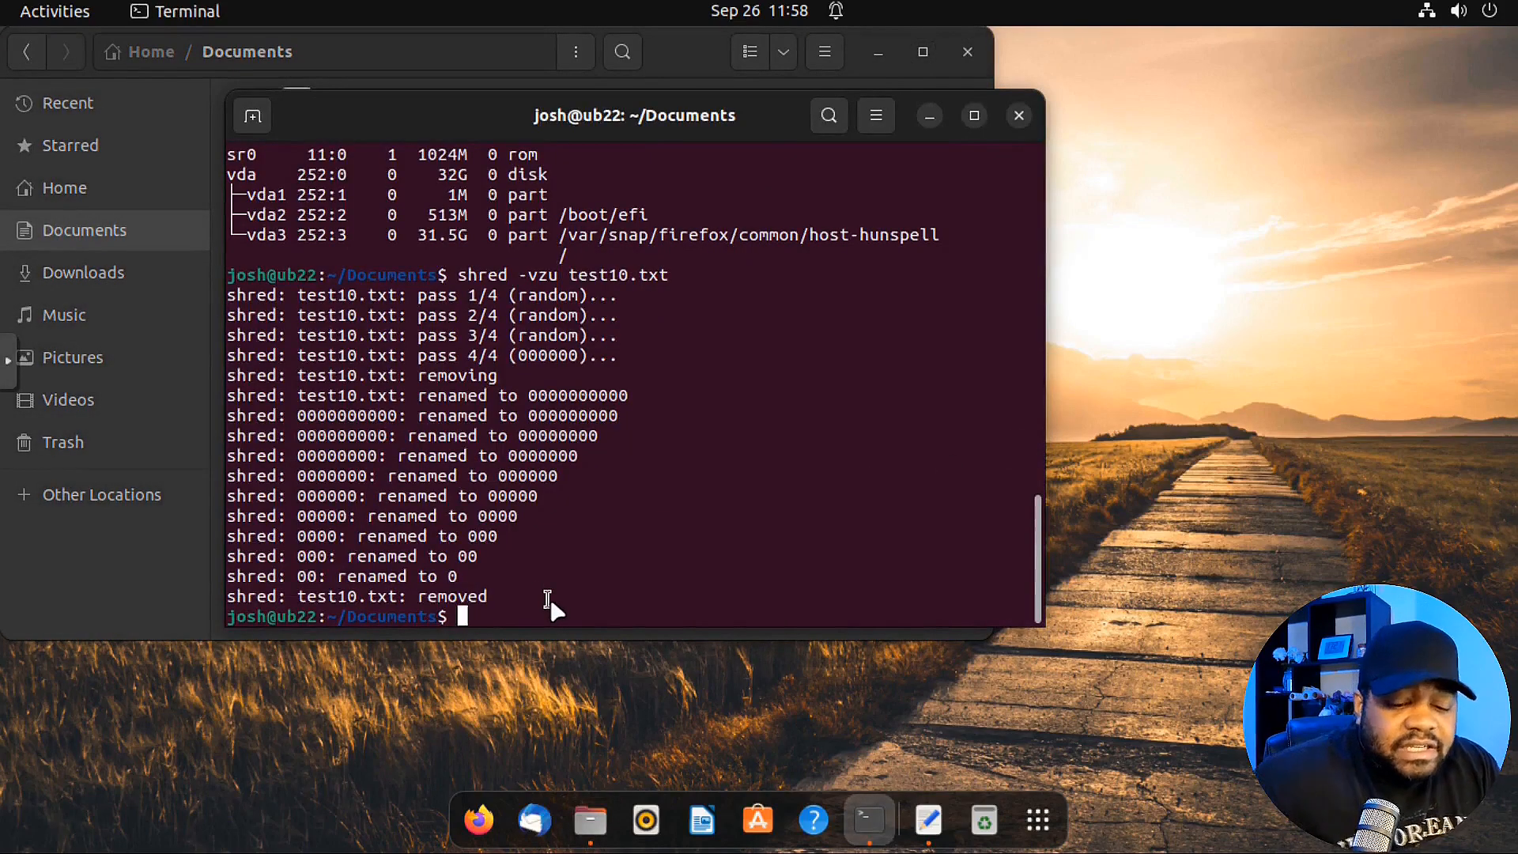
- Run shred -vzu on test5.txt, overwriting it in four passes, renaming and removing it
text(shred -vz test10.txt)
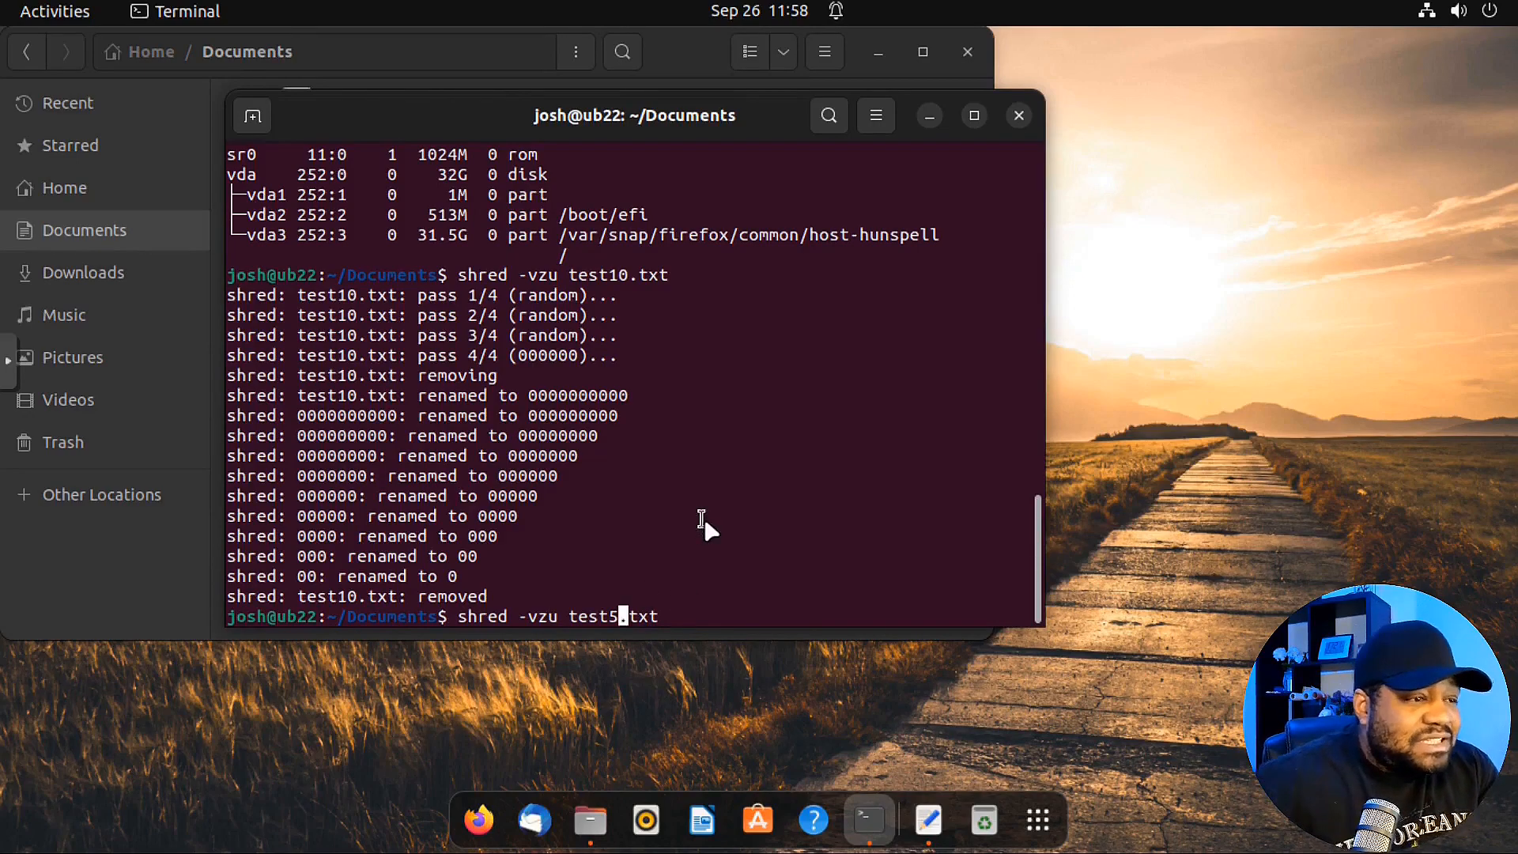
key(Return)
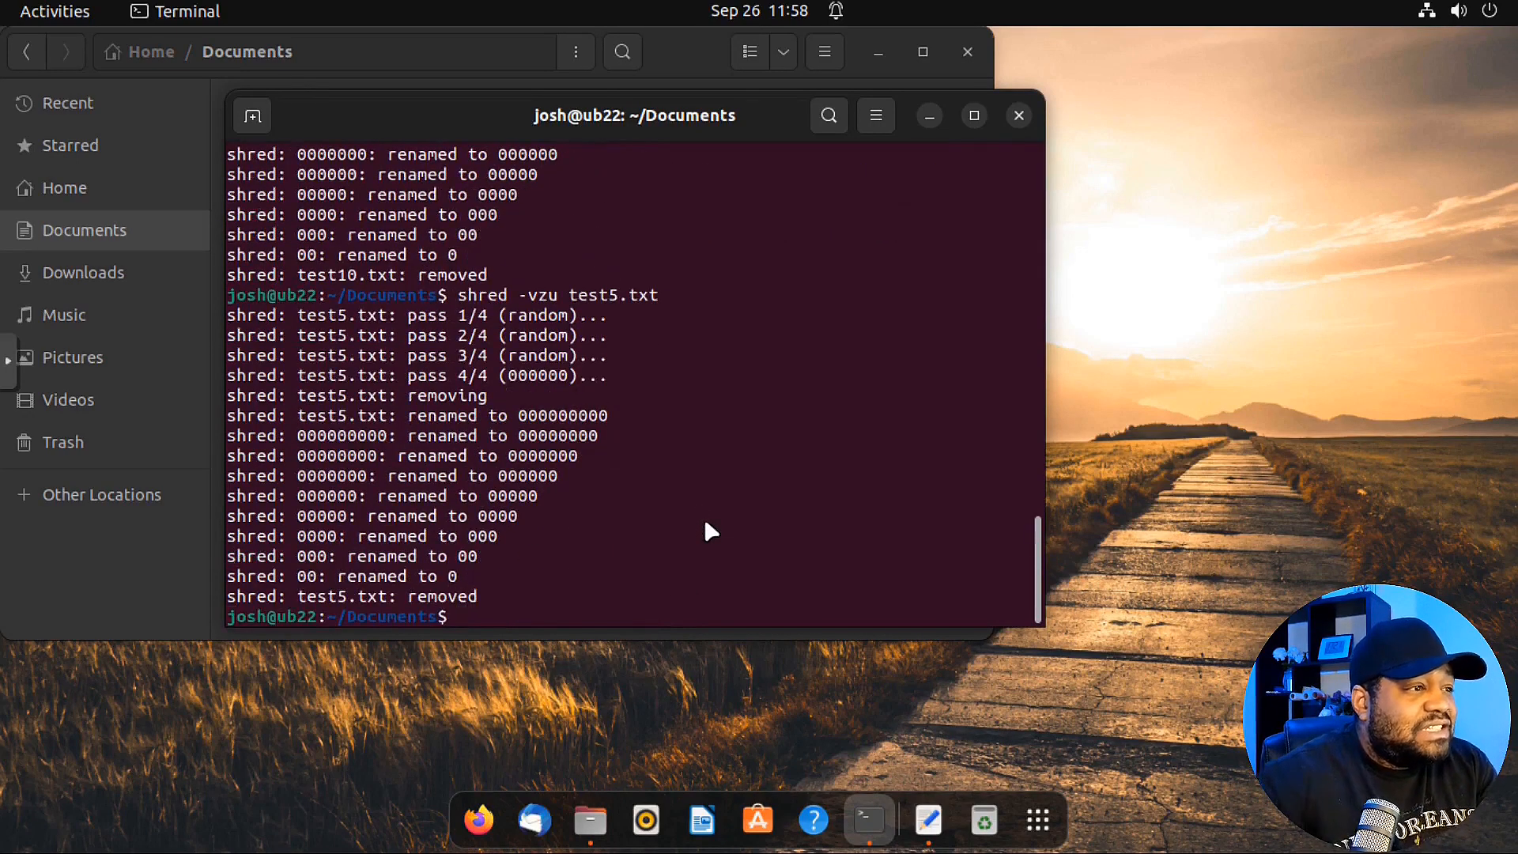
mouse_move(439, 441)
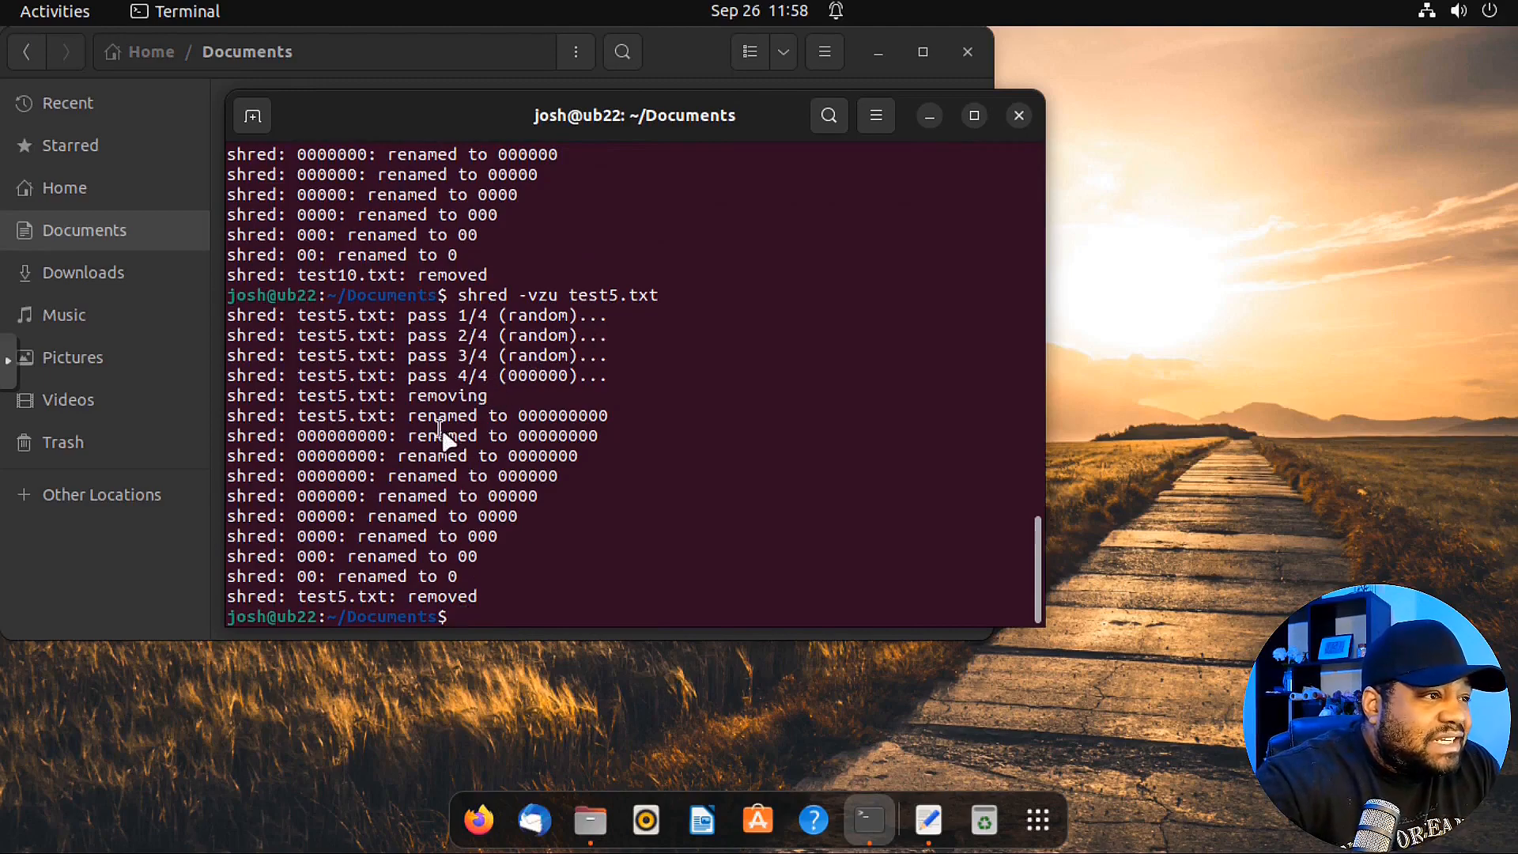
mouse_move(724, 74)
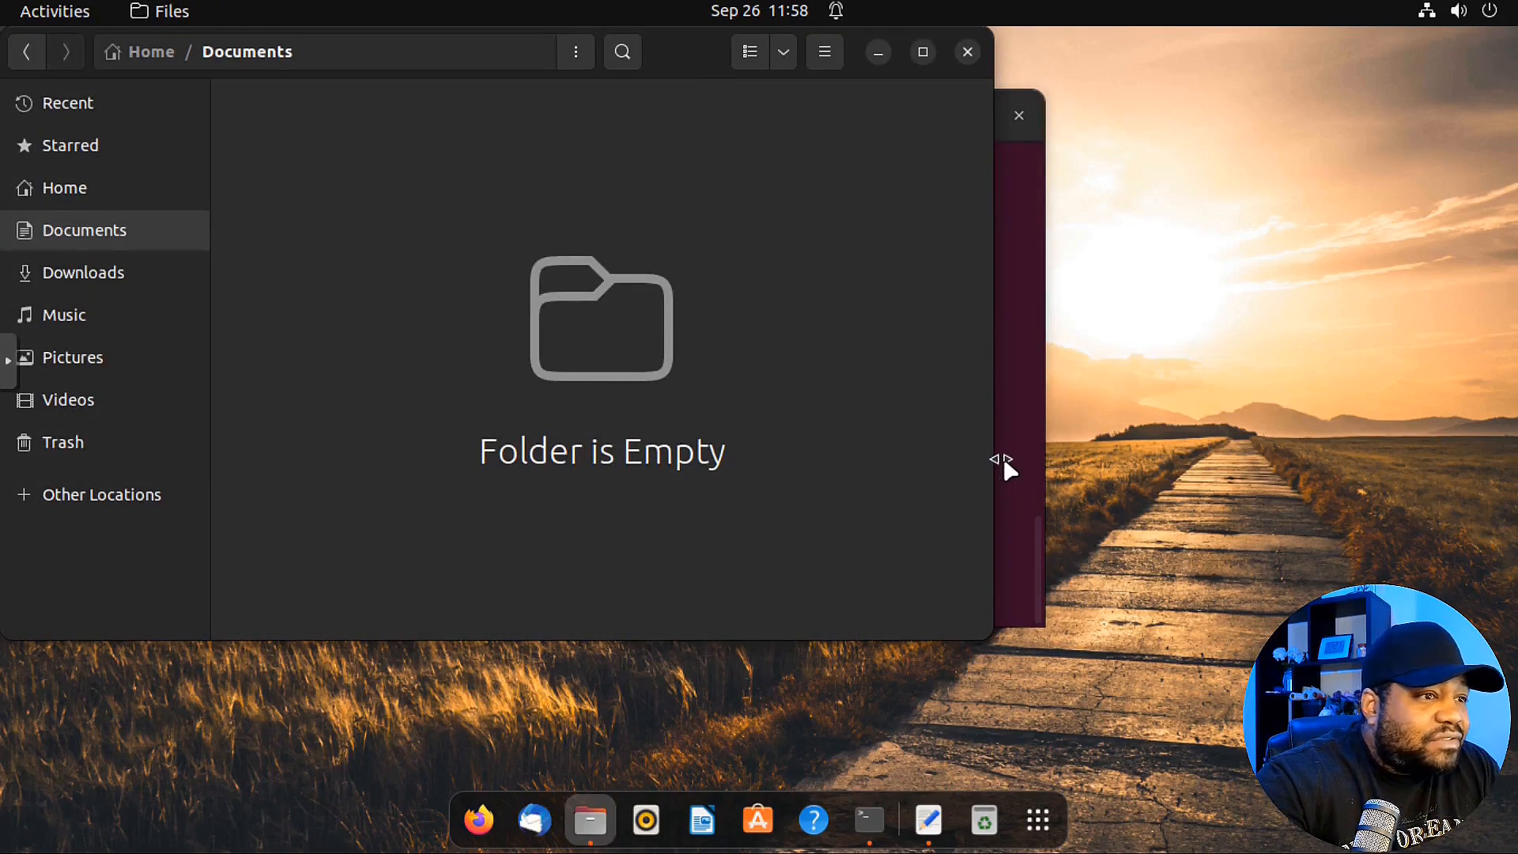
- Check that Trash in Files is empty, then bring the terminal with the shred results back in front
click(870, 819)
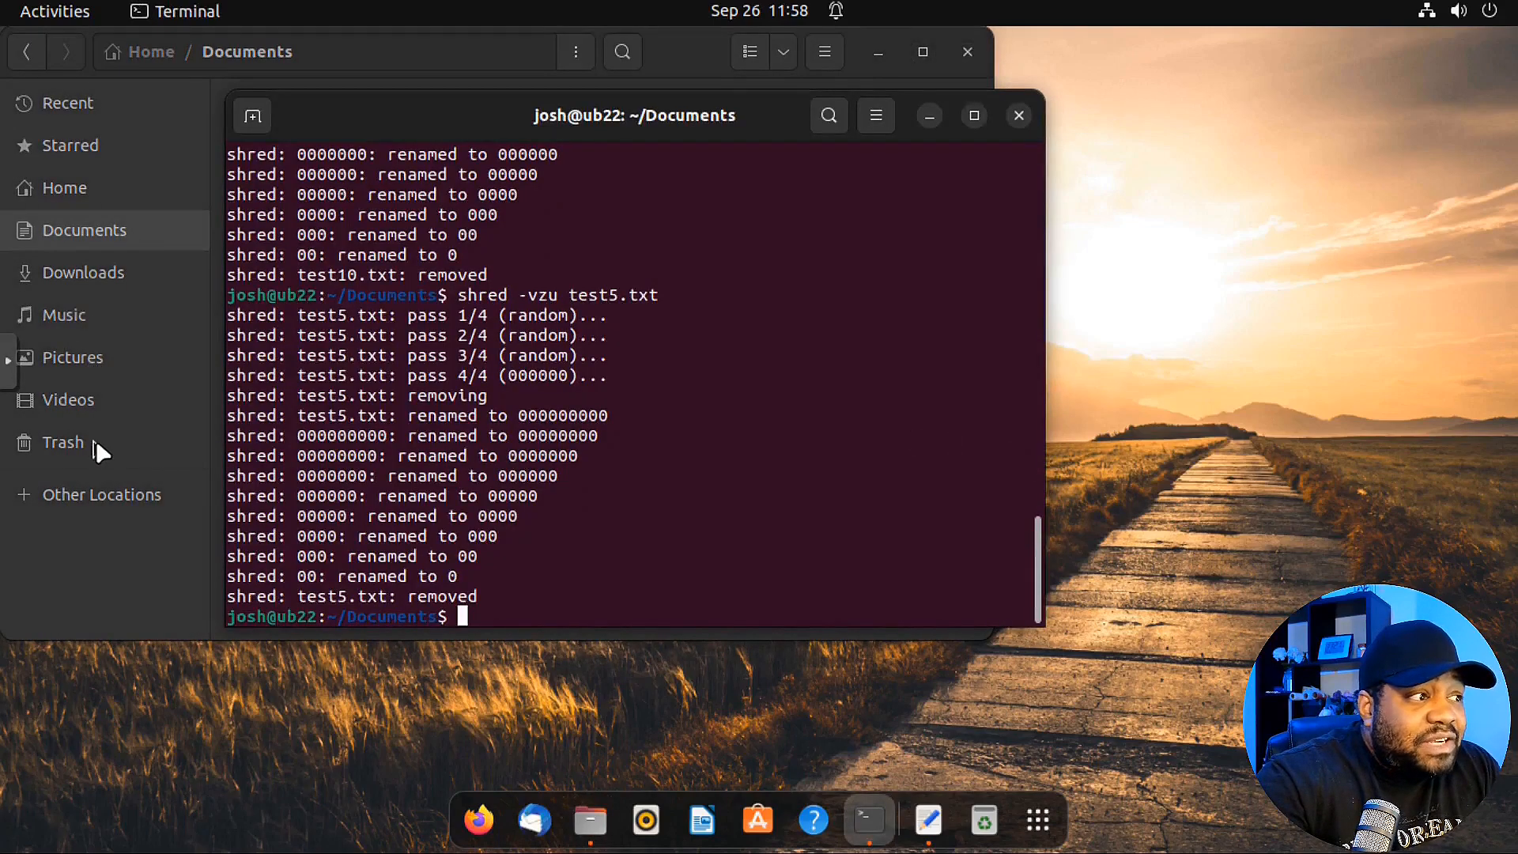
click(64, 442)
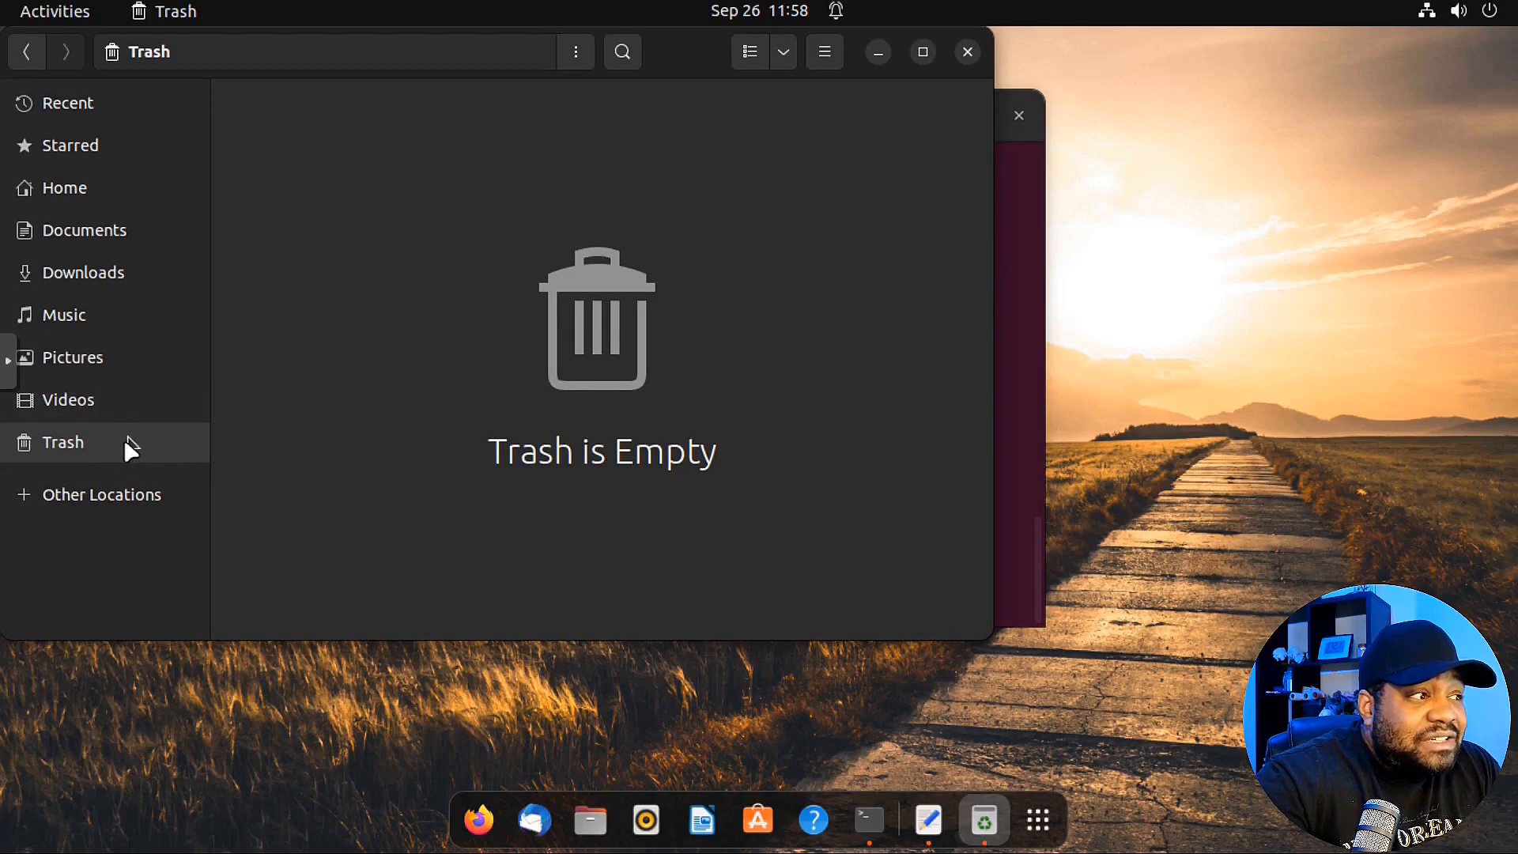
mouse_move(502, 355)
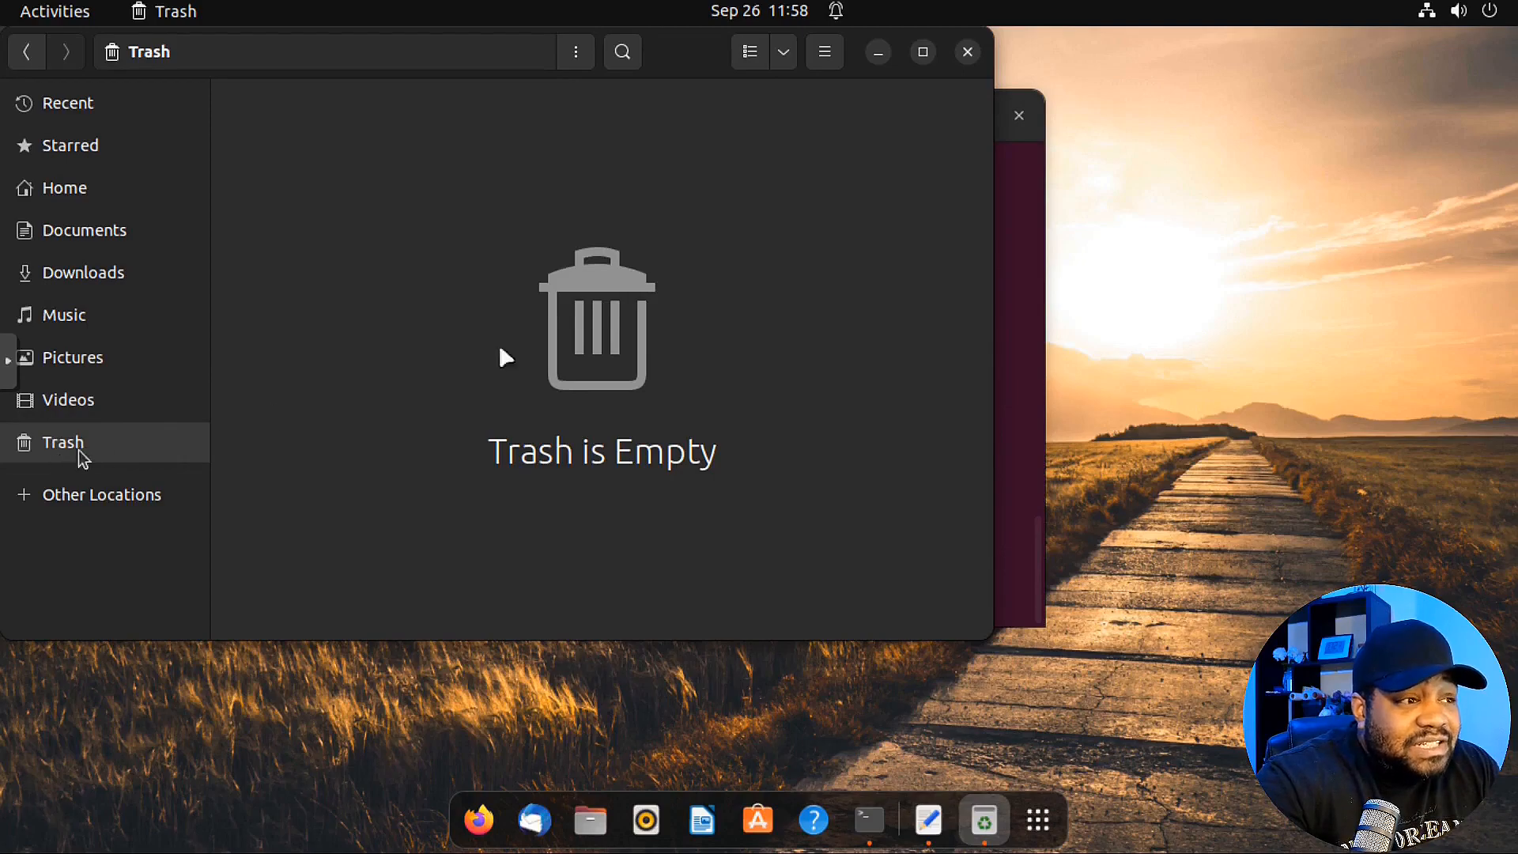
mouse_move(395, 253)
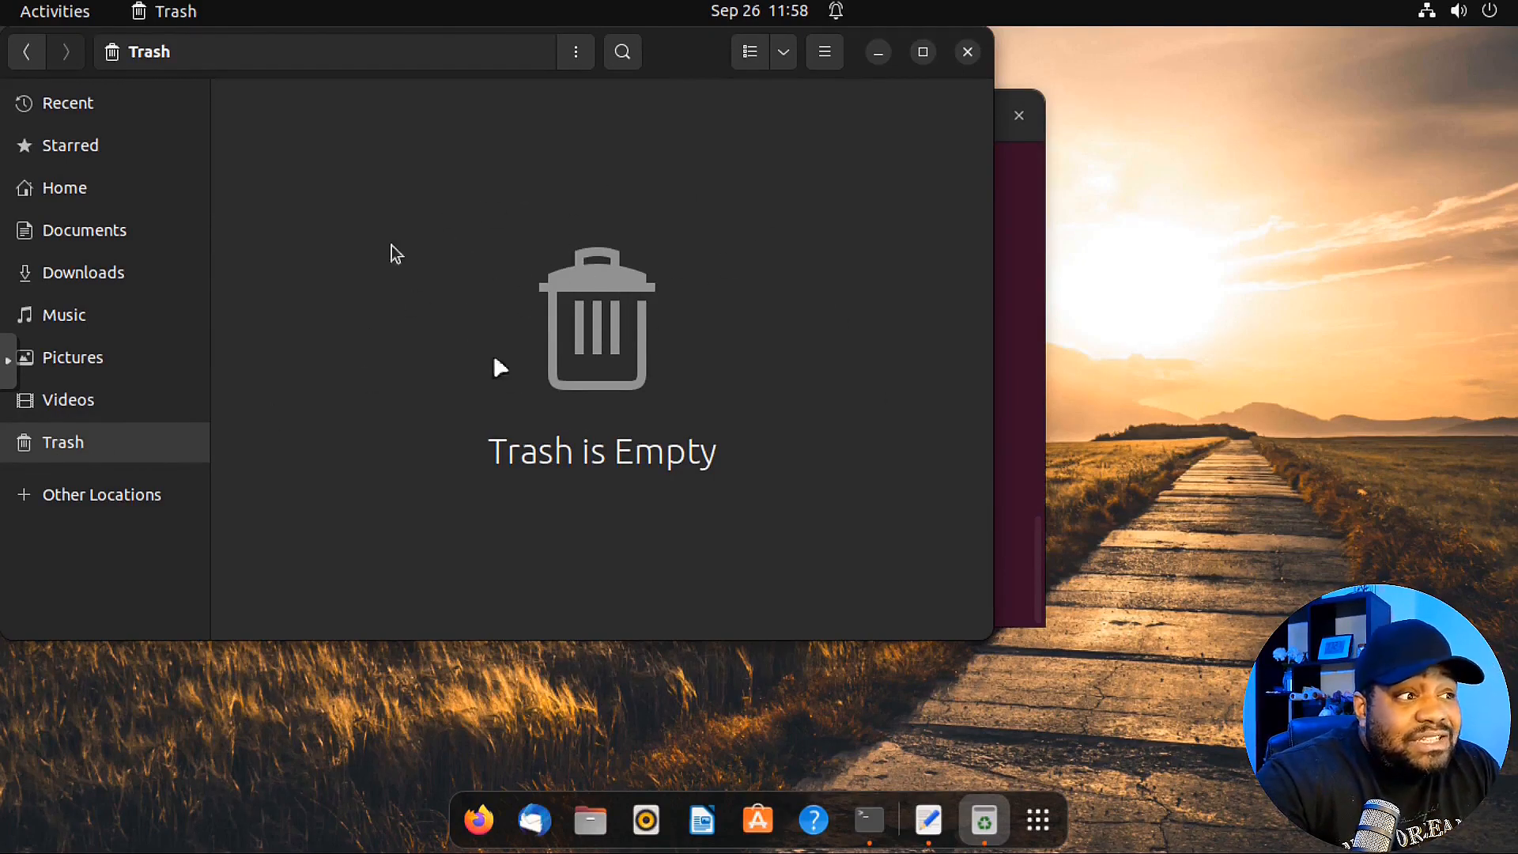
mouse_move(1021, 430)
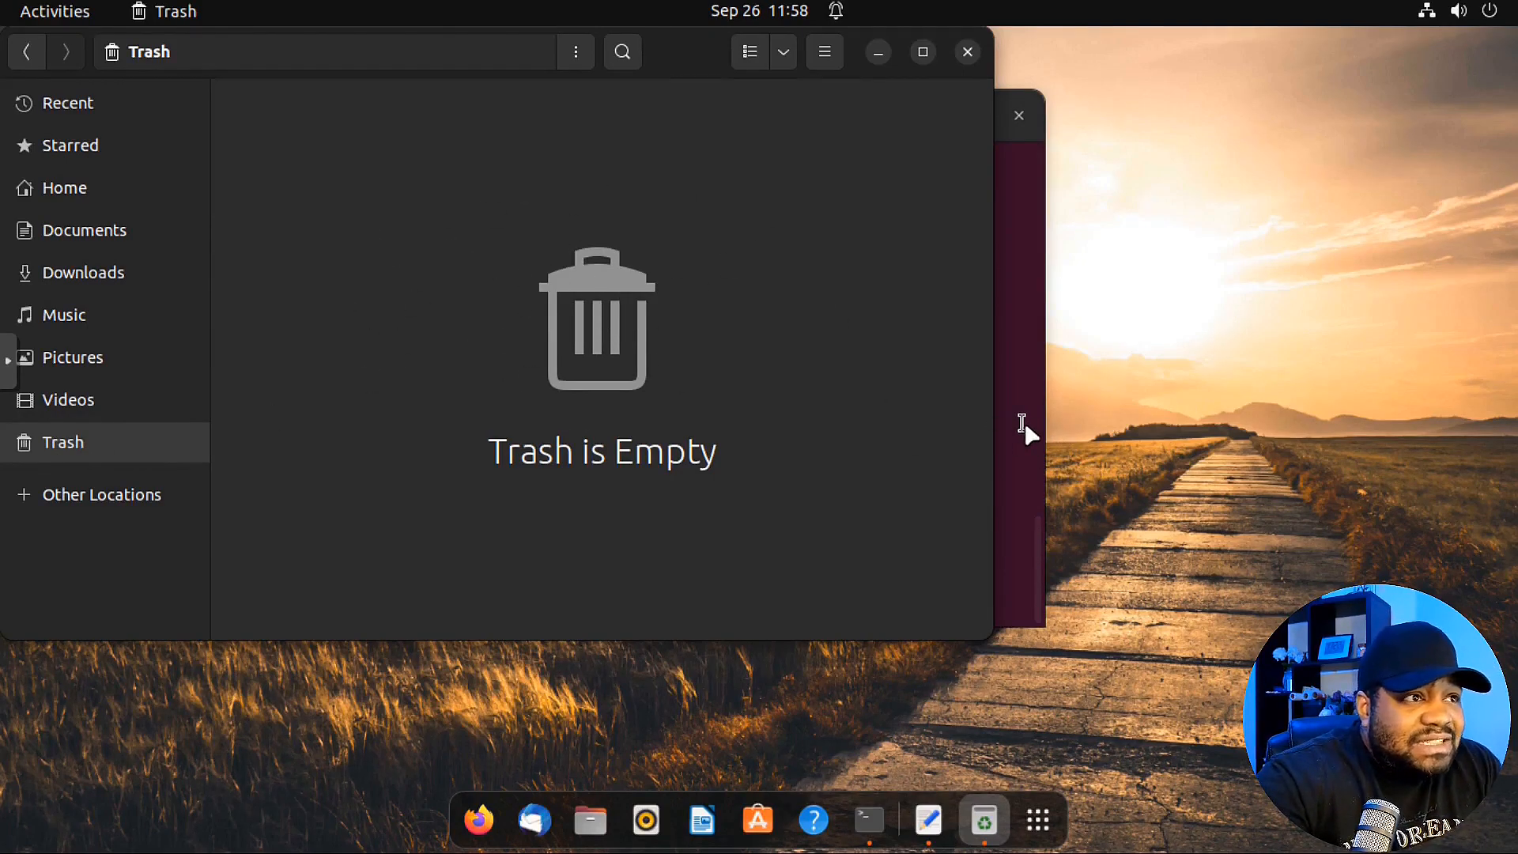
click(866, 818)
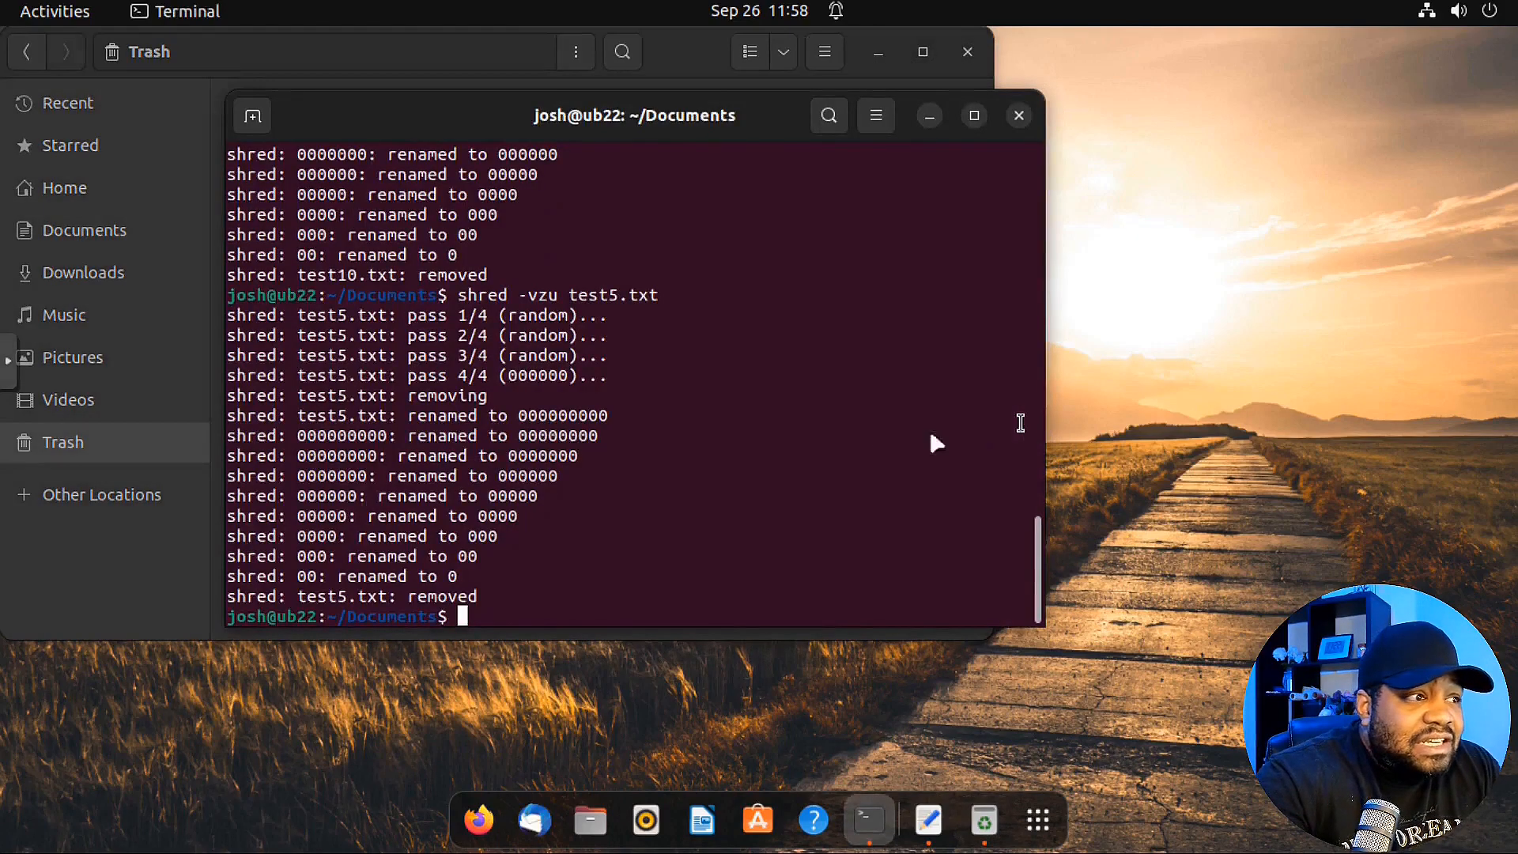
mouse_move(598, 549)
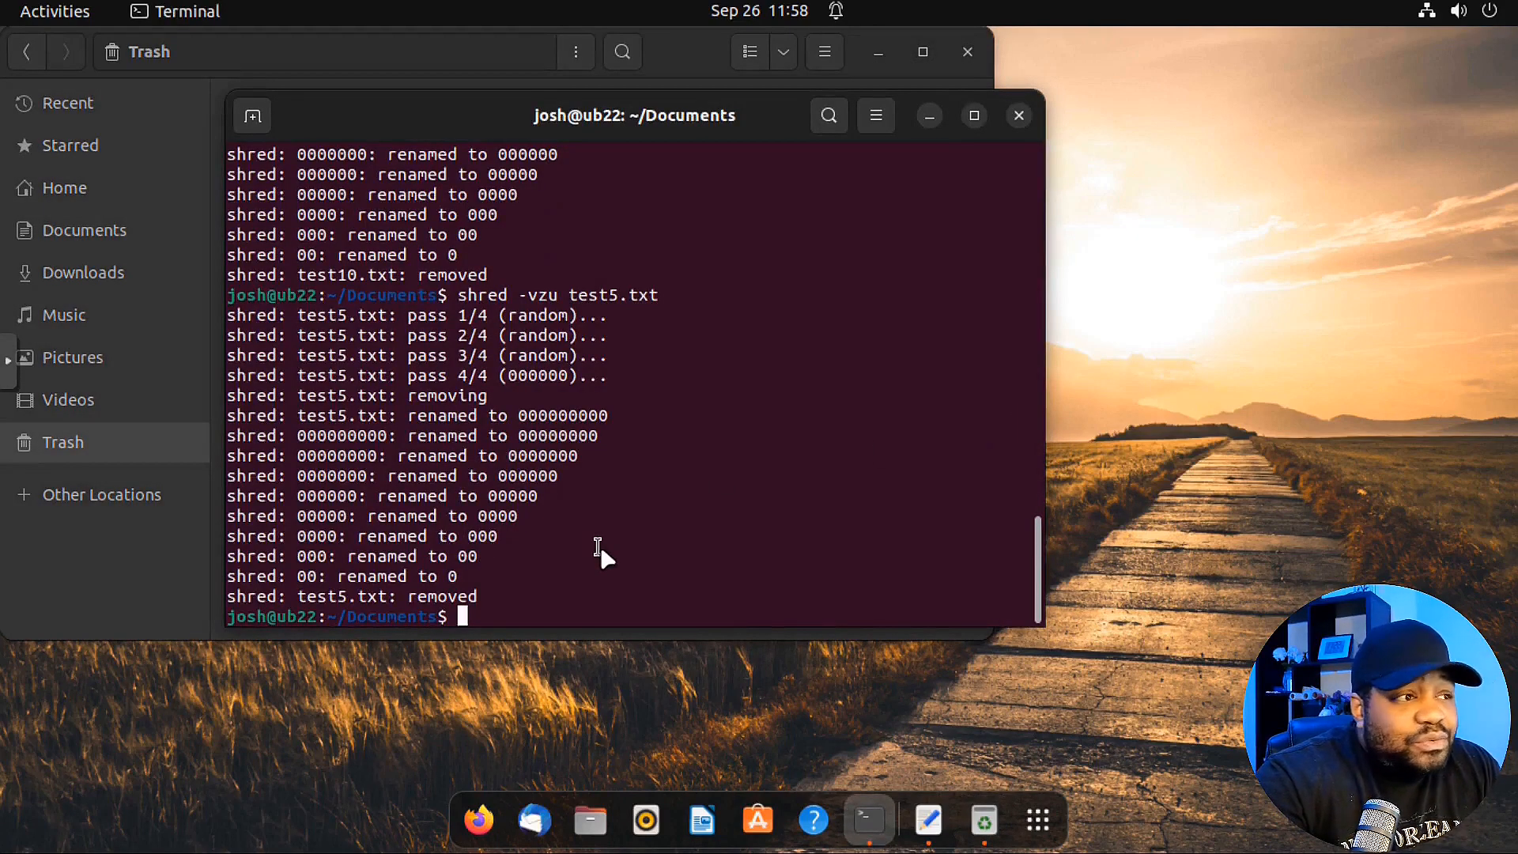